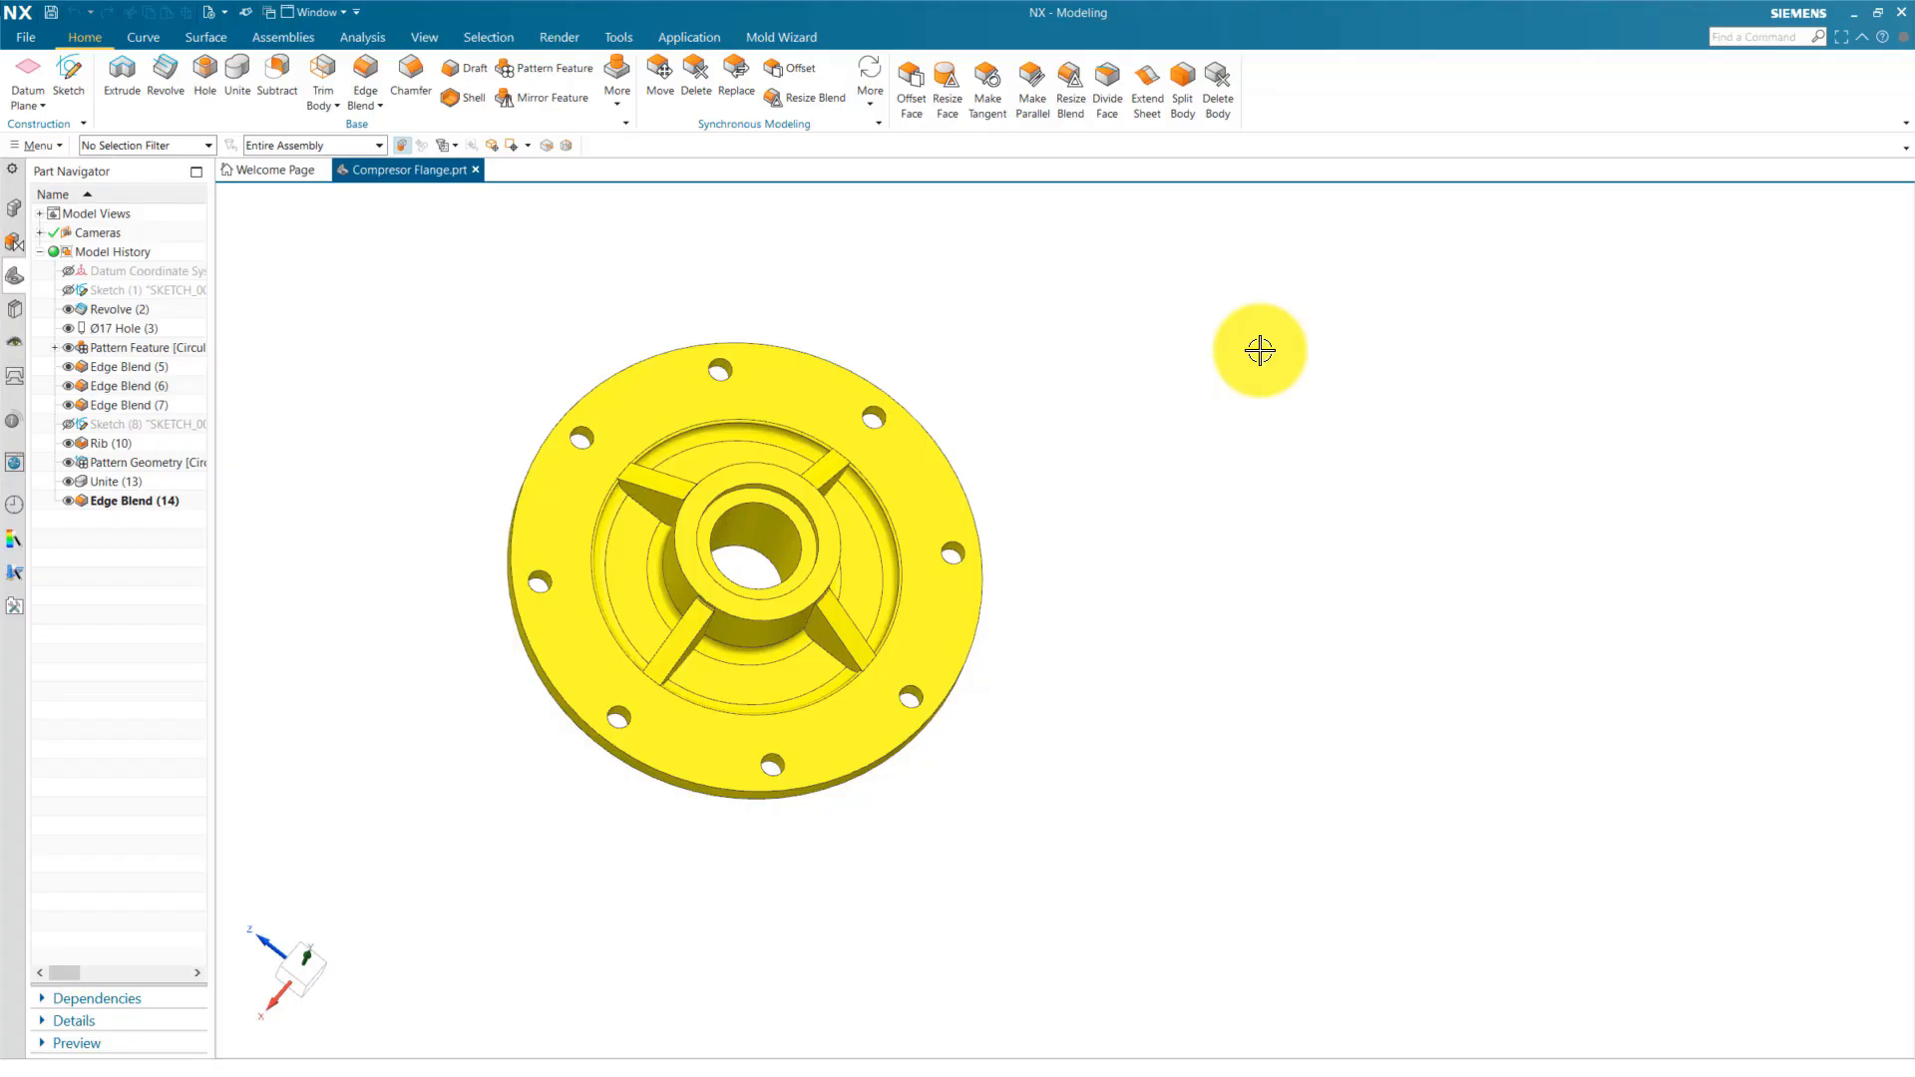
Step: After orbiting the flange model, create a new blank drawing file of it
{"action": "left_click_drag", "start_coordinate": [1259, 350], "coordinate": [1072, 757]}
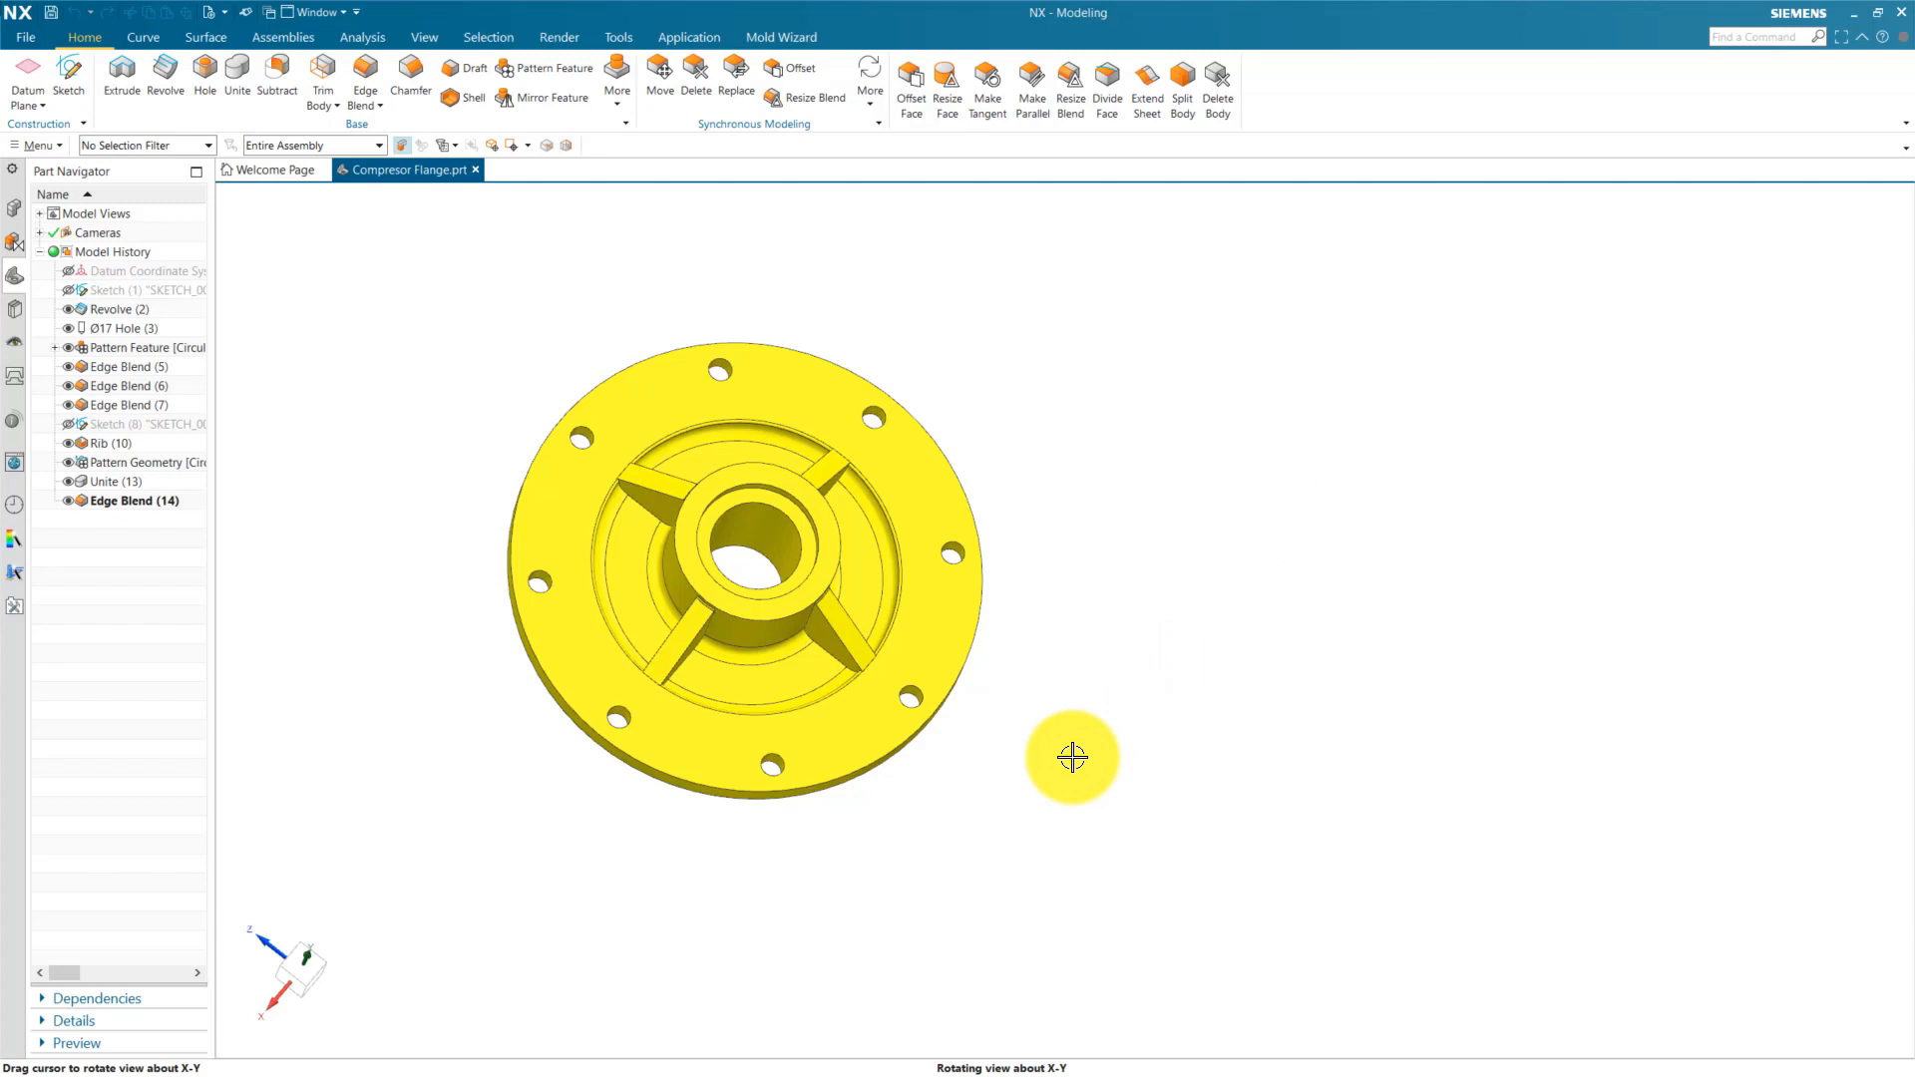
{"action": "left_click_drag", "start_coordinate": [1072, 757], "coordinate": [1085, 723]}
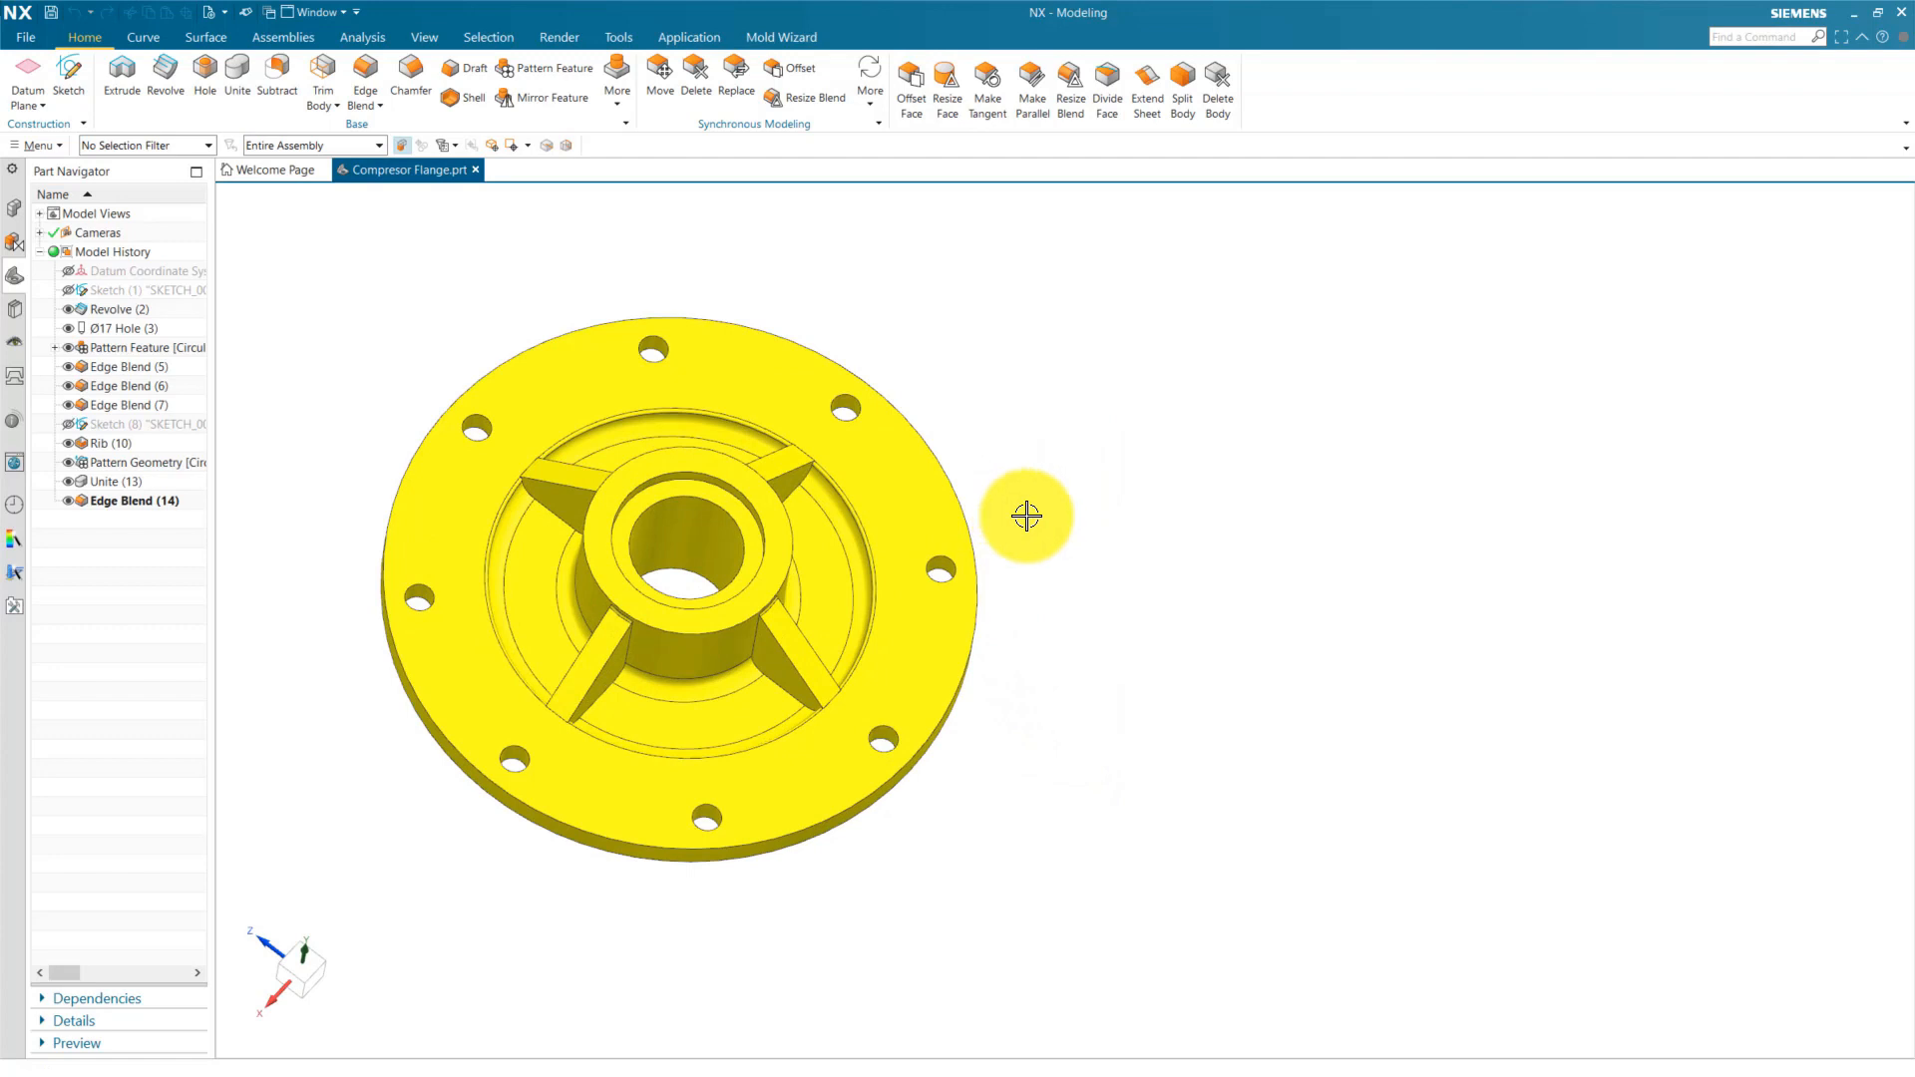
{"action": "left_click_drag", "start_coordinate": [1026, 516], "coordinate": [1014, 754]}
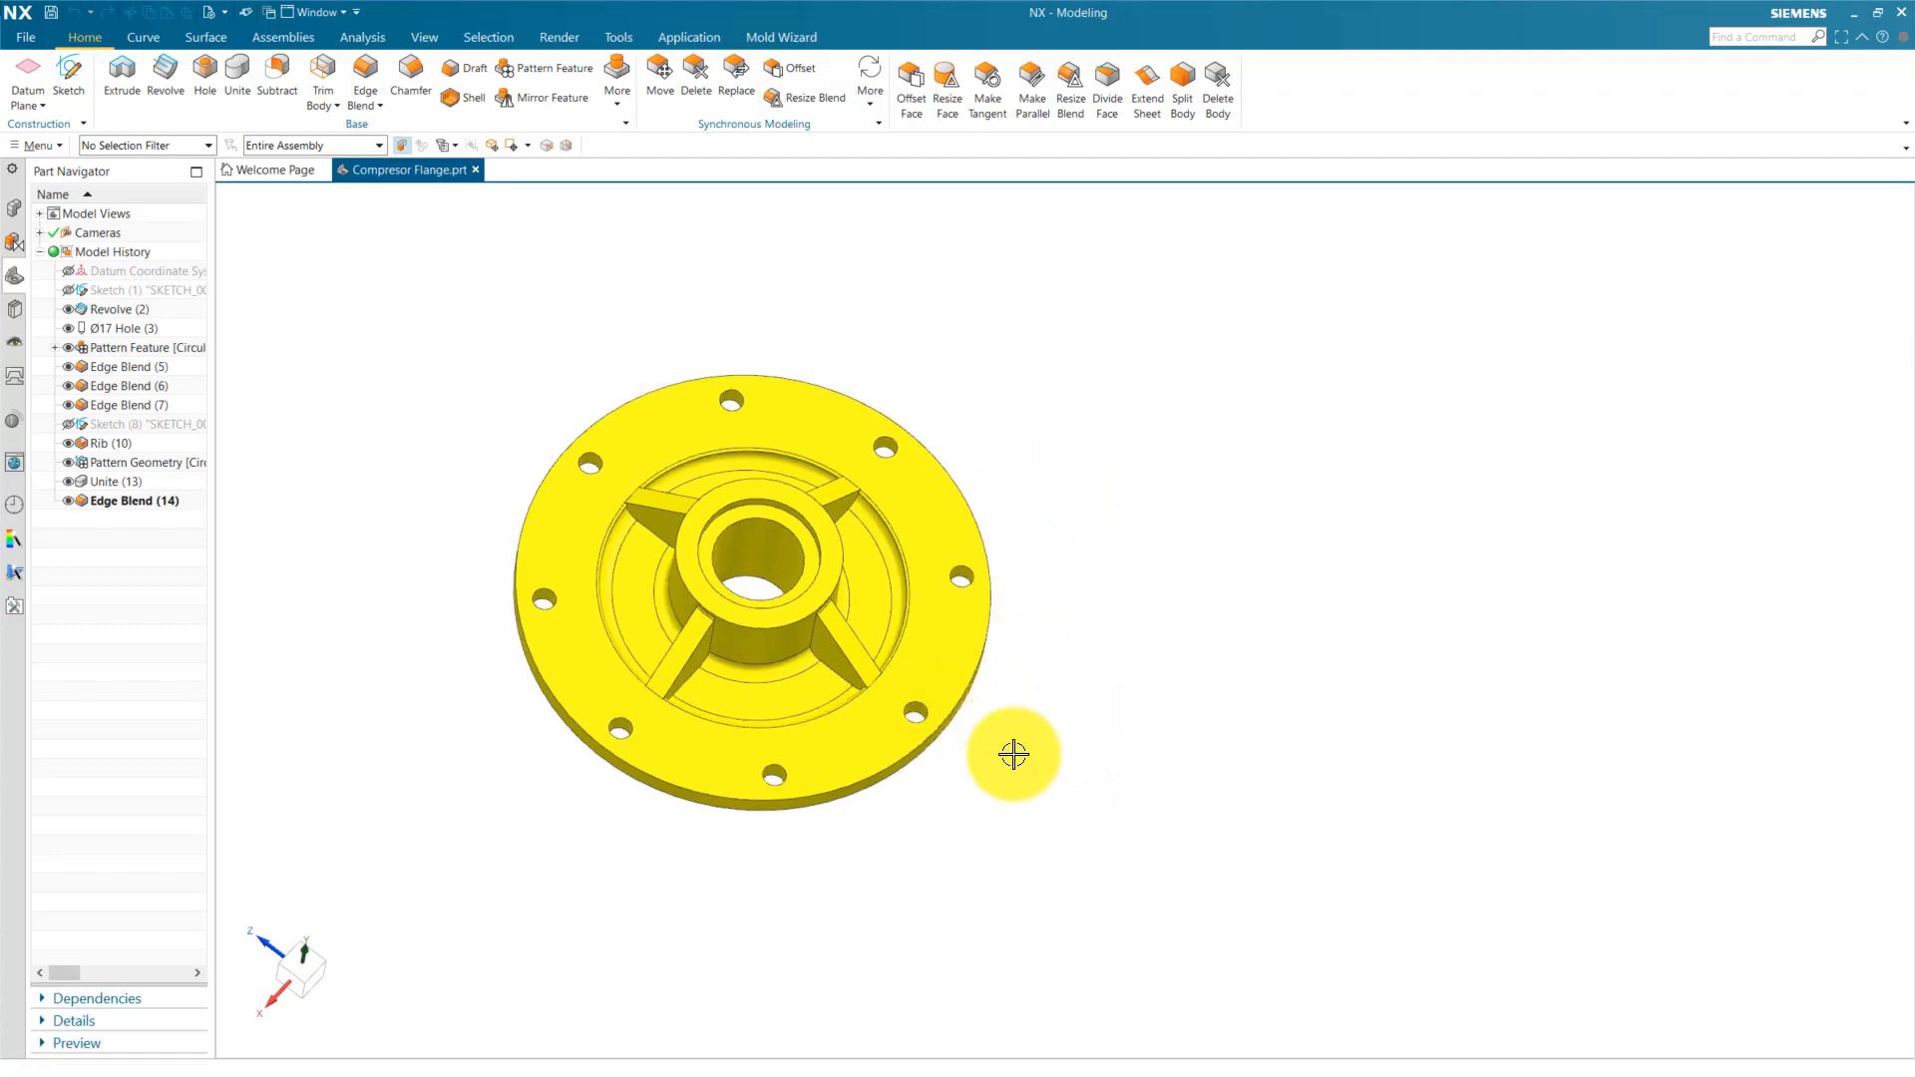
{"action": "left_click_drag", "start_coordinate": [1013, 755], "coordinate": [1066, 623]}
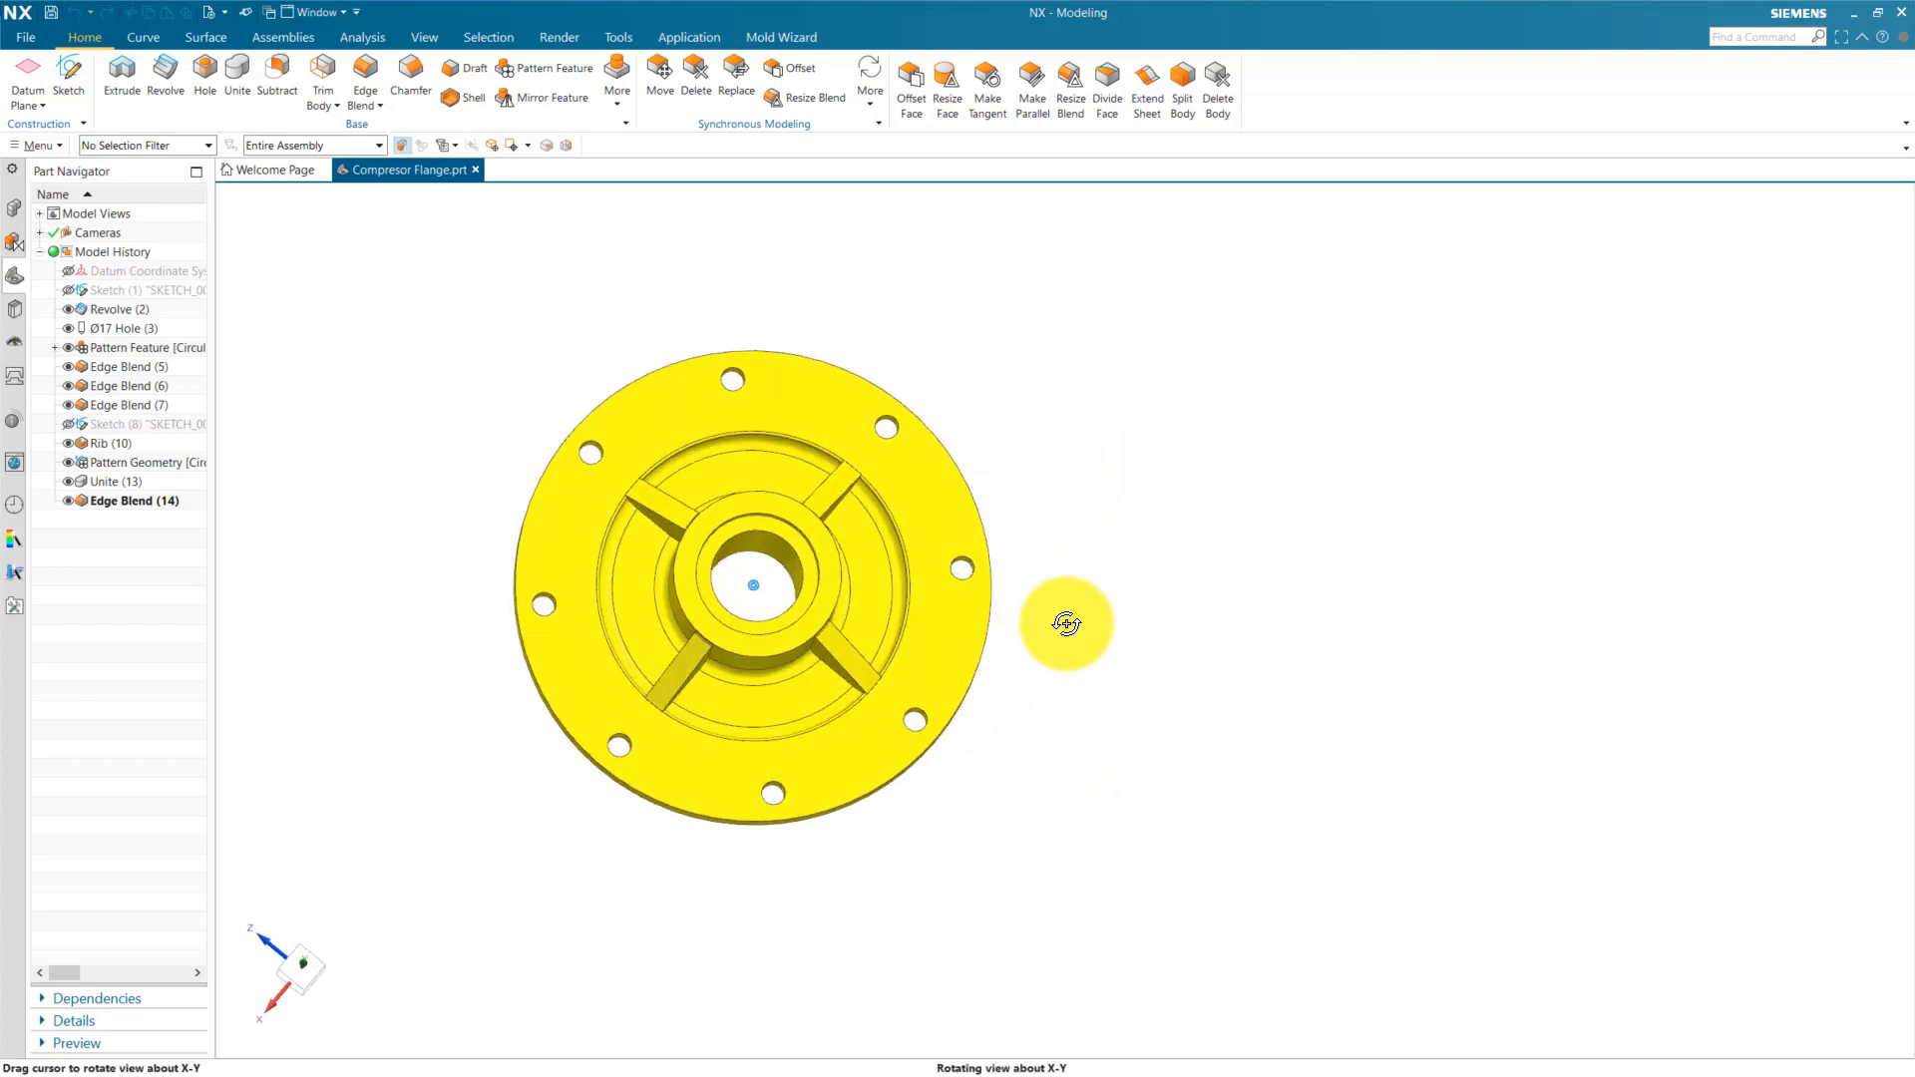
{"action": "left_click_drag", "start_coordinate": [1065, 622], "coordinate": [1071, 615]}
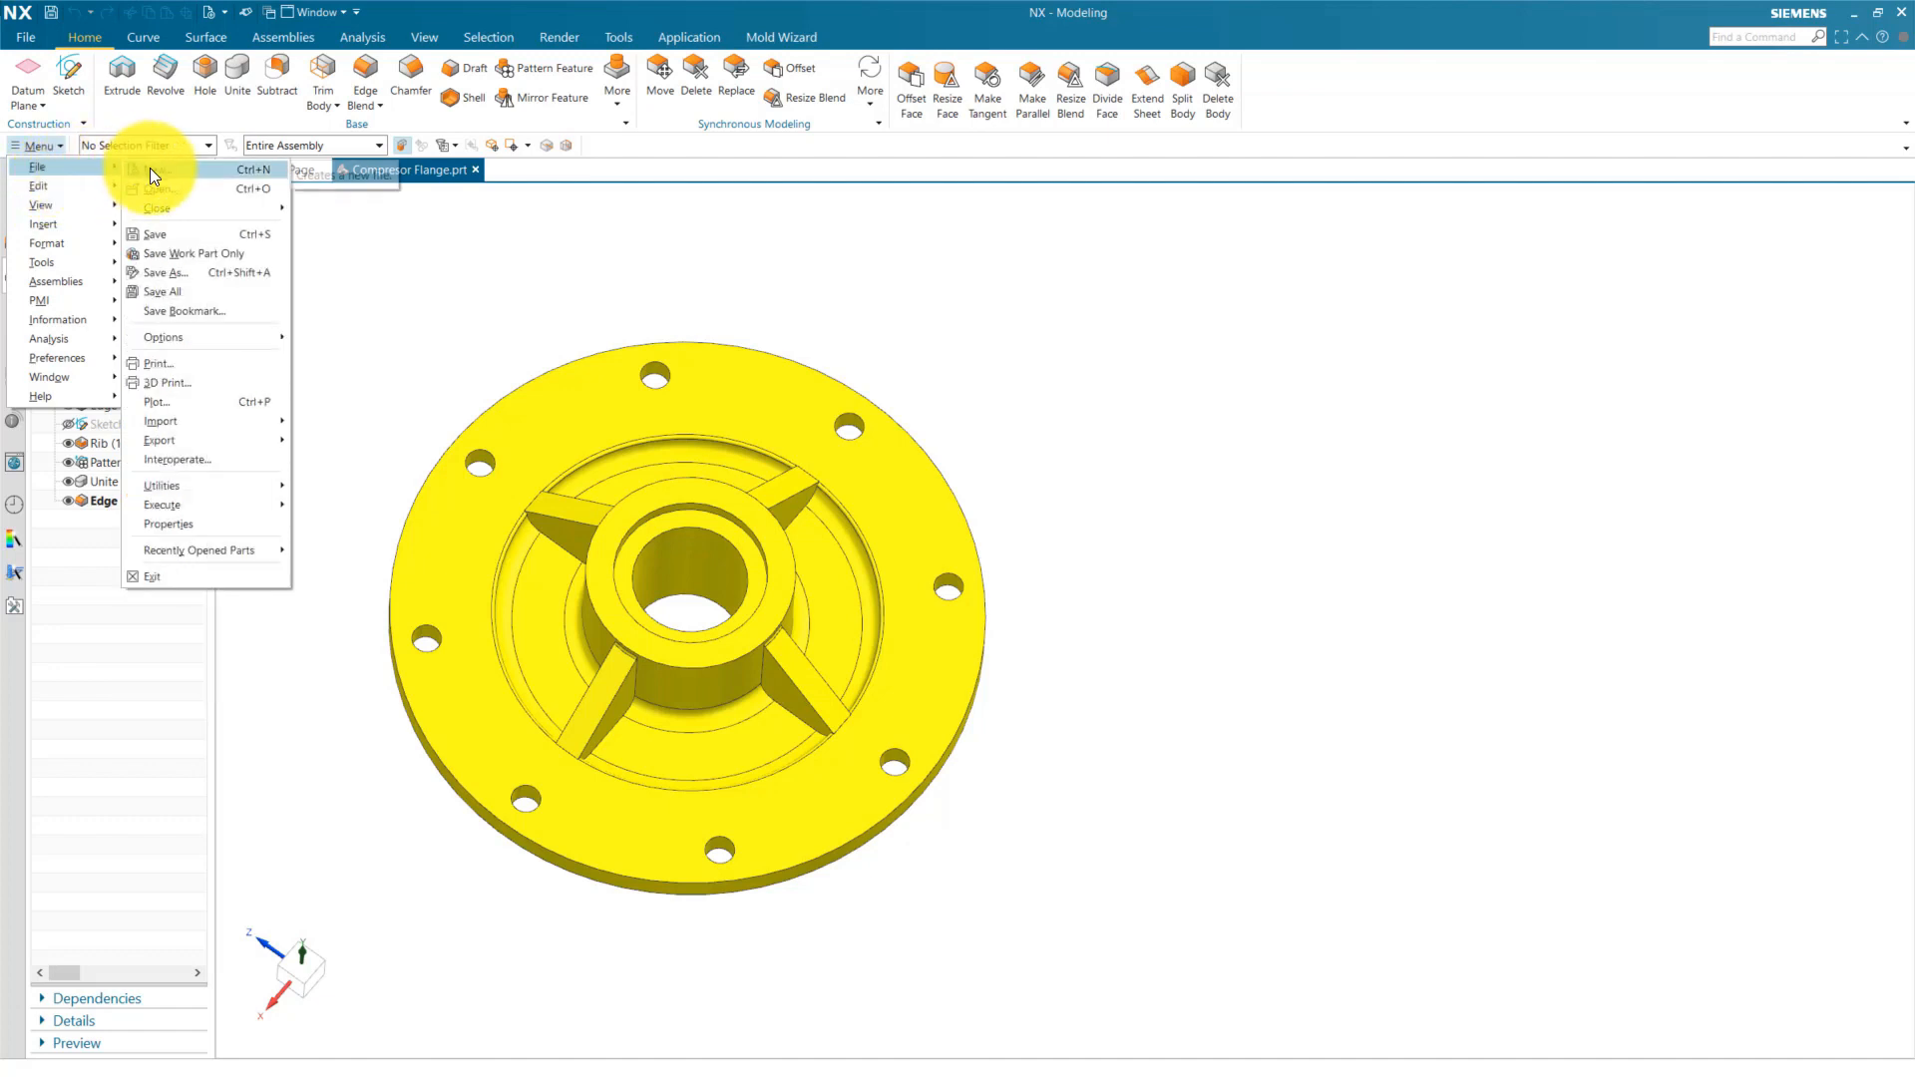
{"action": "left_click", "coordinate": [157, 168]}
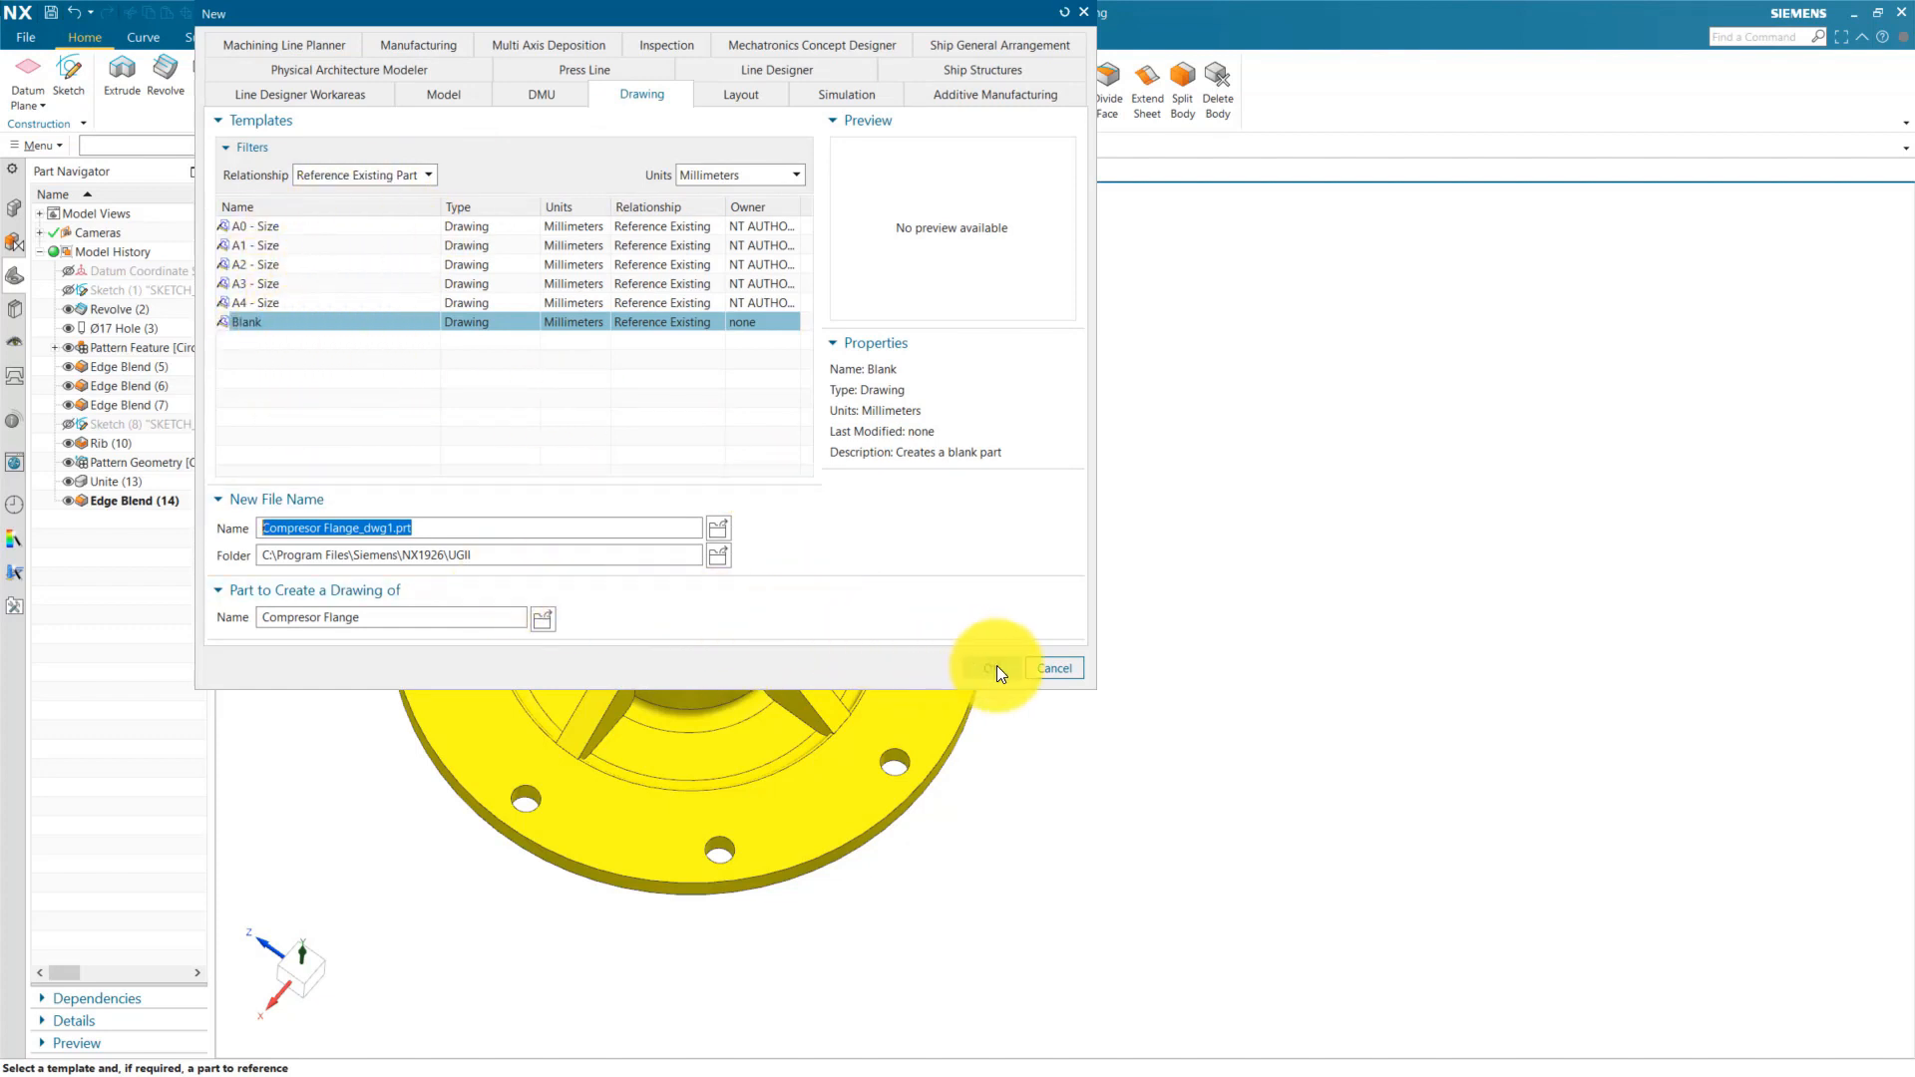
{"action": "left_click", "coordinate": [994, 669]}
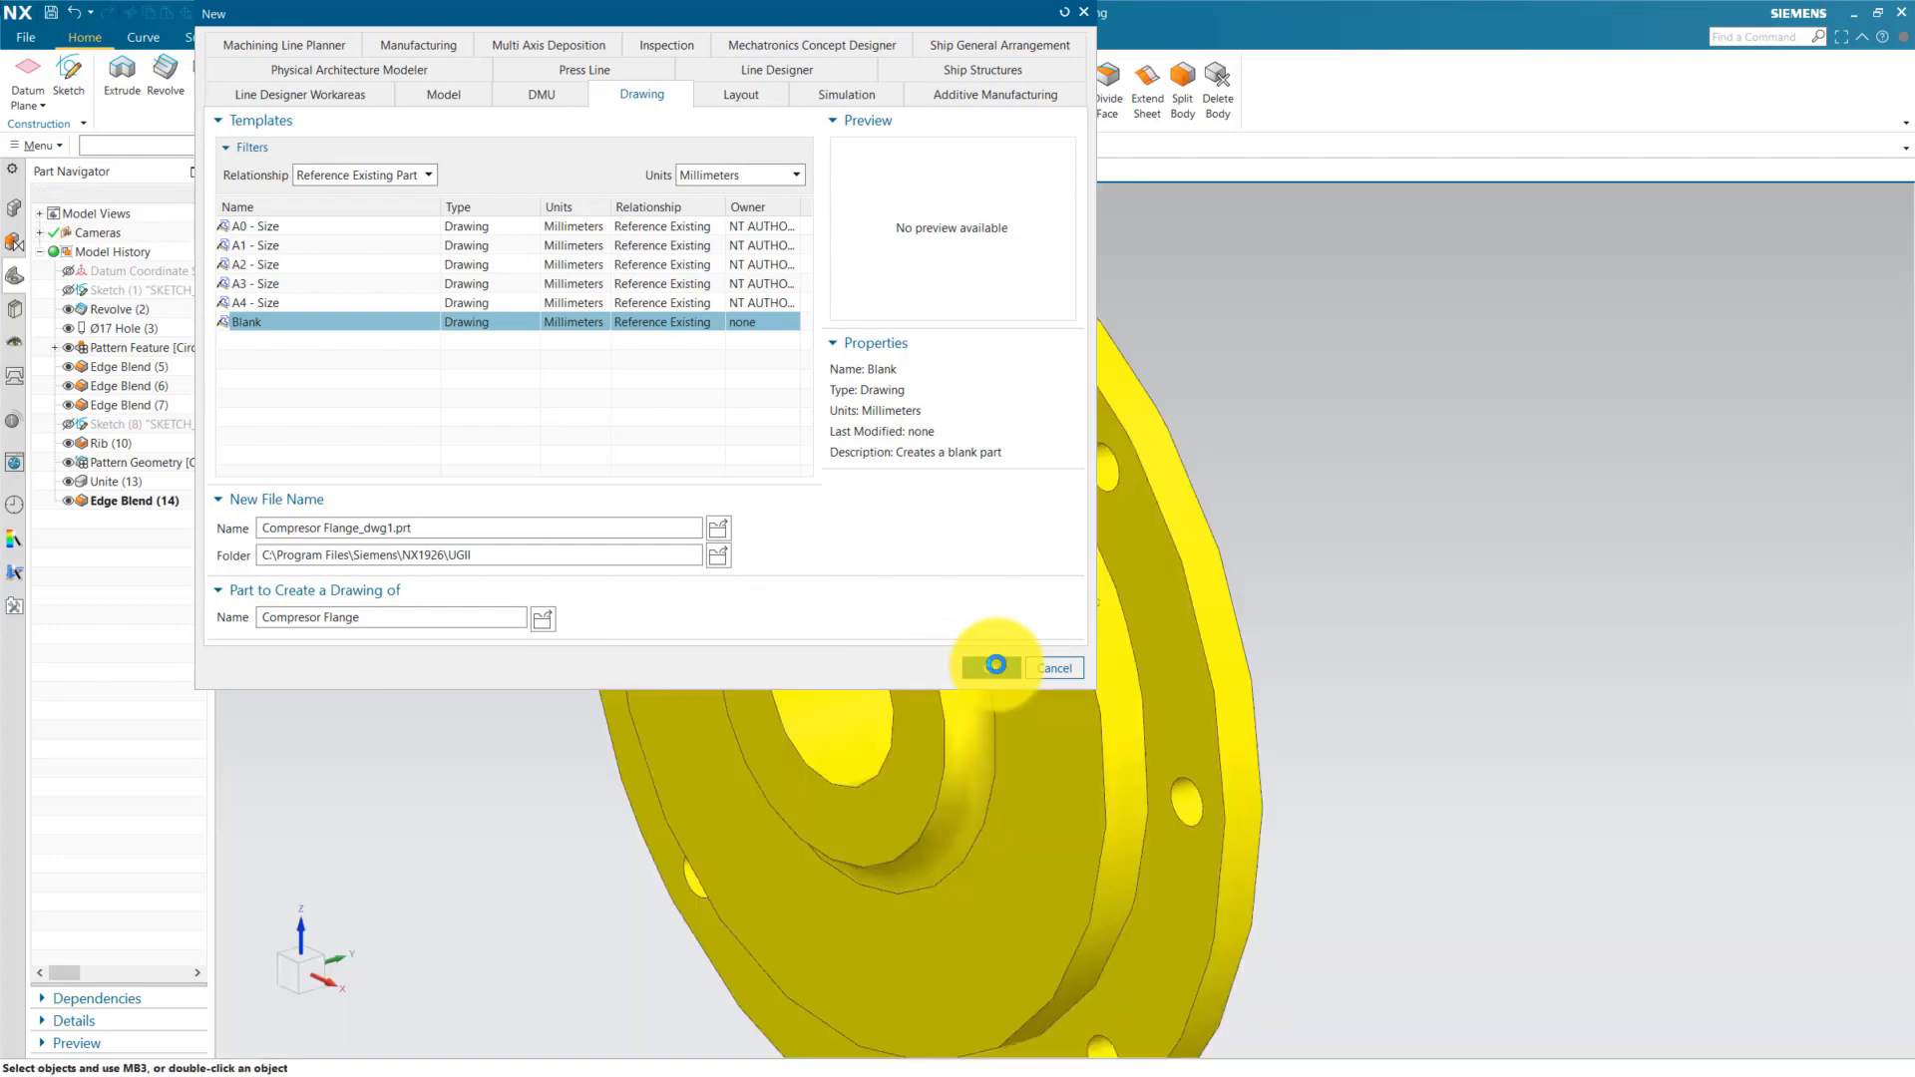
{"action": "left_click", "coordinate": [996, 668]}
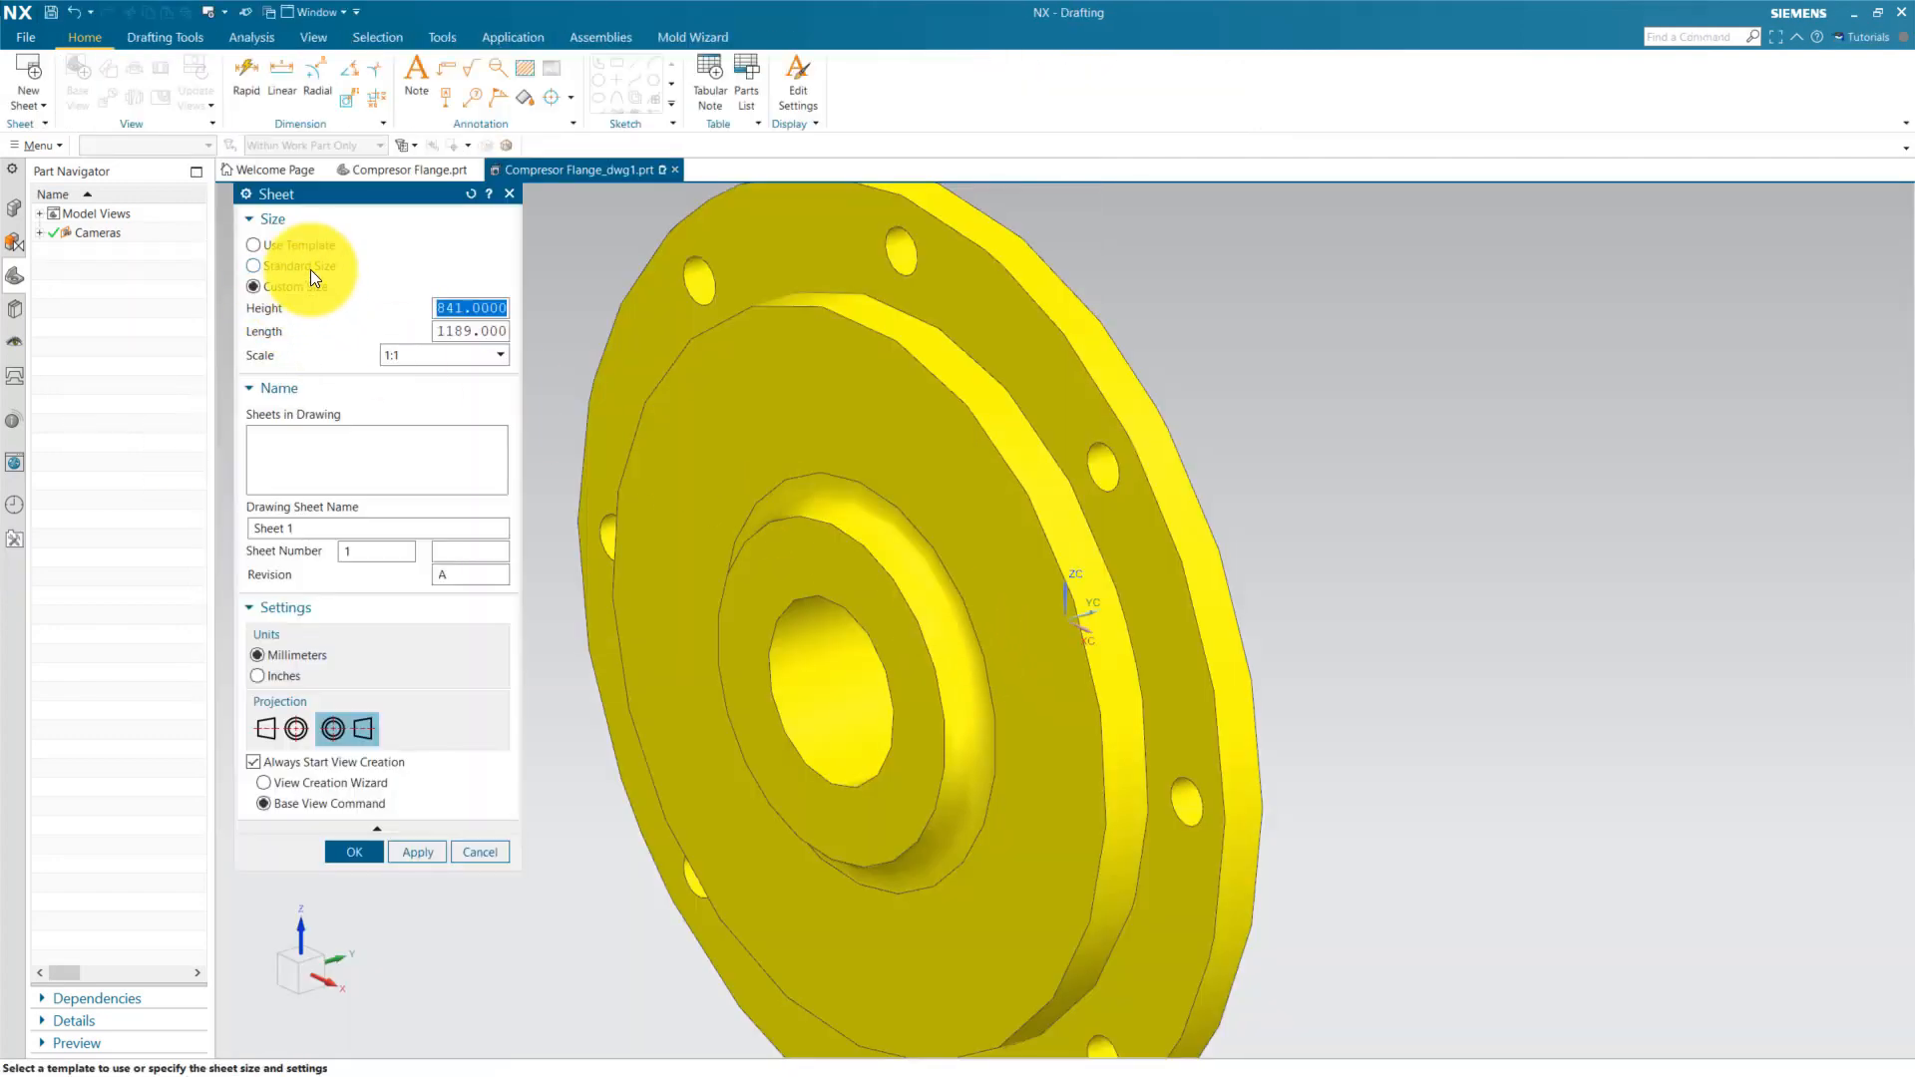
Step: Create a custom 297×420 mm sheet with the chosen projection method
{"action": "left_click", "coordinate": [254, 266]}
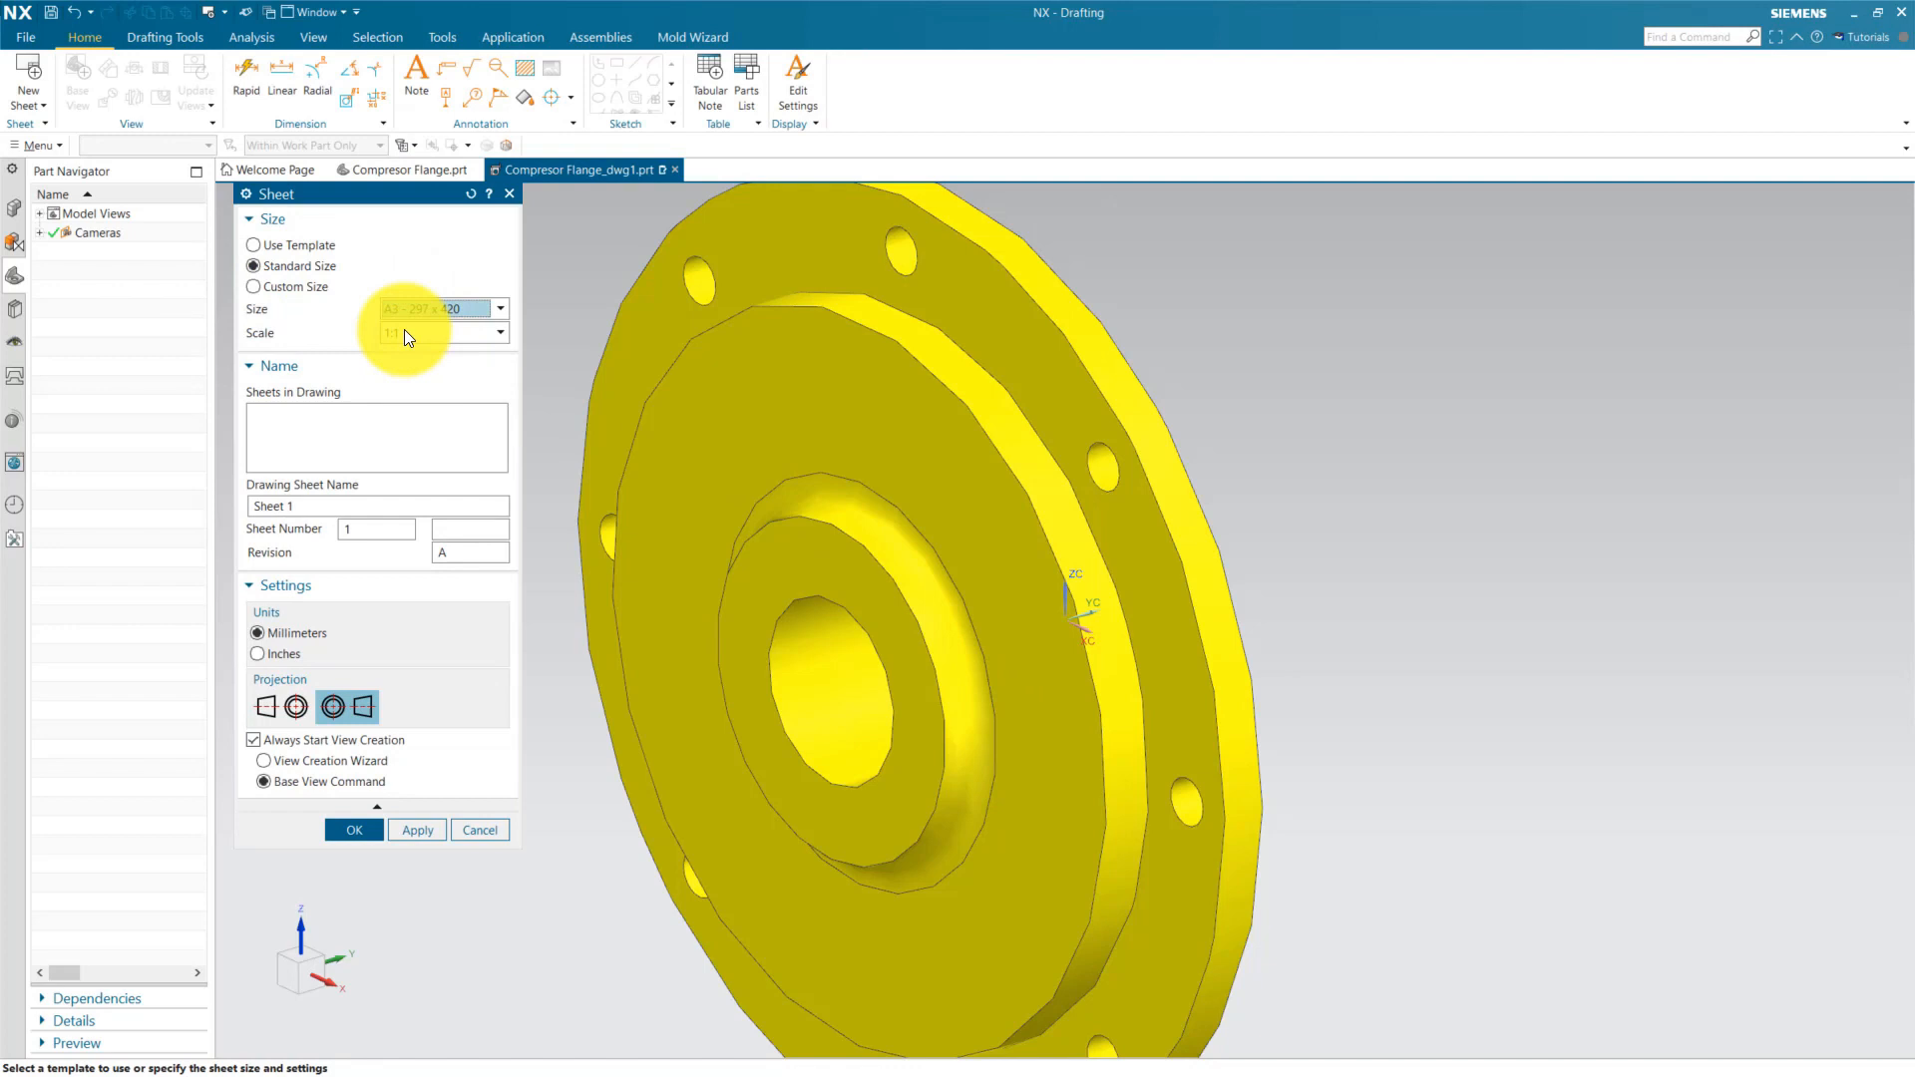
{"action": "left_click", "coordinate": [252, 286]}
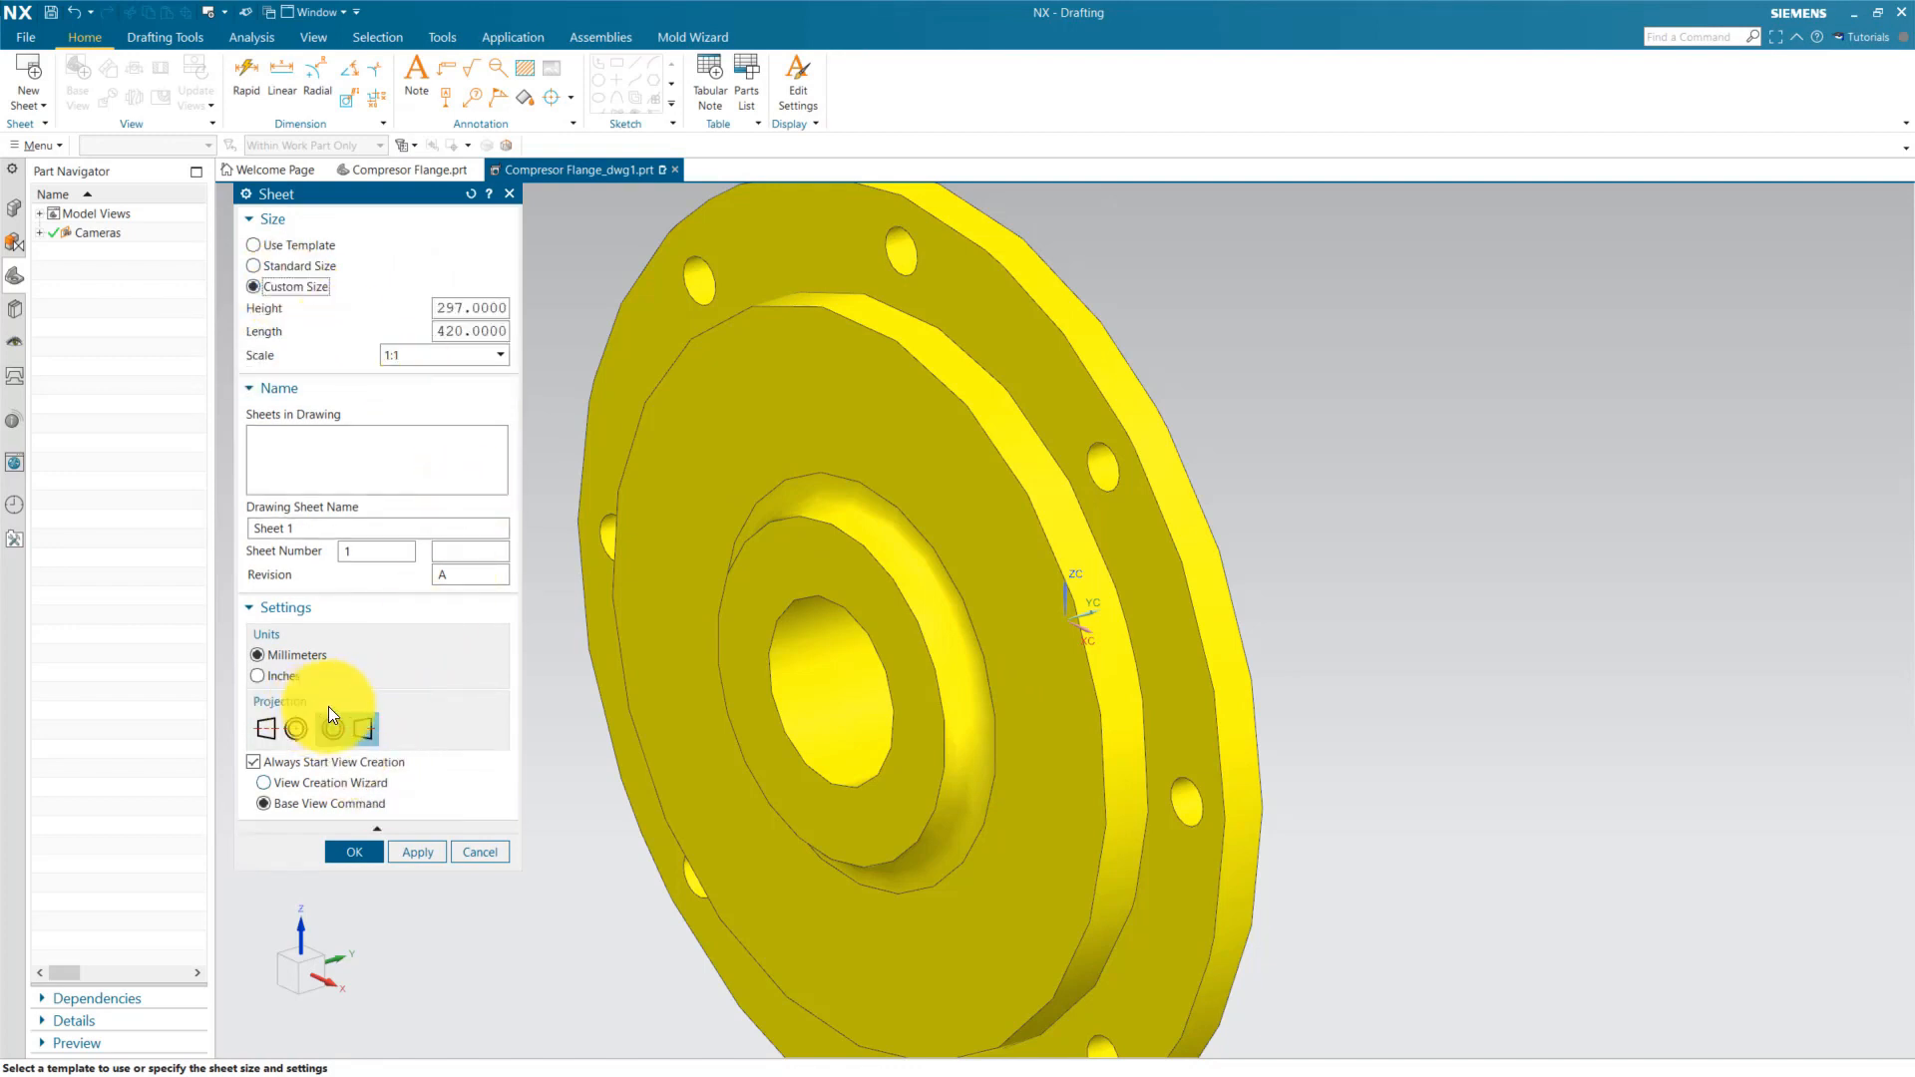
{"action": "left_click", "coordinate": [334, 728]}
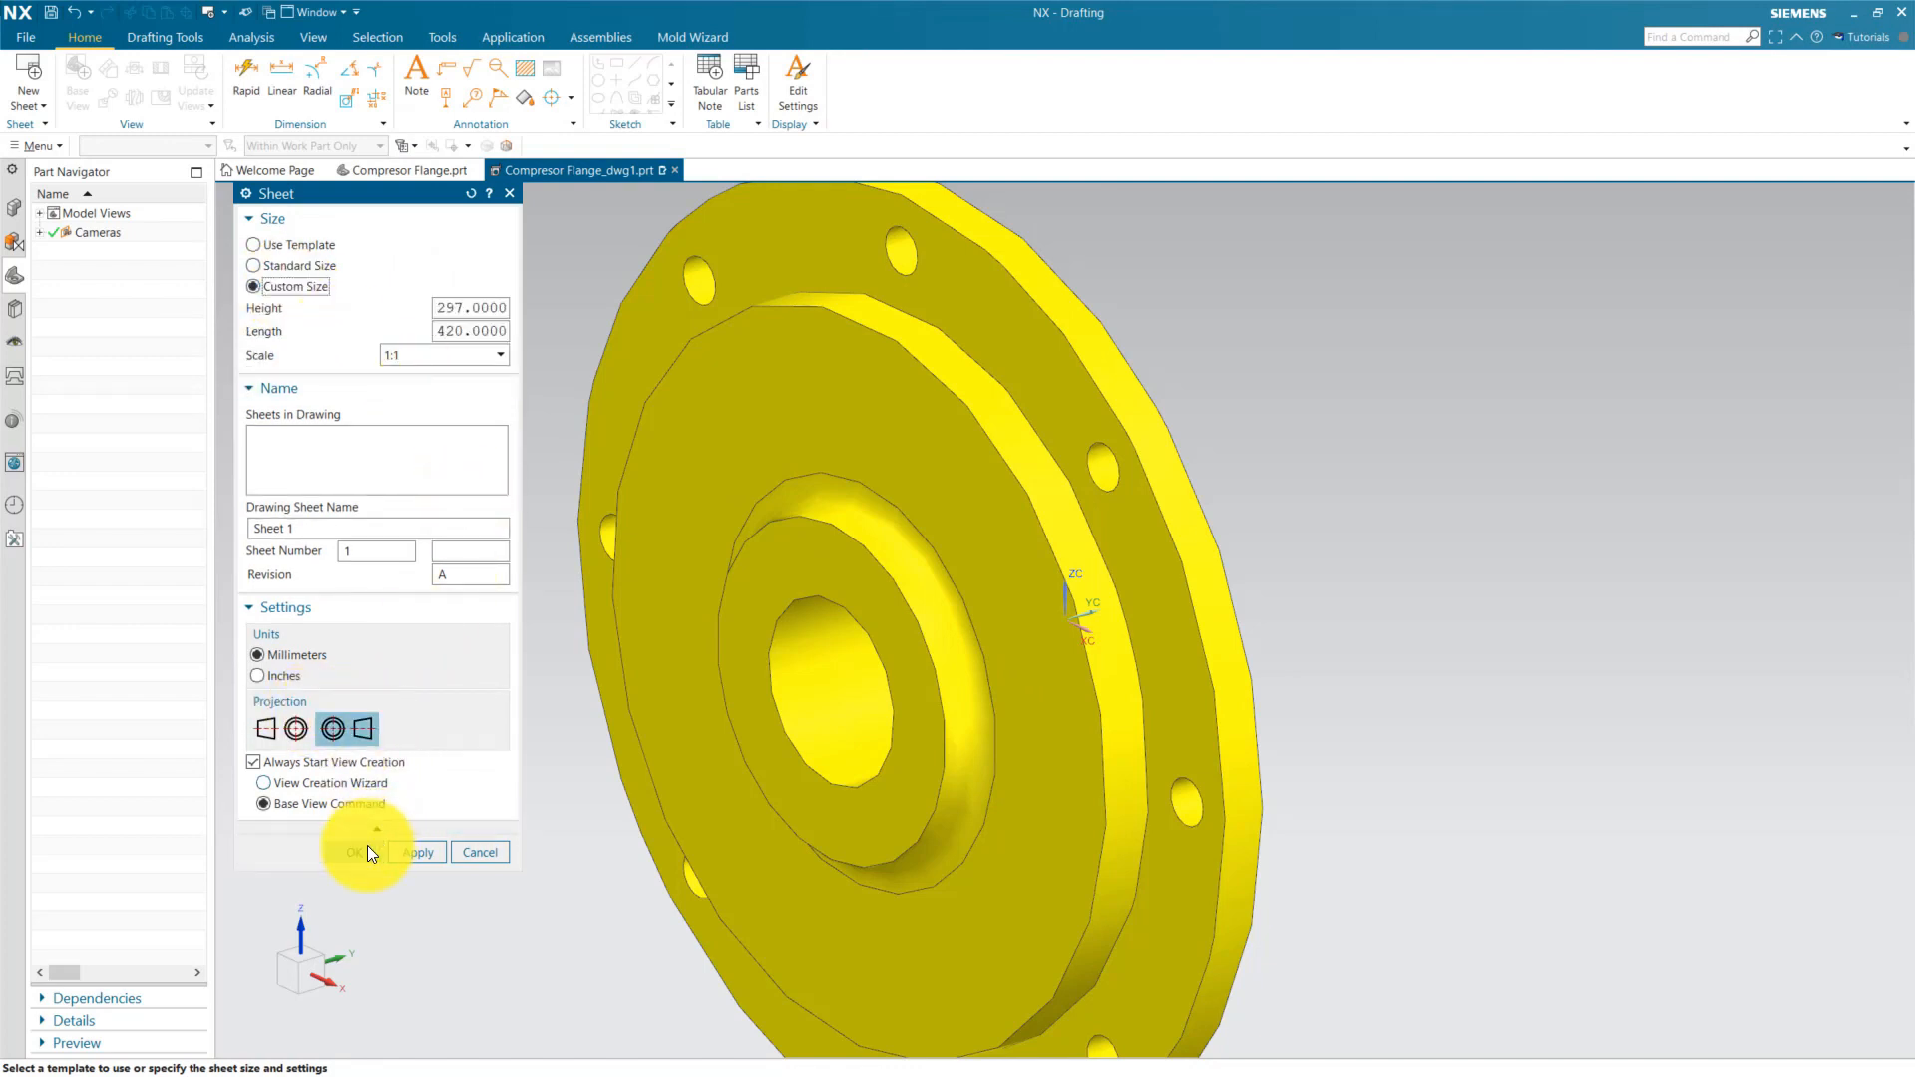
{"action": "left_click", "coordinate": [354, 850]}
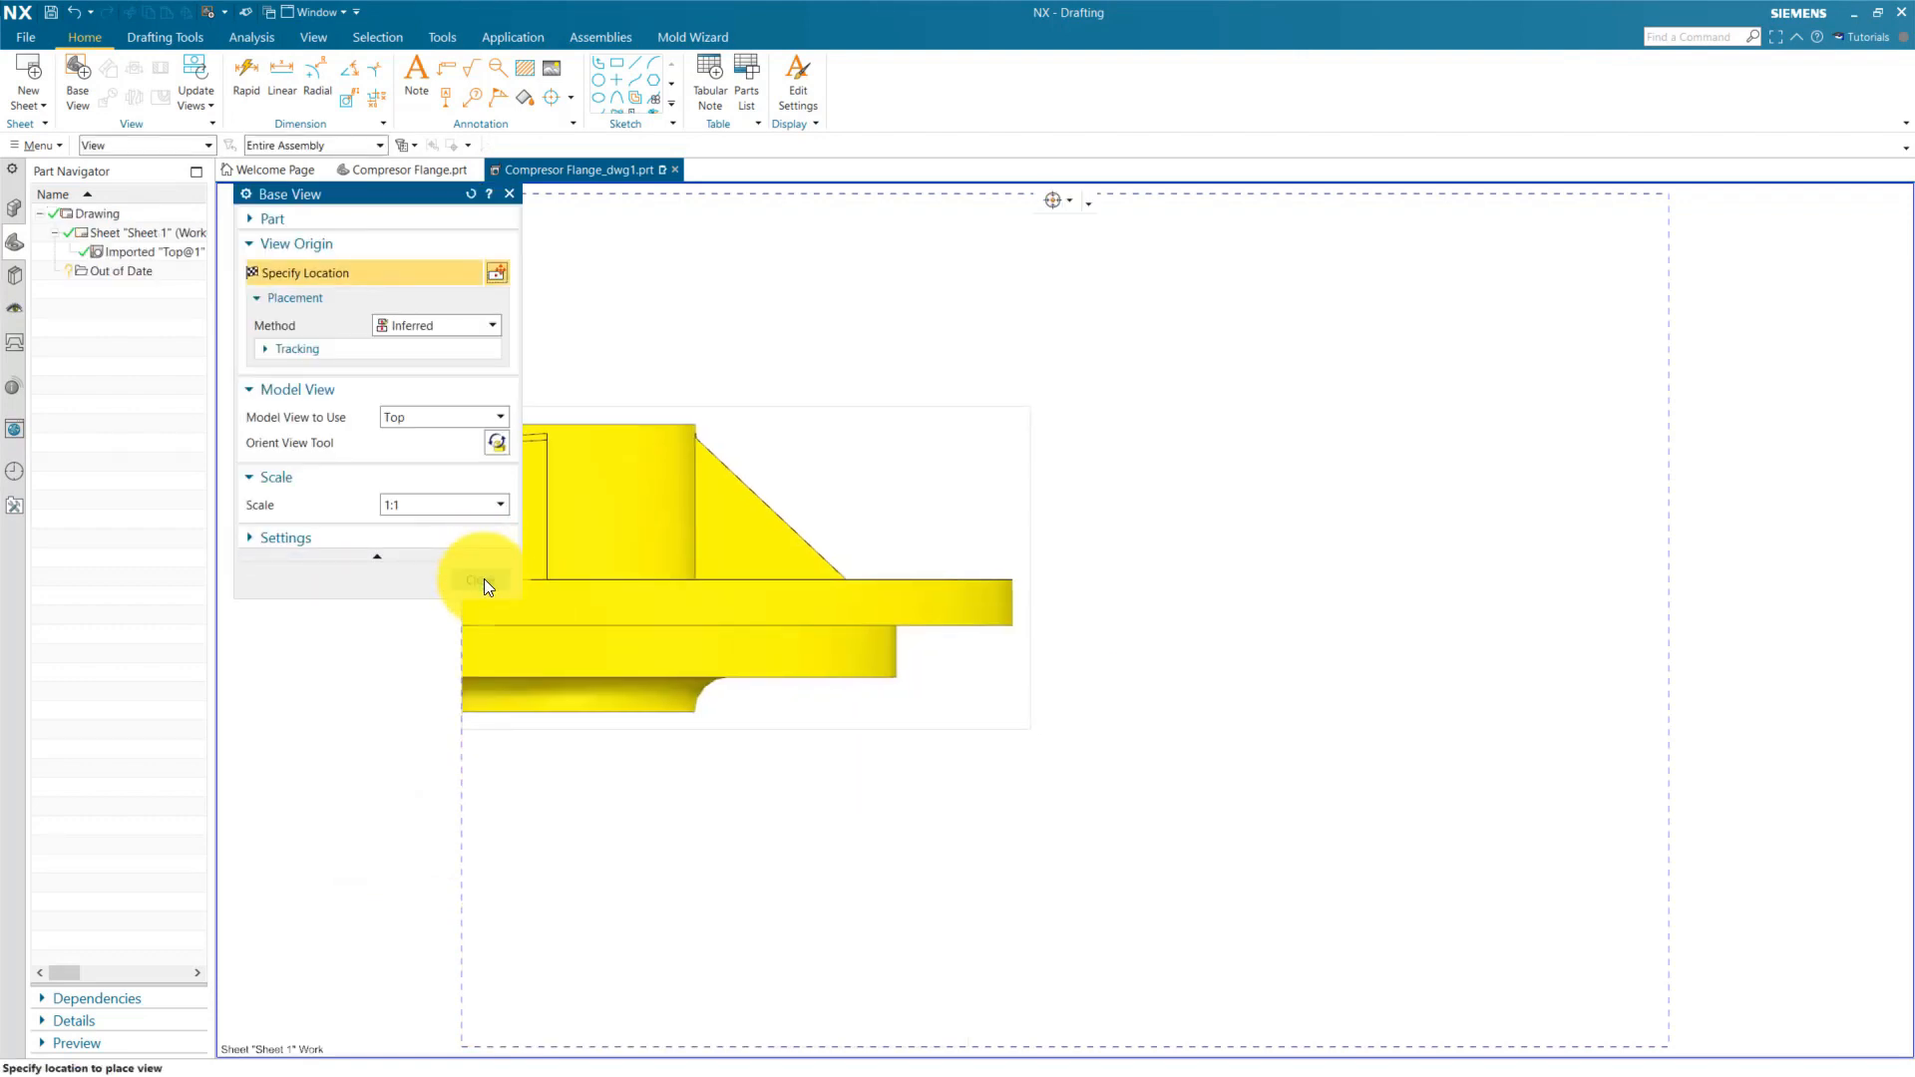
Step: Cancel the base view so the sheet stays empty, pan it, and open the Menu
{"action": "left_click", "coordinate": [478, 580]}
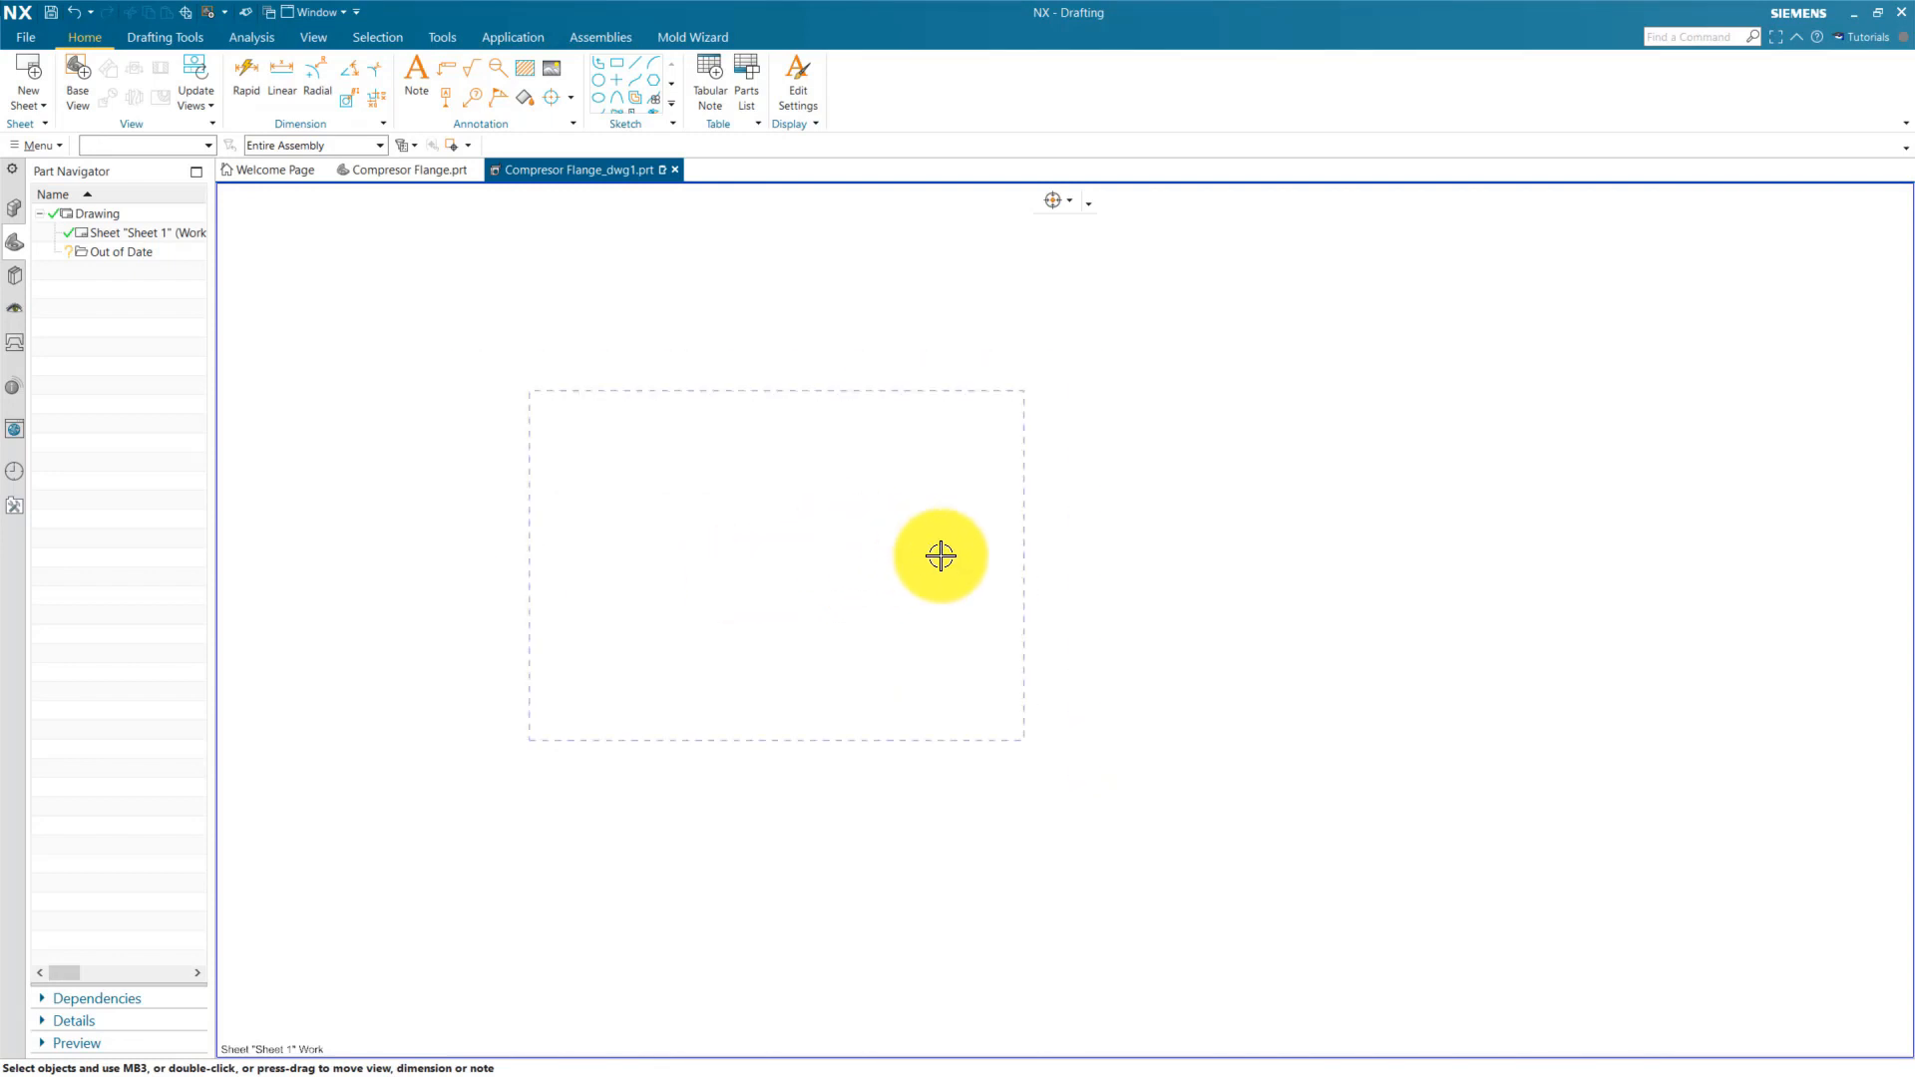
{"action": "left_click_drag", "start_coordinate": [940, 557], "coordinate": [798, 544]}
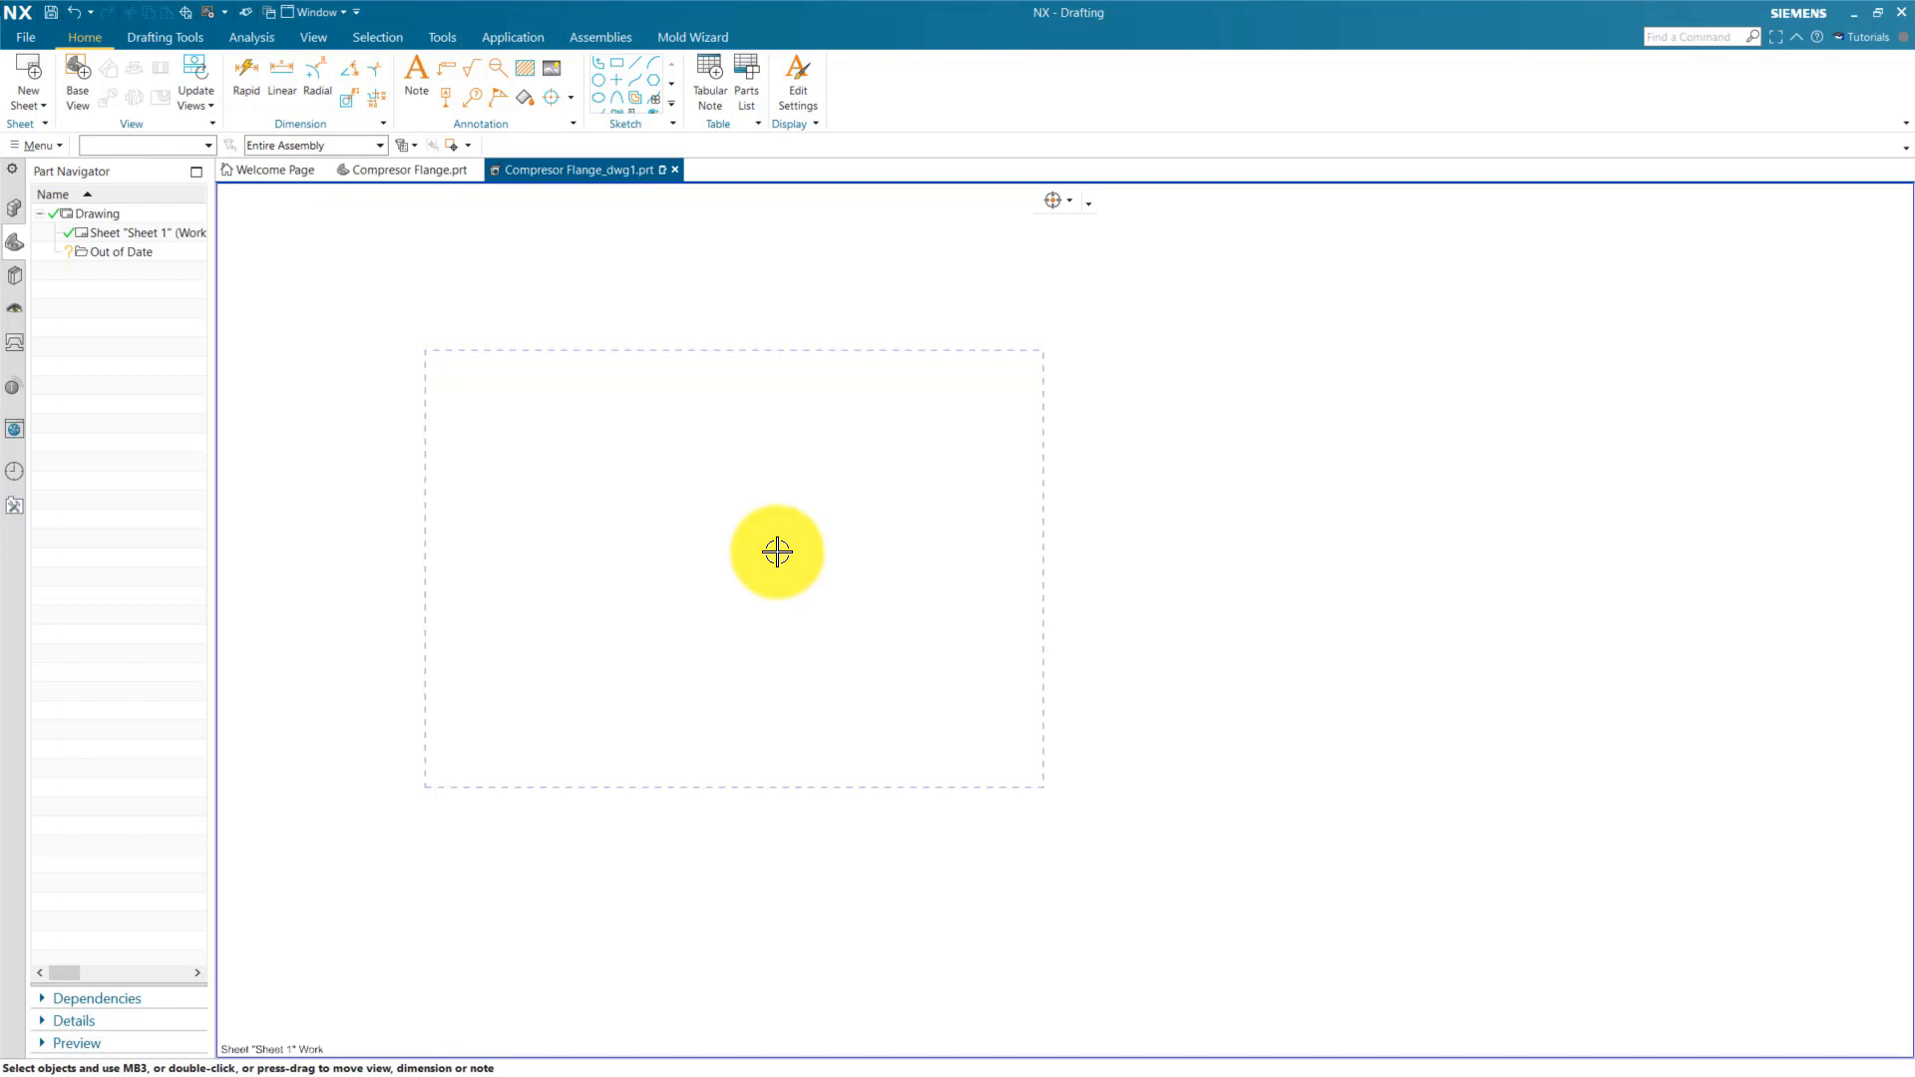
{"action": "left_click", "coordinate": [37, 146]}
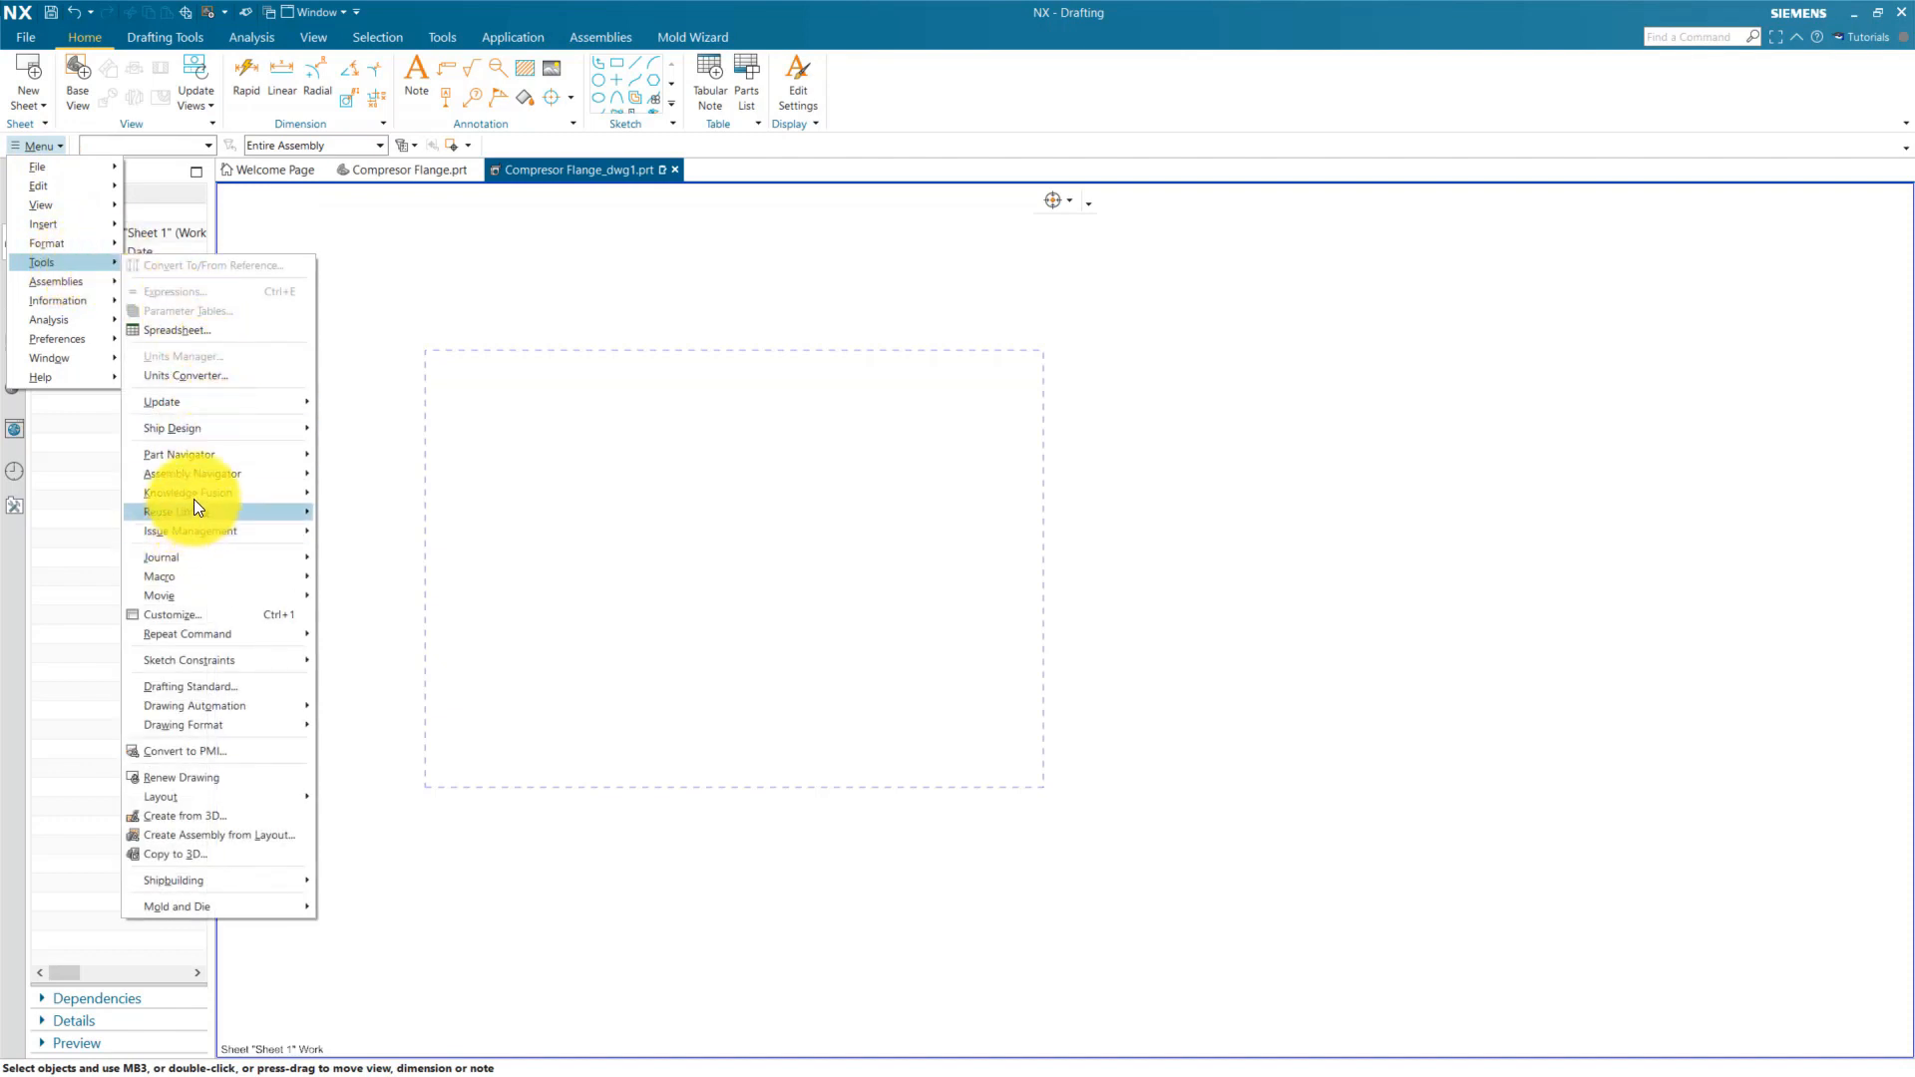
{"action": "mouse_move", "coordinate": [190, 687]}
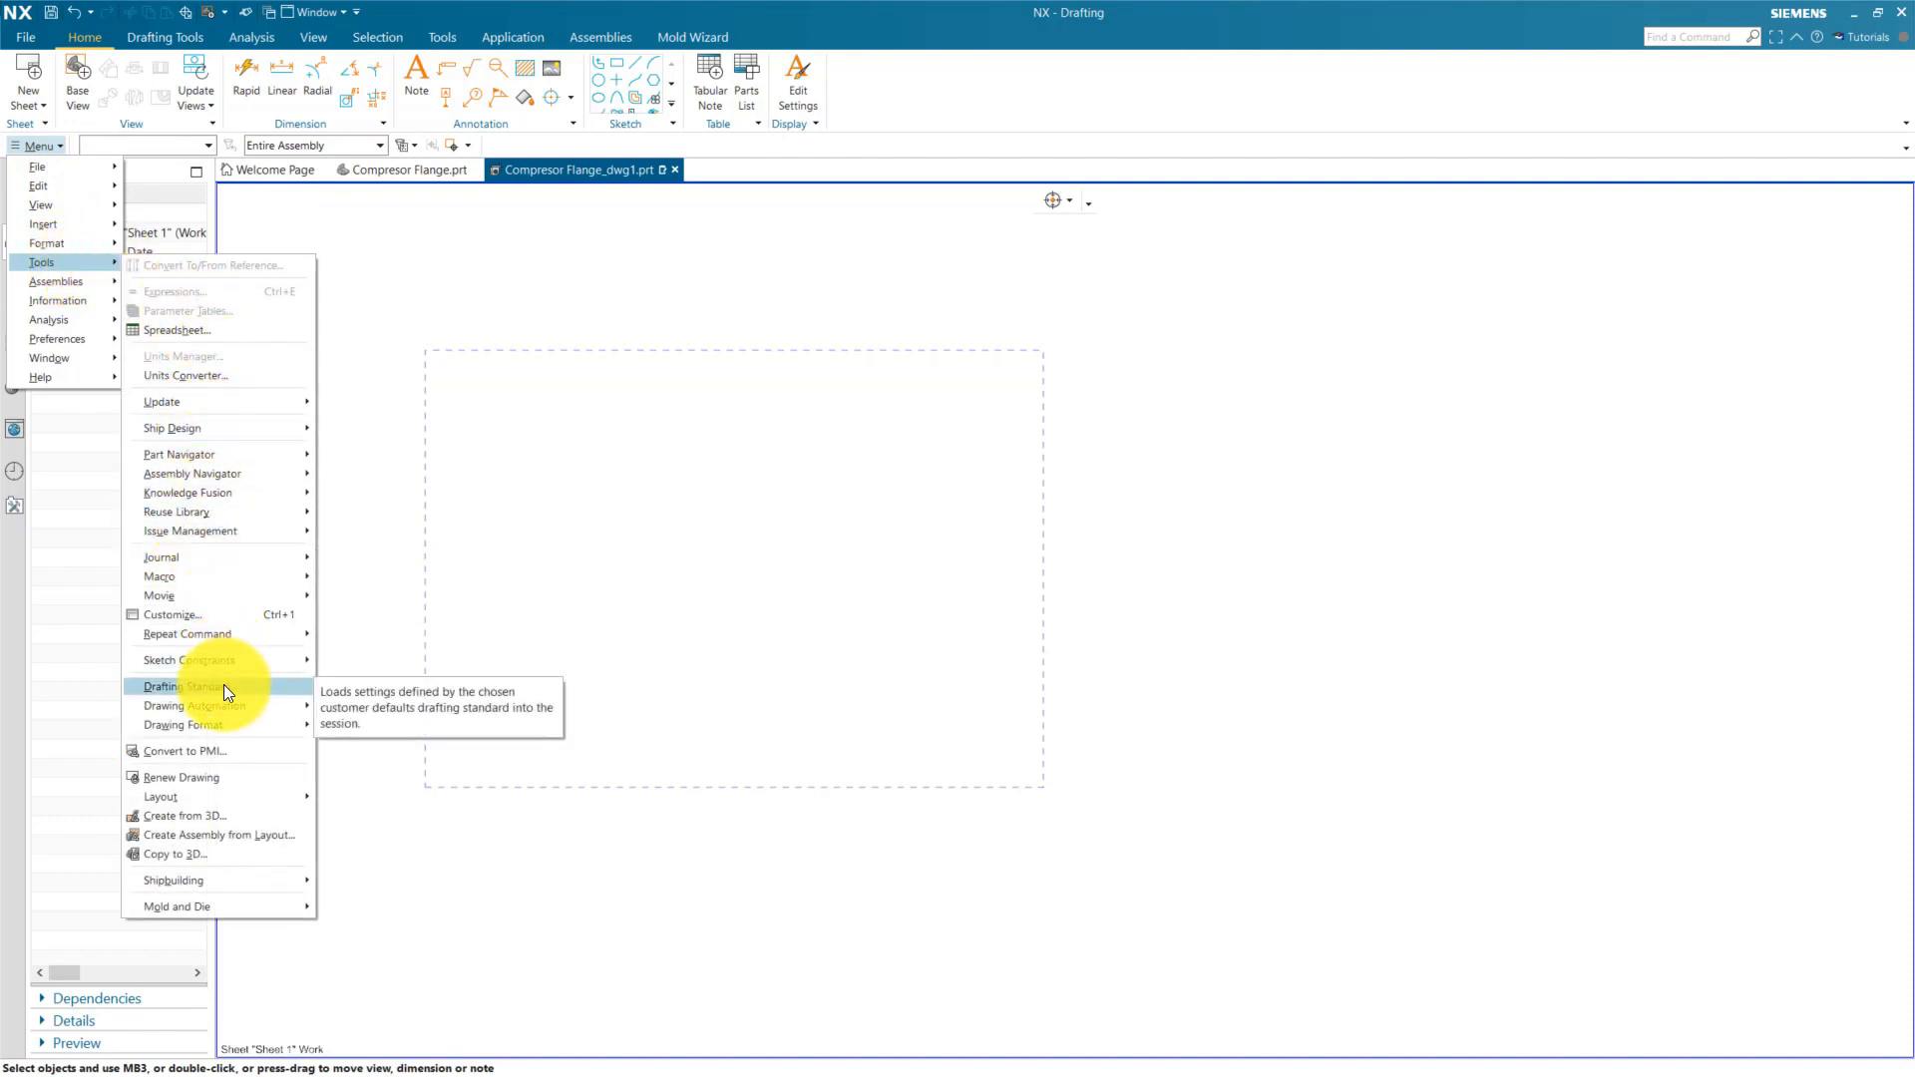
Step: Load the ASME drafting standard from the User defaults level
{"action": "left_click", "coordinate": [173, 686]}
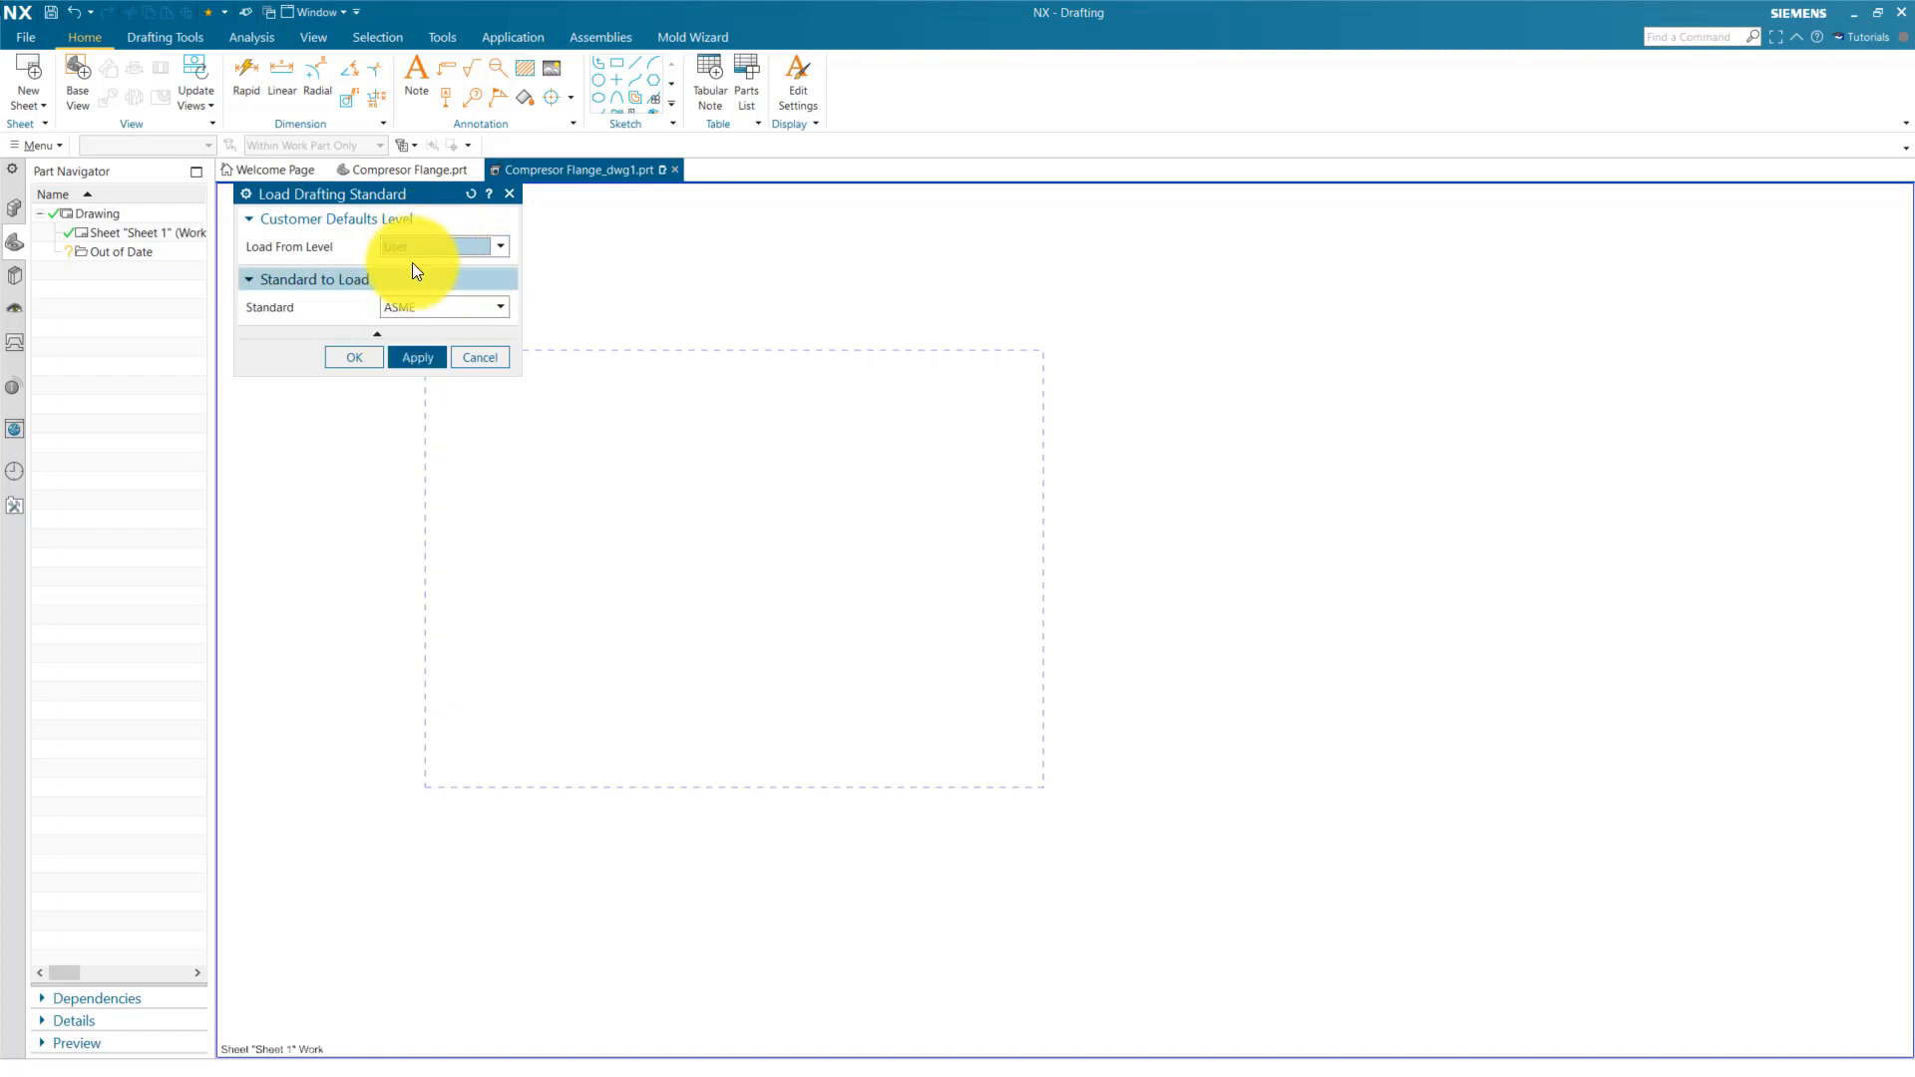
{"action": "left_click", "coordinate": [499, 306]}
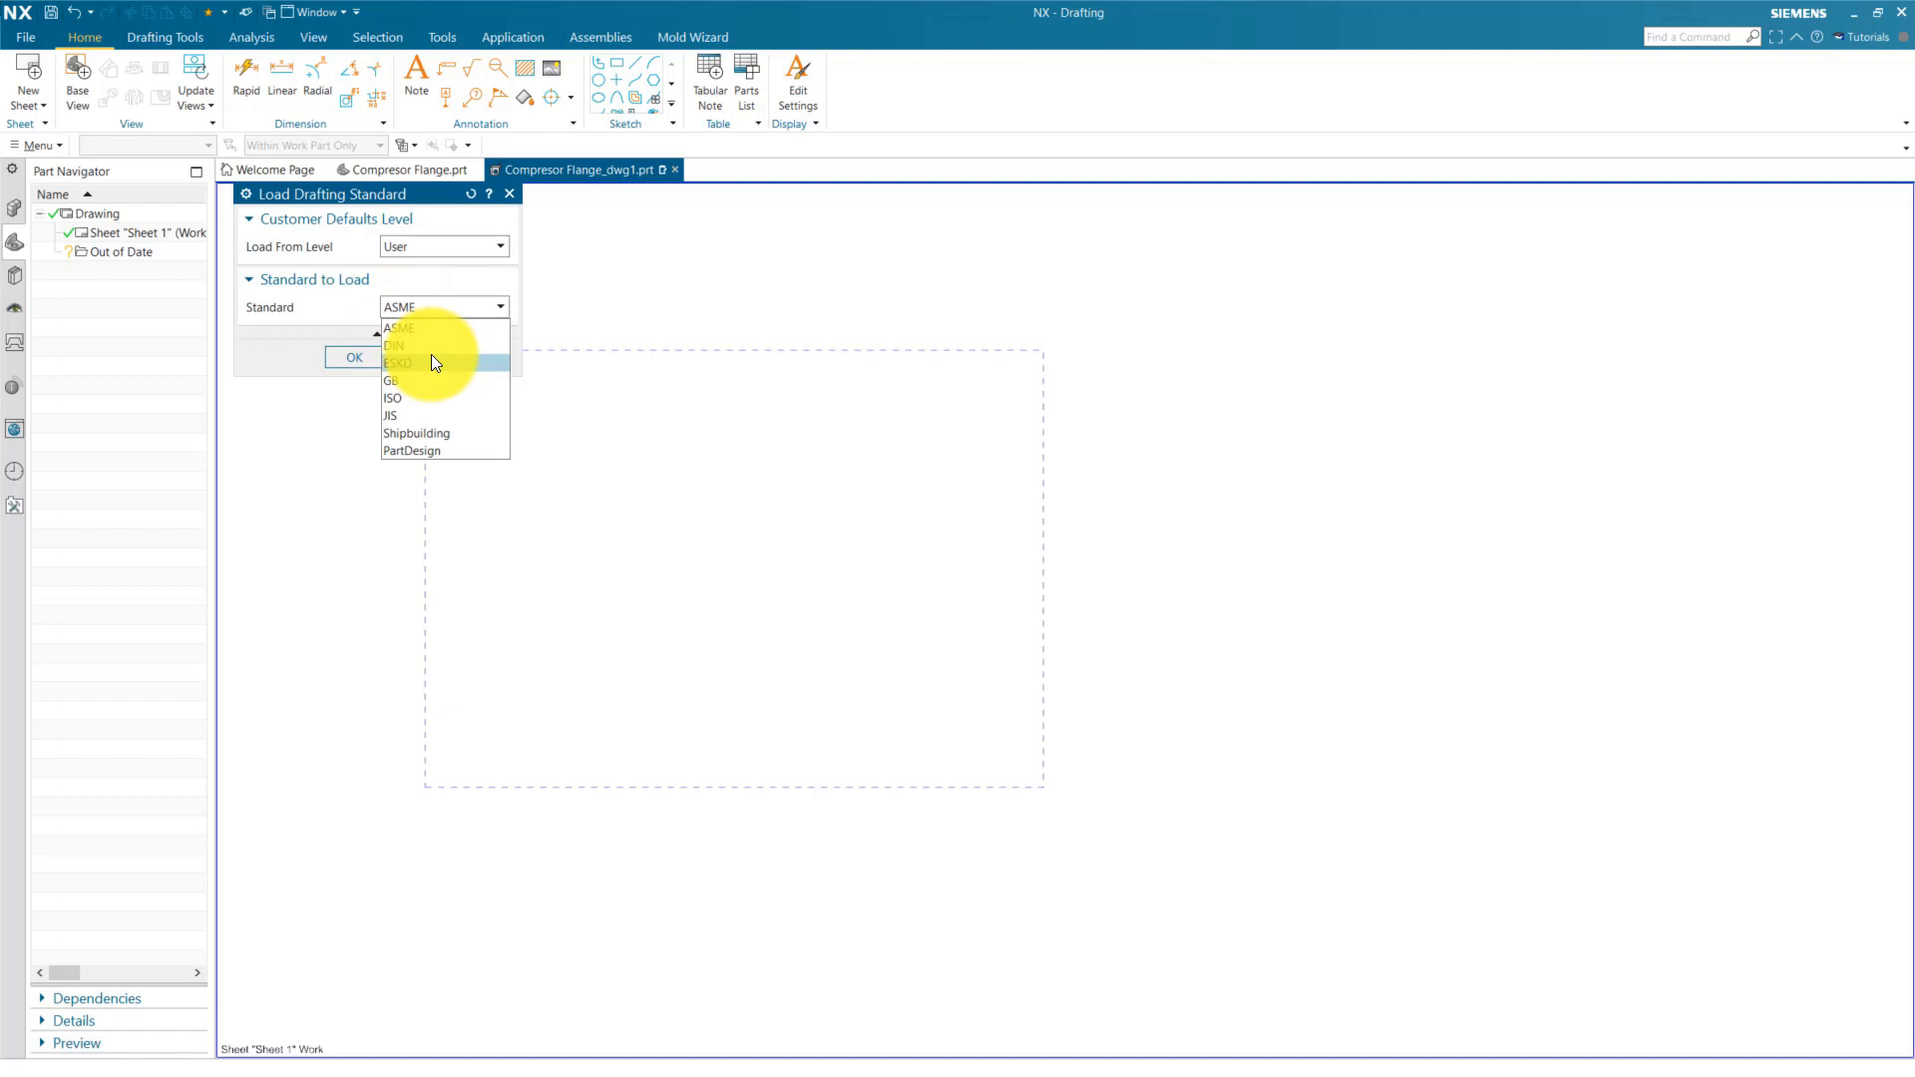
{"action": "mouse_move", "coordinate": [431, 415]}
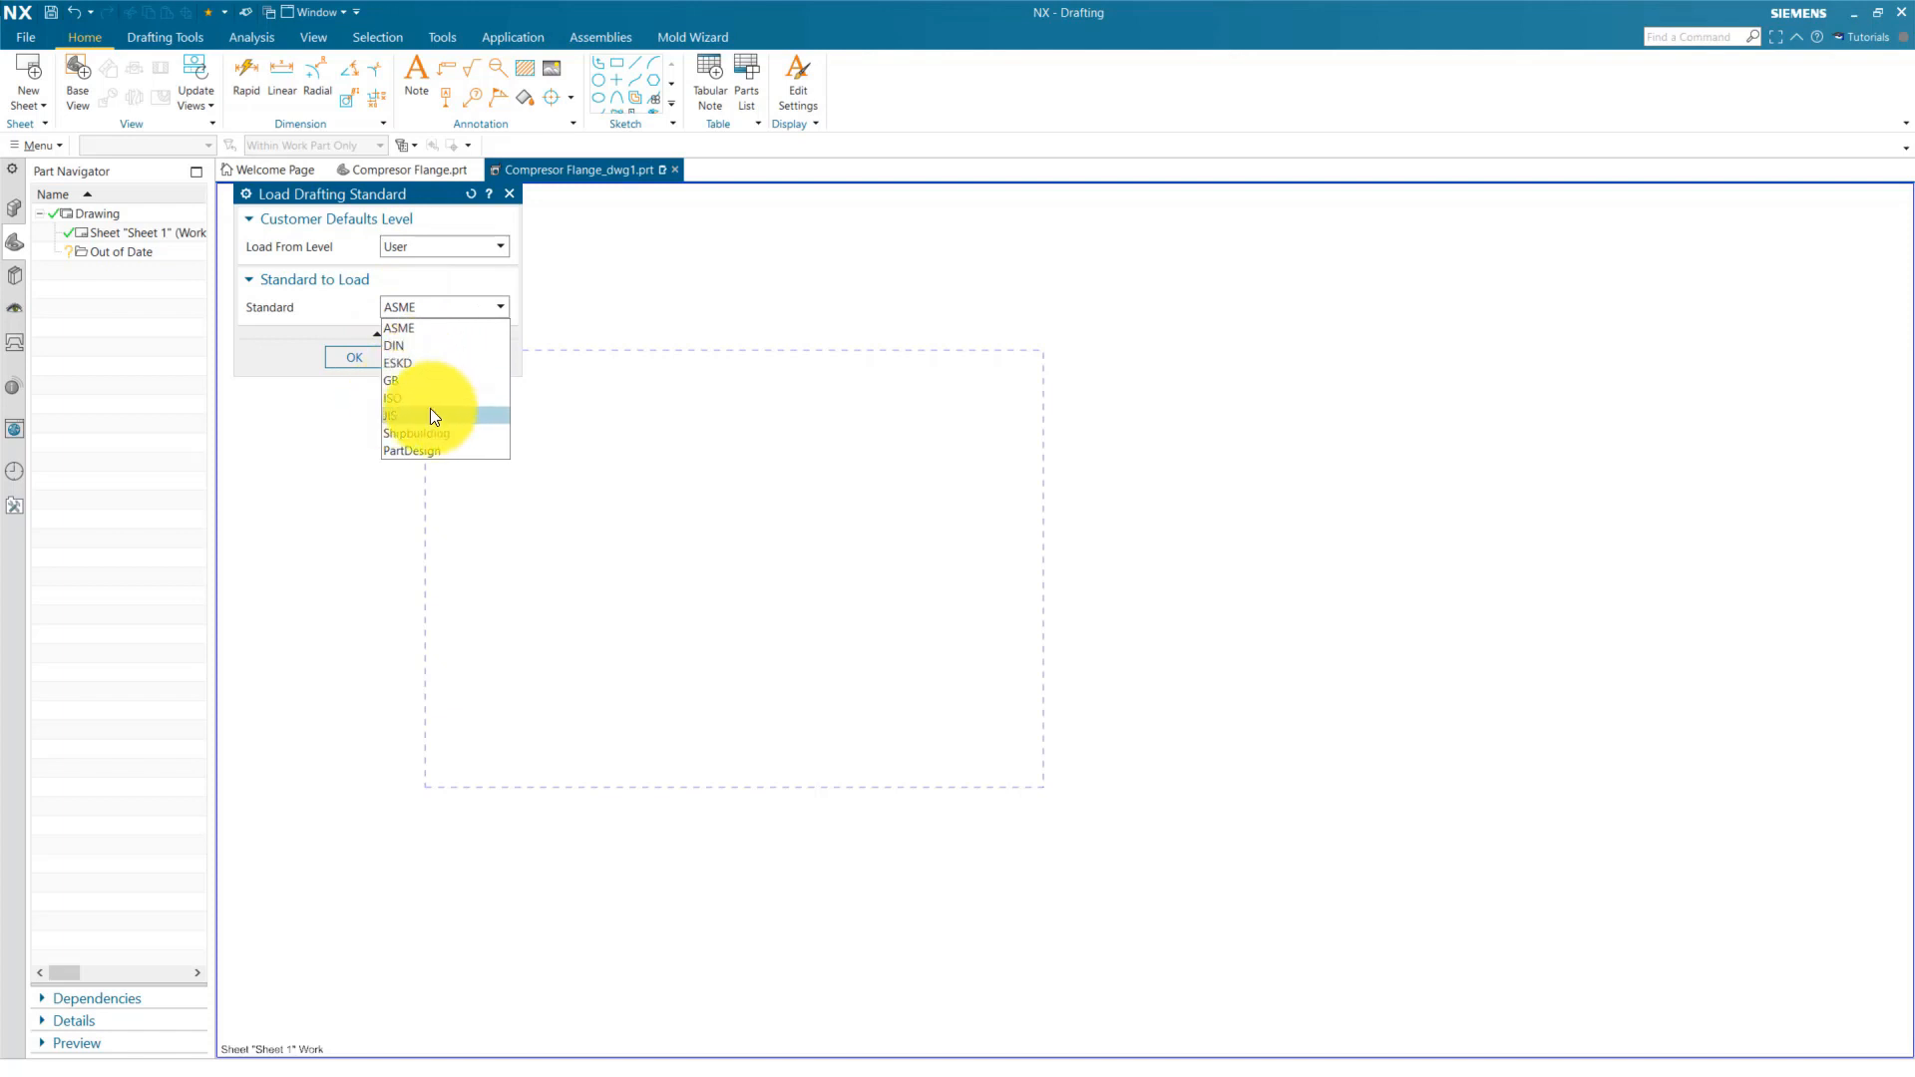
{"action": "mouse_move", "coordinate": [436, 451]}
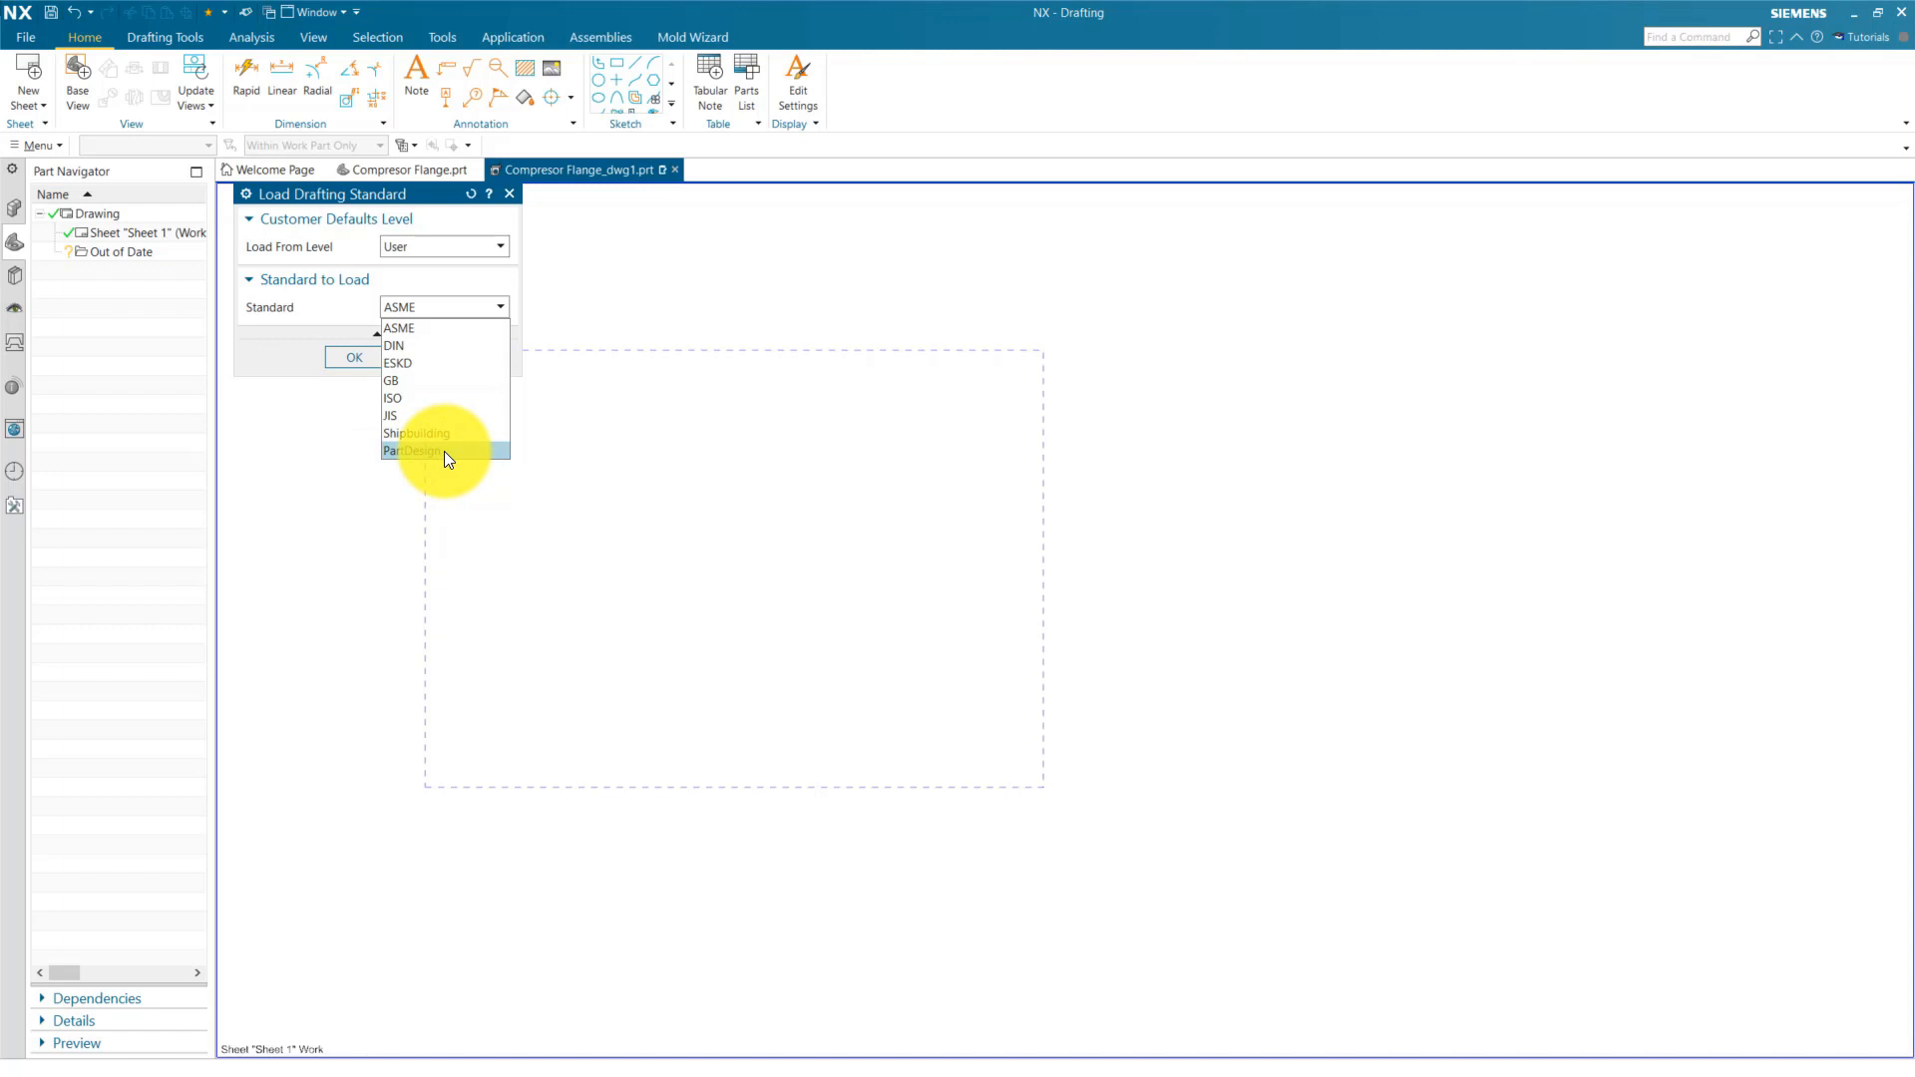
{"action": "mouse_move", "coordinate": [446, 398]}
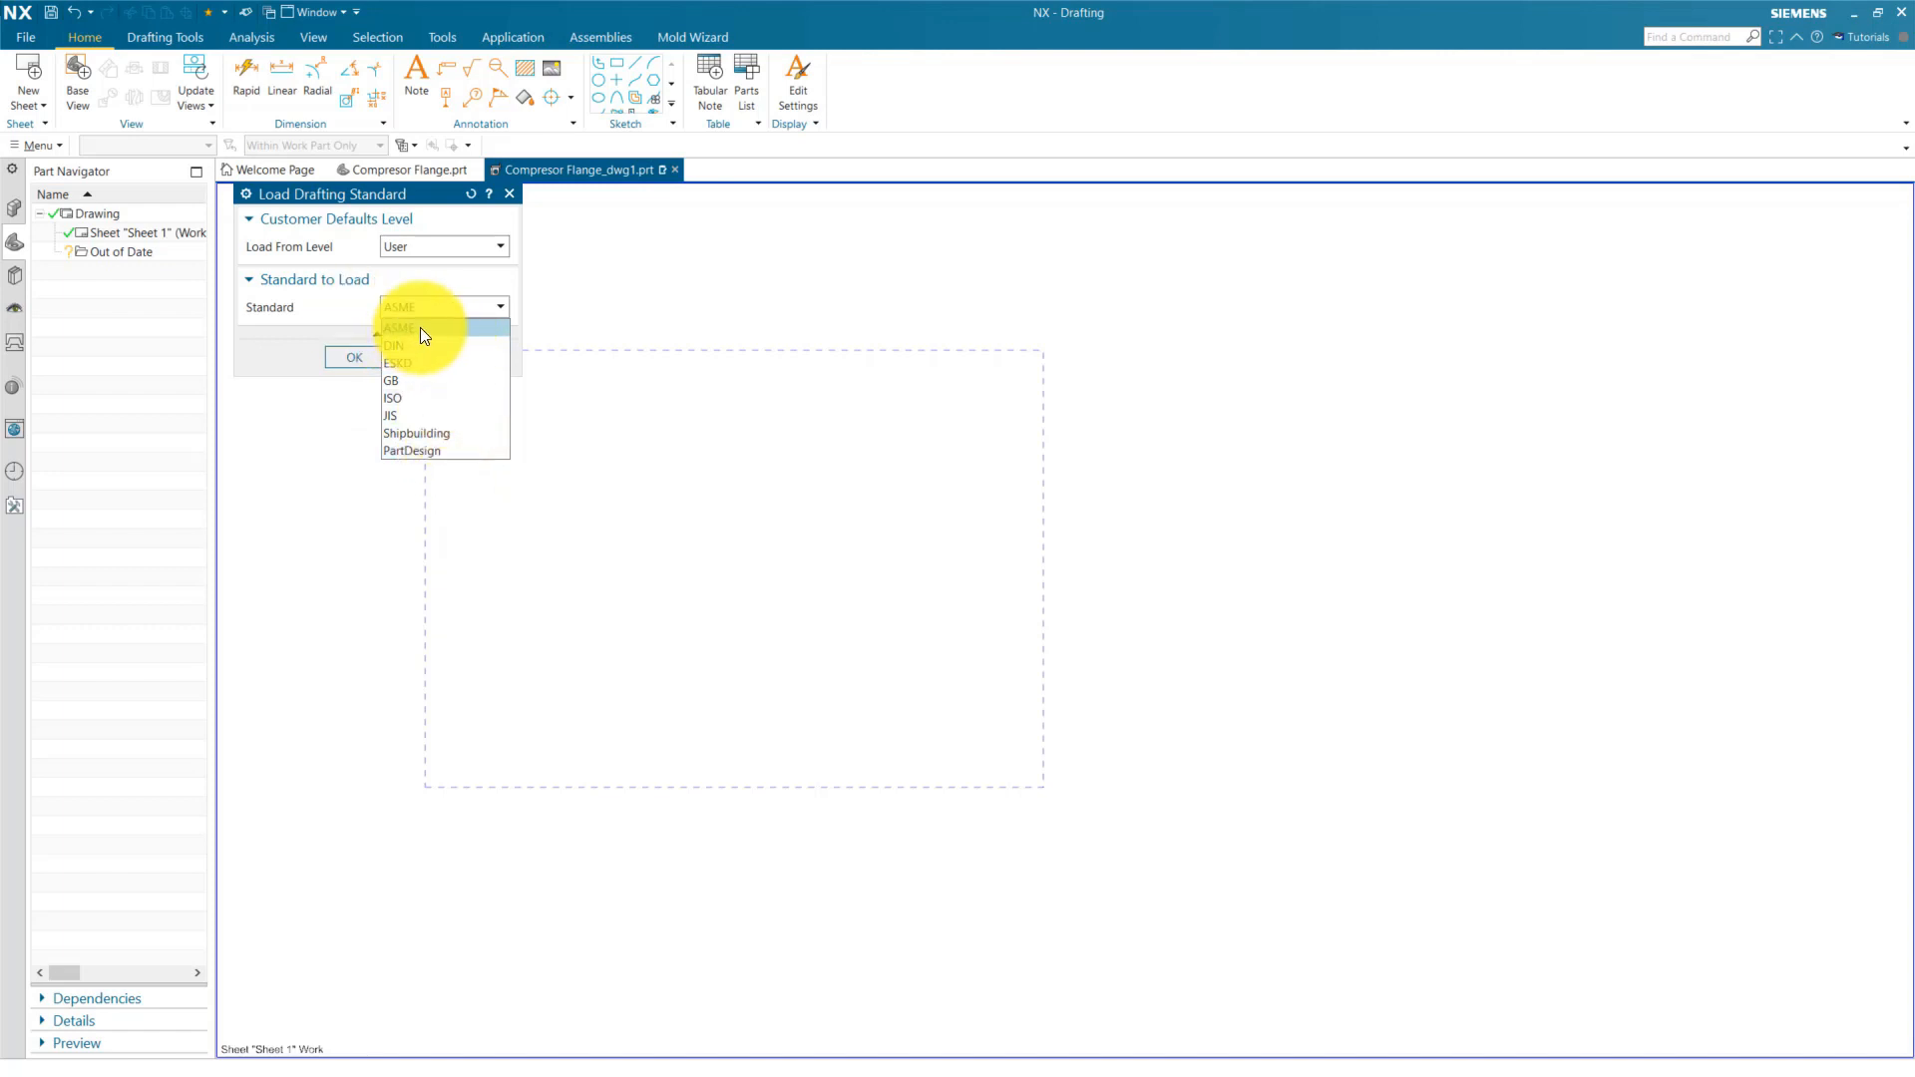
{"action": "left_click", "coordinate": [401, 307]}
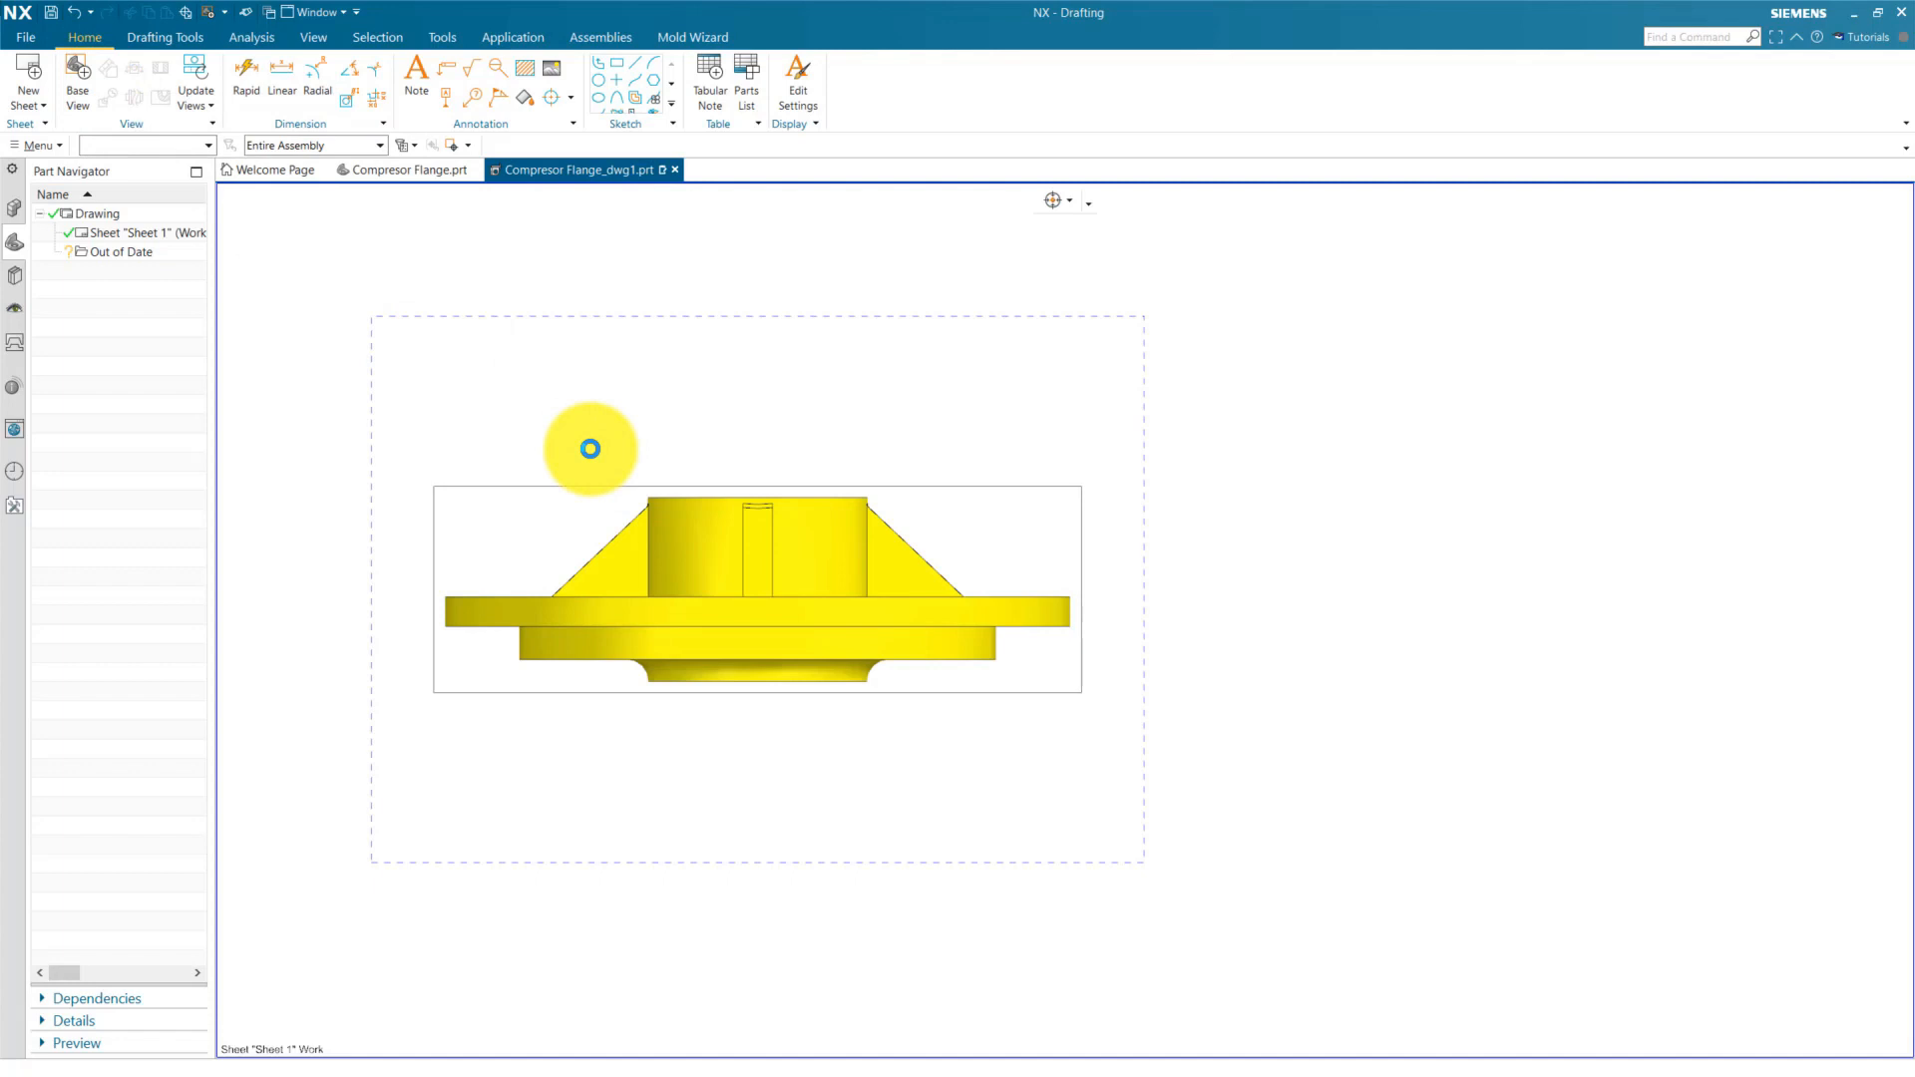
Step: Place a 1:2 face-on flange view with a projected side view to its right
{"action": "left_click", "coordinate": [498, 505]}
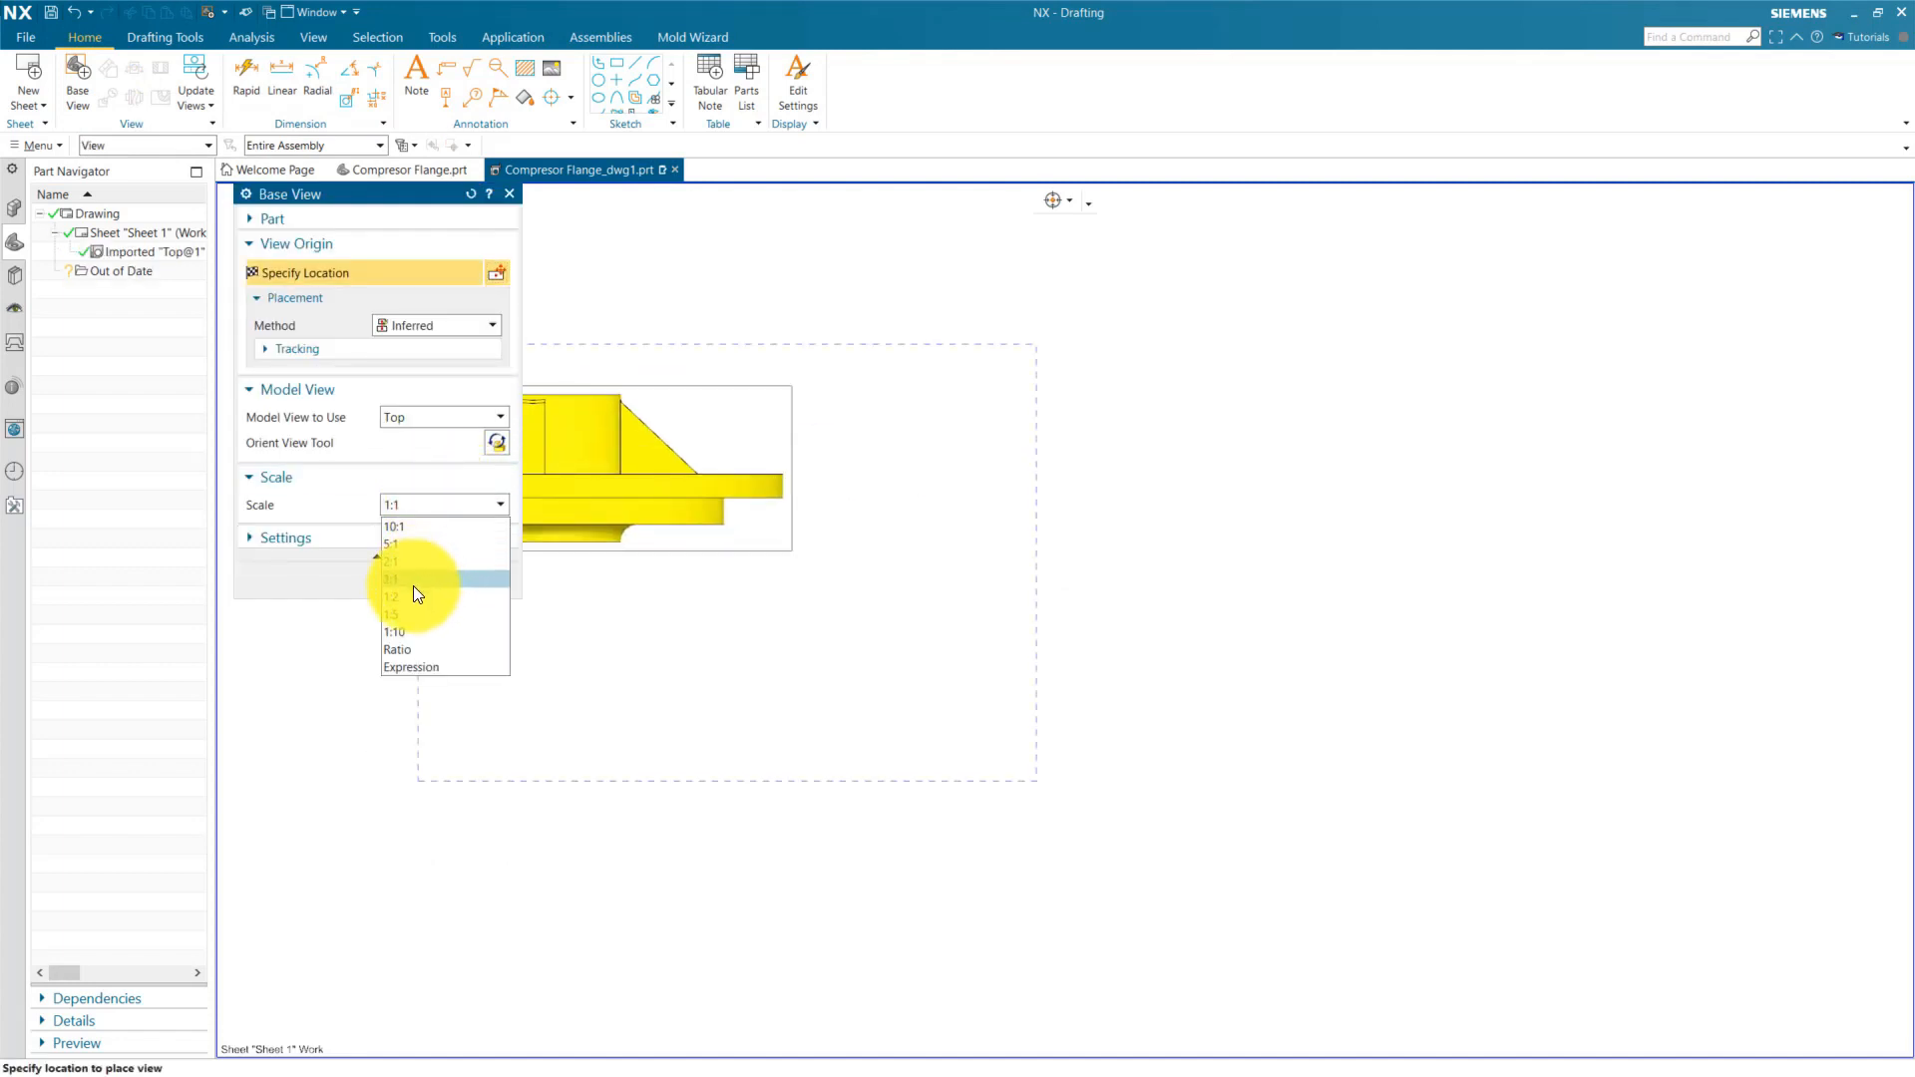
{"action": "left_click", "coordinate": [415, 596]}
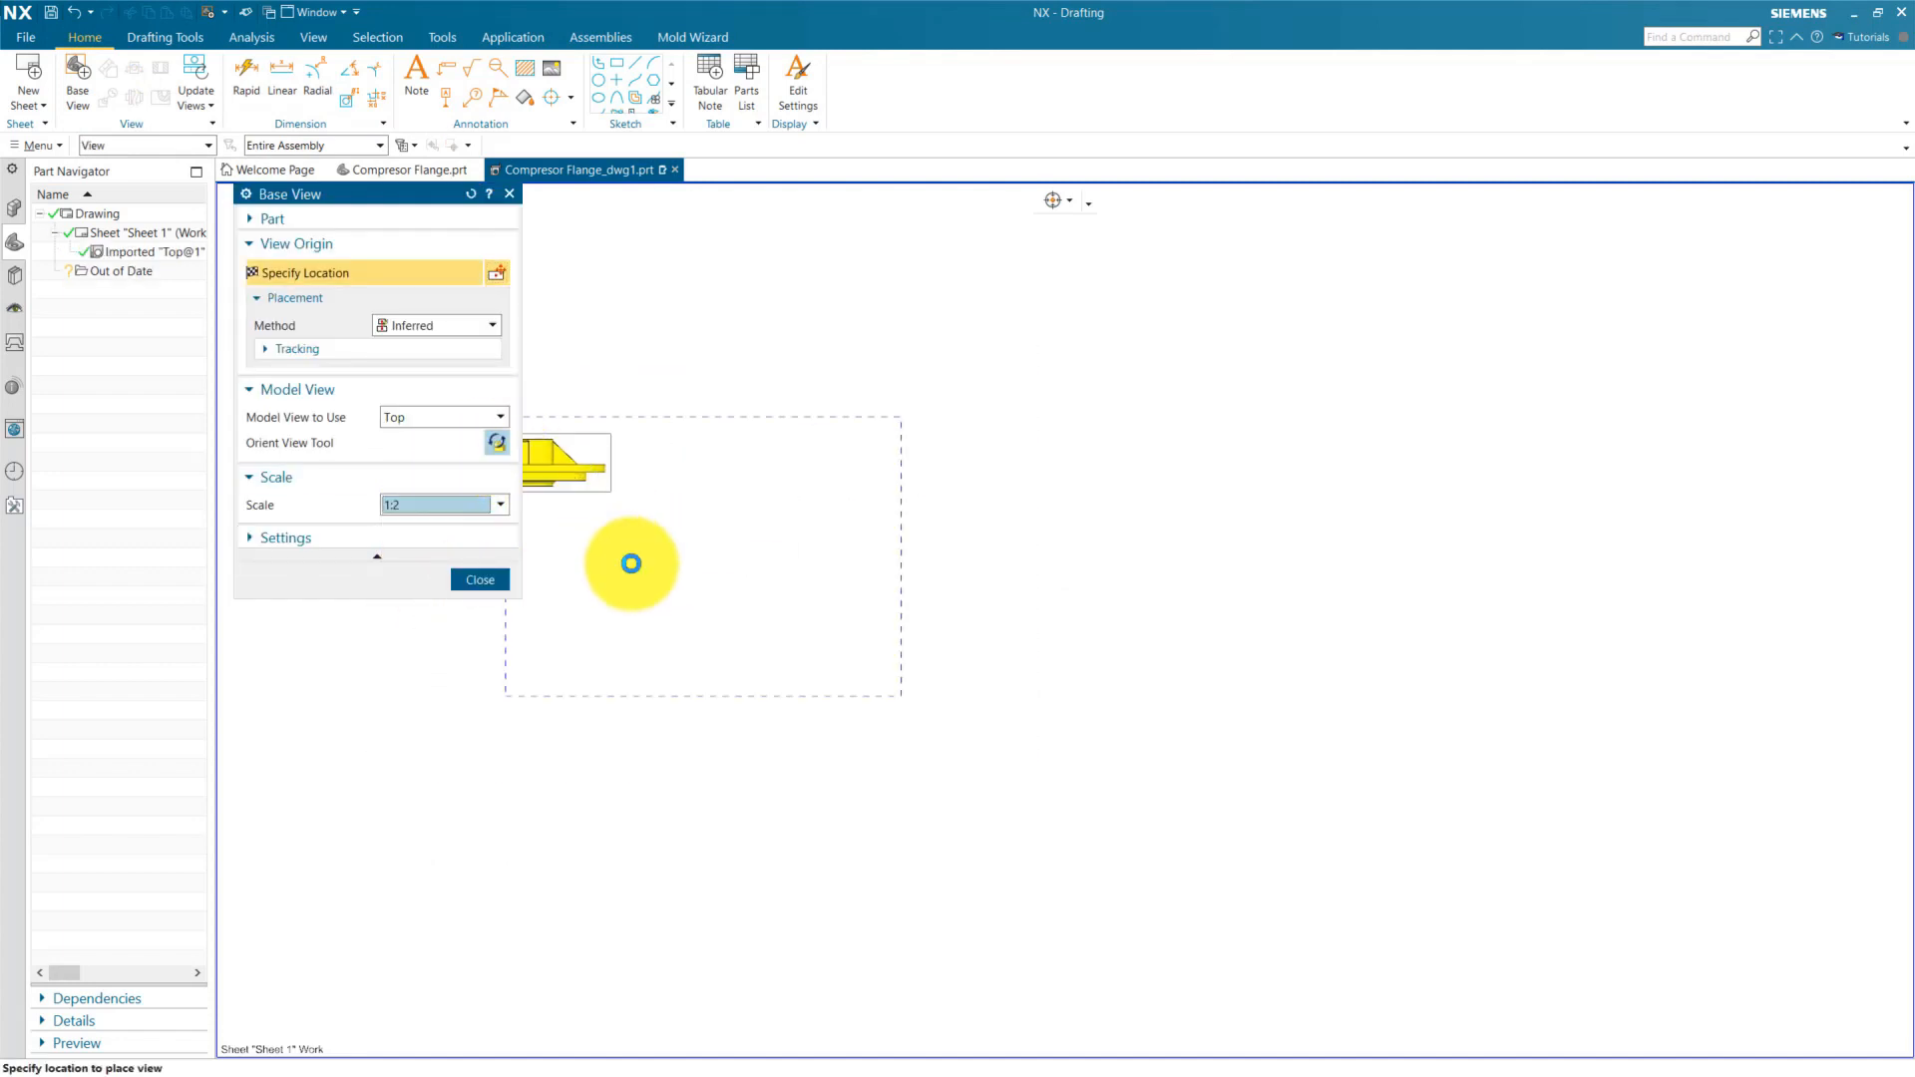
{"action": "left_click", "coordinate": [495, 442]}
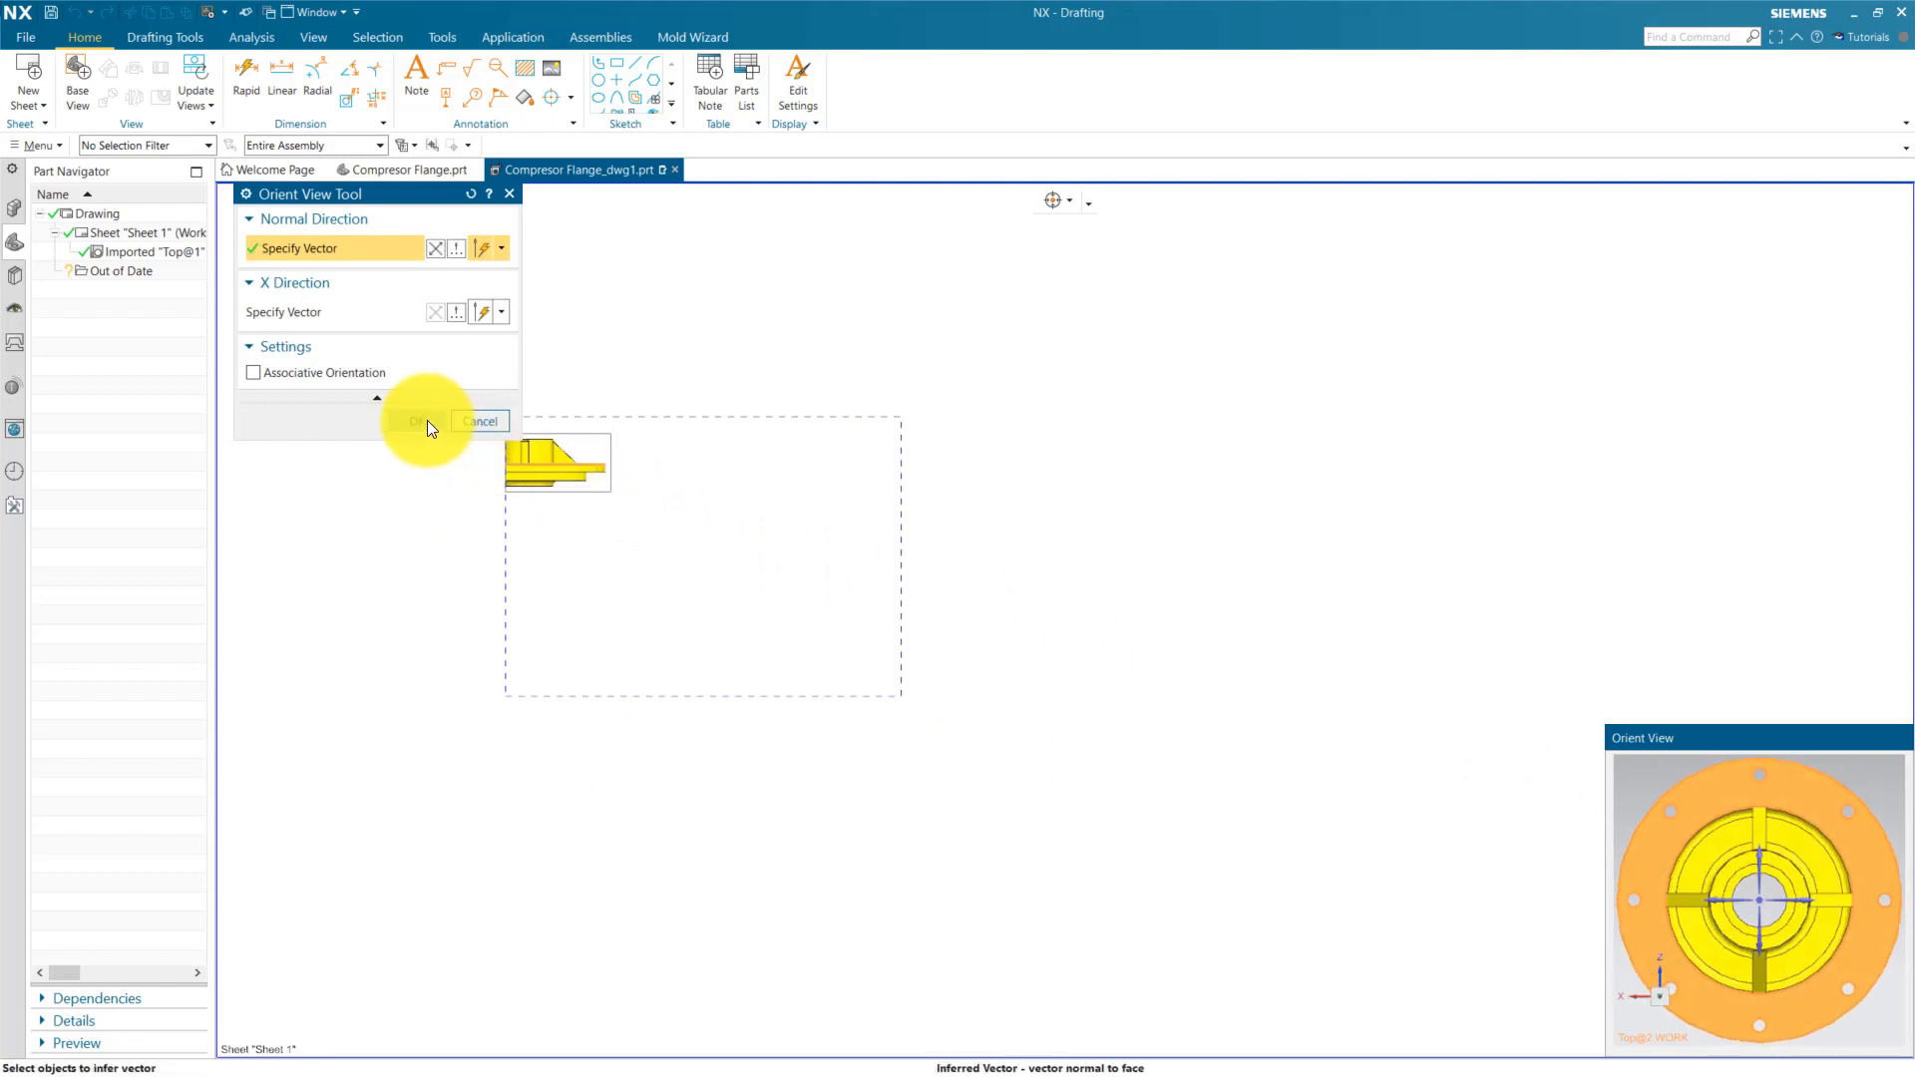
{"action": "left_click", "coordinate": [419, 421]}
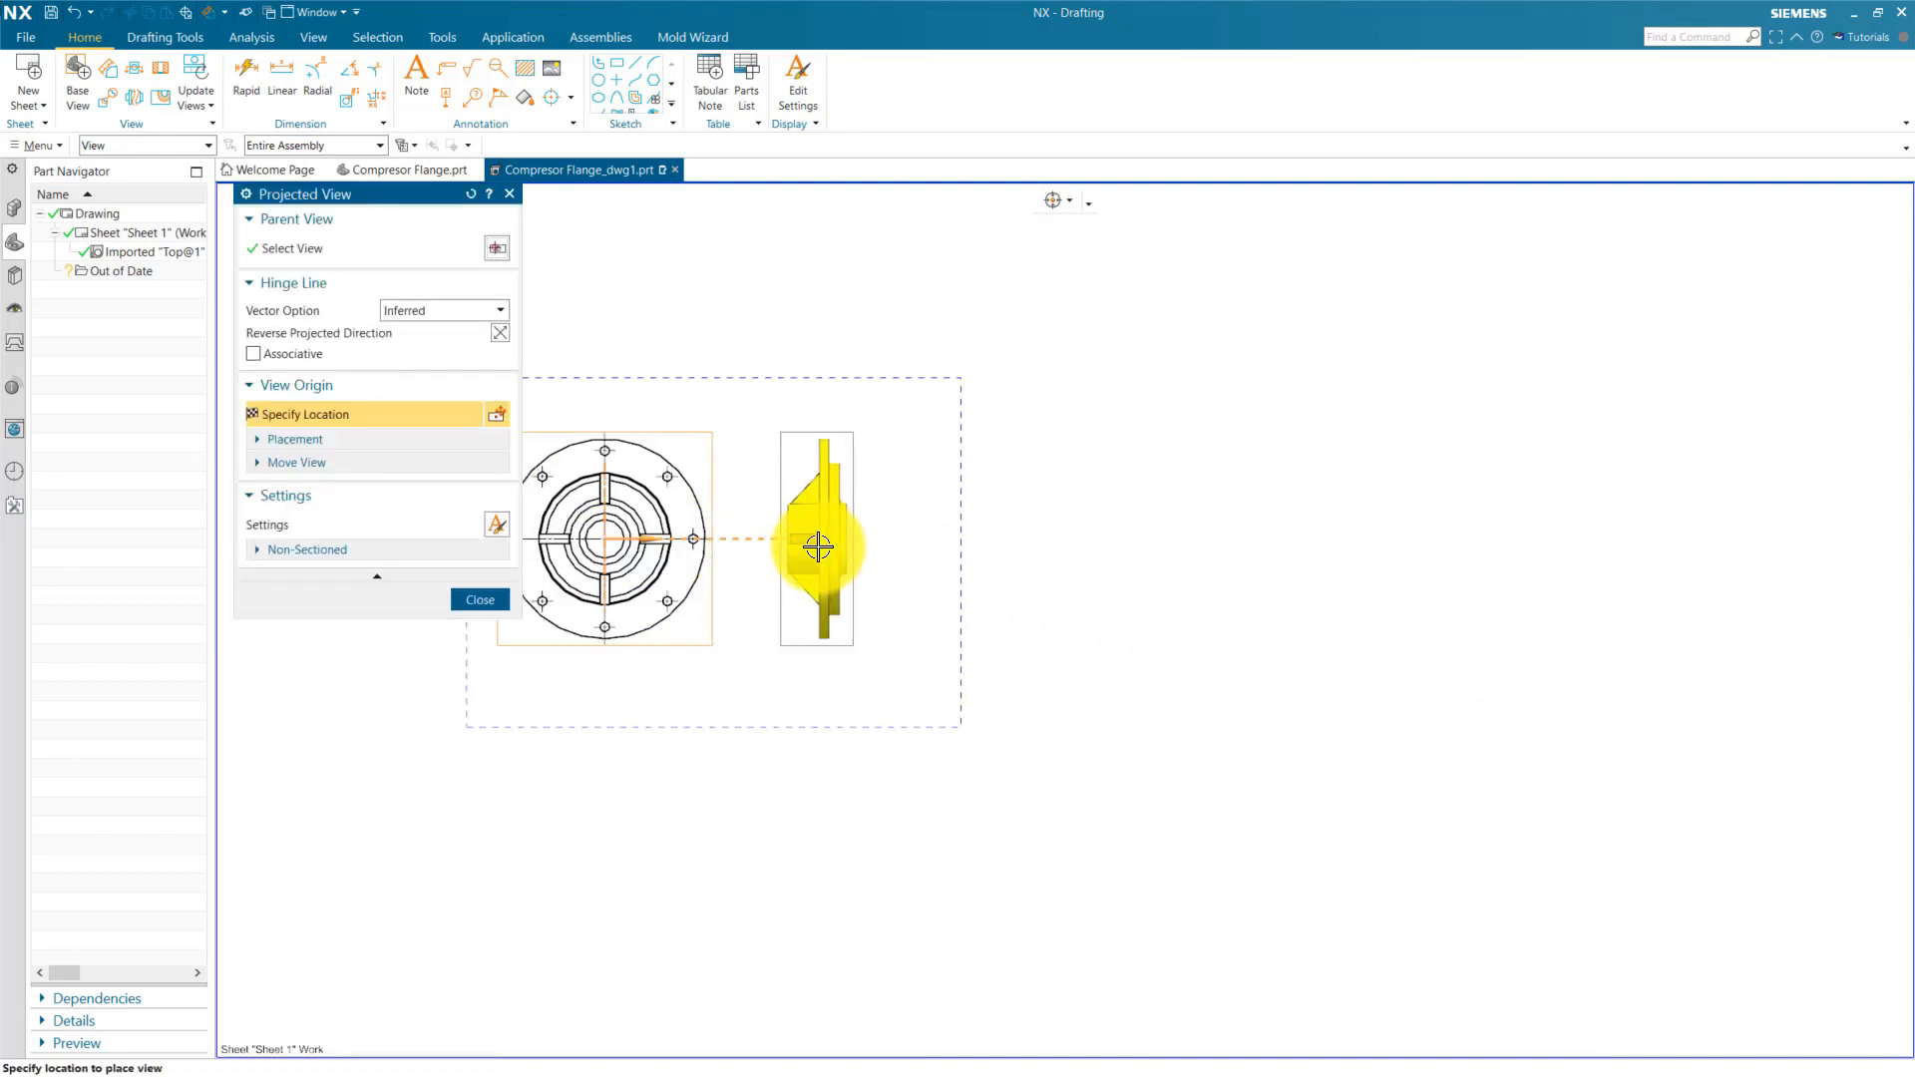
{"action": "left_click", "coordinate": [815, 546]}
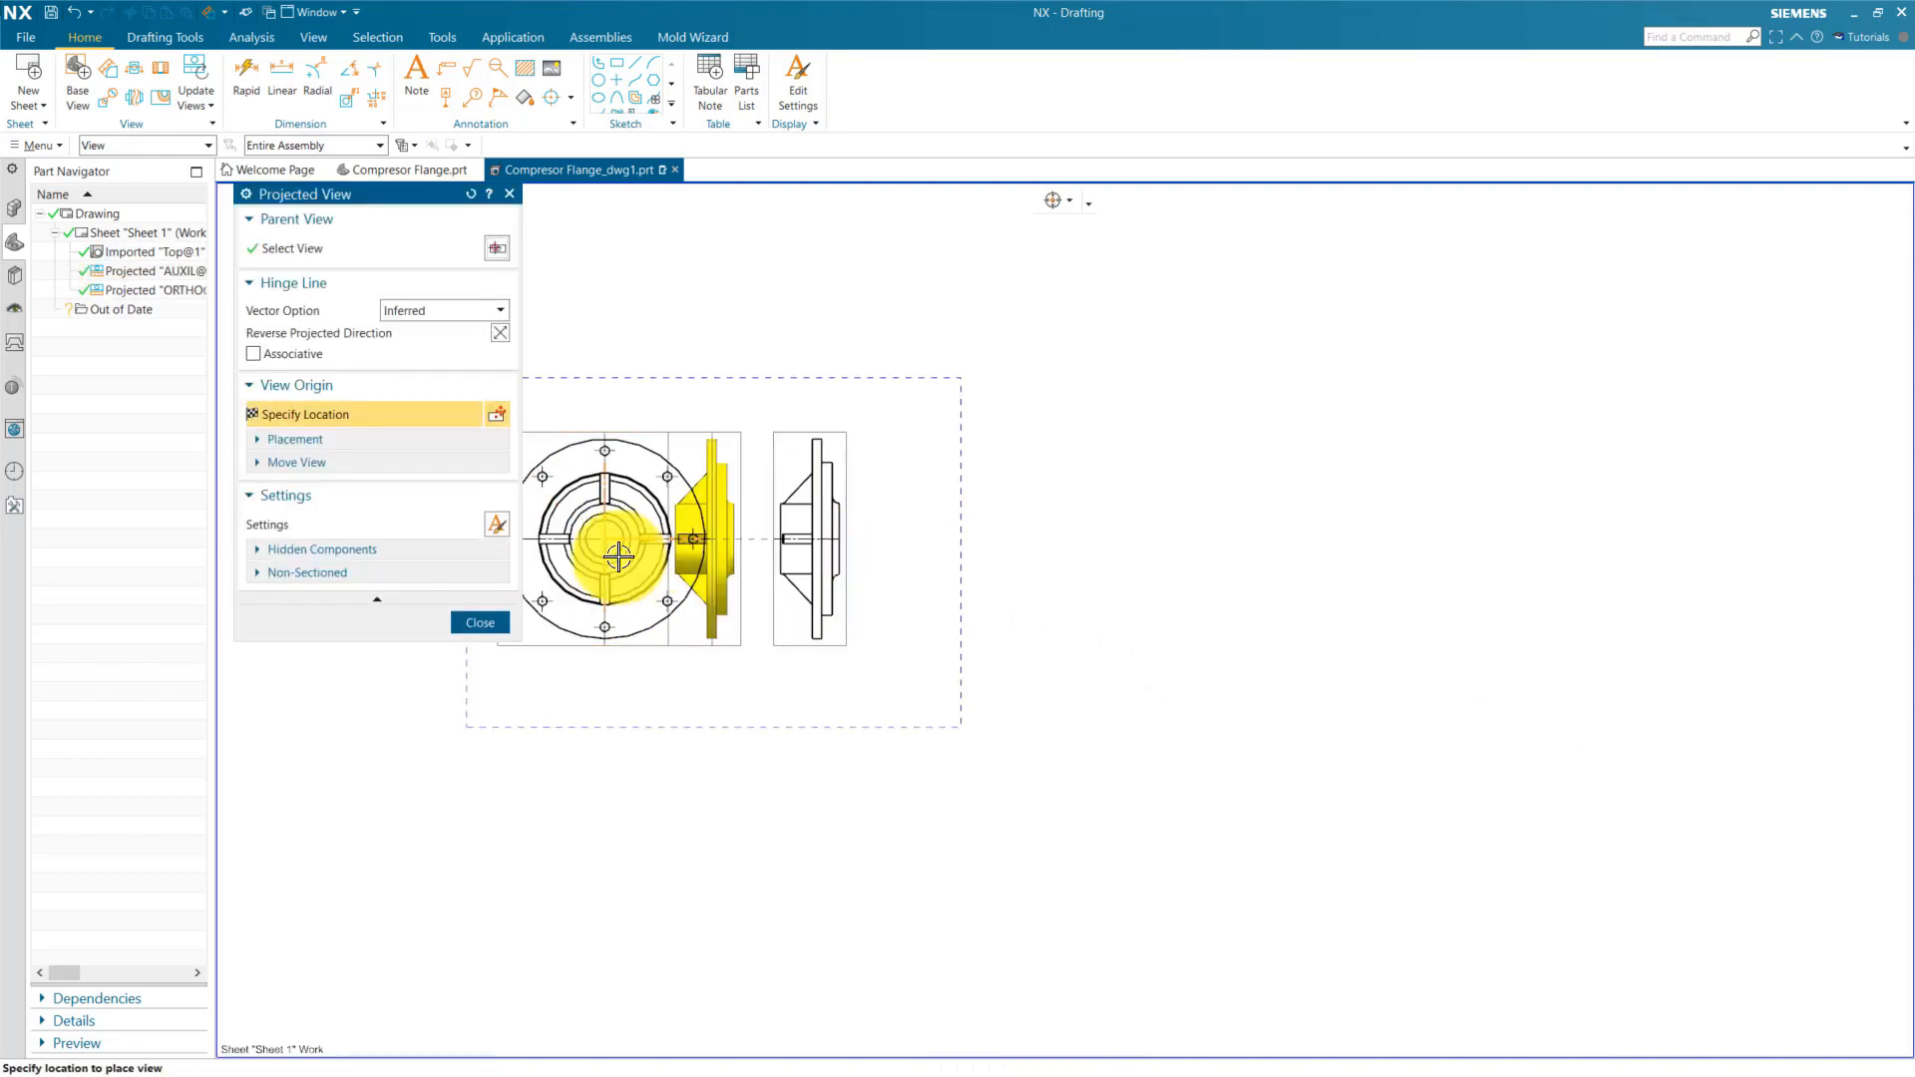
{"action": "left_click", "coordinate": [479, 622]}
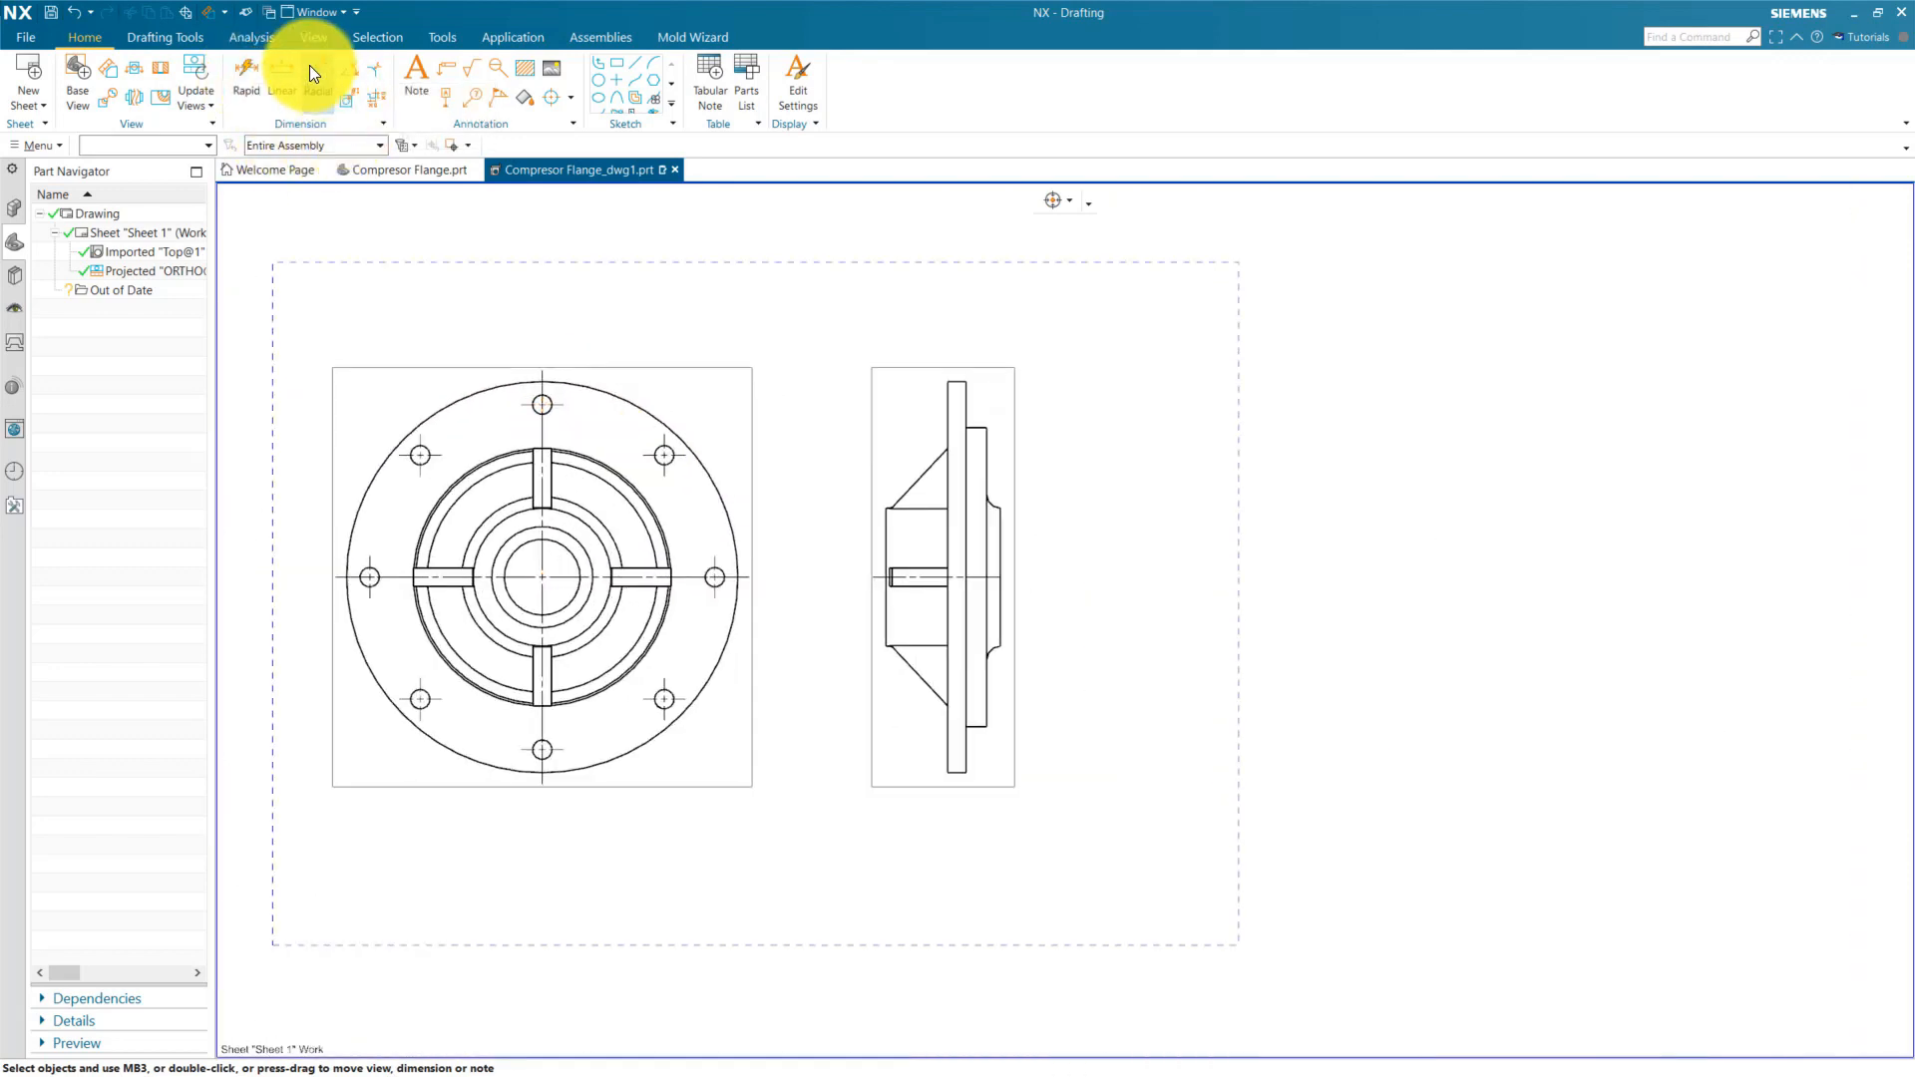
Step: Add a Ø340 diameter dimension to the face-on flange view
{"action": "left_click", "coordinate": [317, 70]}
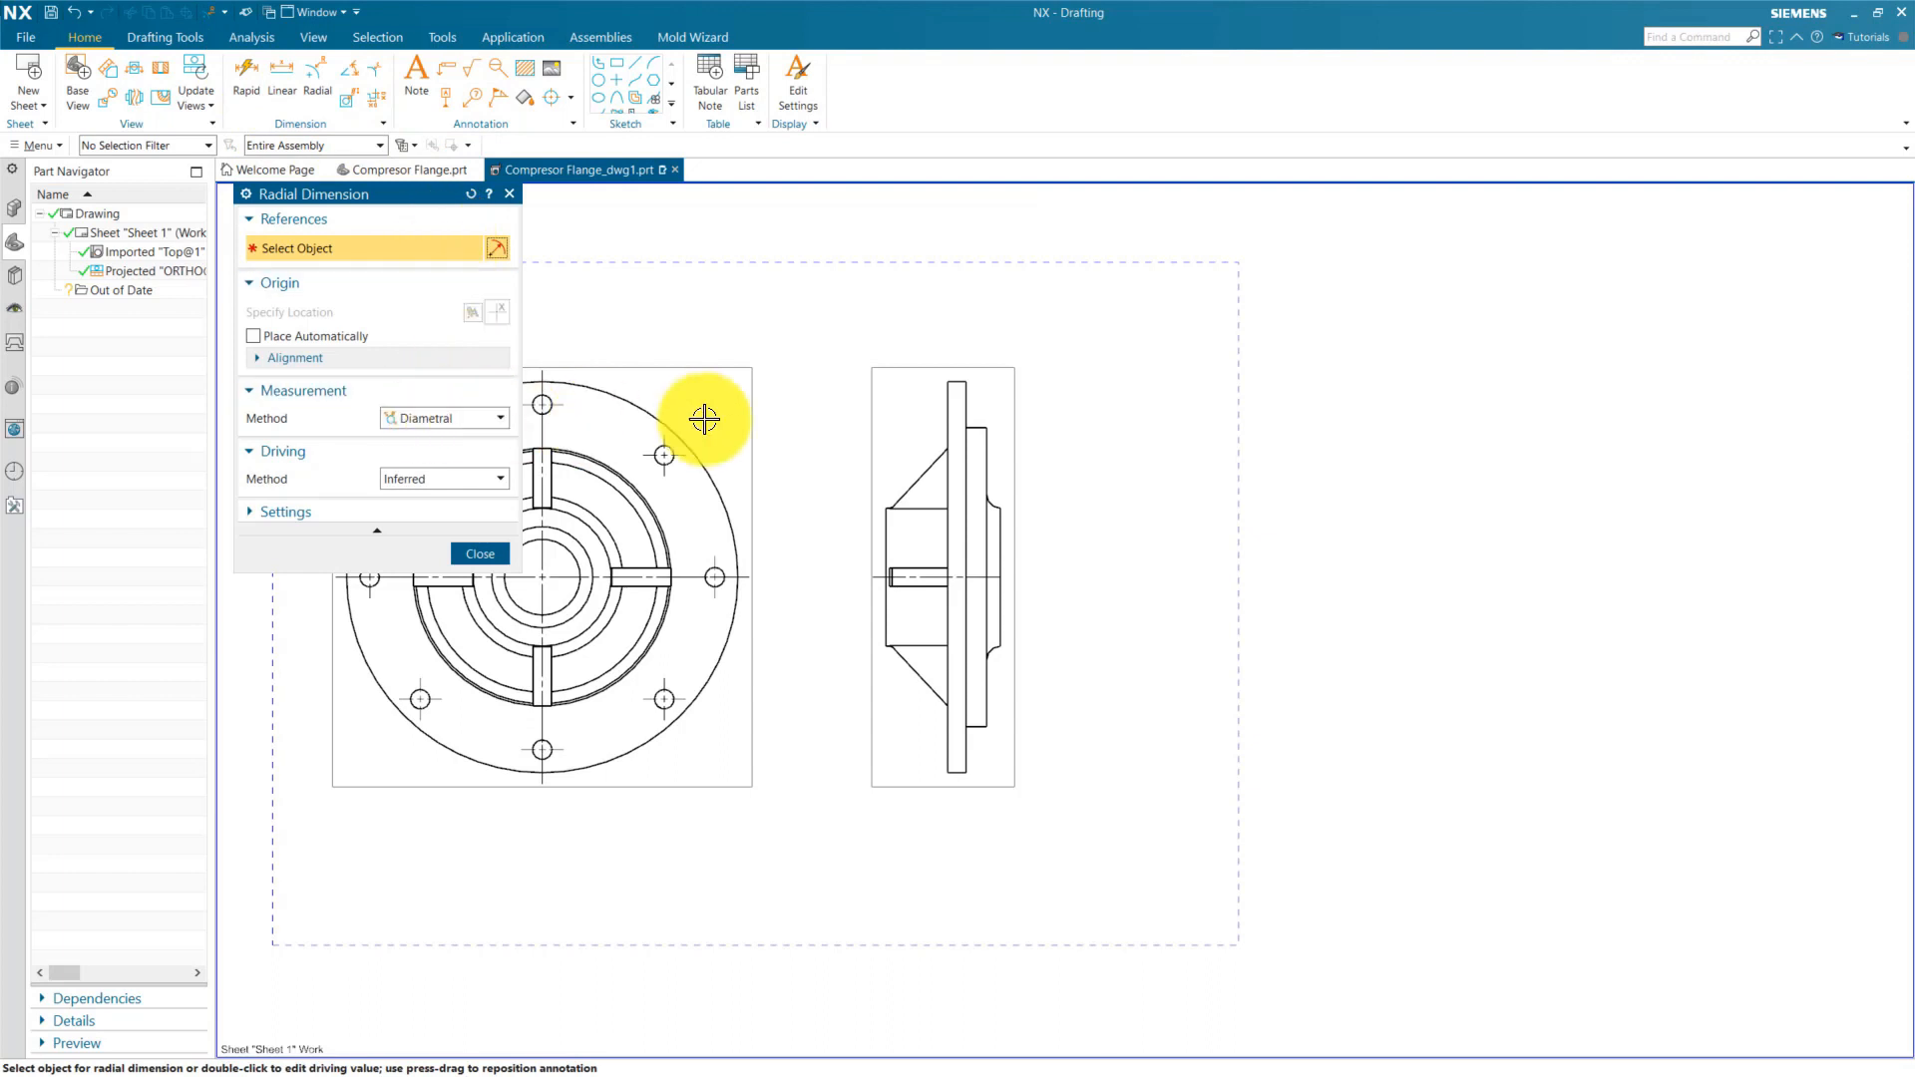
{"action": "left_click", "coordinate": [705, 419]}
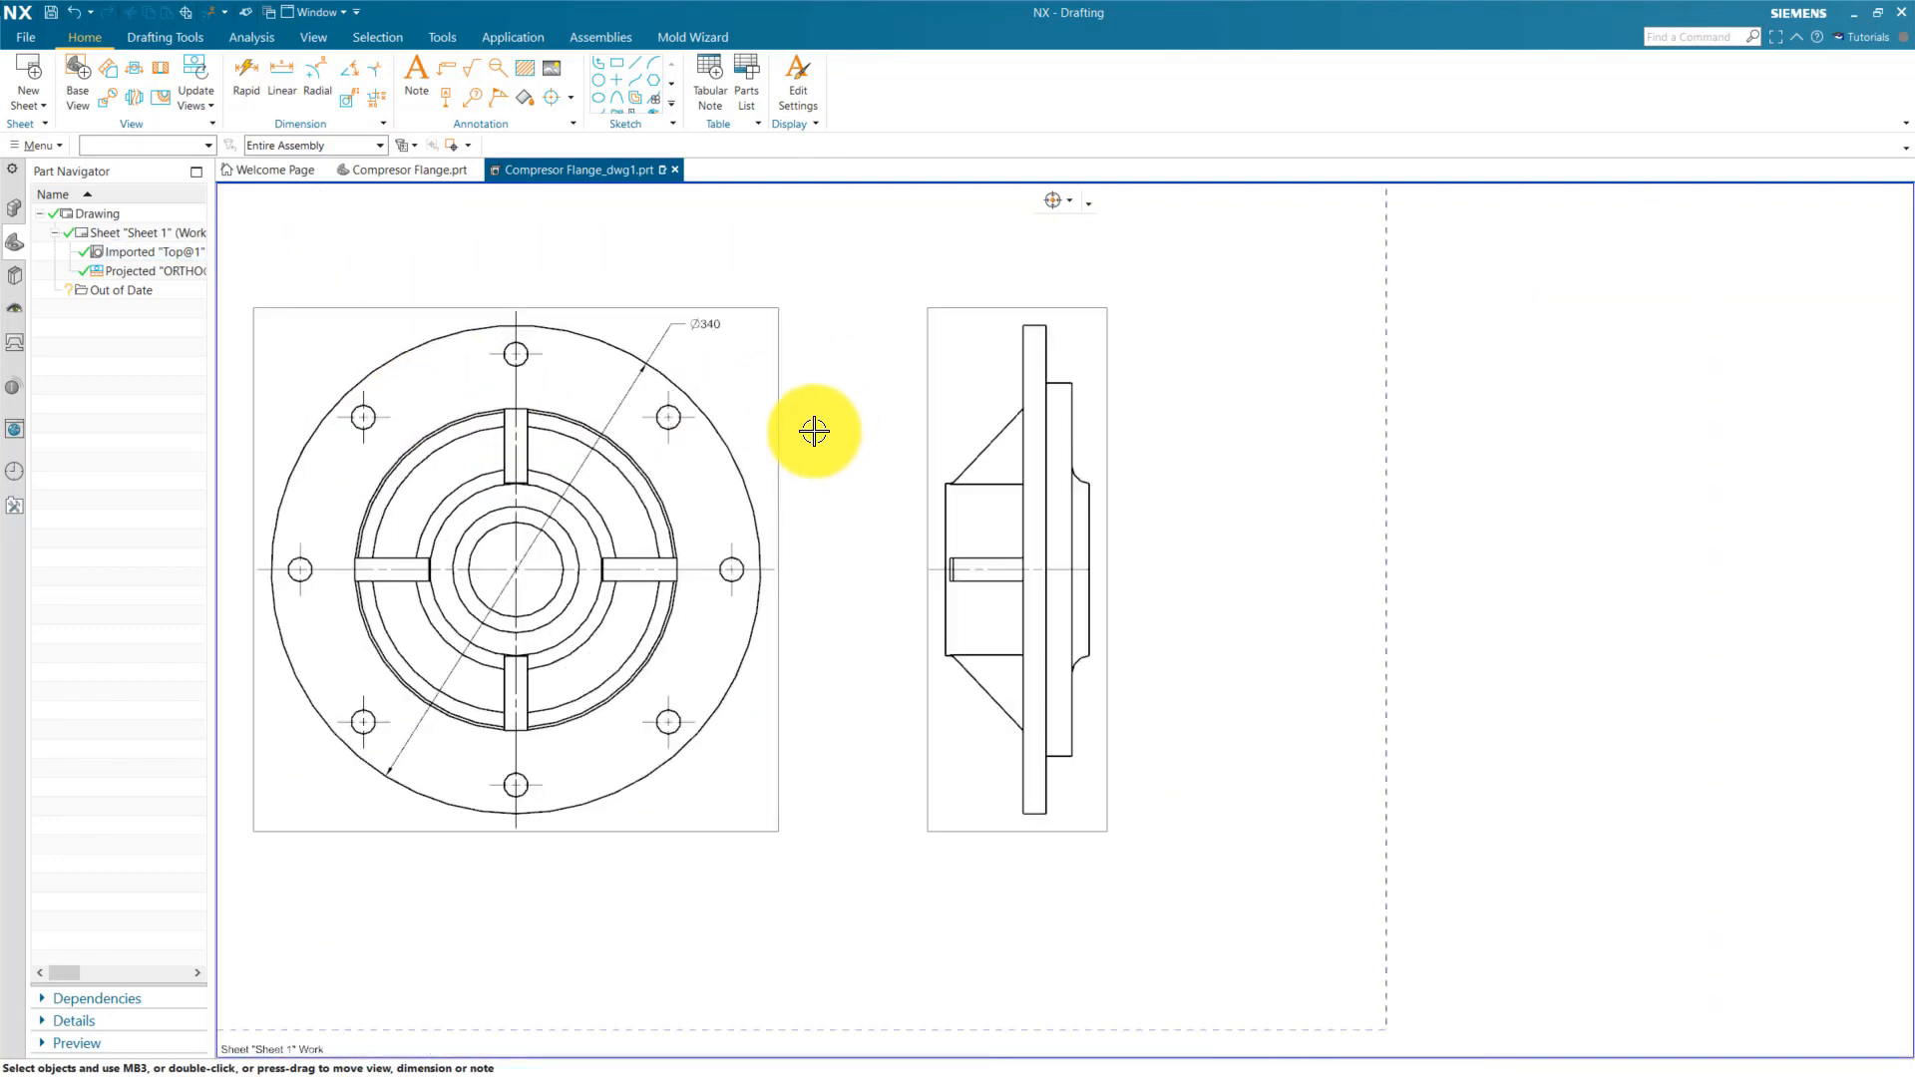
{"action": "left_click", "coordinate": [36, 146]}
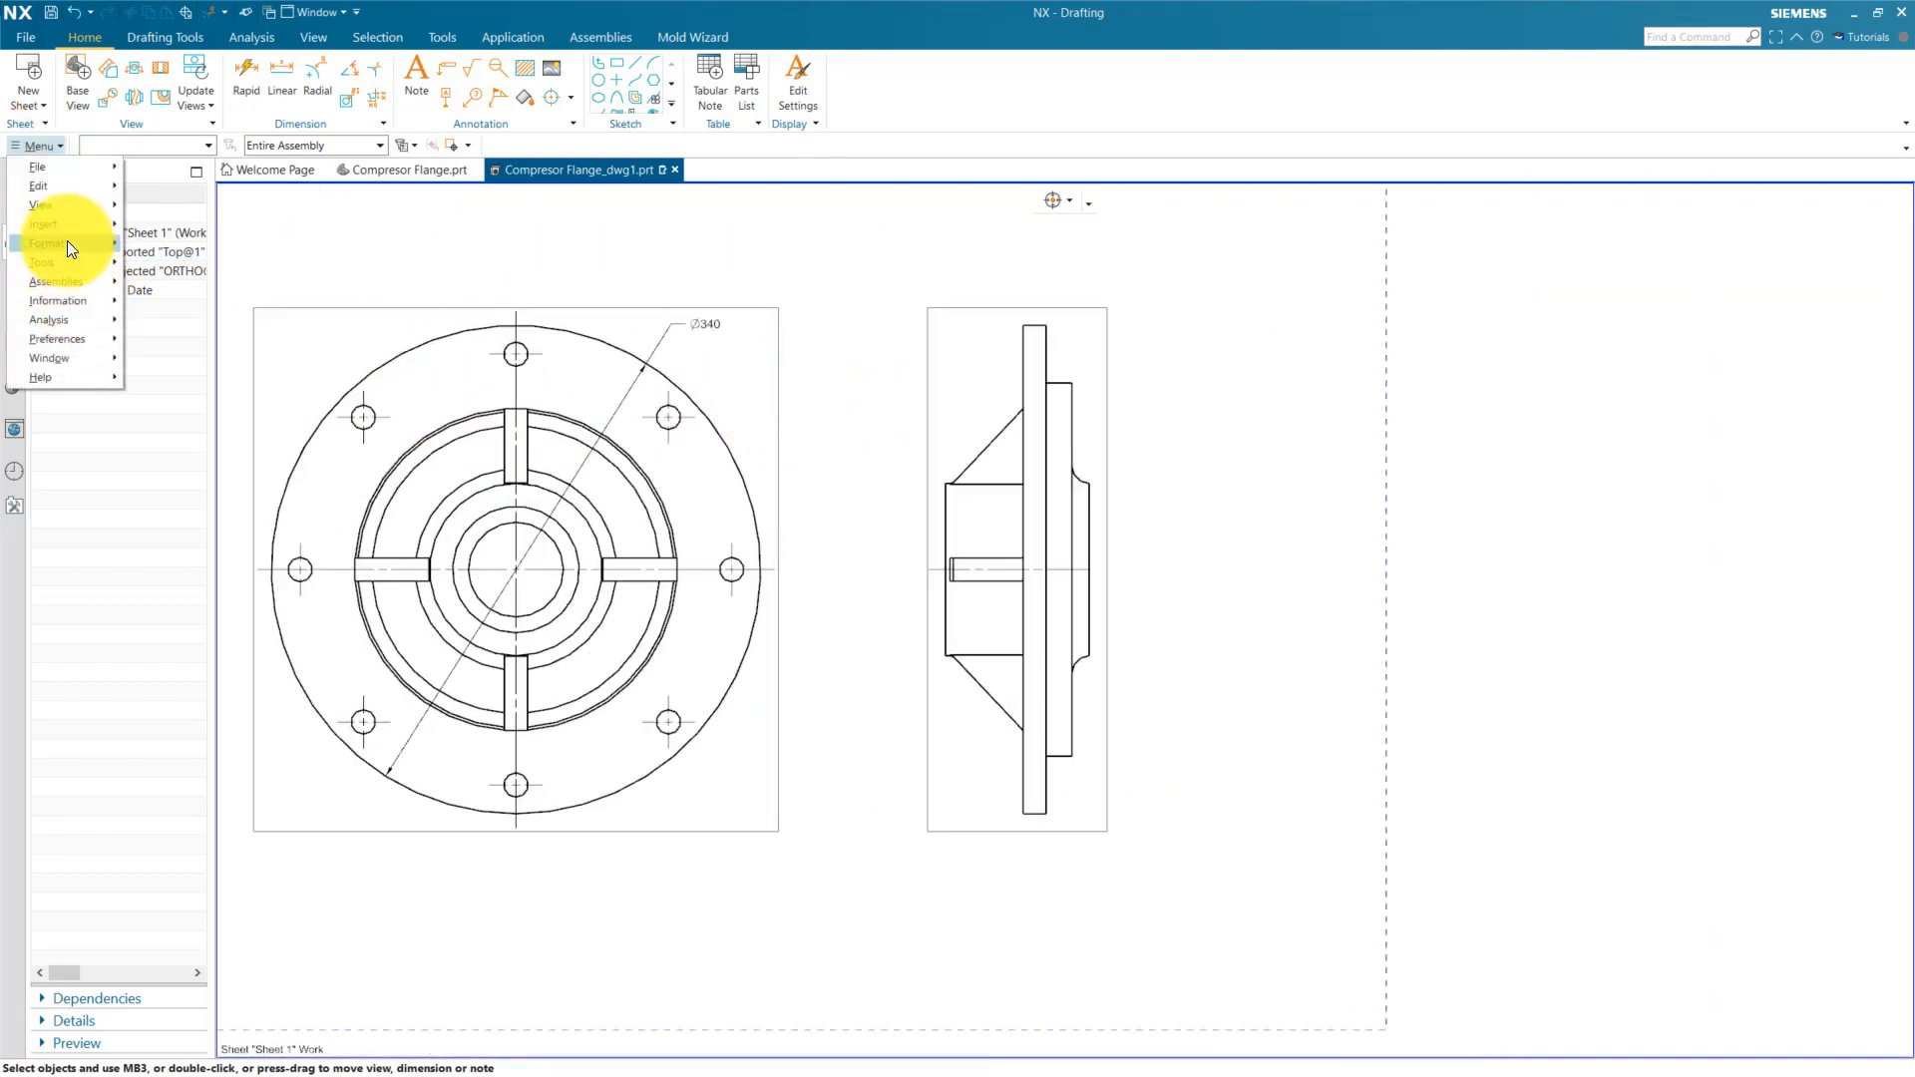
Step: Load PartDesign from the User level through Tools > Drafting Standard
{"action": "left_click", "coordinate": [44, 223]}
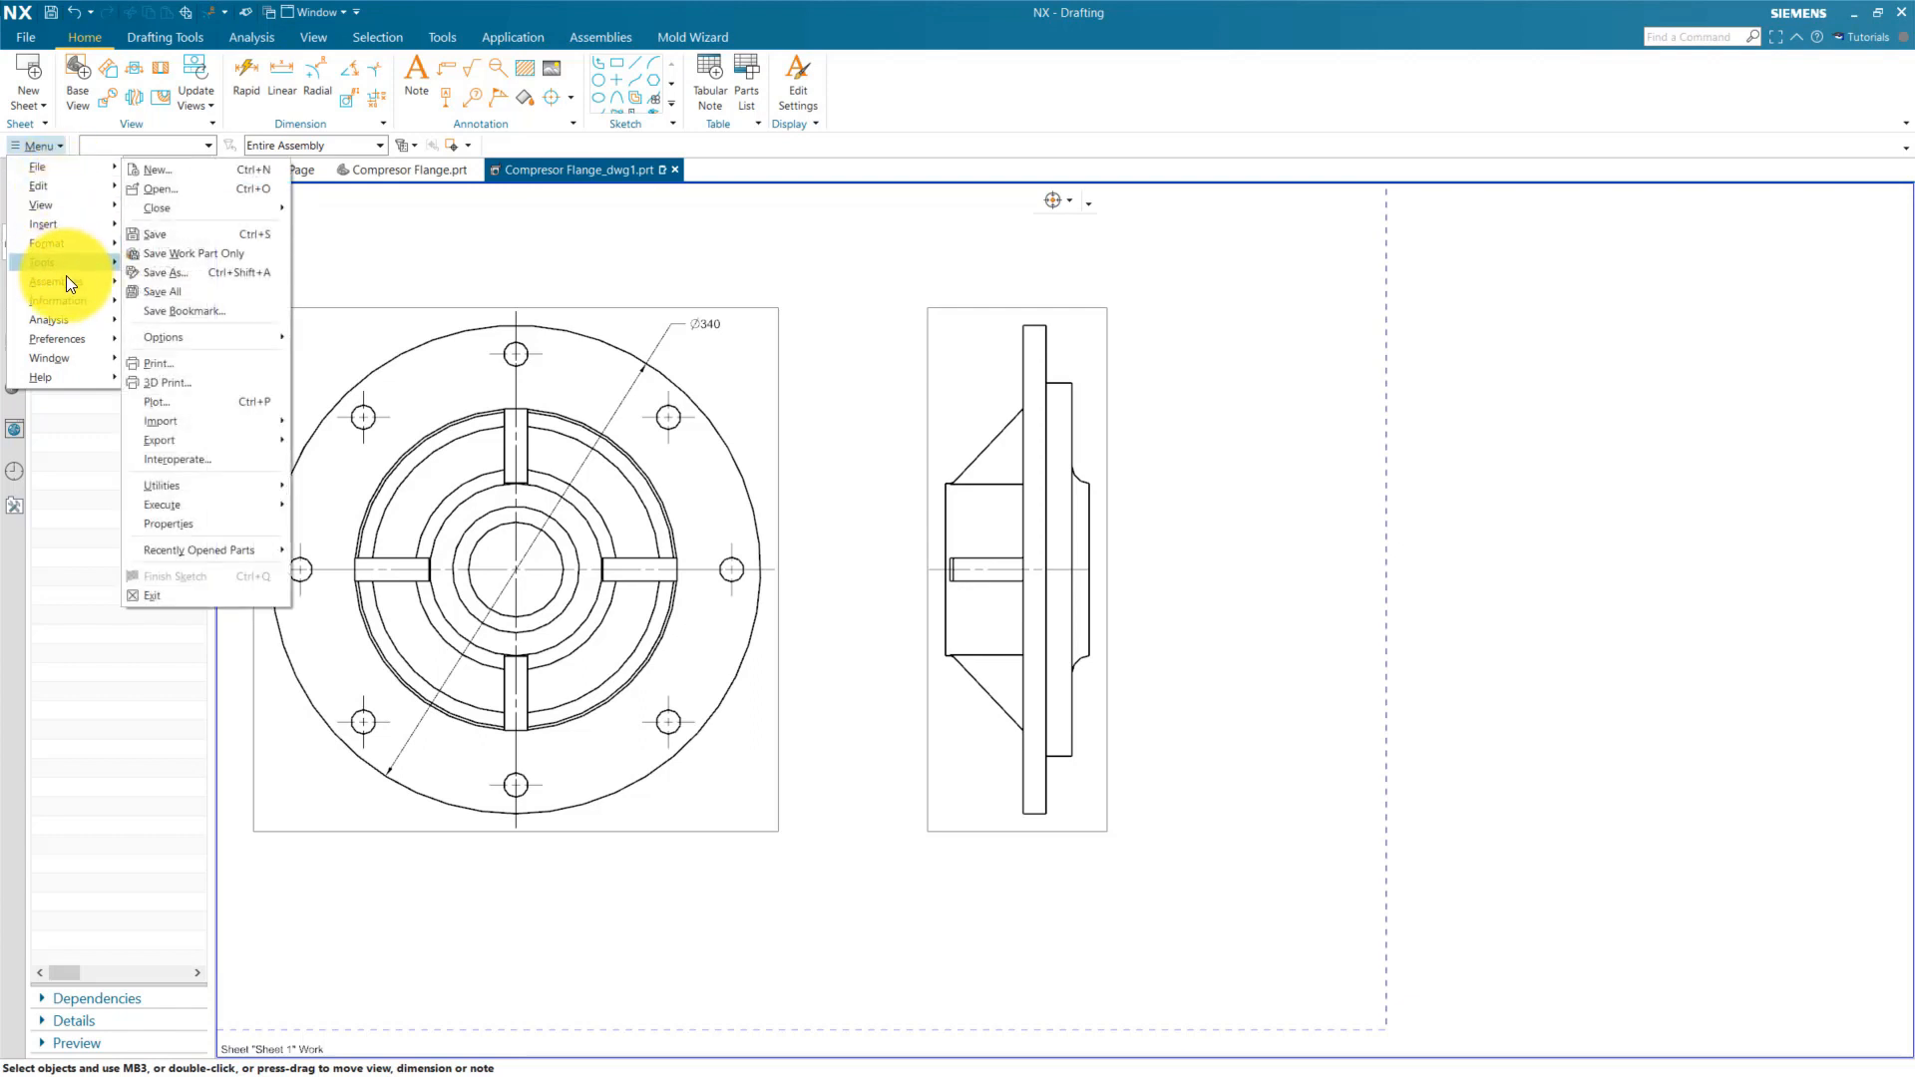
{"action": "left_click", "coordinate": [42, 261]}
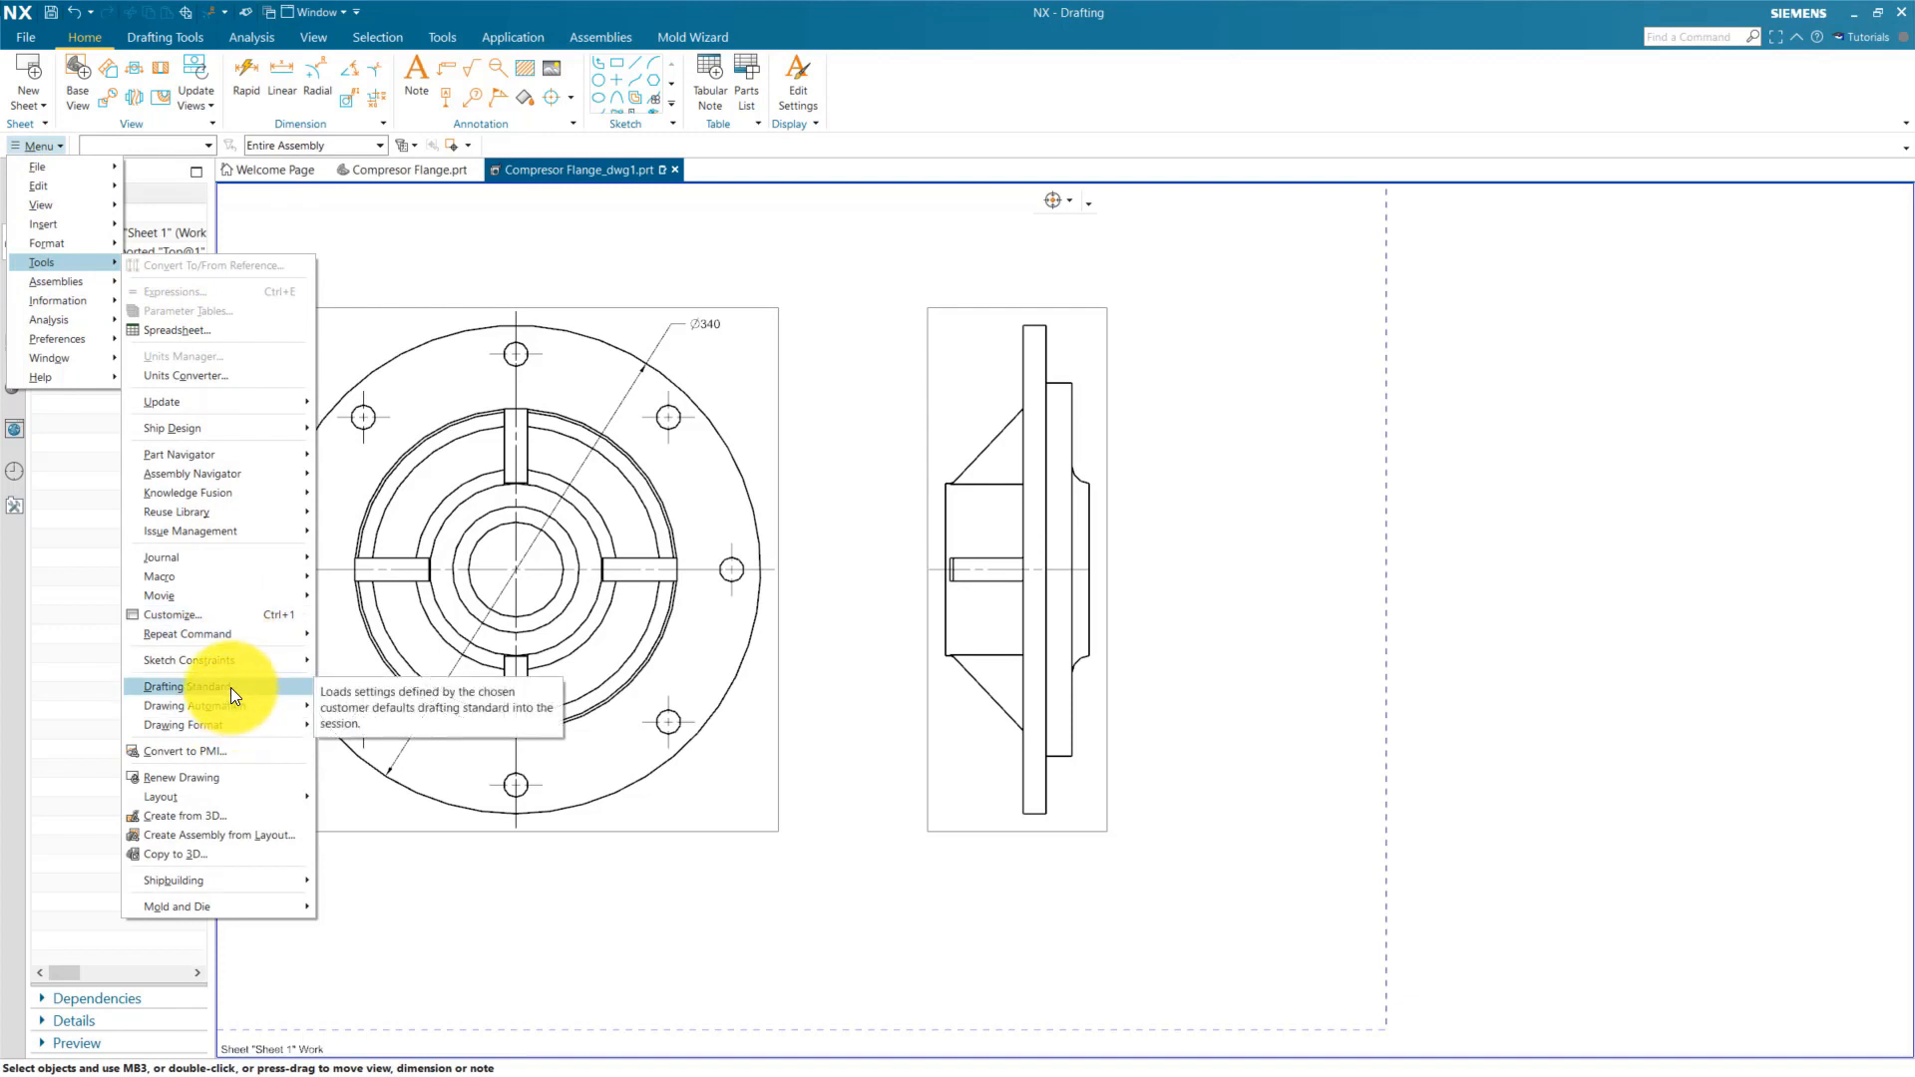
{"action": "left_click", "coordinate": [183, 687]}
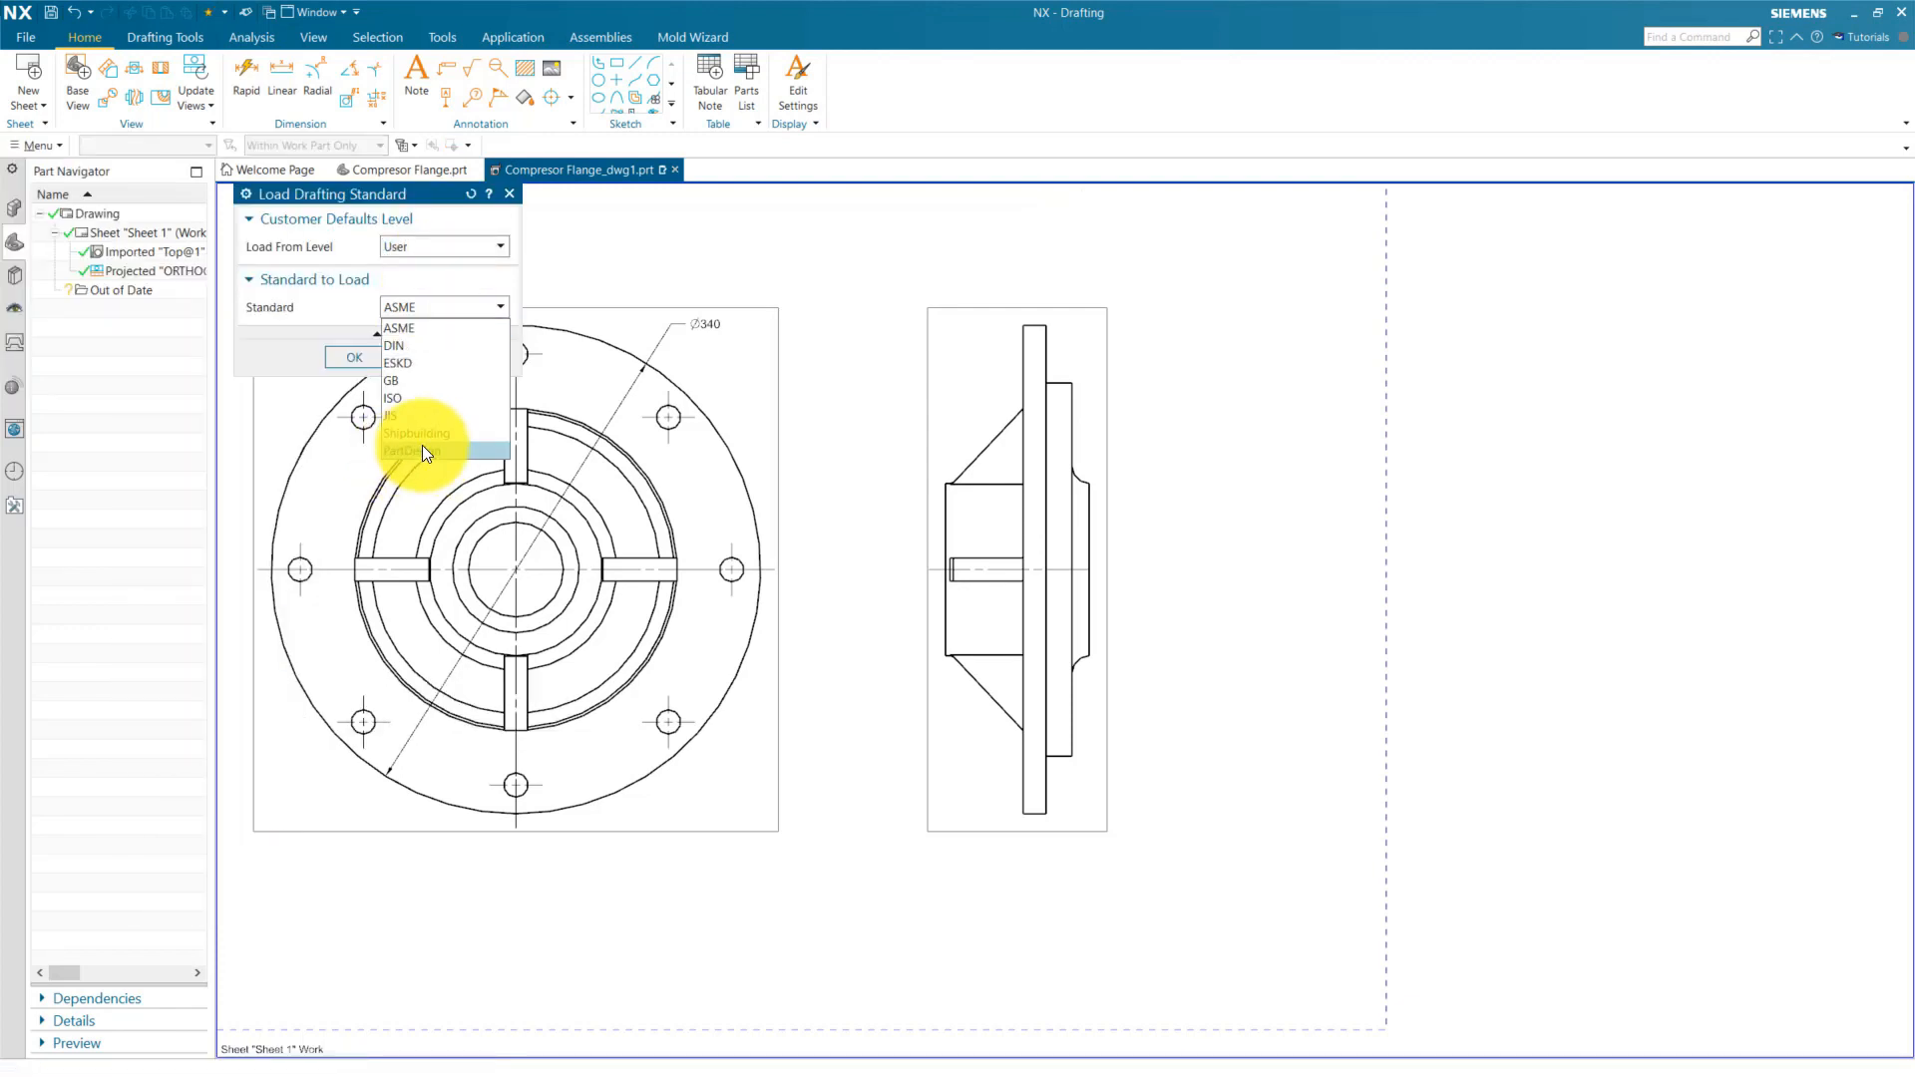
{"action": "left_click", "coordinate": [421, 451]}
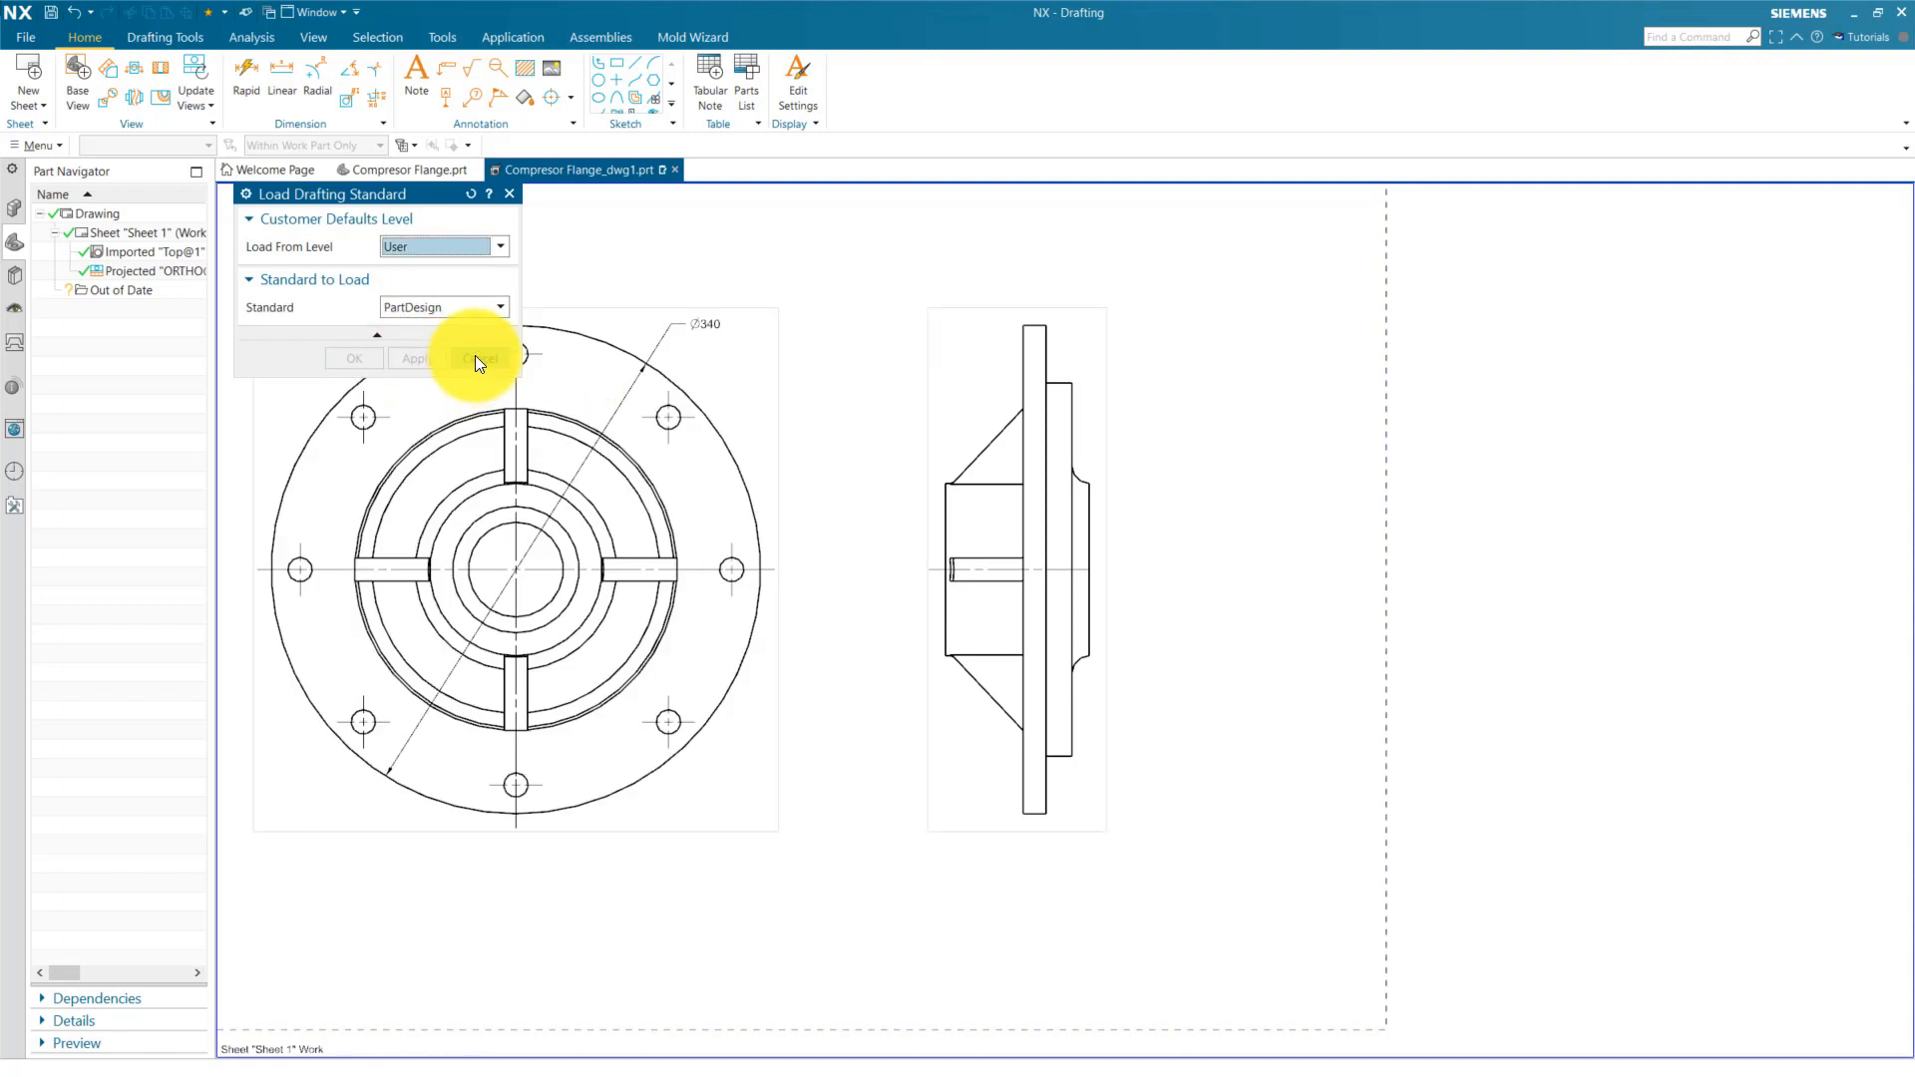
{"action": "left_click", "coordinate": [477, 358]}
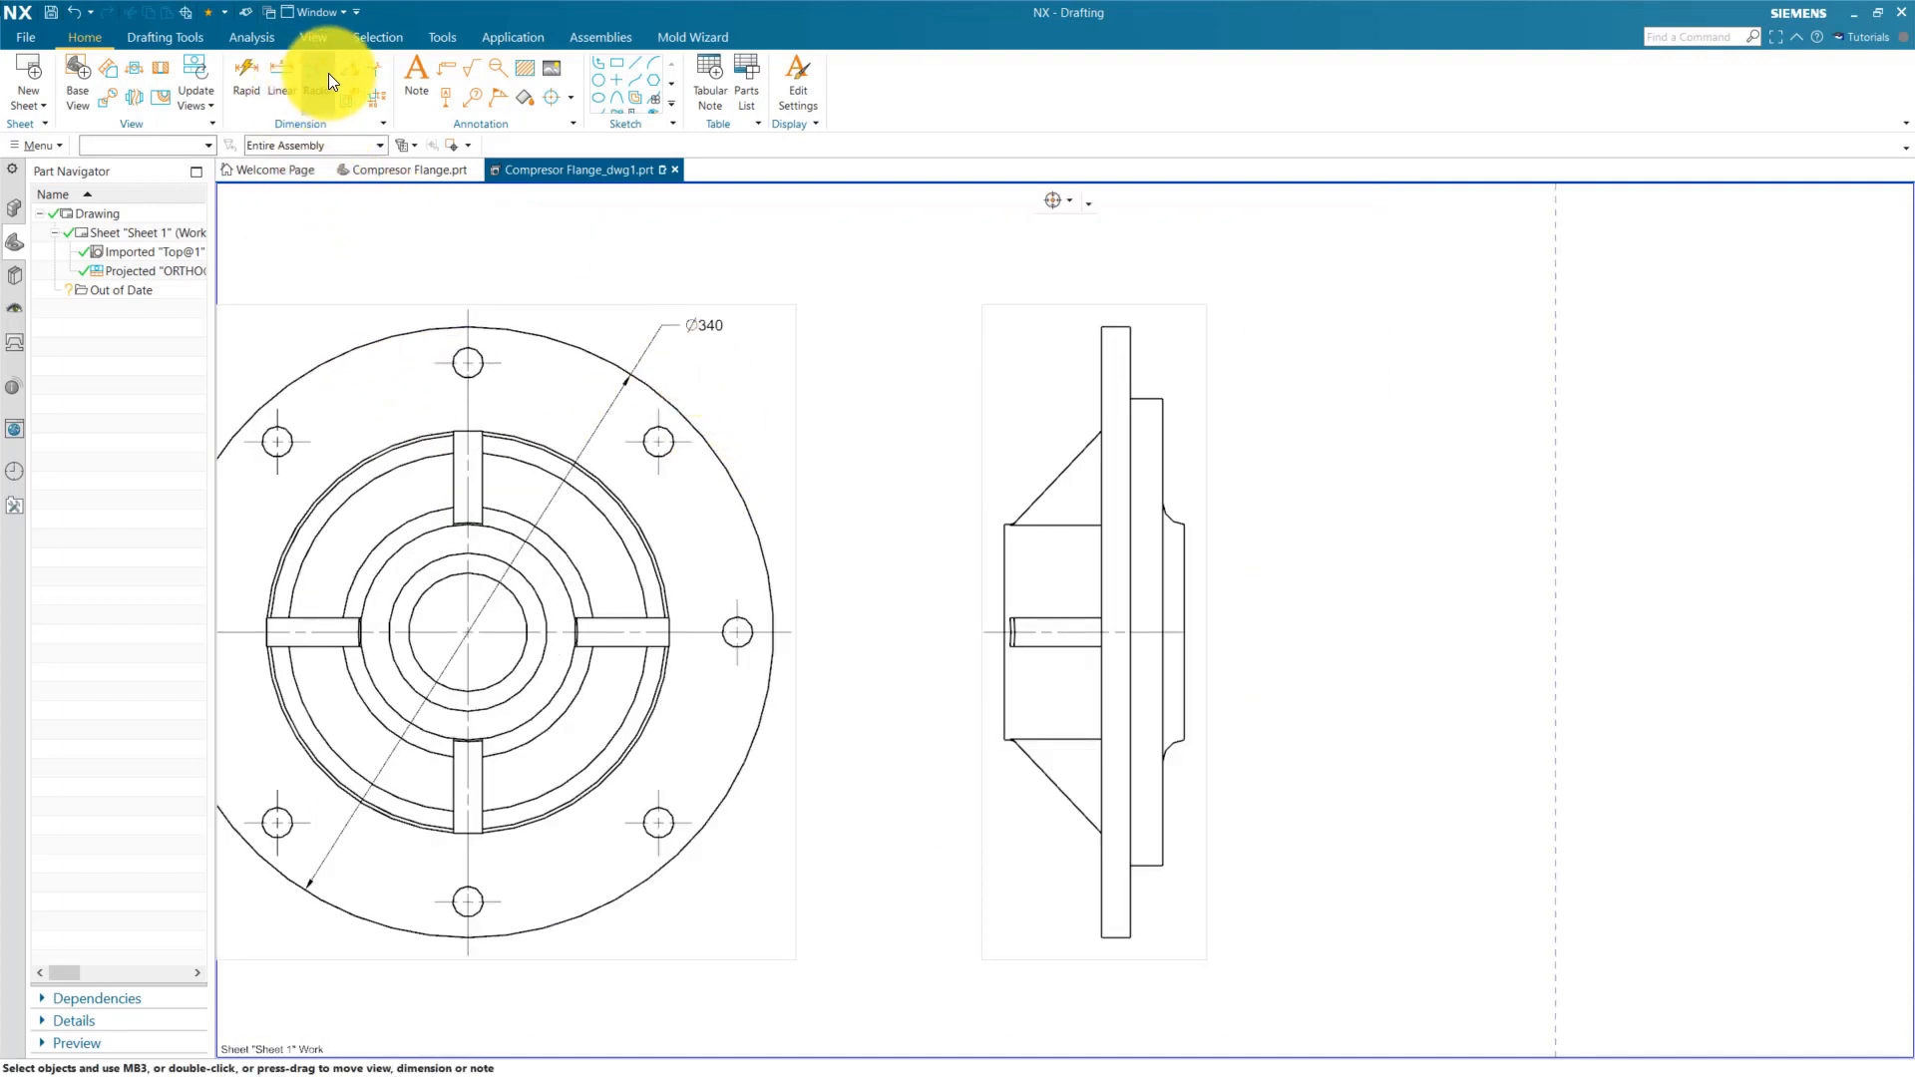
Step: Dimension the flange's outer circle with a second Ø340 diameter in PartDesign style
{"action": "left_click", "coordinate": [316, 70]}
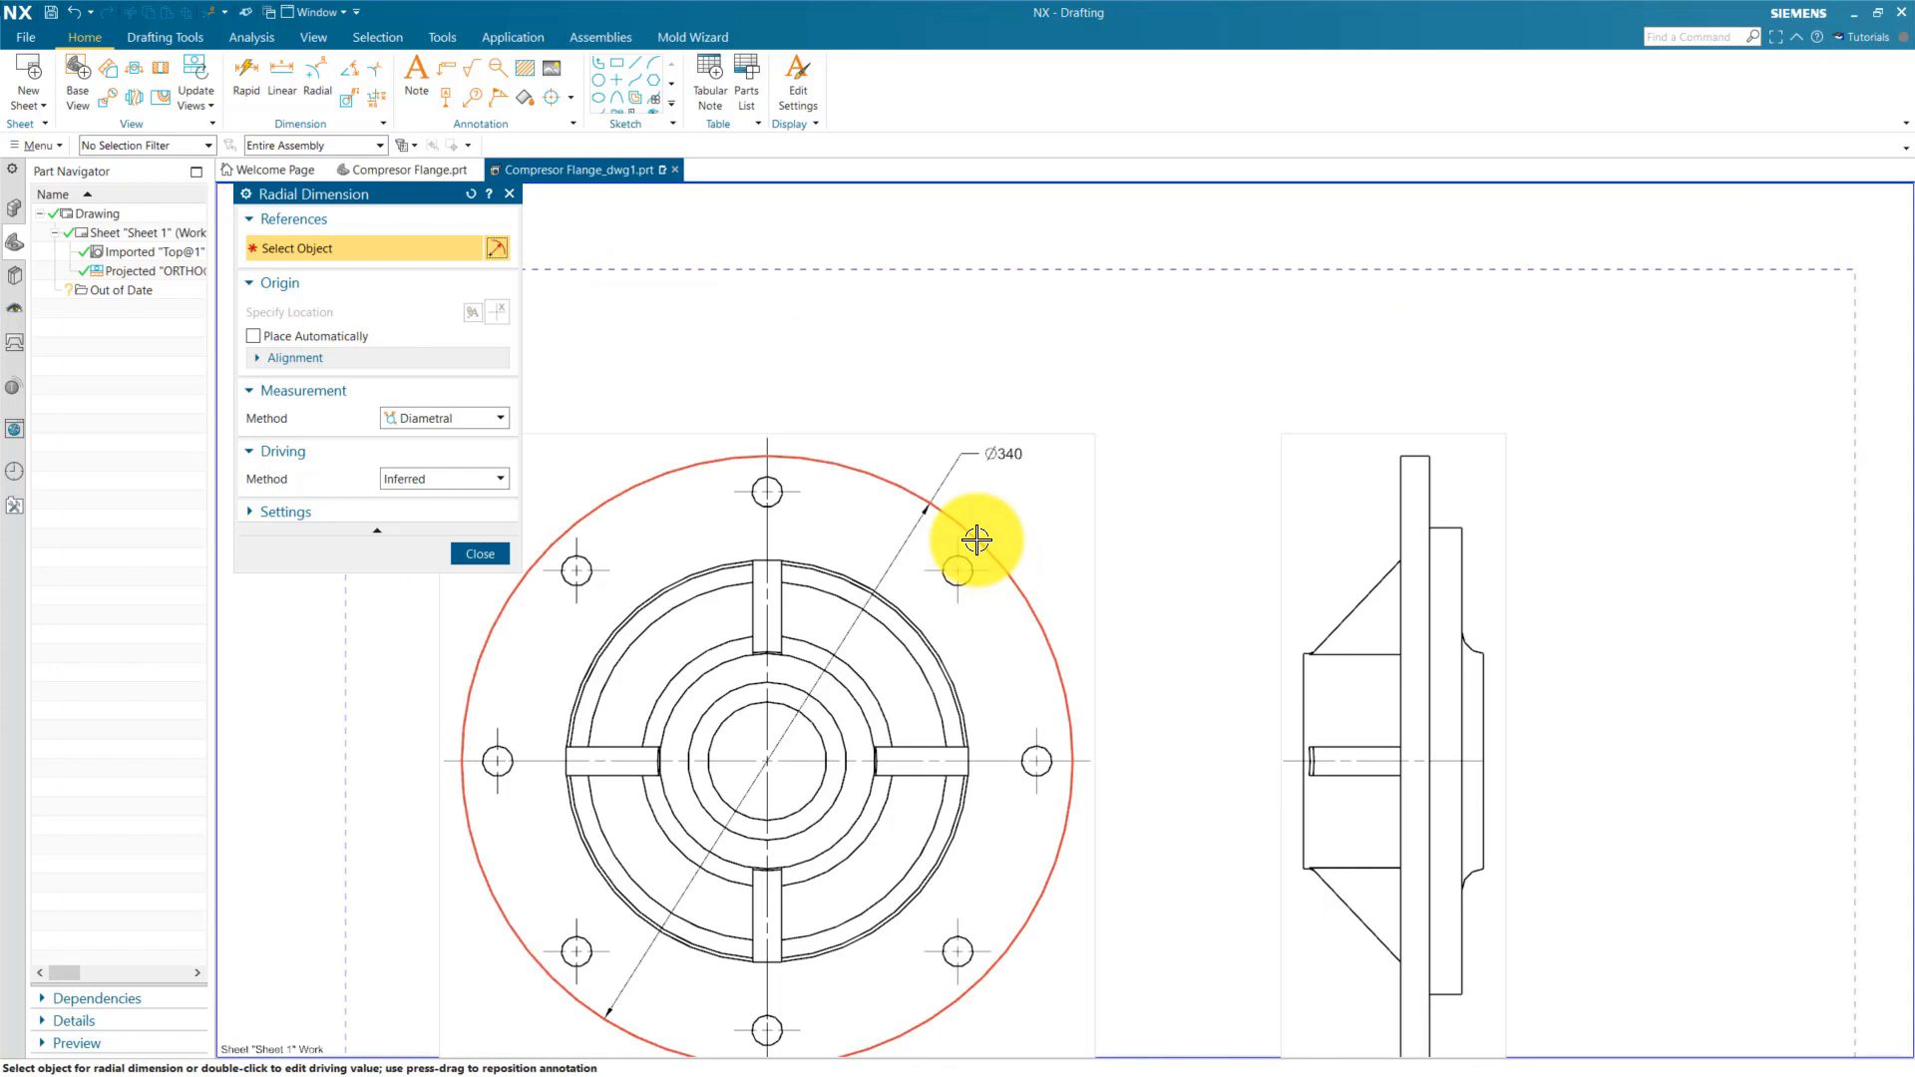
{"action": "left_click", "coordinate": [978, 540]}
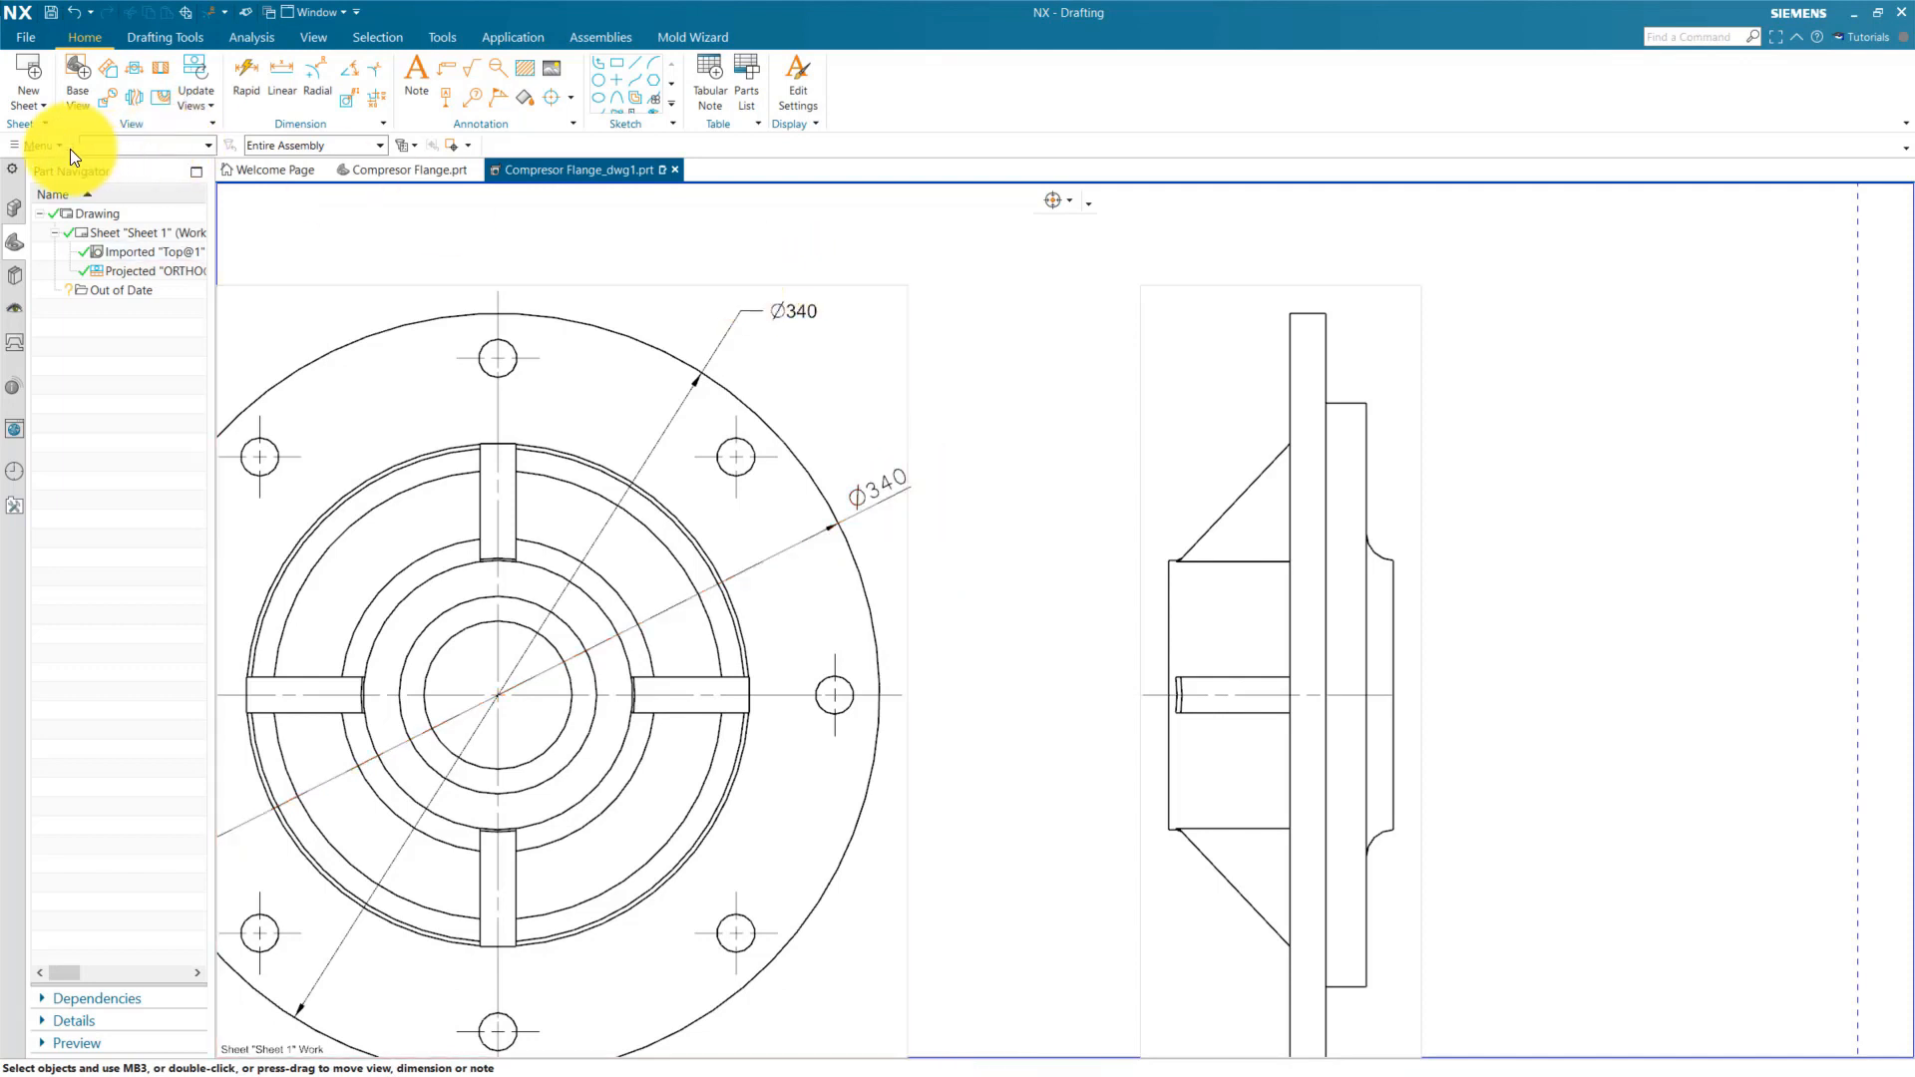
{"action": "left_click", "coordinate": [37, 146]}
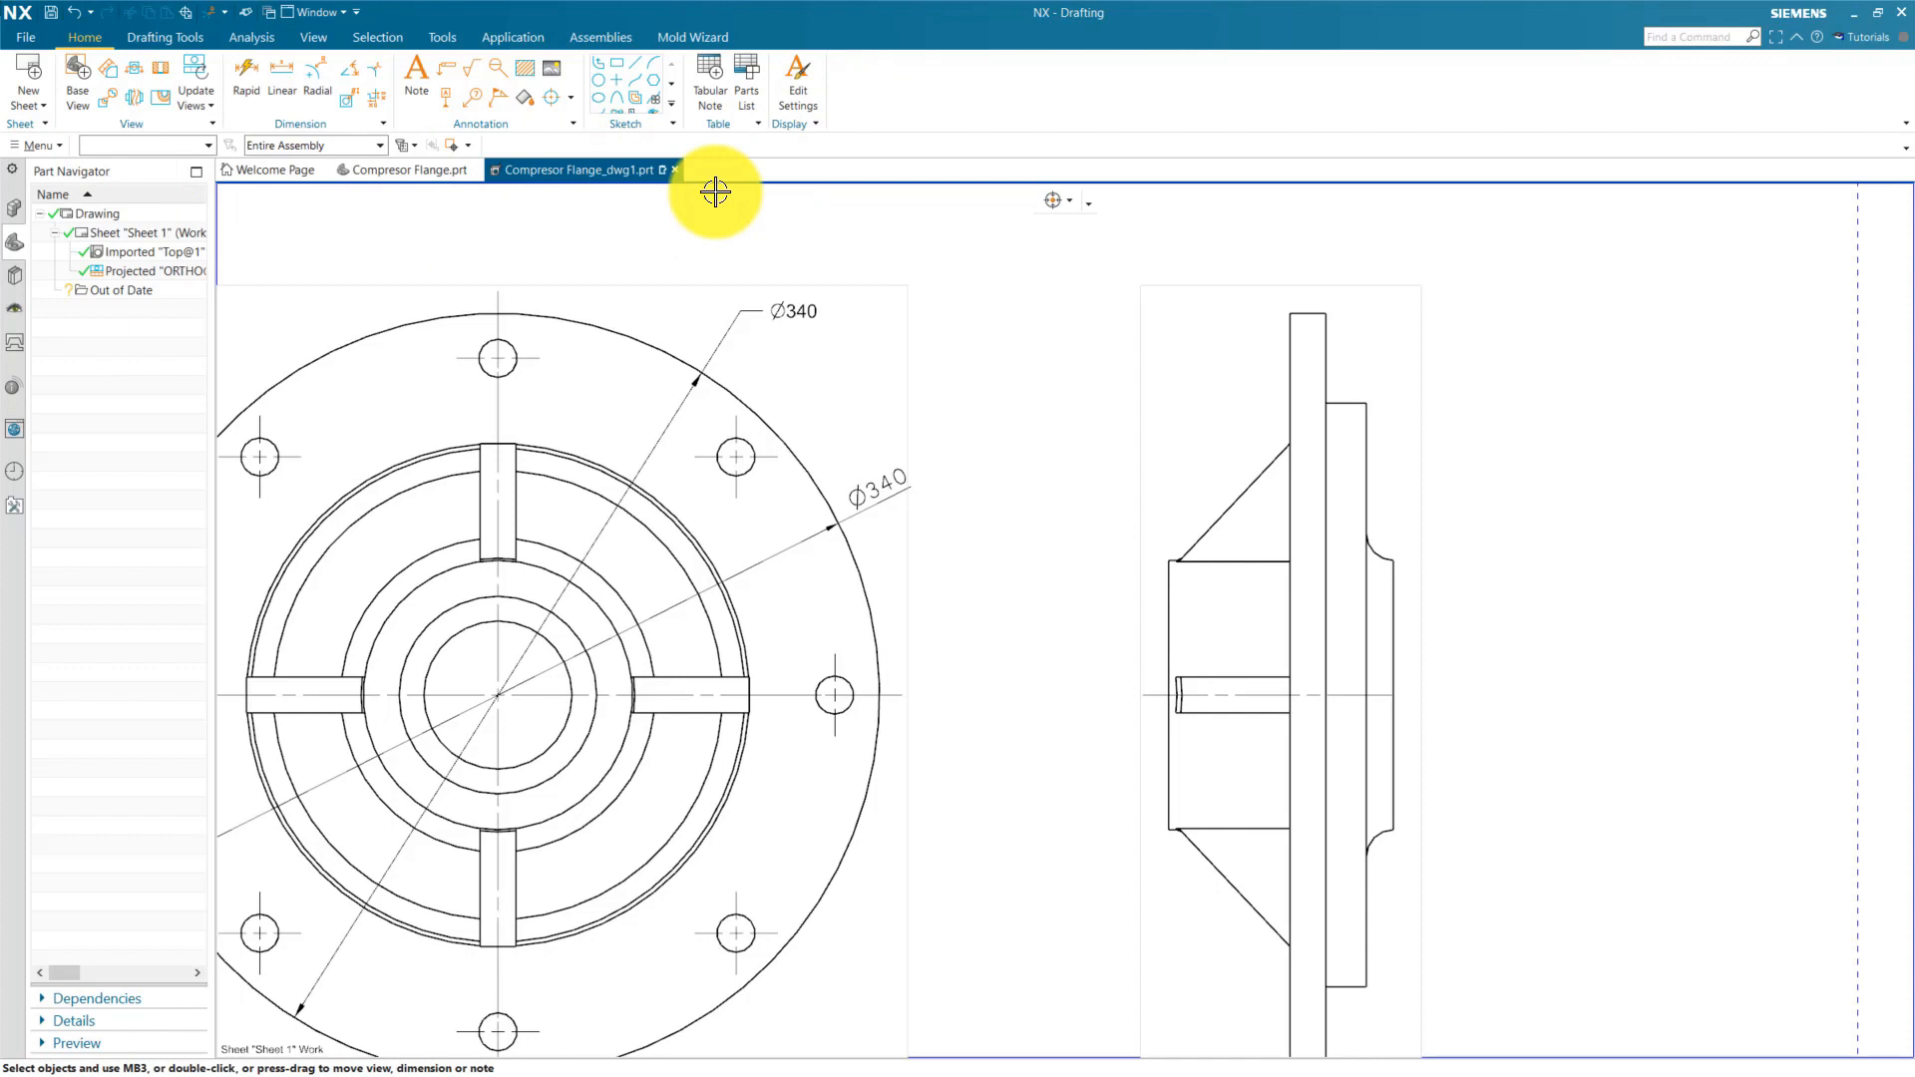
{"action": "mouse_move", "coordinate": [1653, 34]}
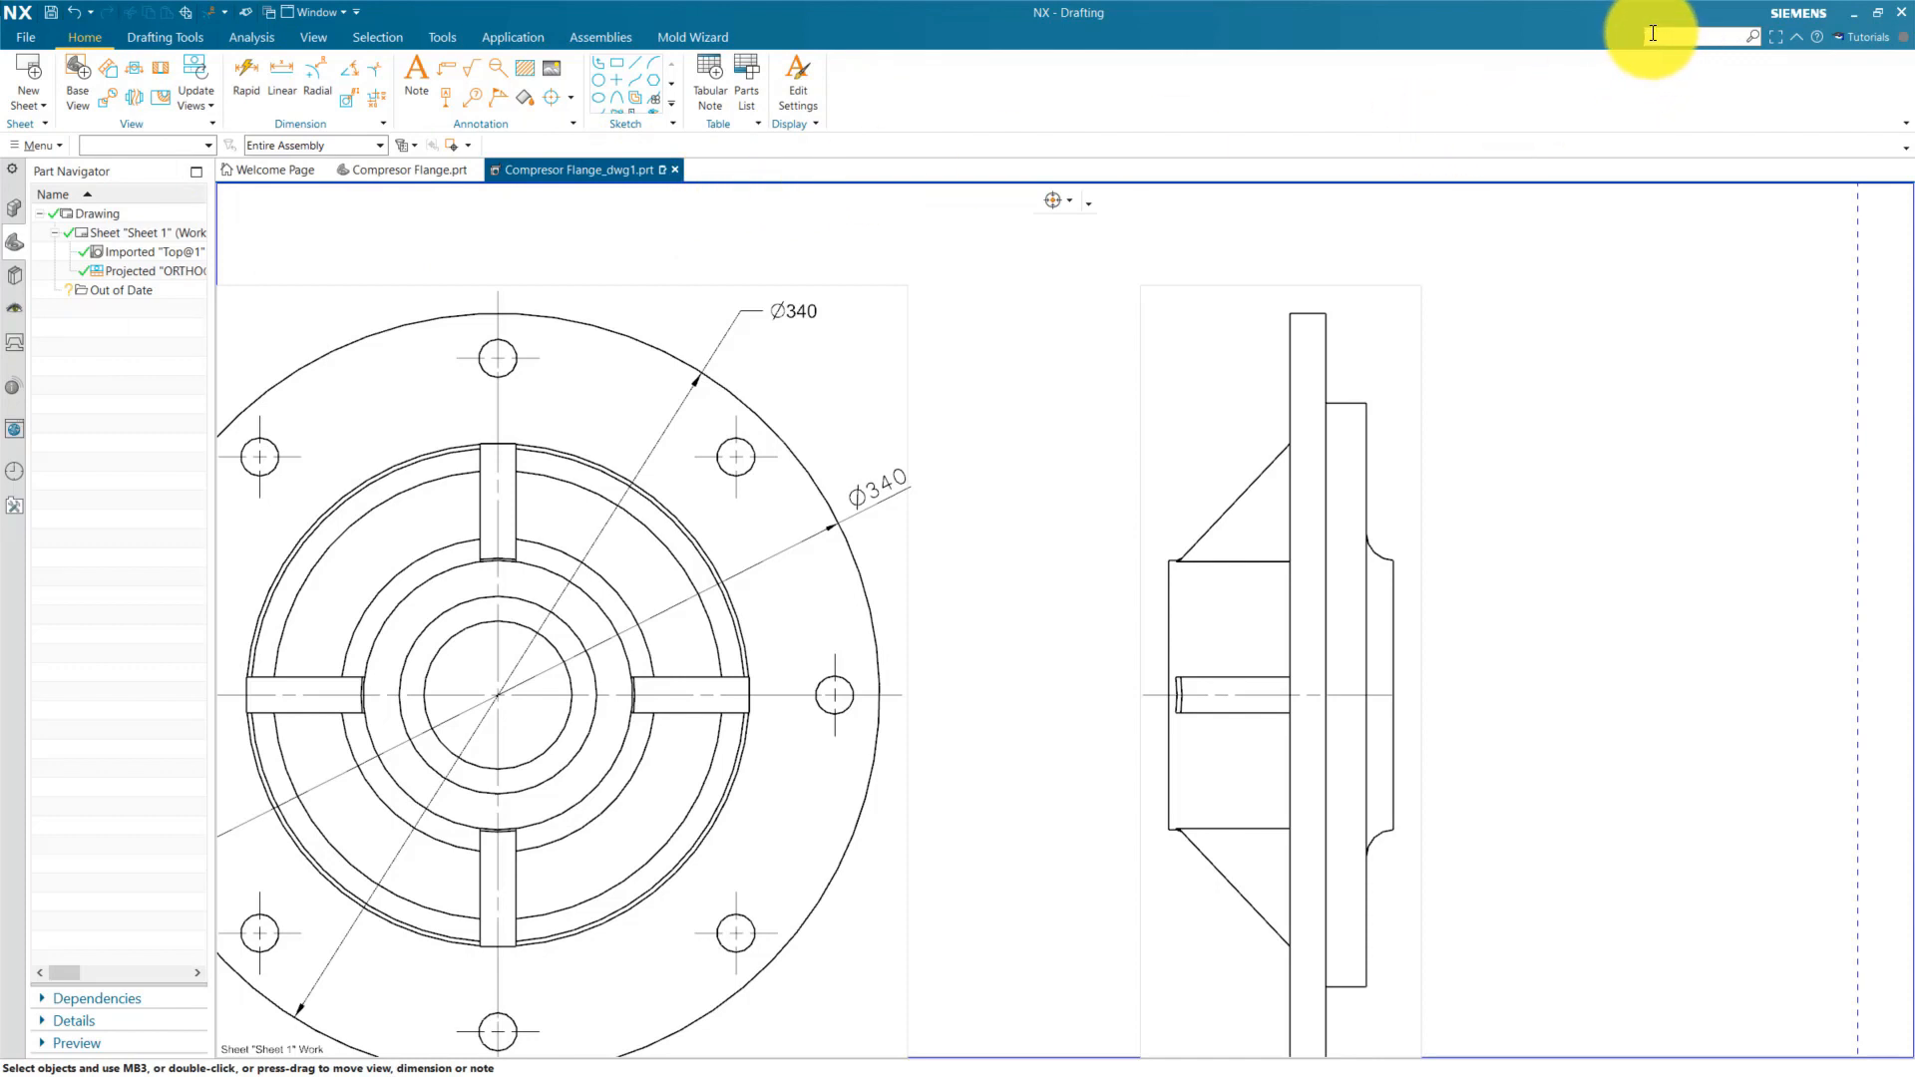
Step: Find 'drafting standard' in command search and pin it to the Home ribbon tab
{"action": "type", "text": "drafting standard"}
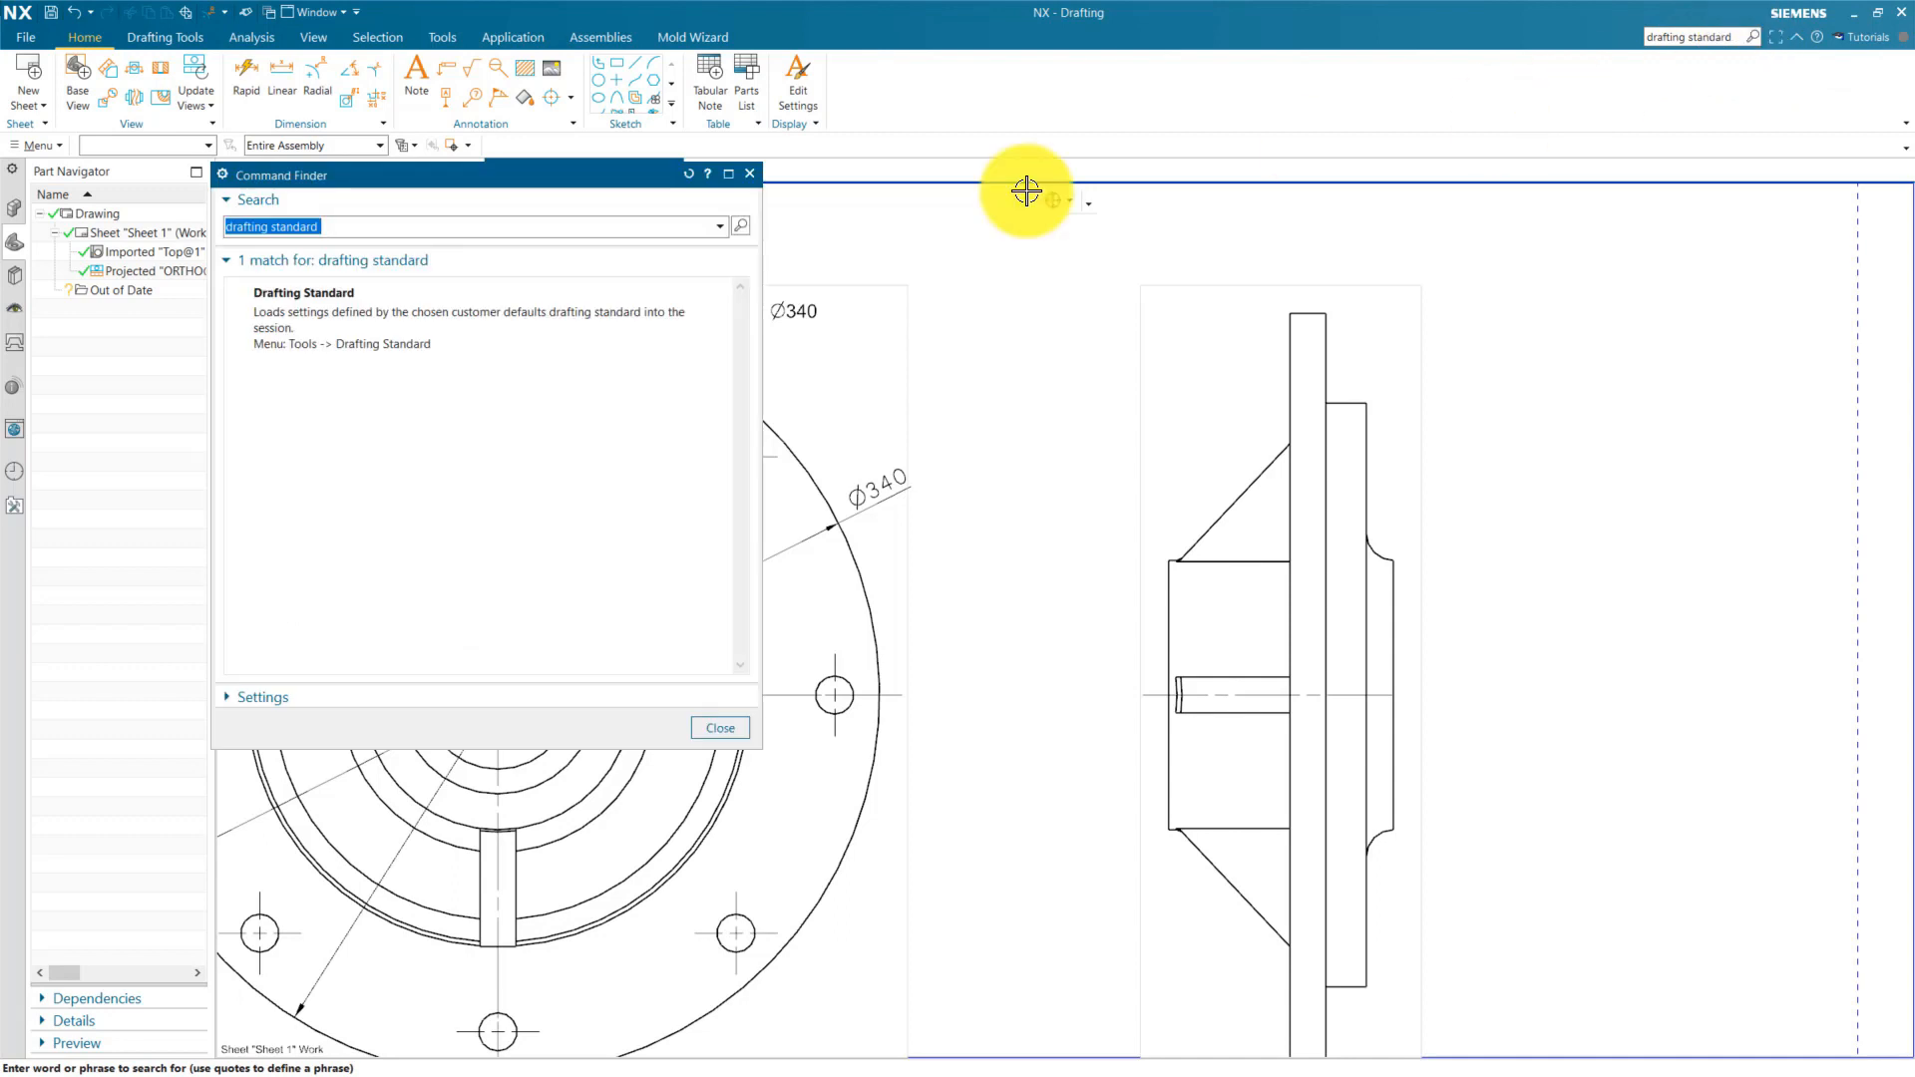
{"action": "left_click", "coordinate": [40, 146]}
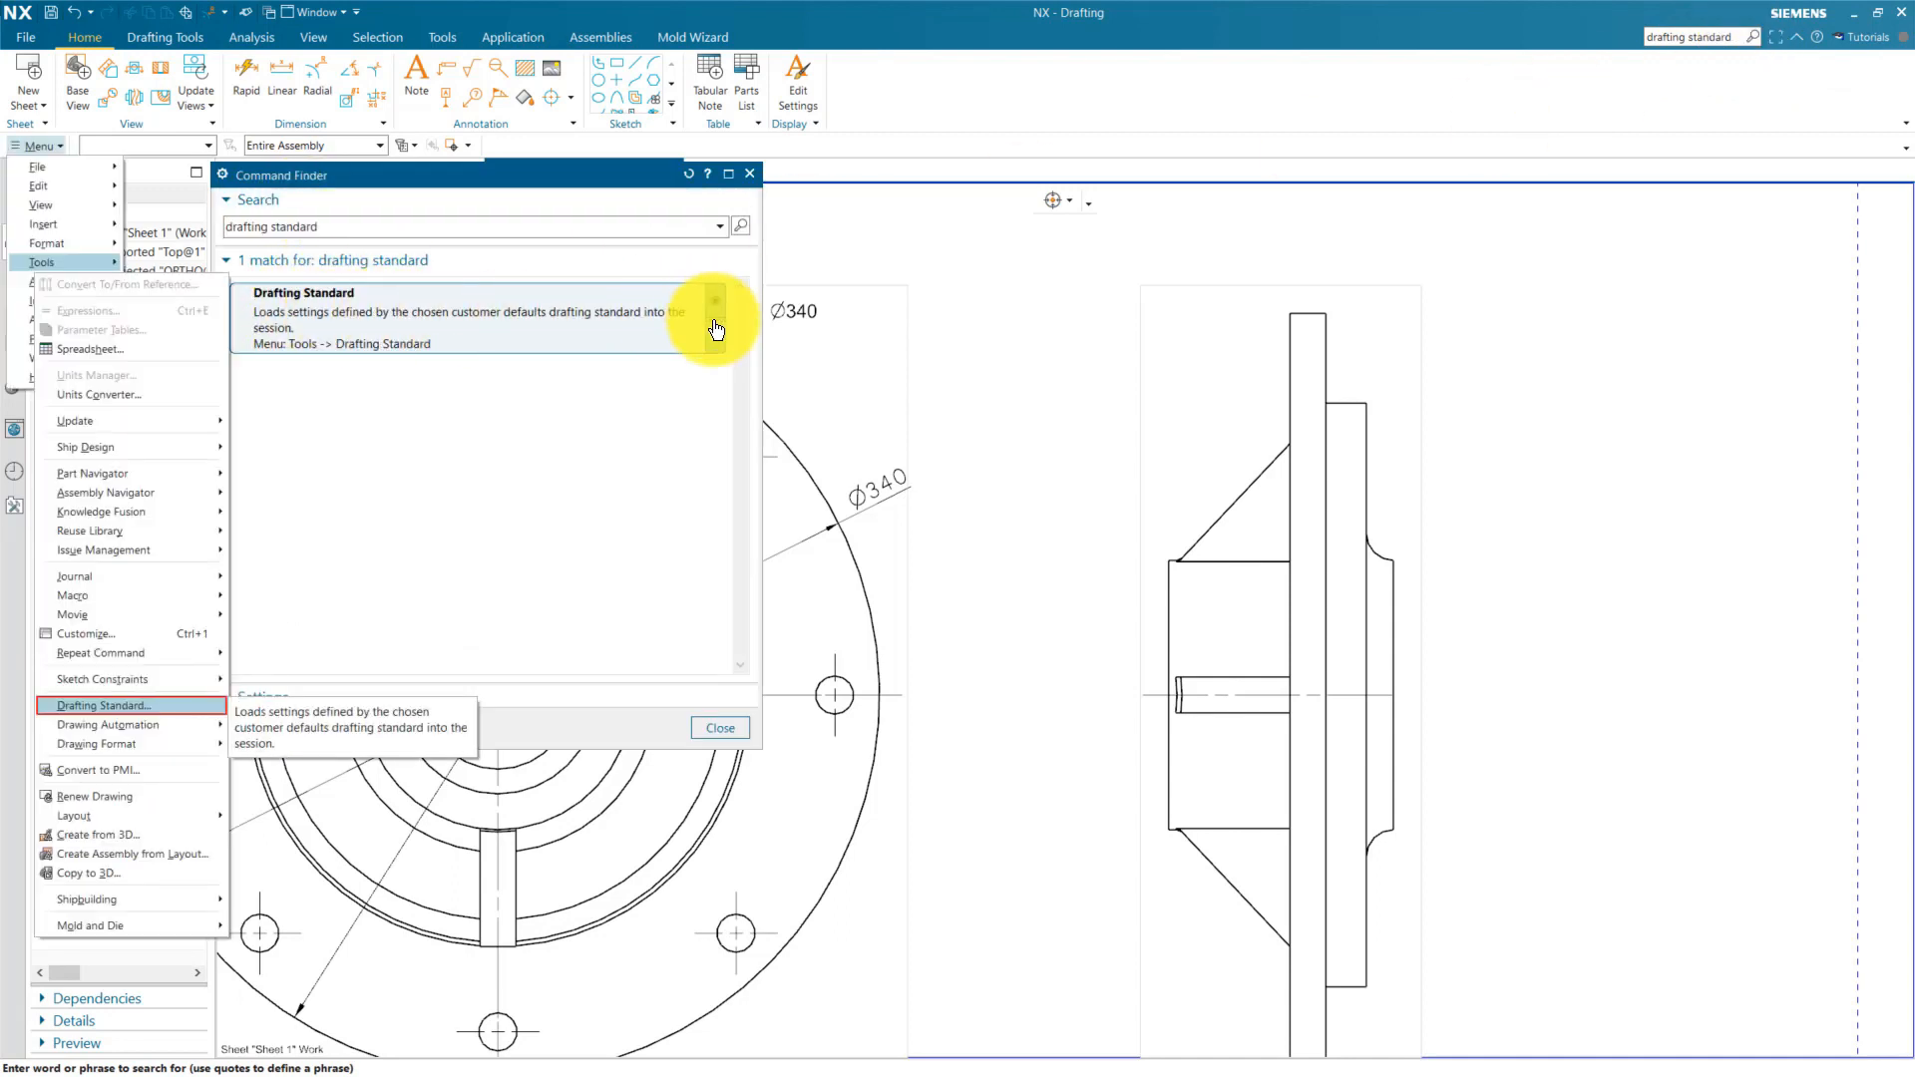
{"action": "right_click", "coordinate": [717, 326]}
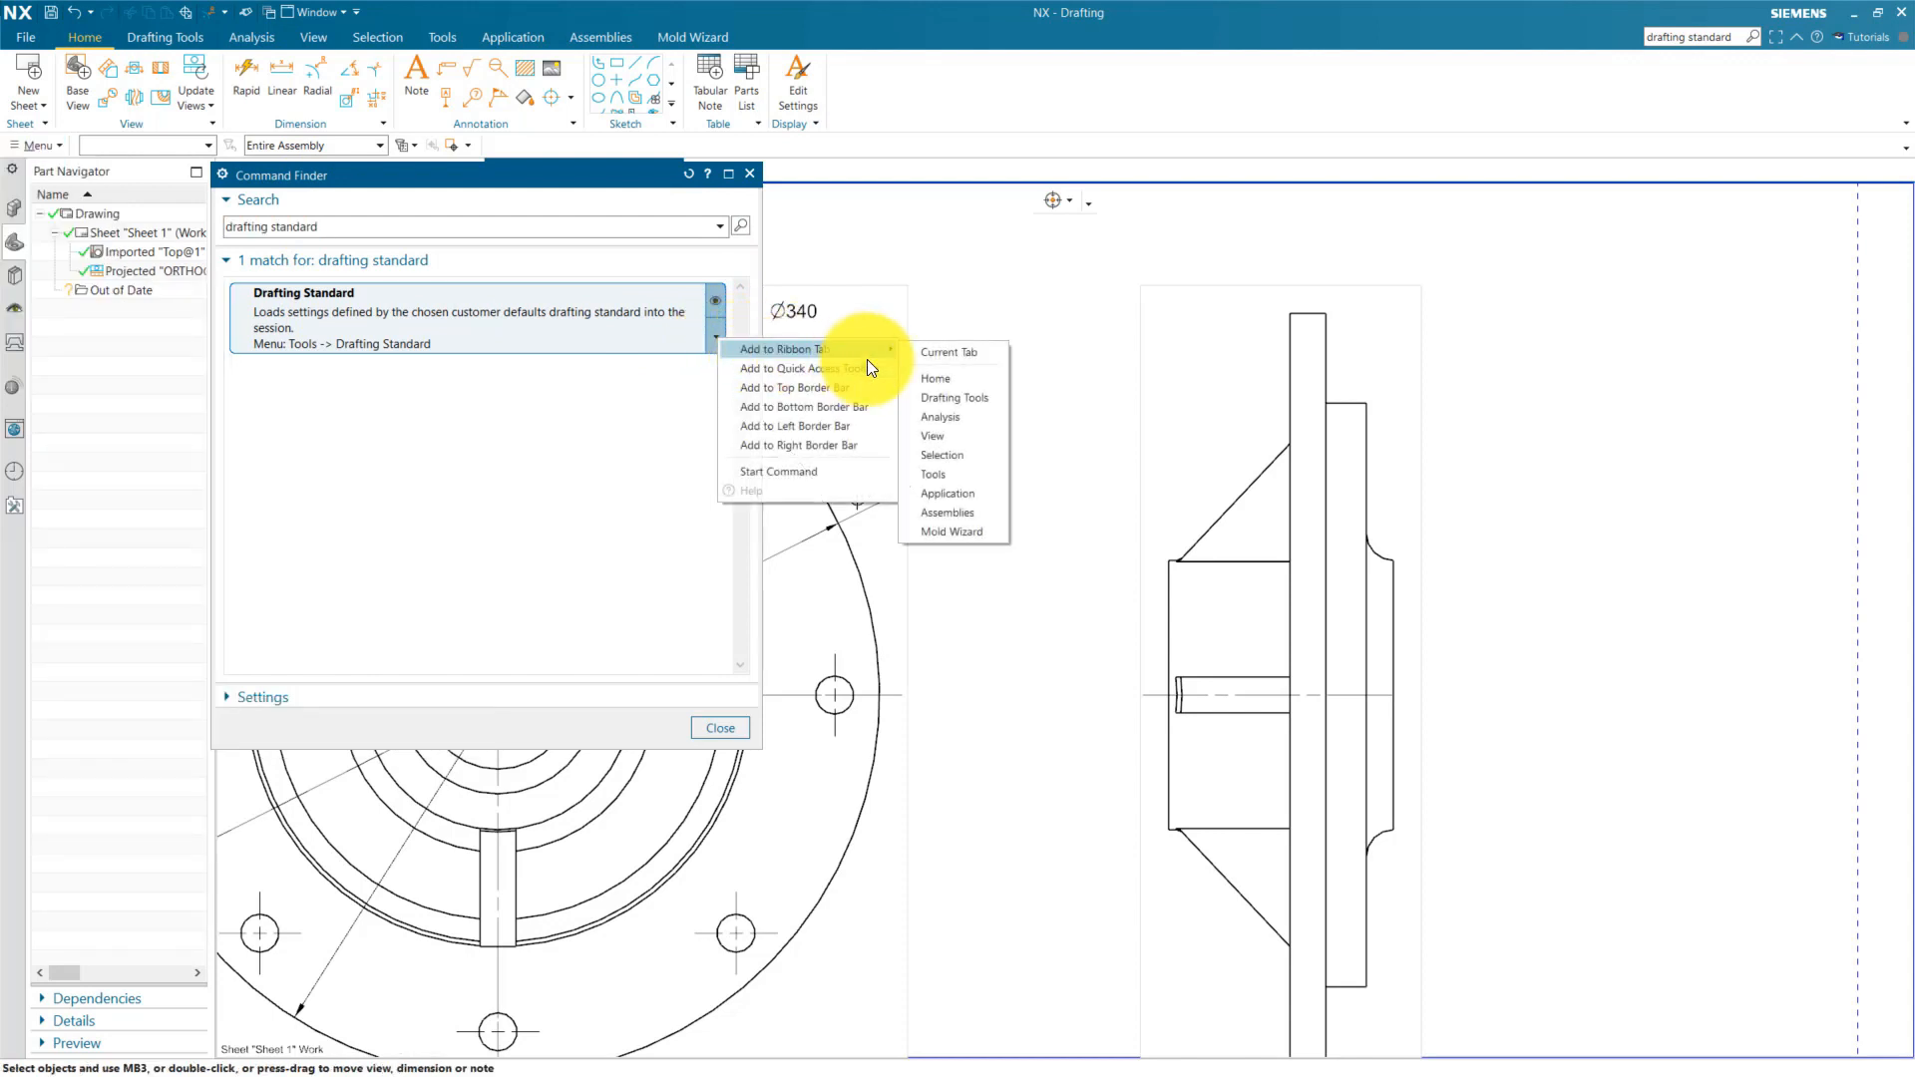
{"action": "left_click", "coordinate": [948, 353]}
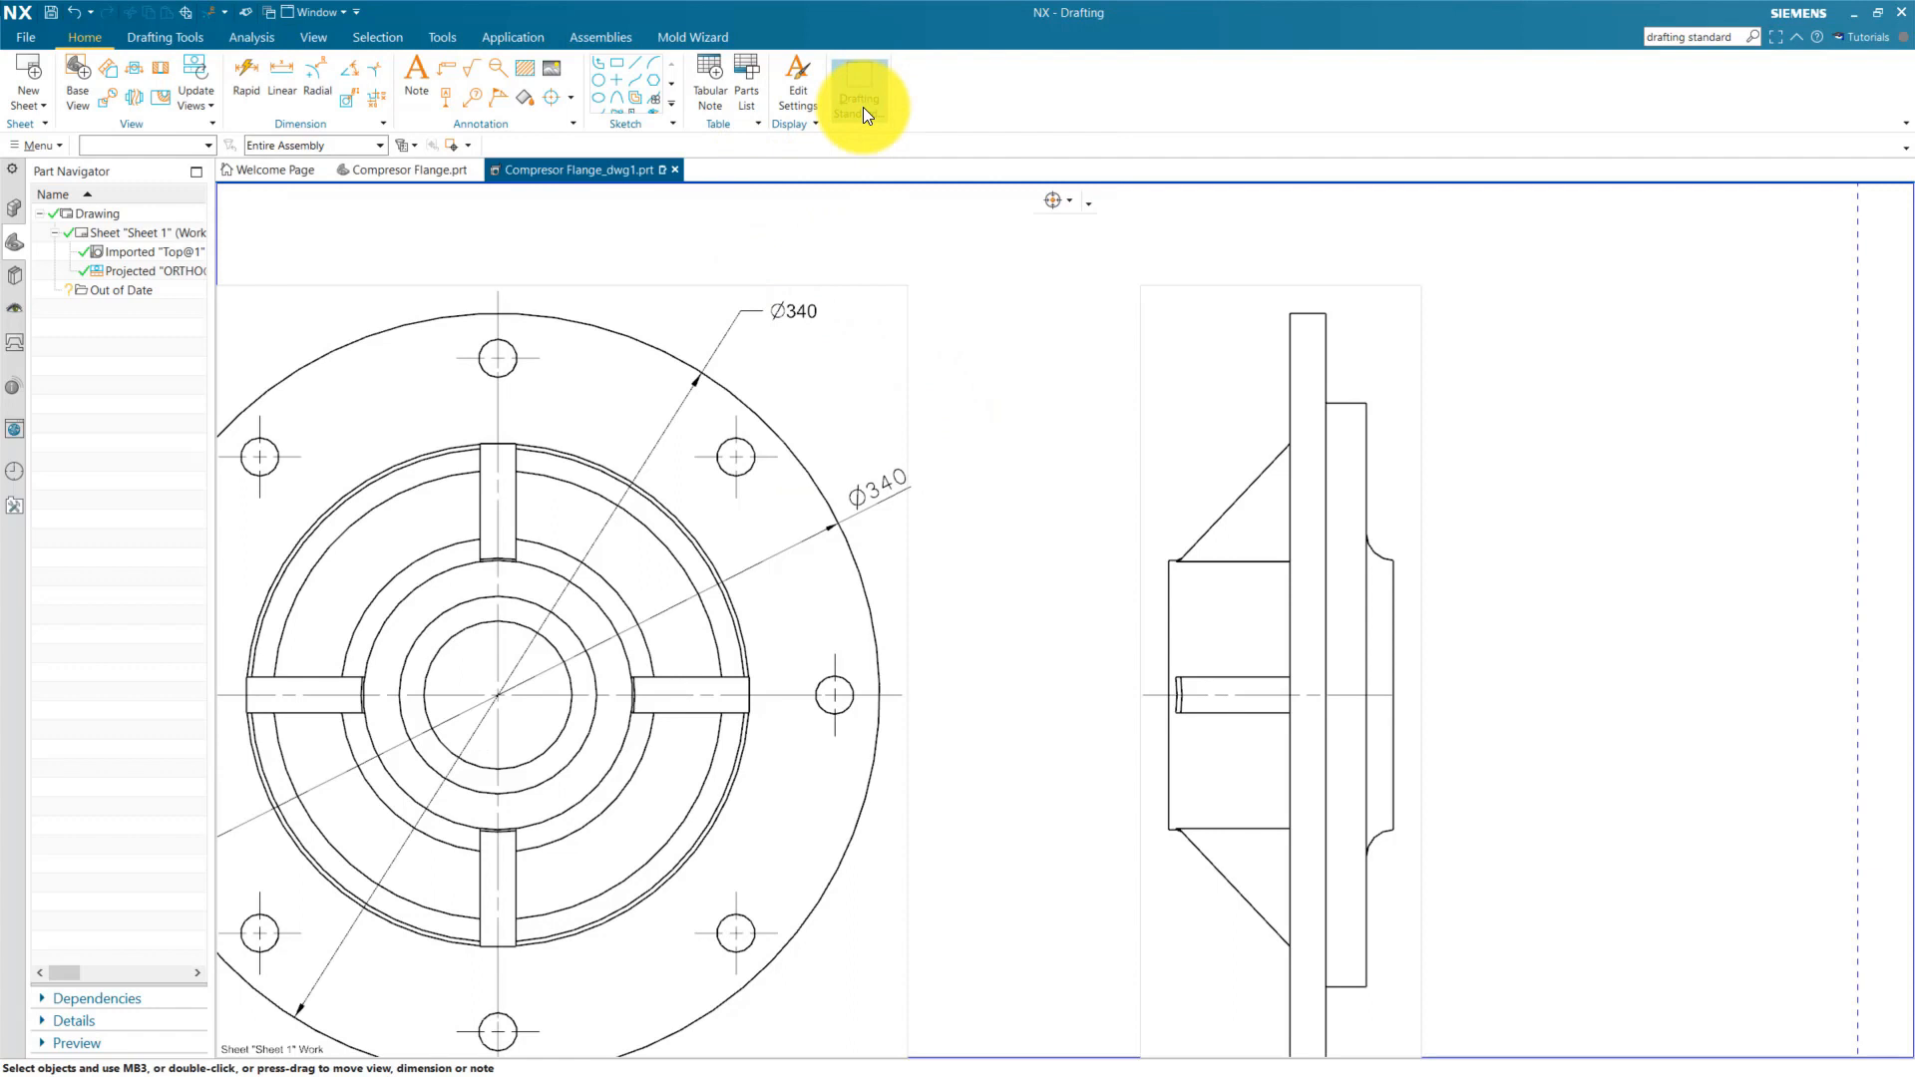
{"action": "mouse_move", "coordinate": [859, 86]}
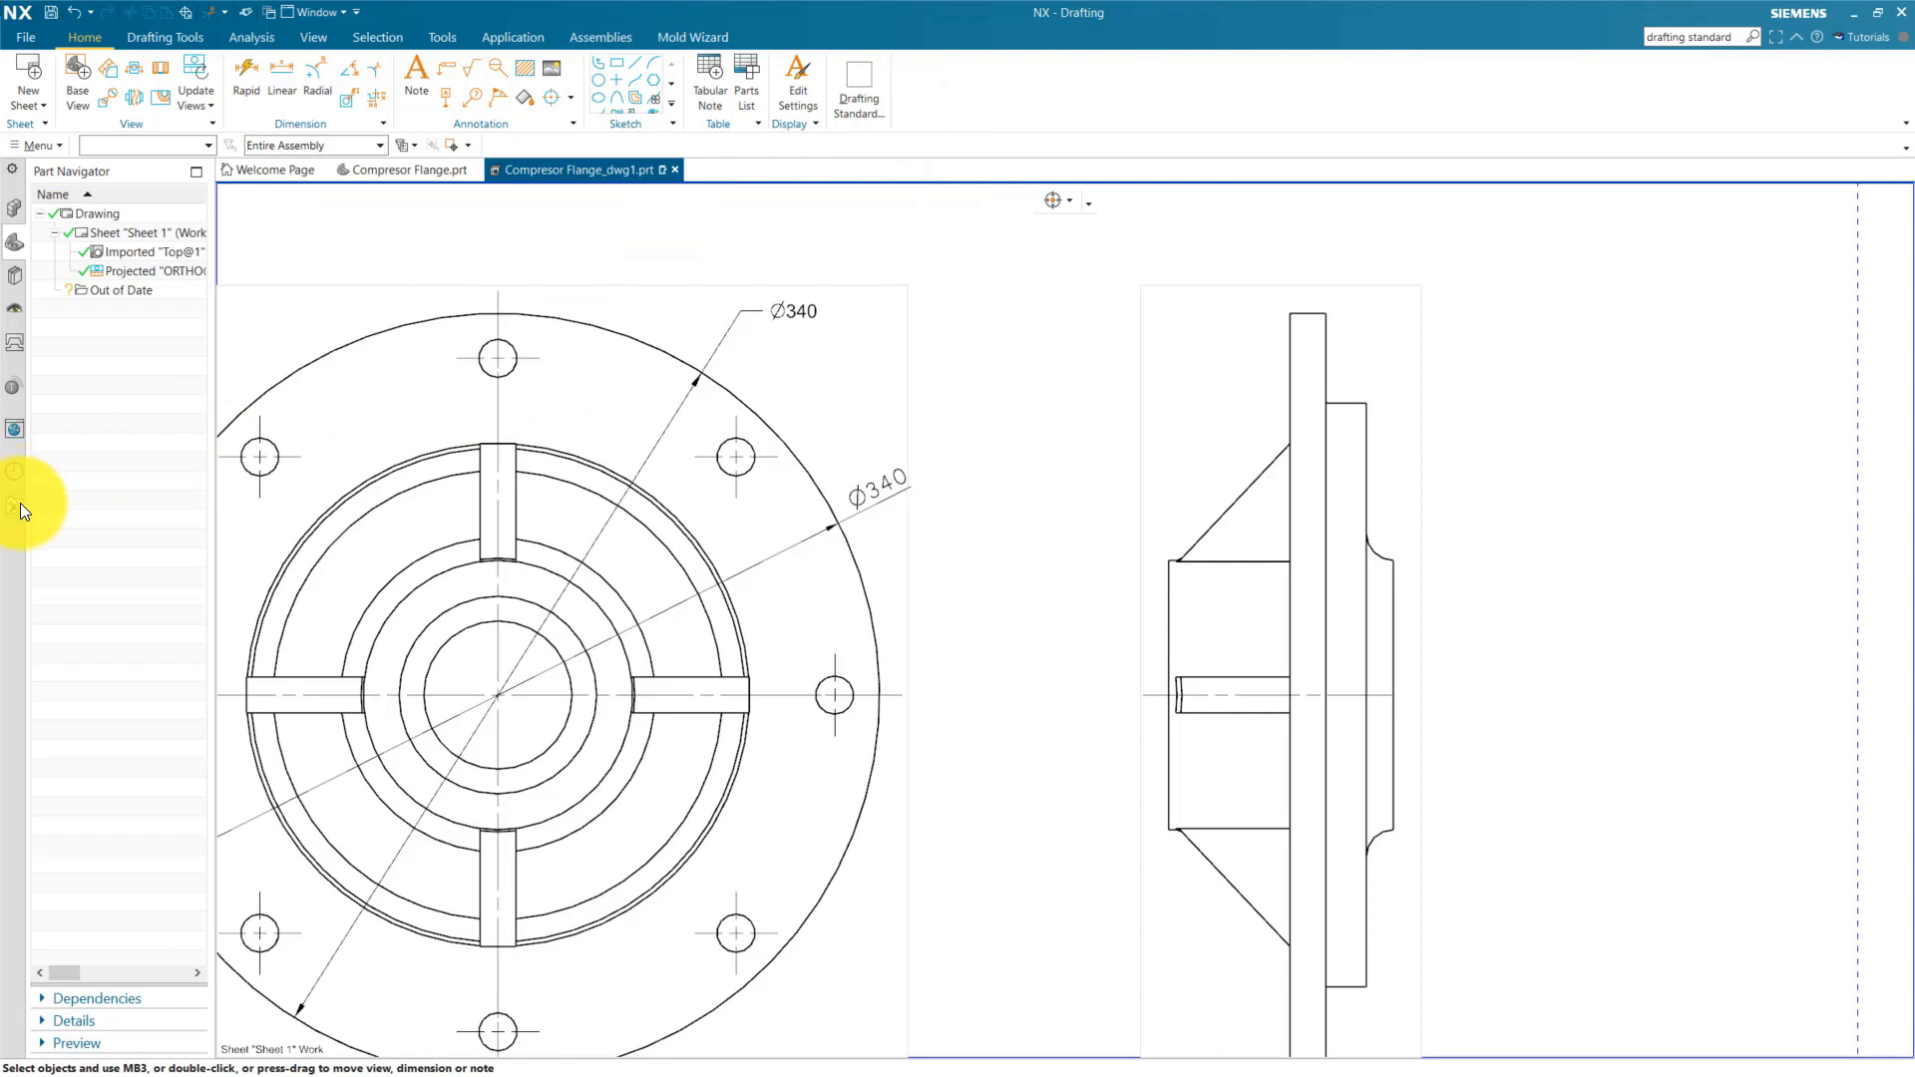
Step: View the Roles list, then reload PartDesign at User level via the new ribbon button
{"action": "left_click", "coordinate": [15, 506]}
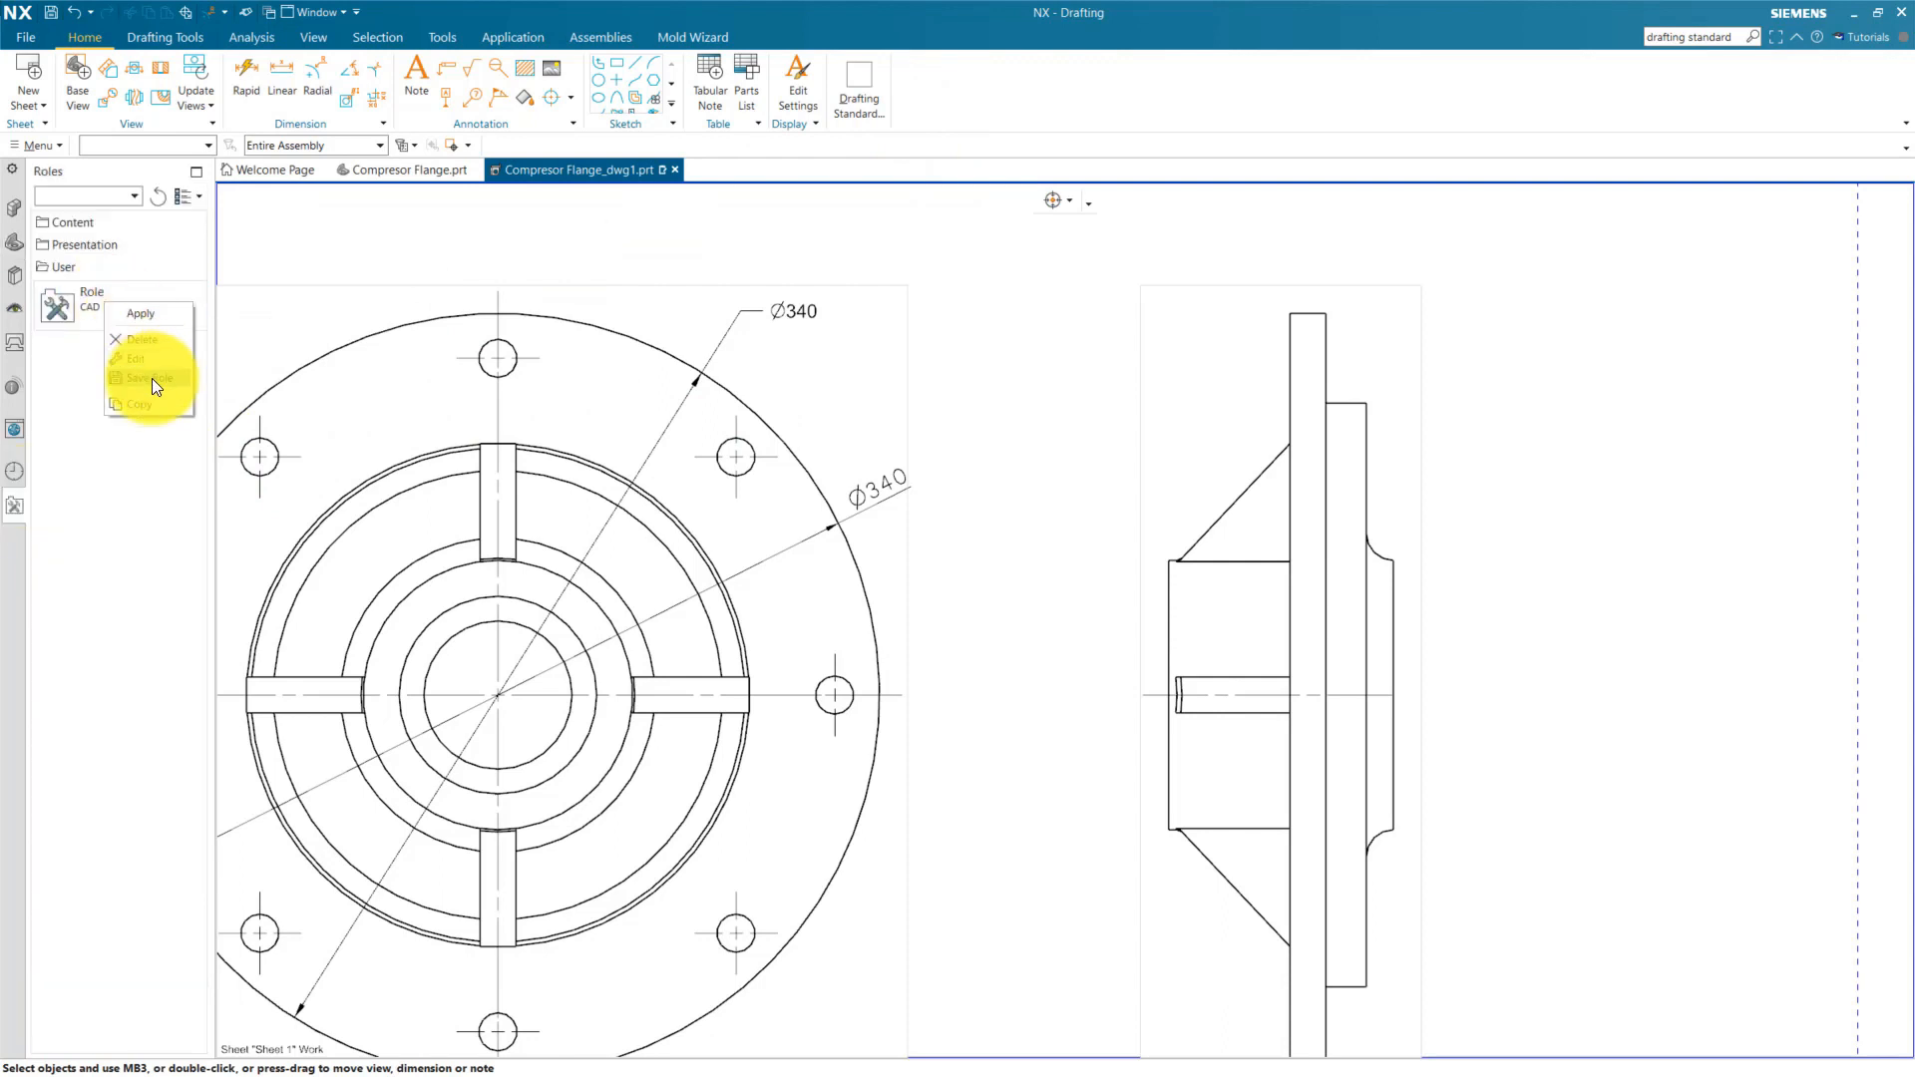
{"action": "left_click", "coordinate": [140, 312]}
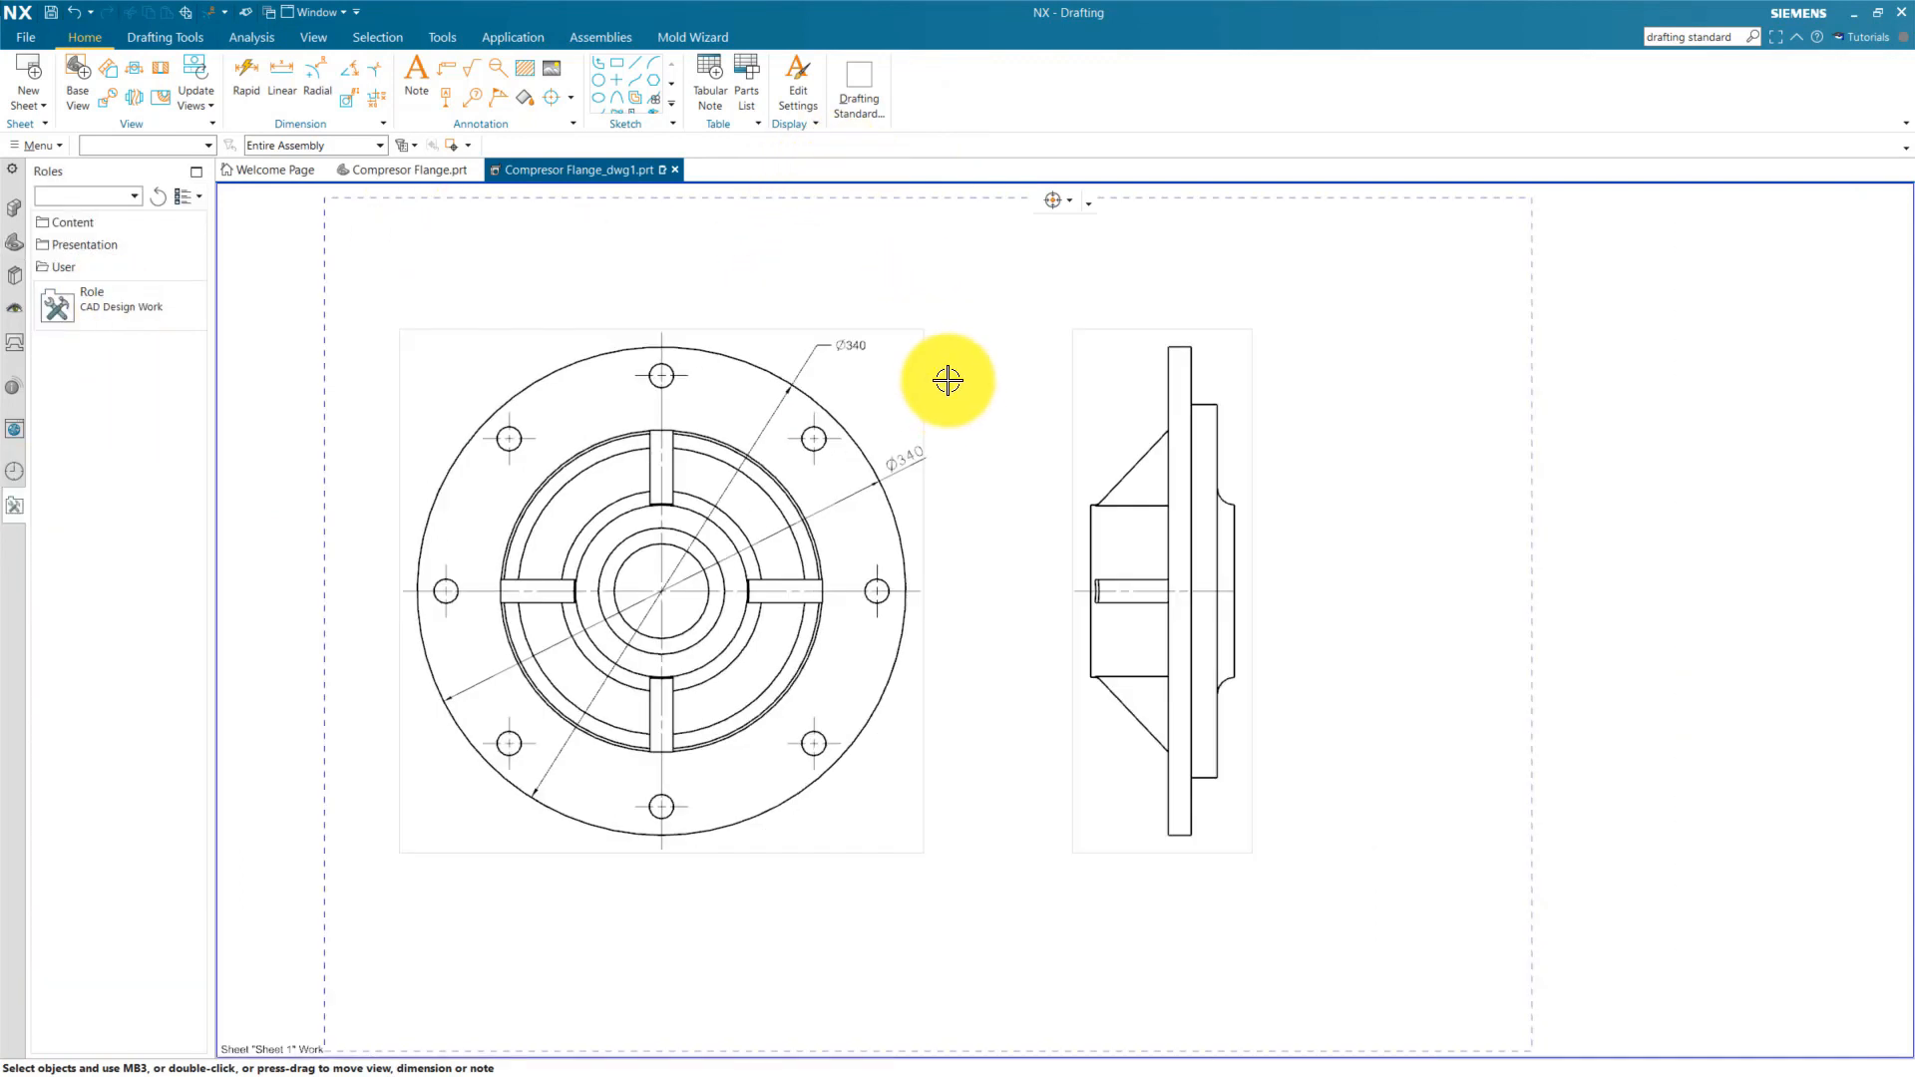
{"action": "left_click", "coordinate": [859, 80]}
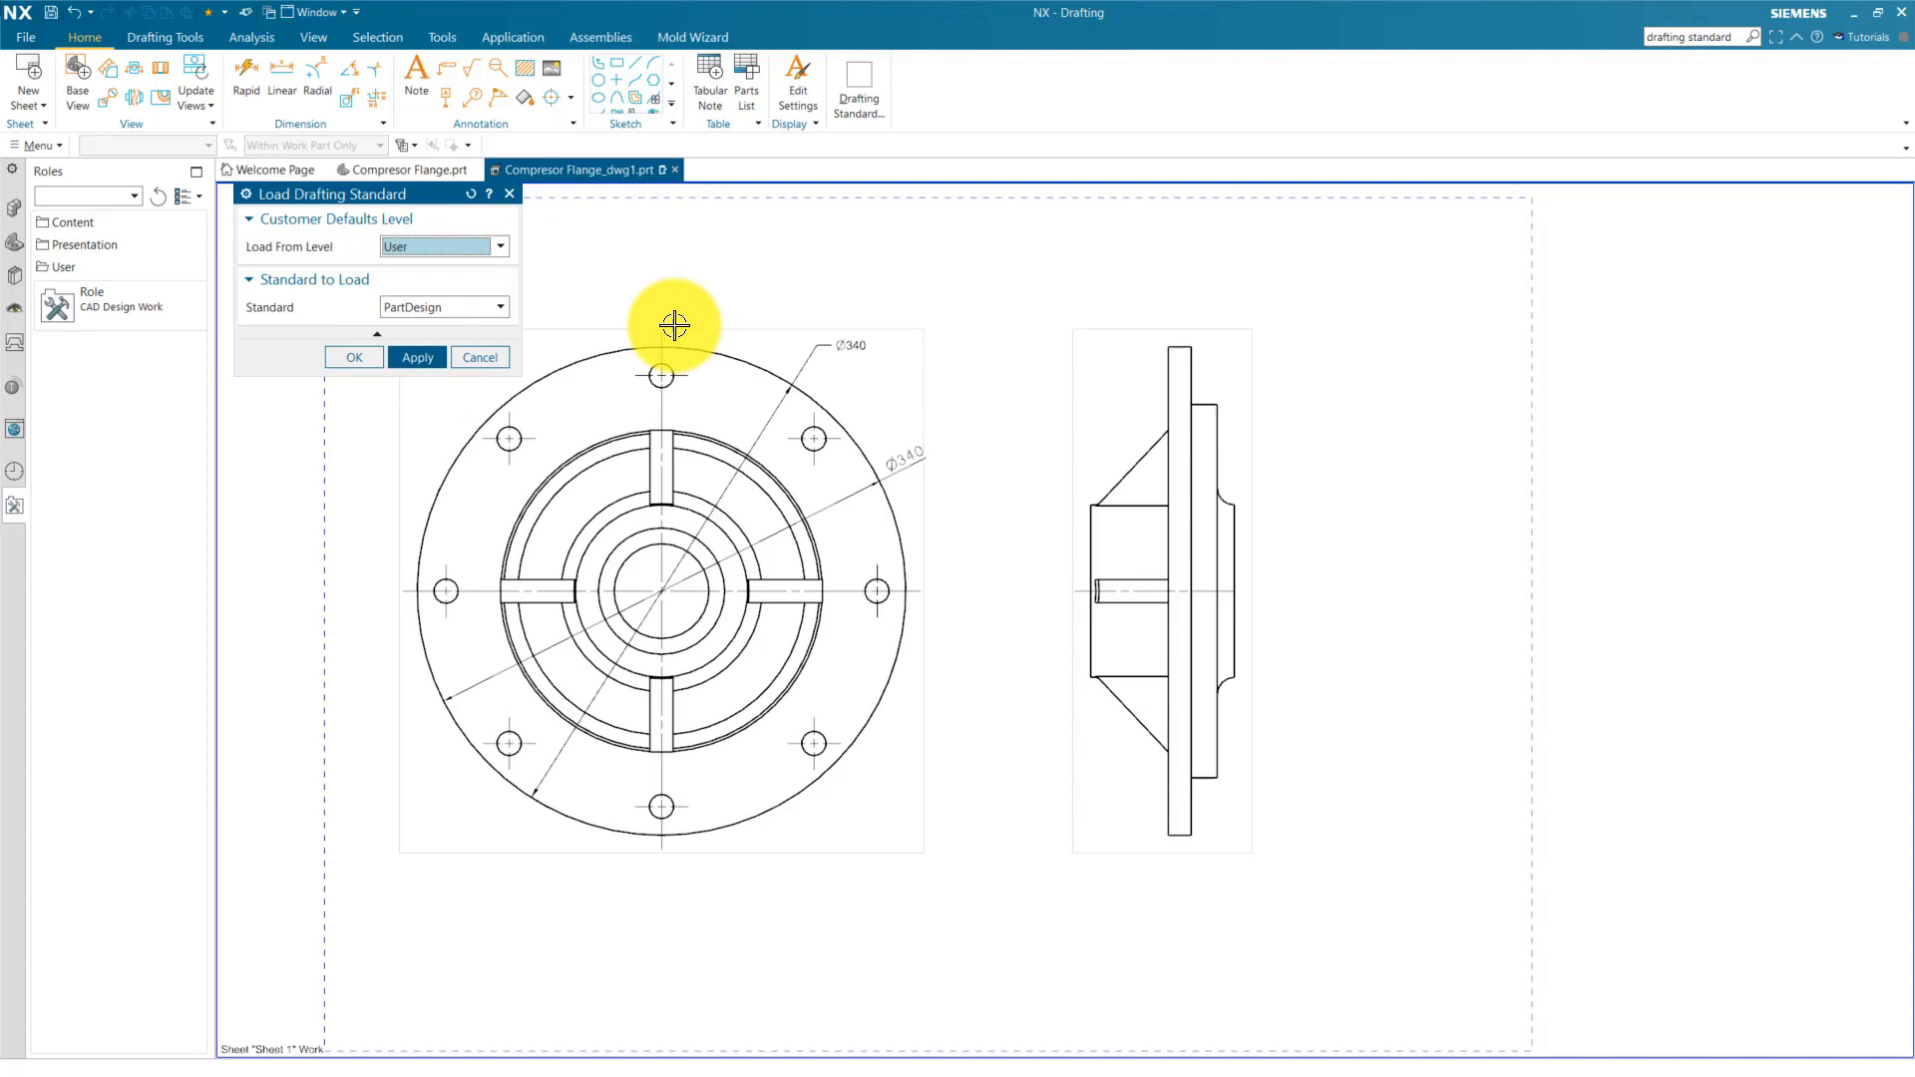
{"action": "left_click", "coordinate": [498, 306]}
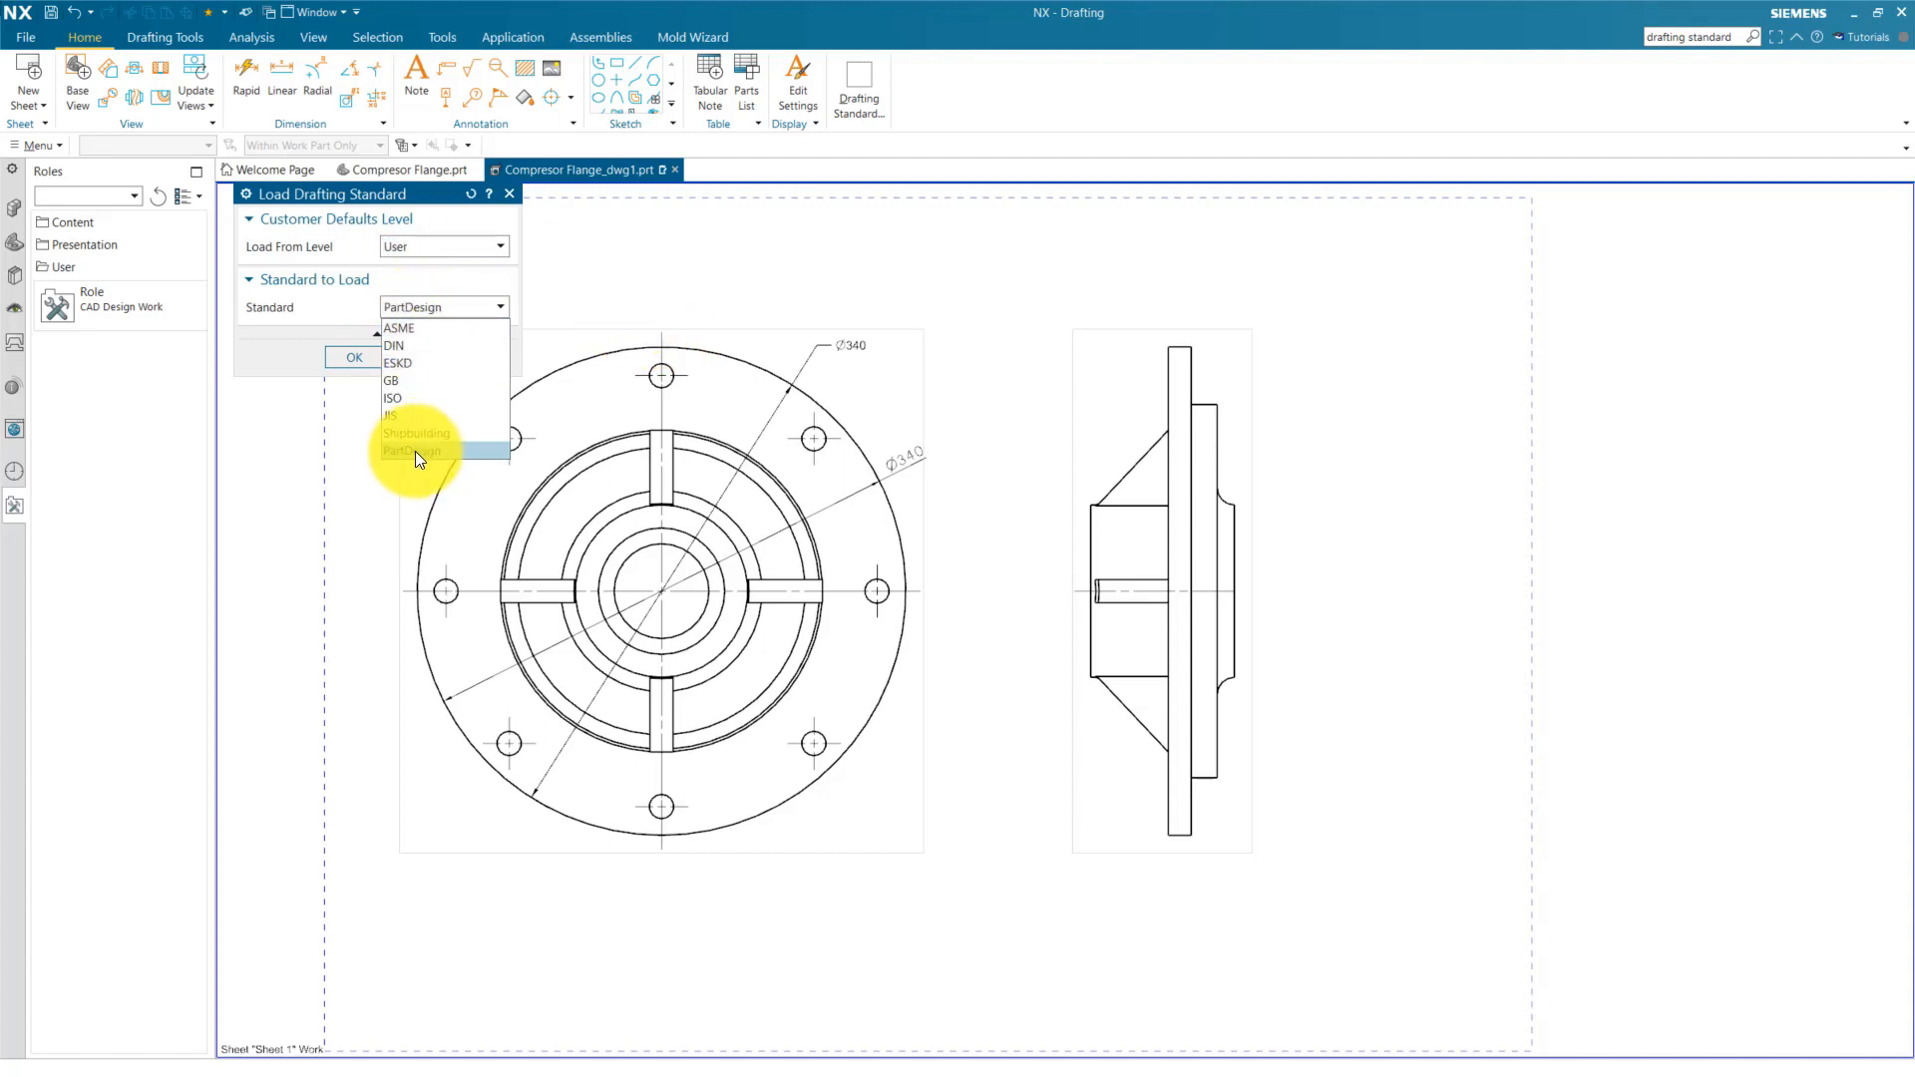
{"action": "left_click", "coordinate": [353, 357]}
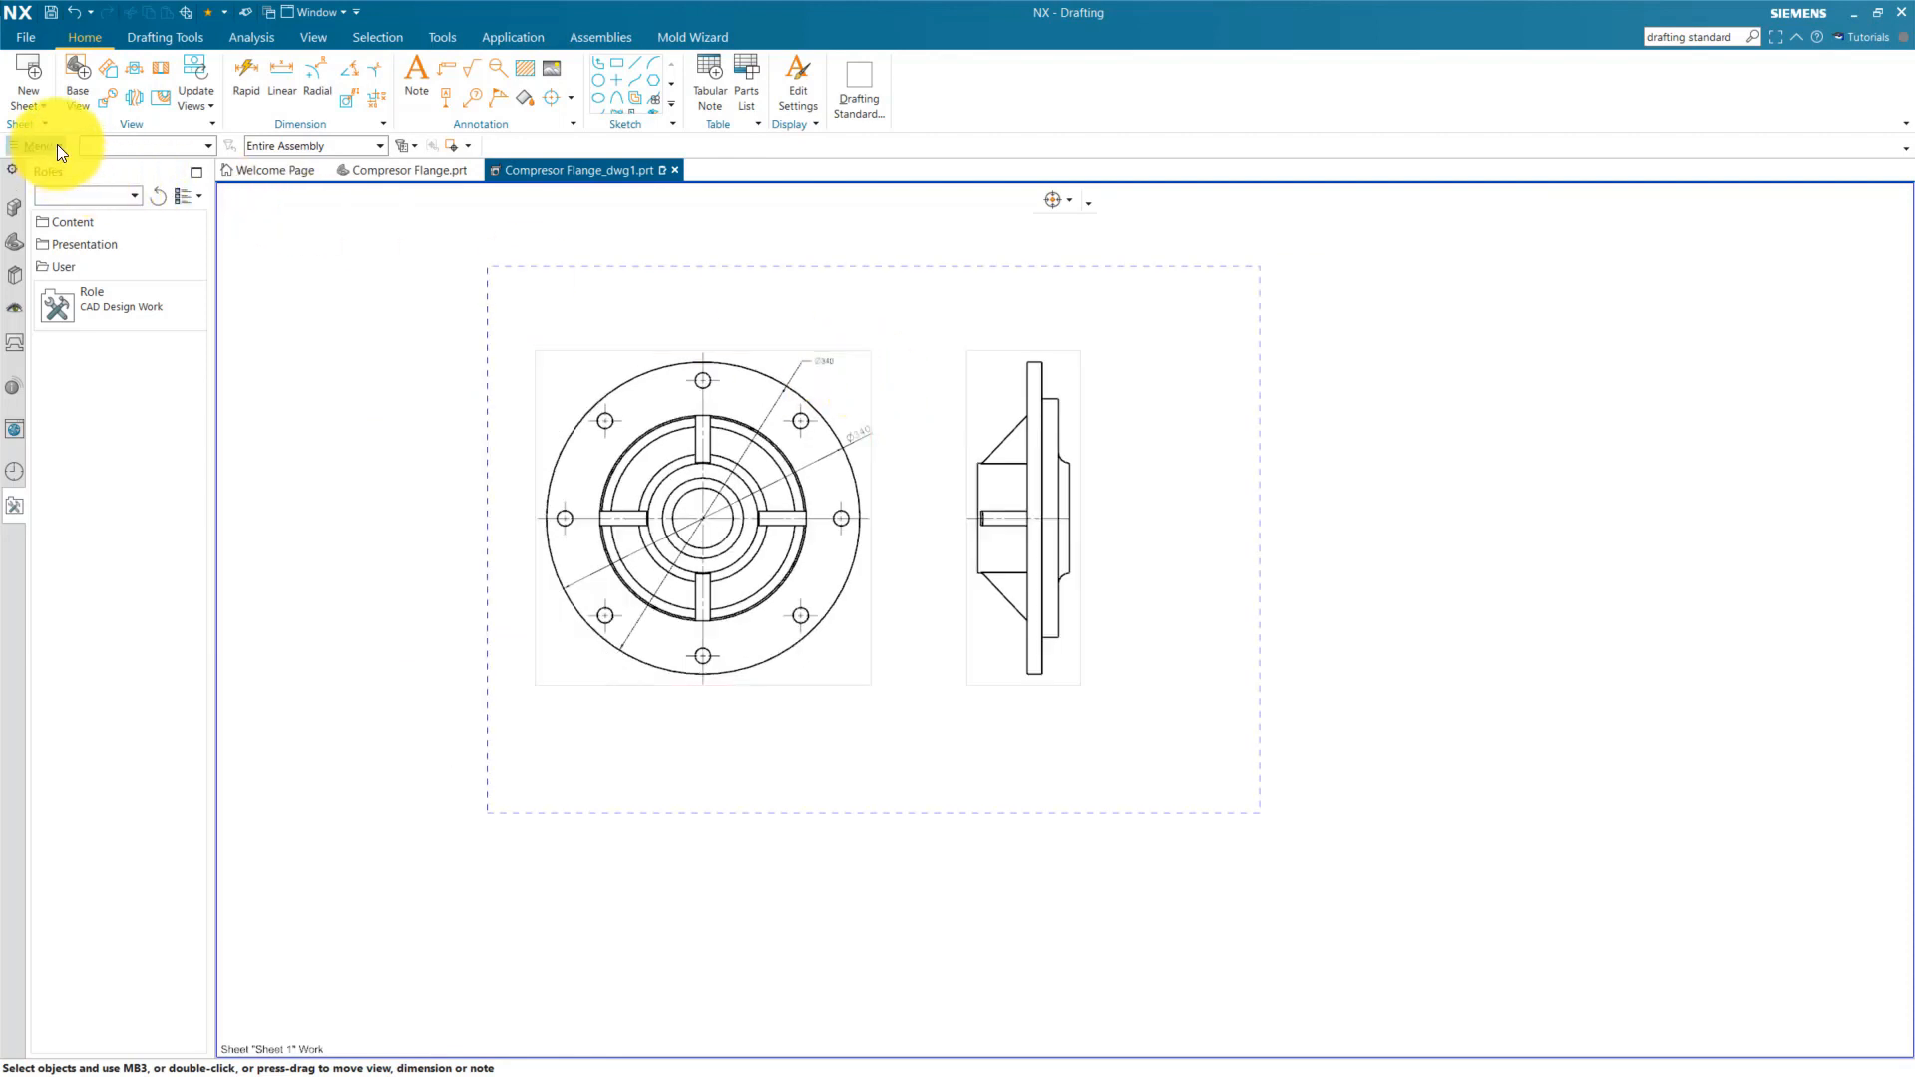
Step: Open Customer Defaults and navigate to the Drafting General/Setup page
{"action": "left_click", "coordinate": [38, 146]}
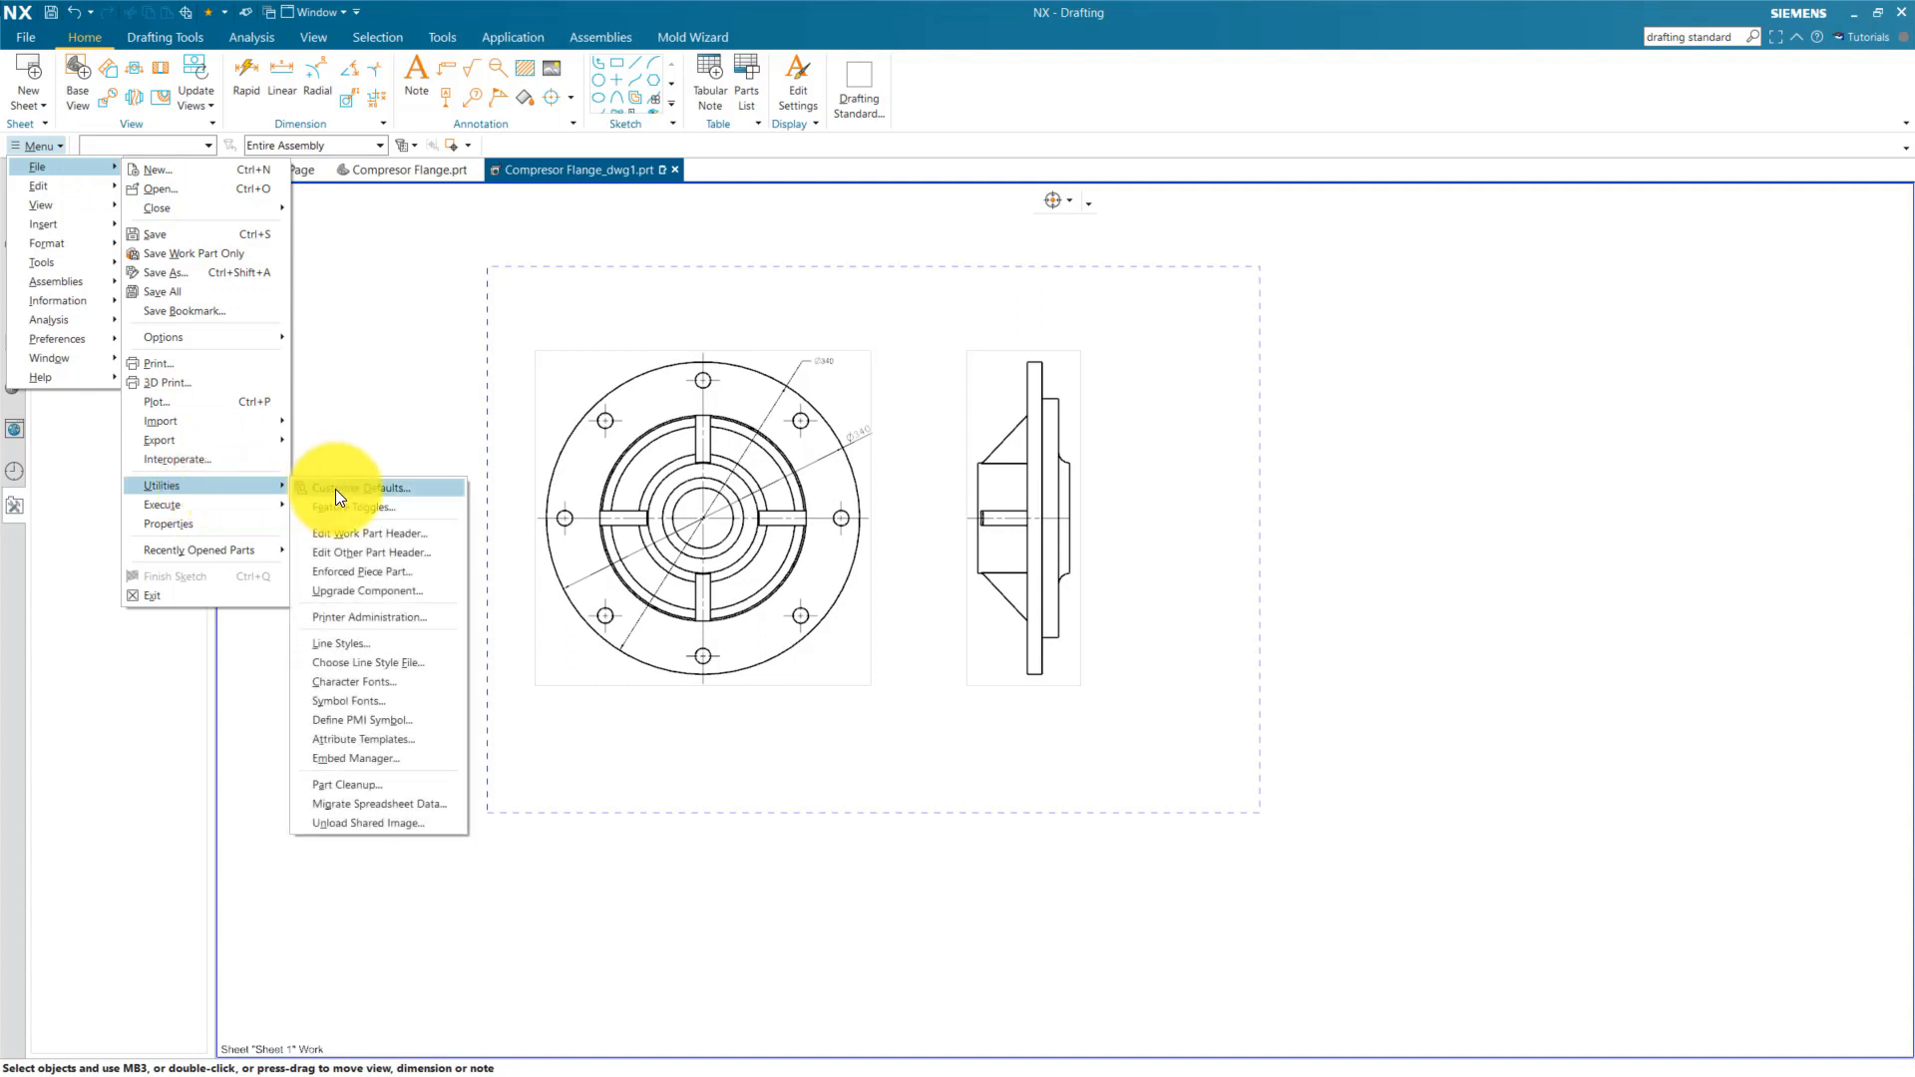
{"action": "left_click", "coordinate": [355, 487]}
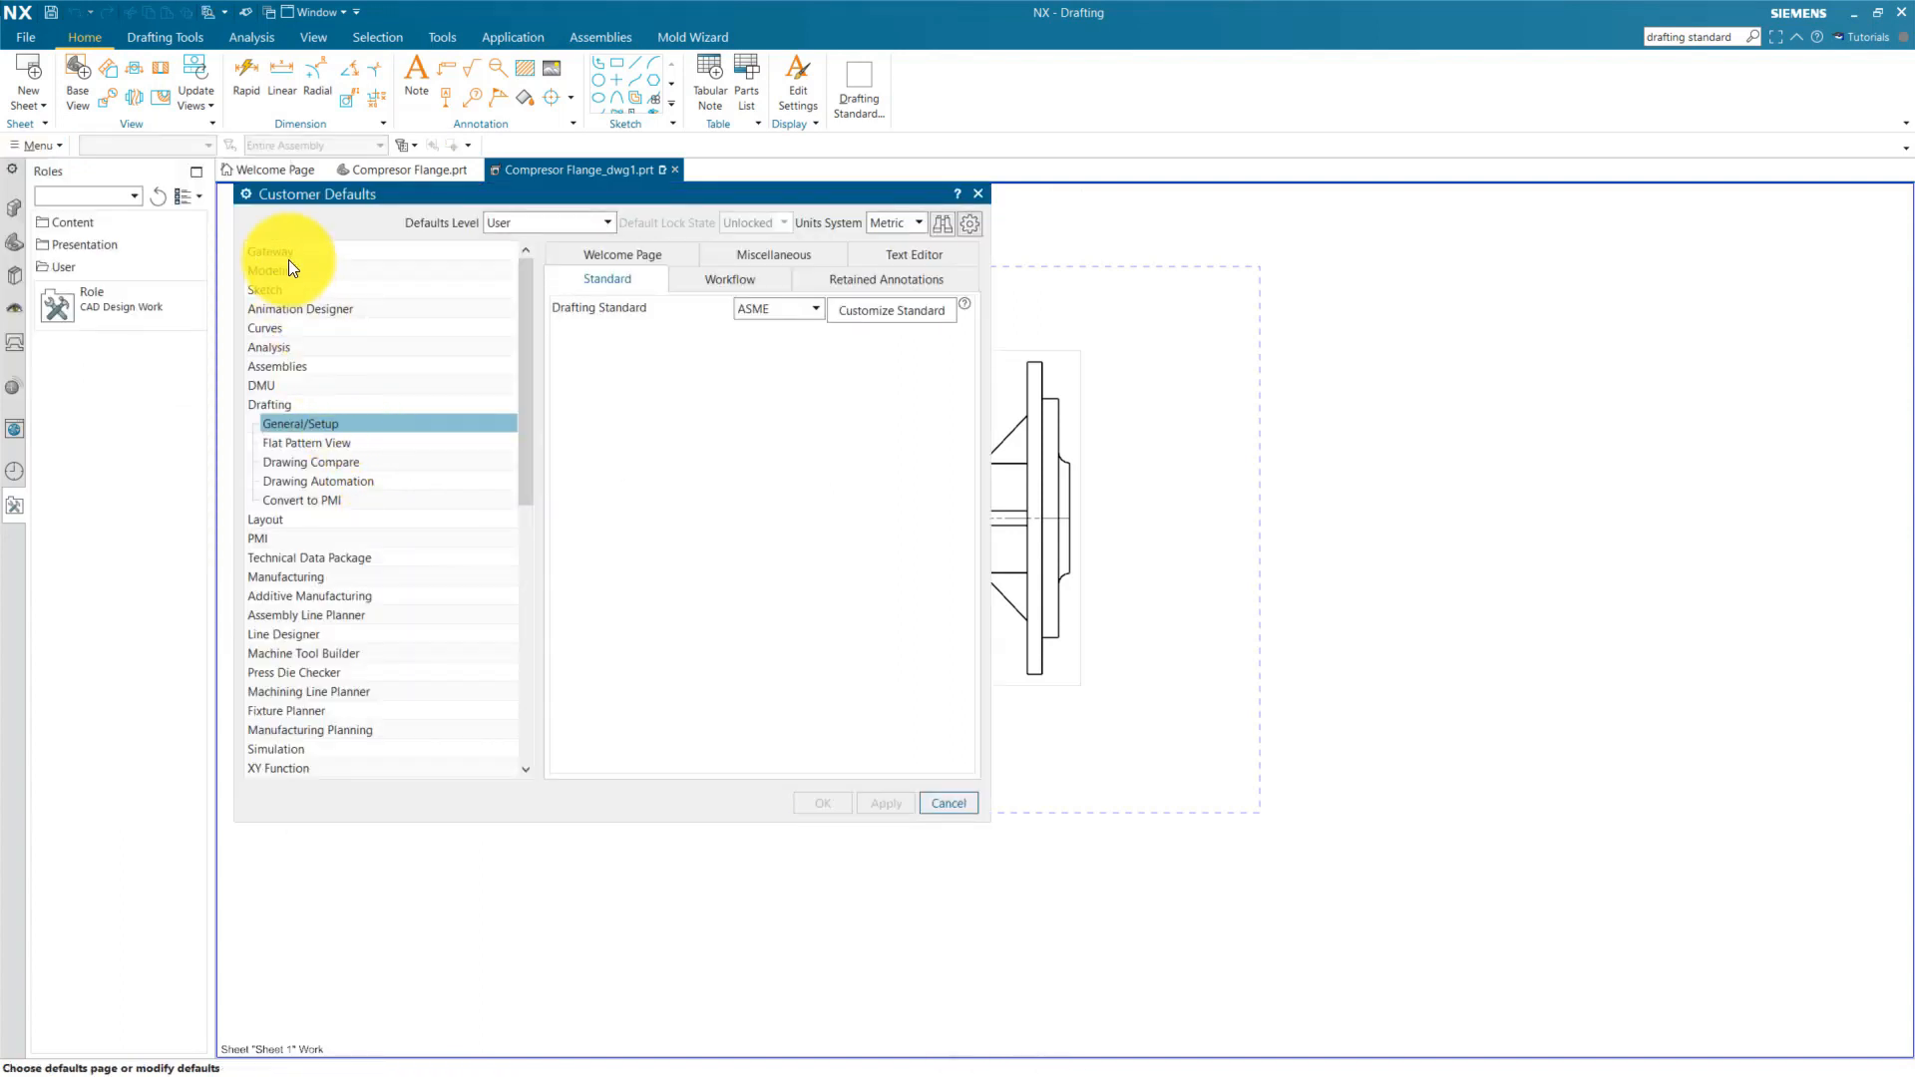
{"action": "left_click", "coordinate": [271, 250]}
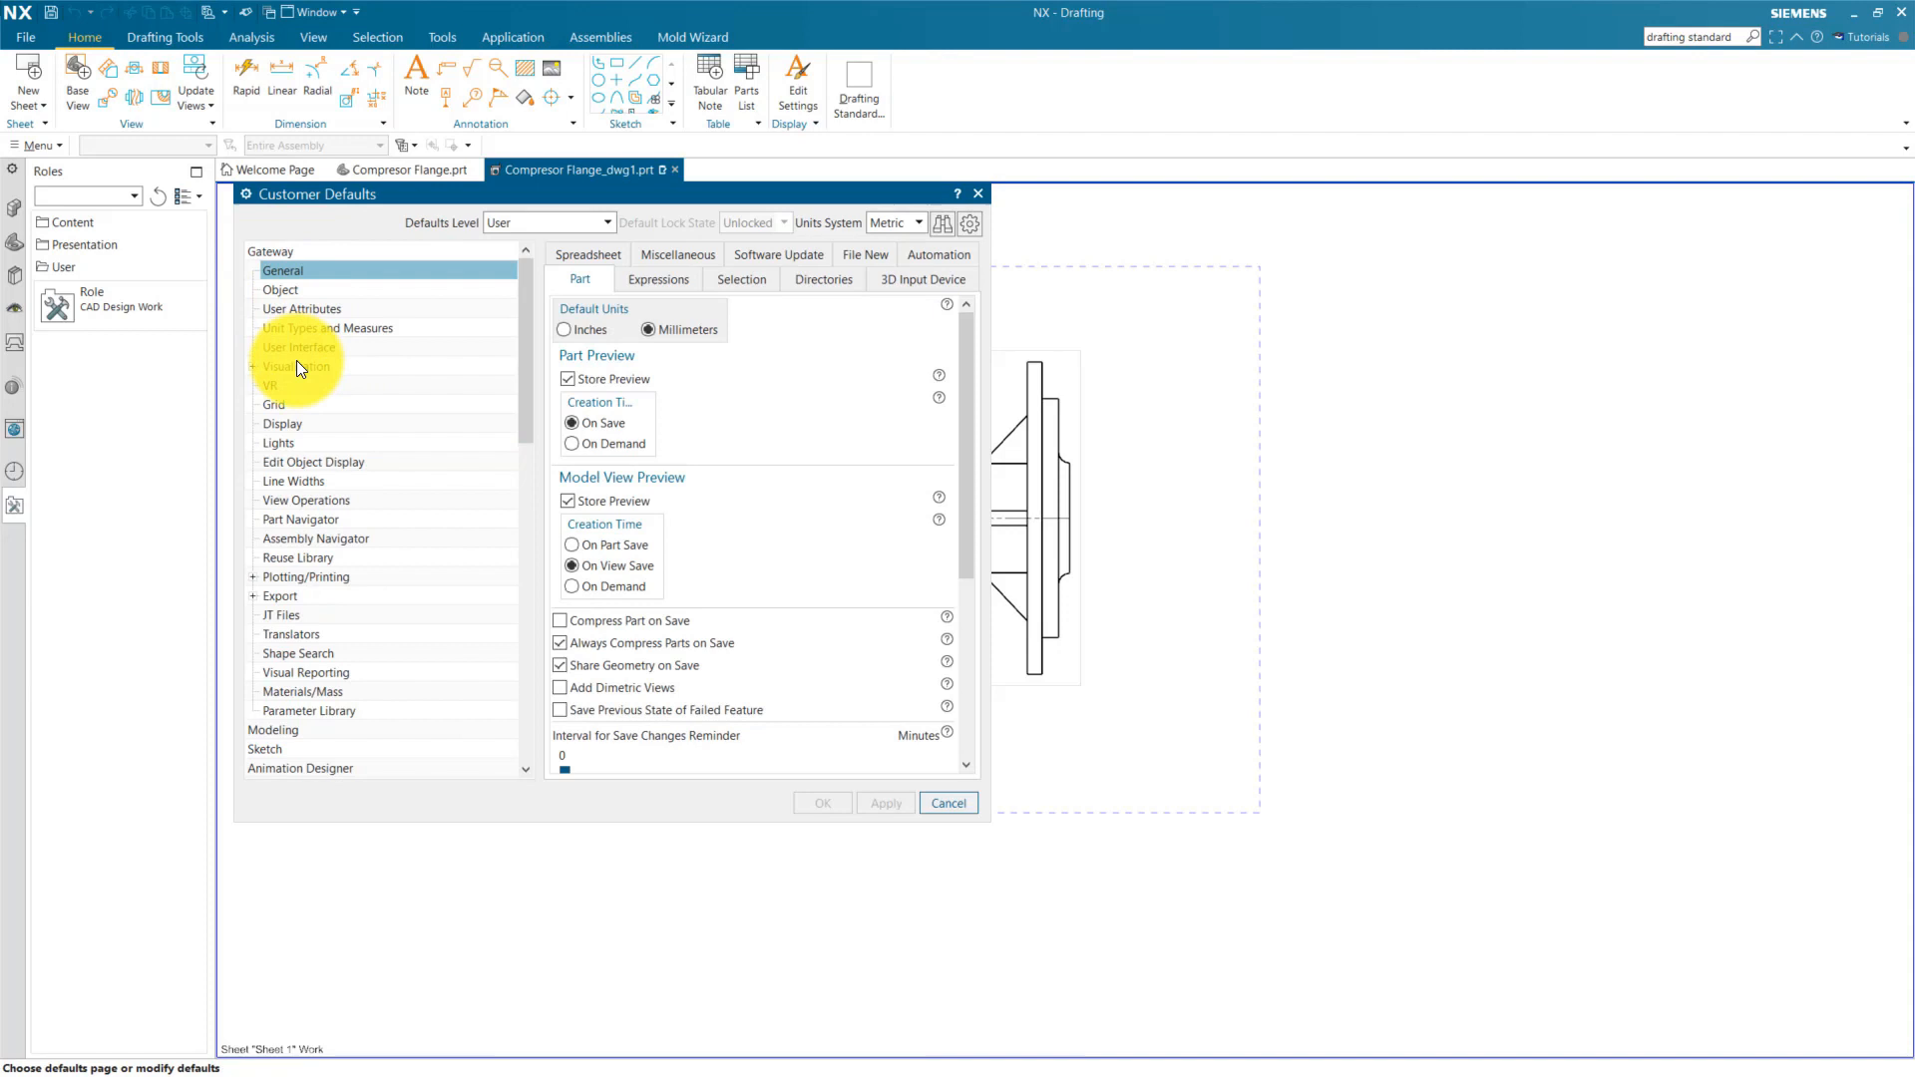
{"action": "scroll", "scroll_direction": "down", "scroll_amount": 3}
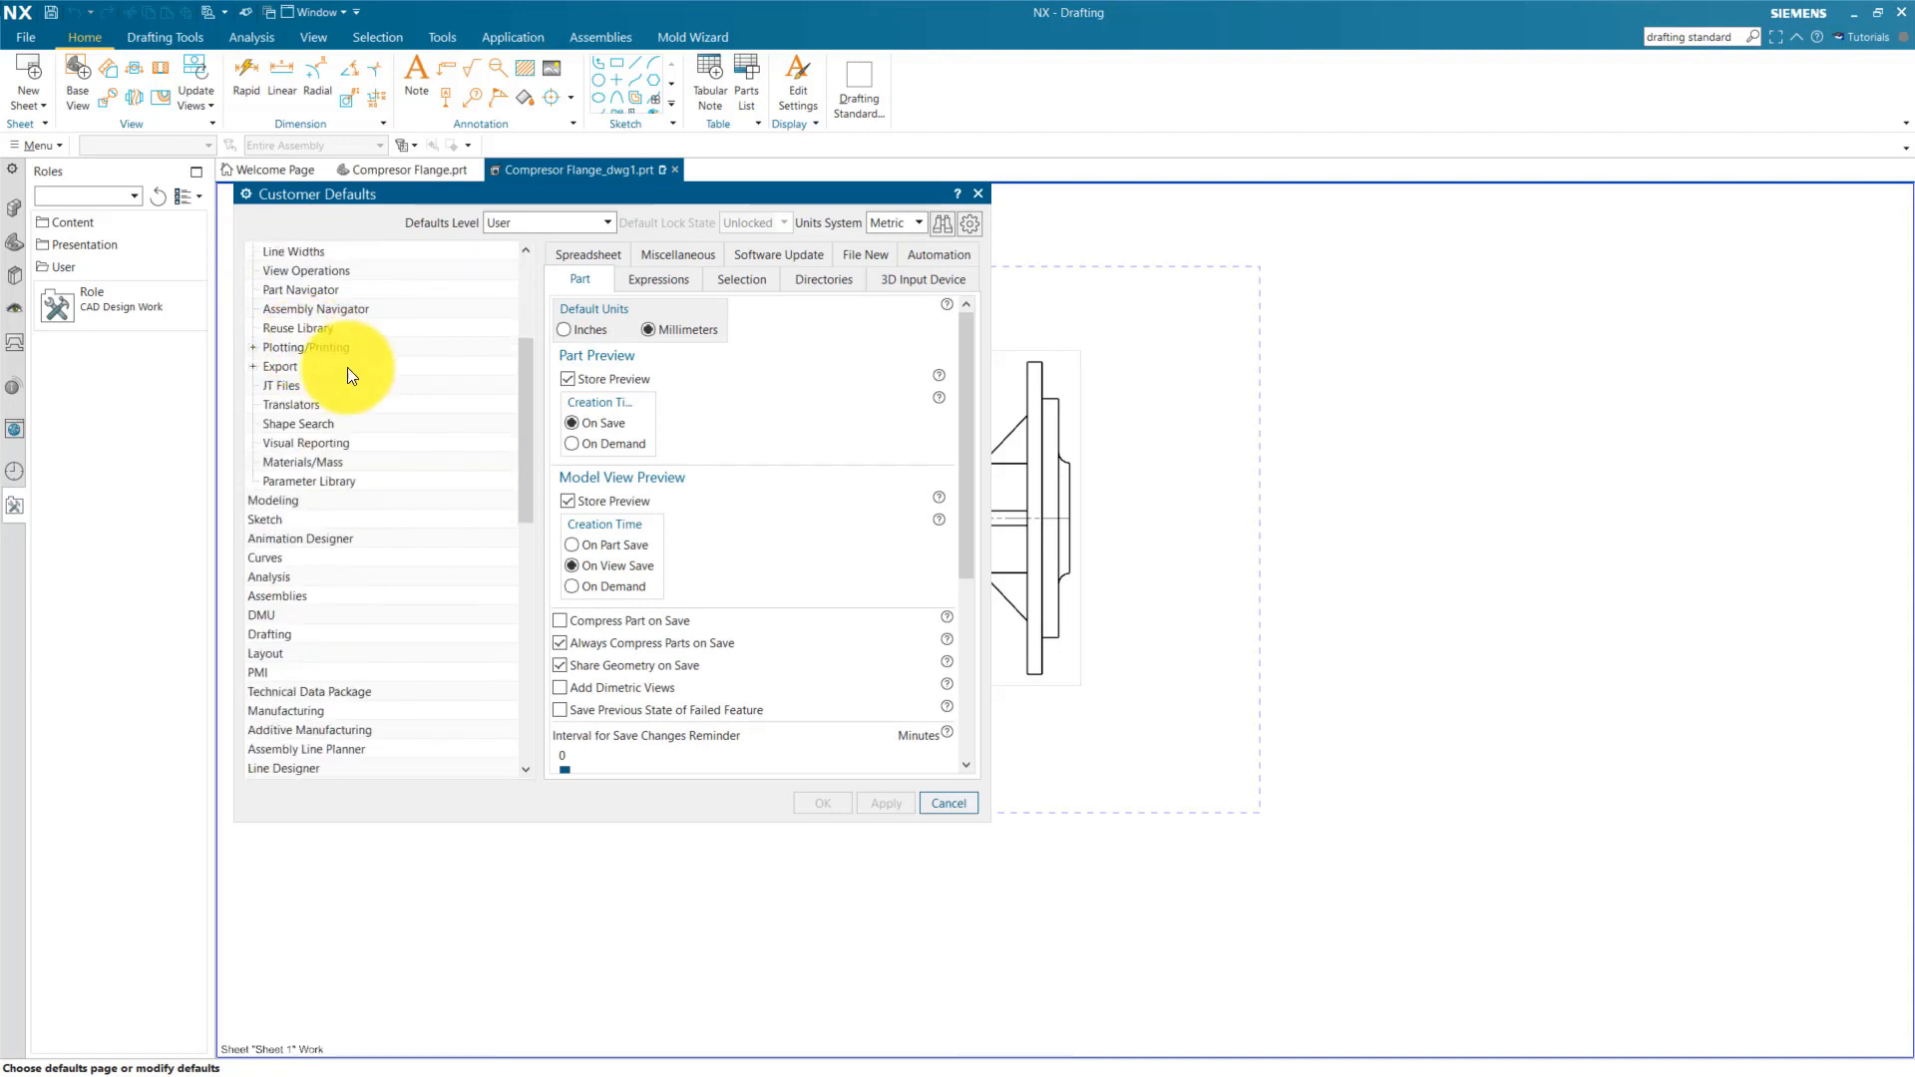
{"action": "scroll", "scroll_direction": "down", "scroll_amount": 3}
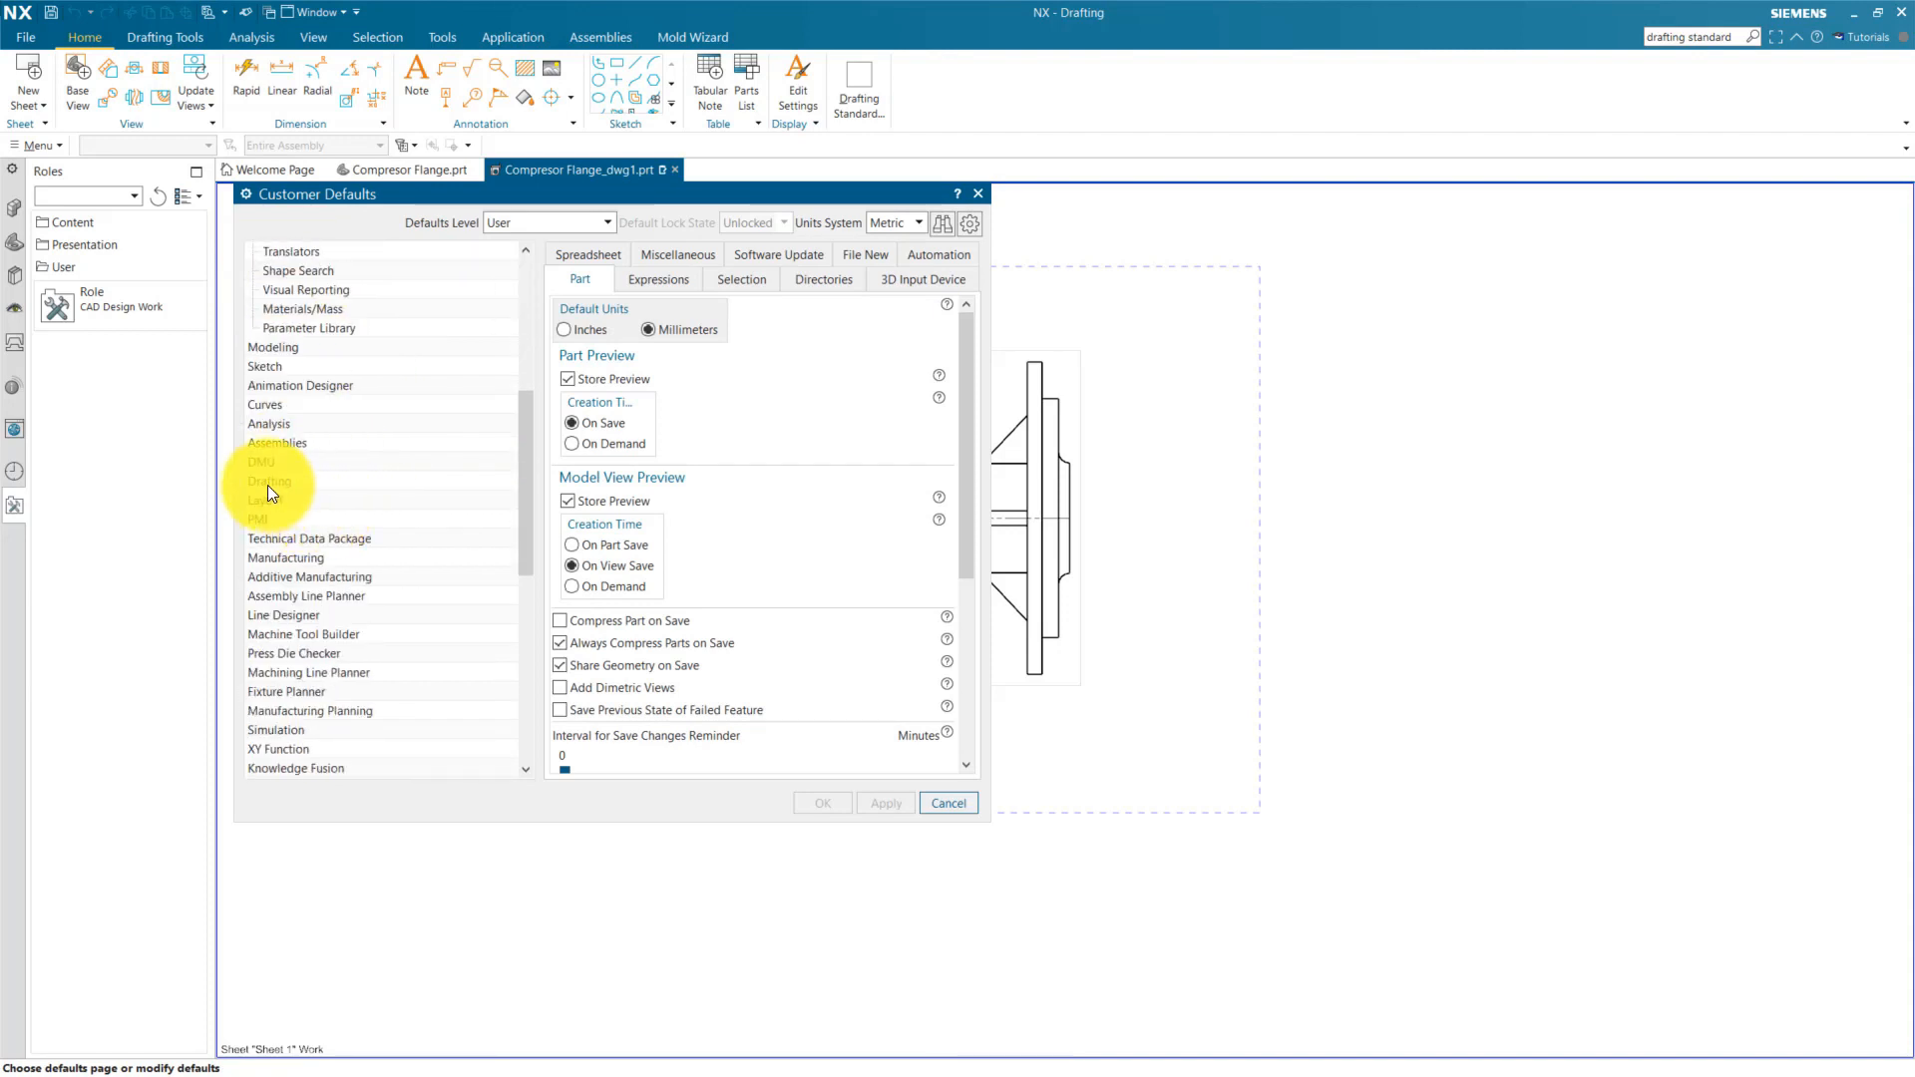
{"action": "left_click", "coordinate": [271, 404]}
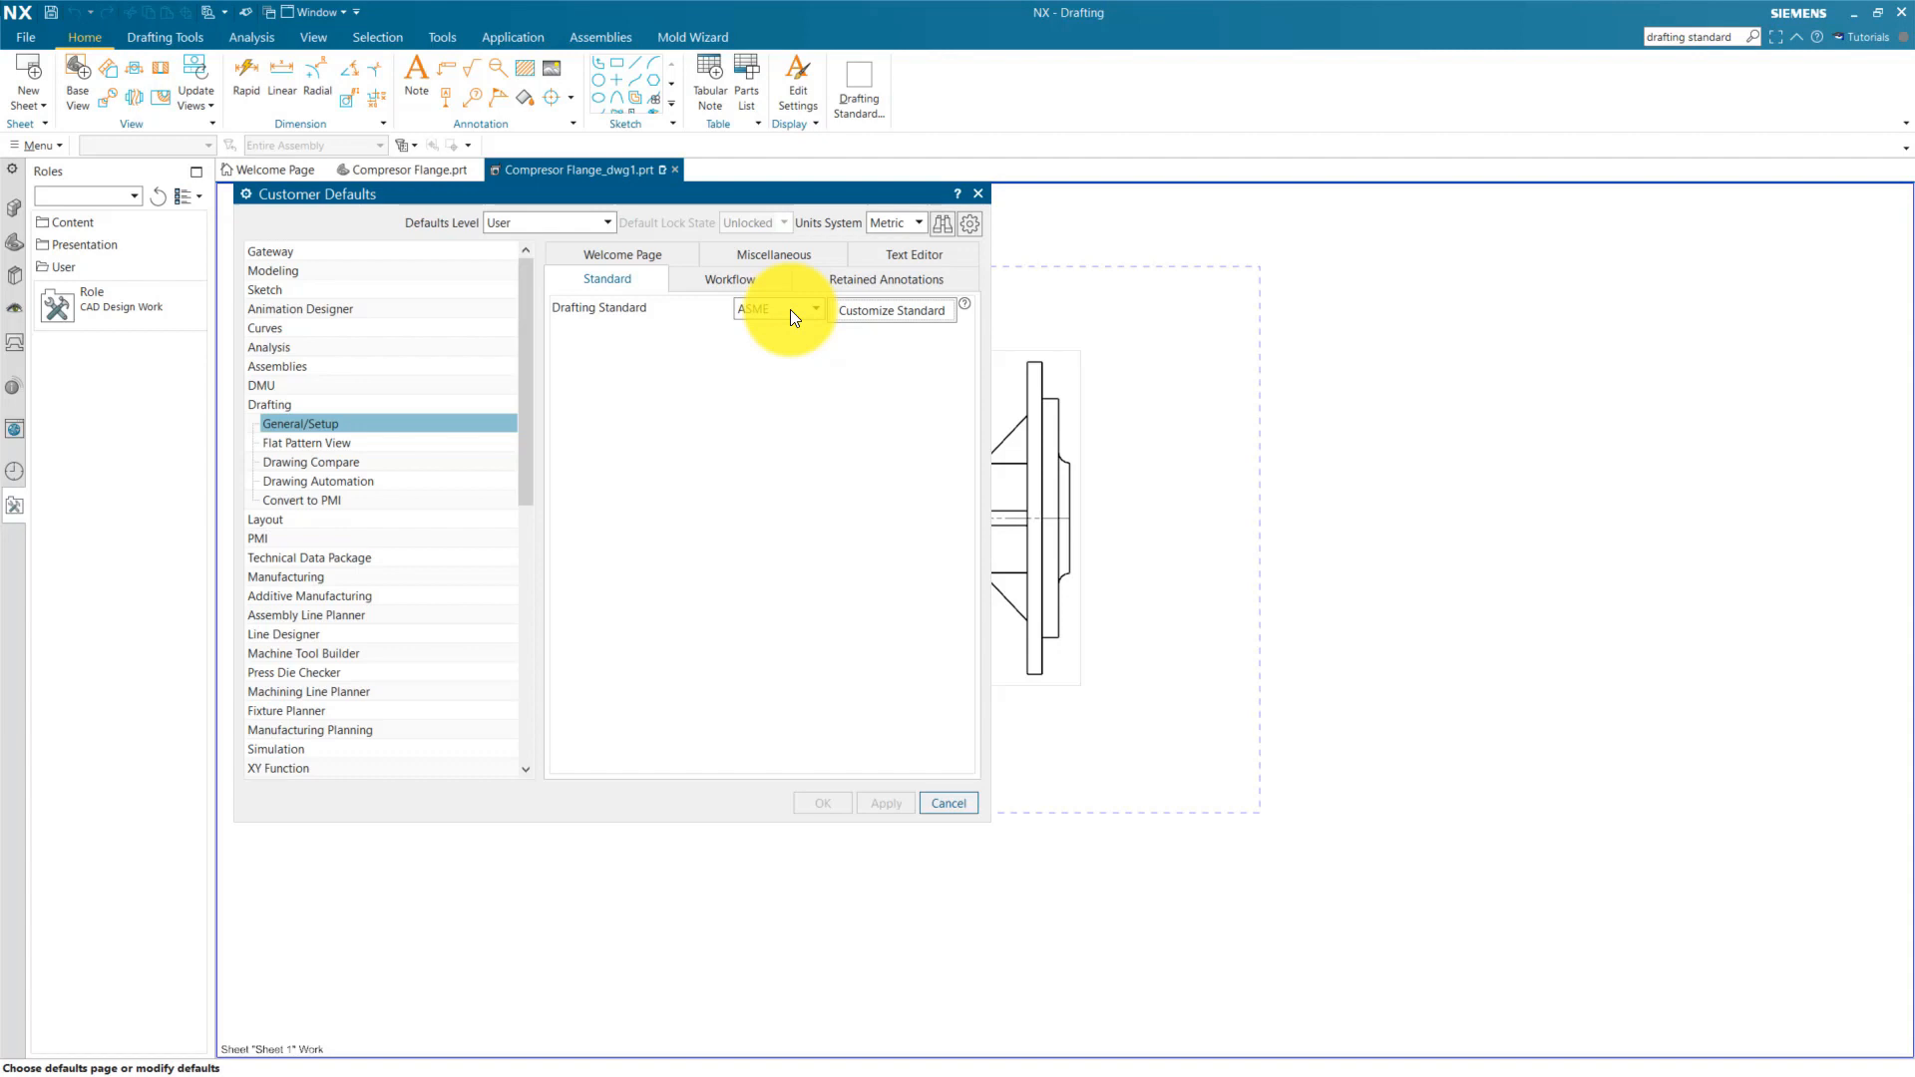
Step: Set the default drafting standard to ISO and begin customizing it
{"action": "left_click", "coordinate": [814, 308]}
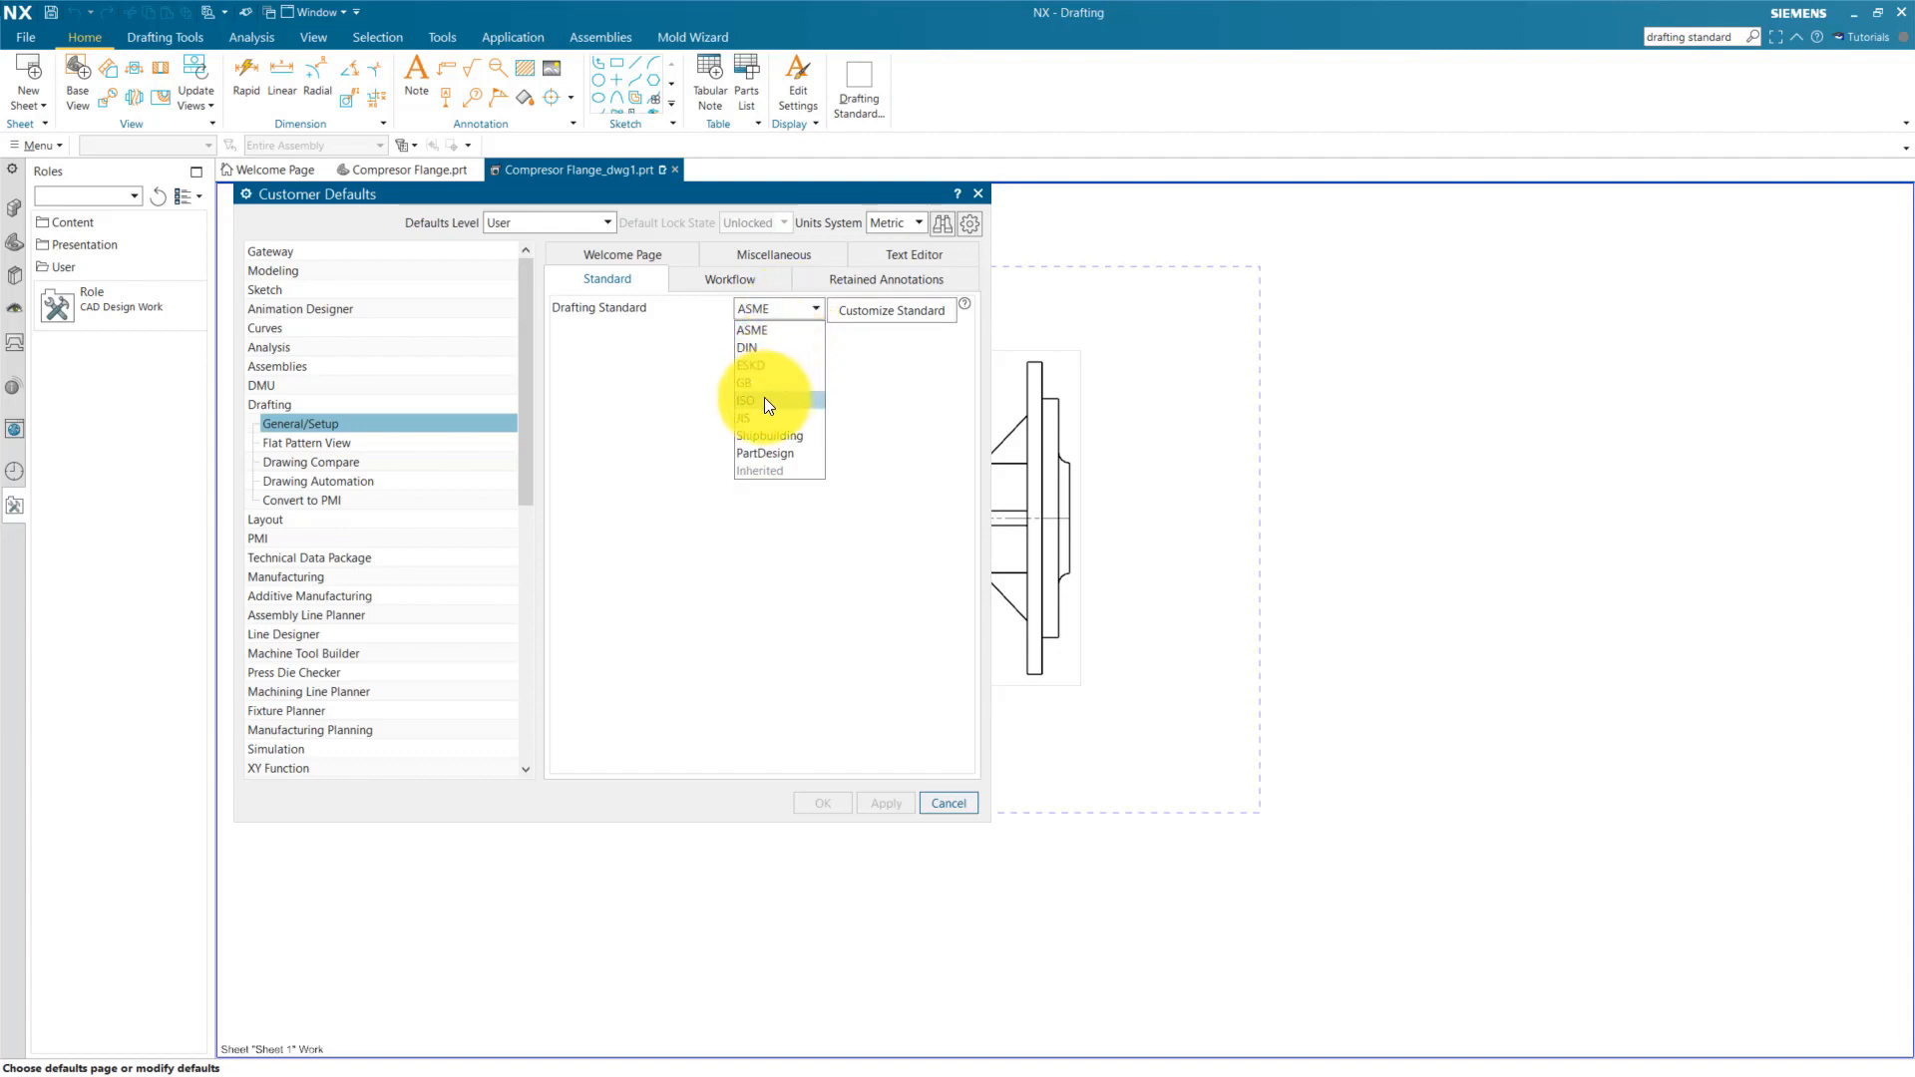
{"action": "left_click", "coordinate": [744, 399]}
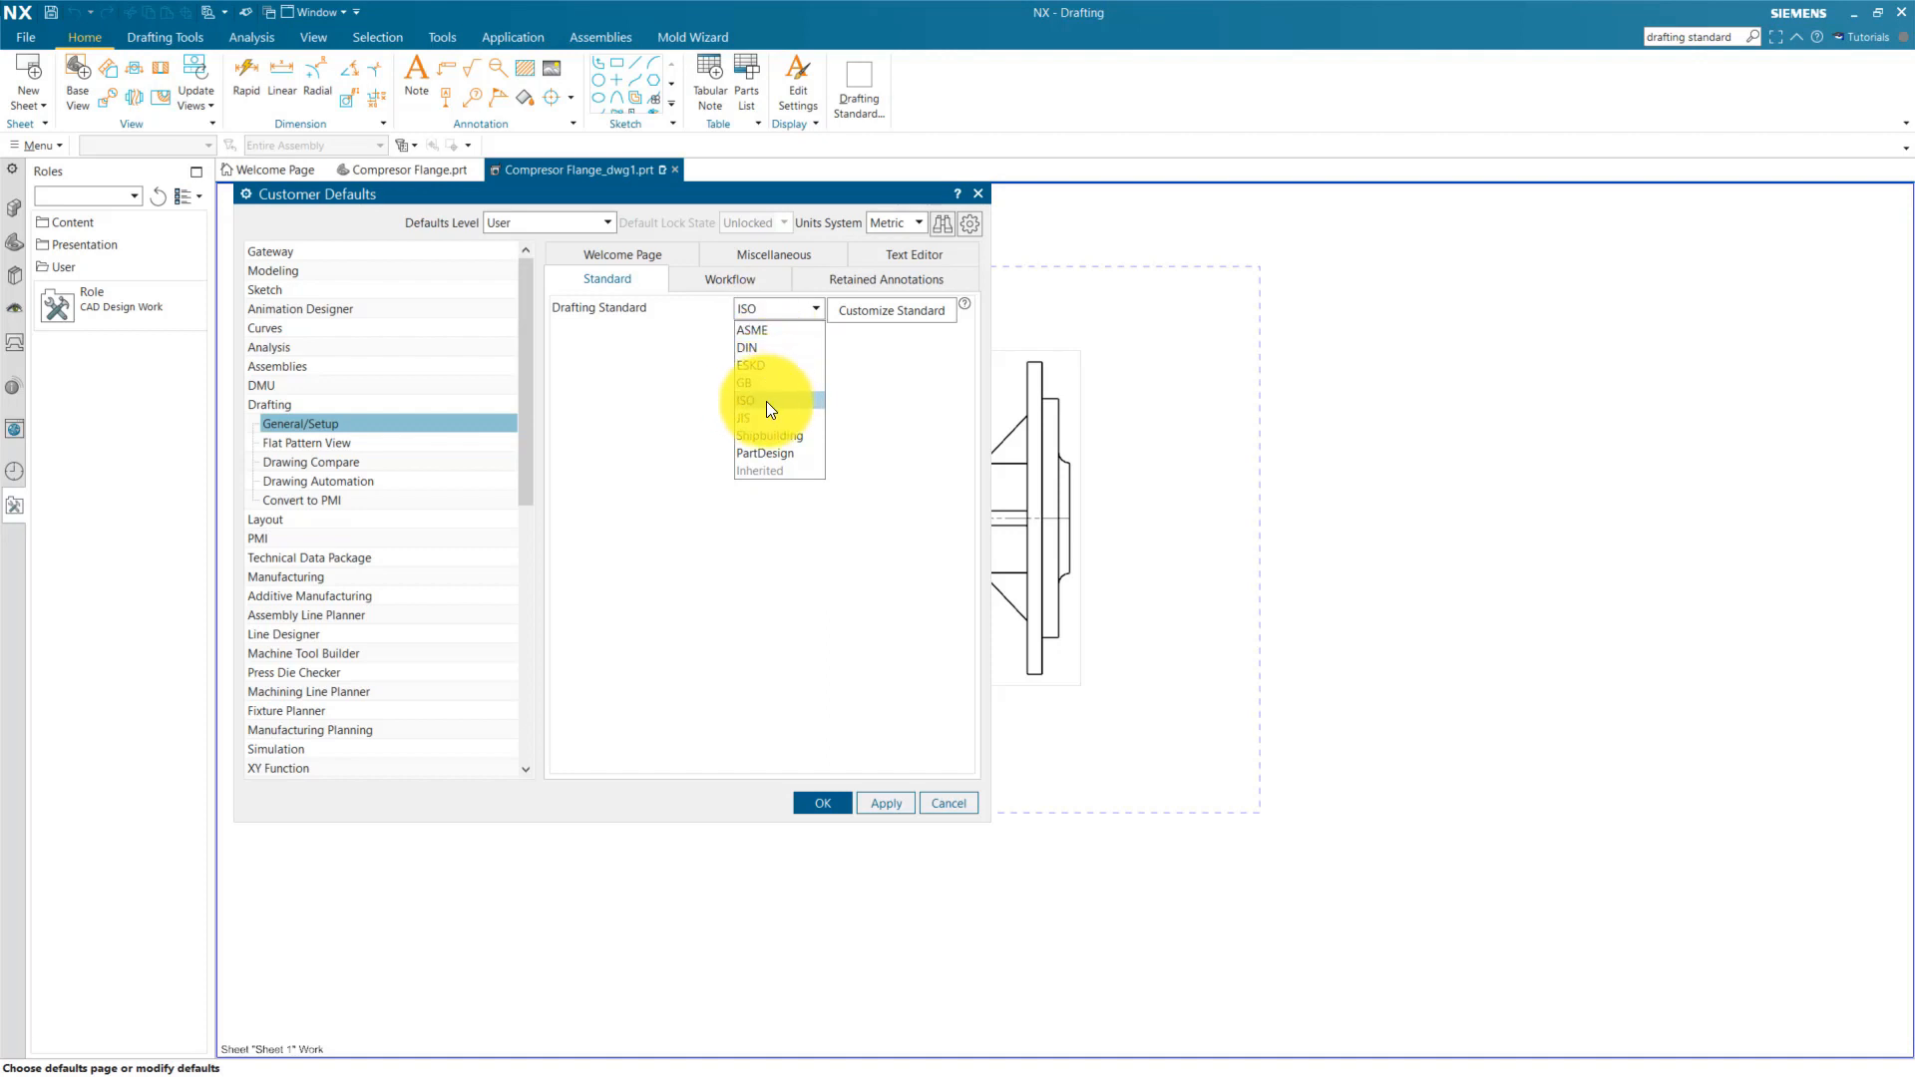
{"action": "left_click", "coordinate": [768, 401]}
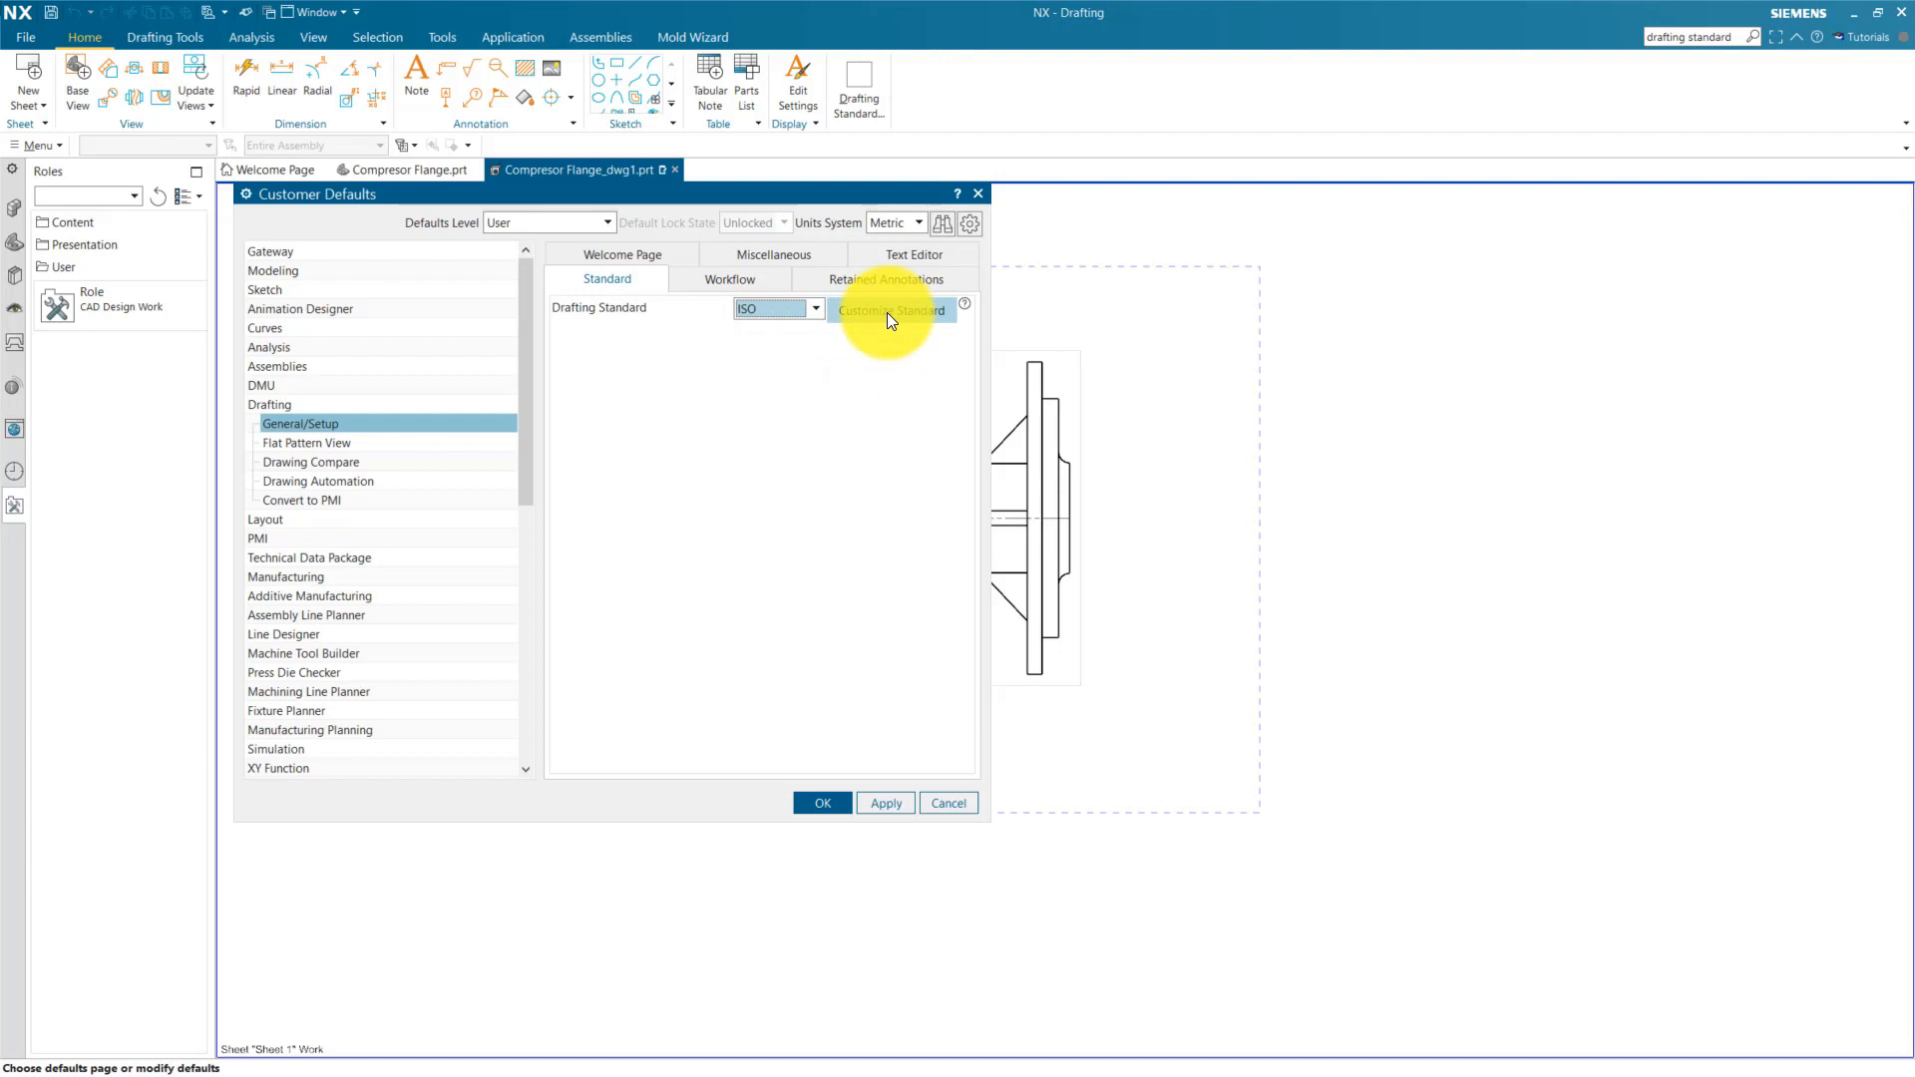
{"action": "left_click", "coordinate": [891, 310]}
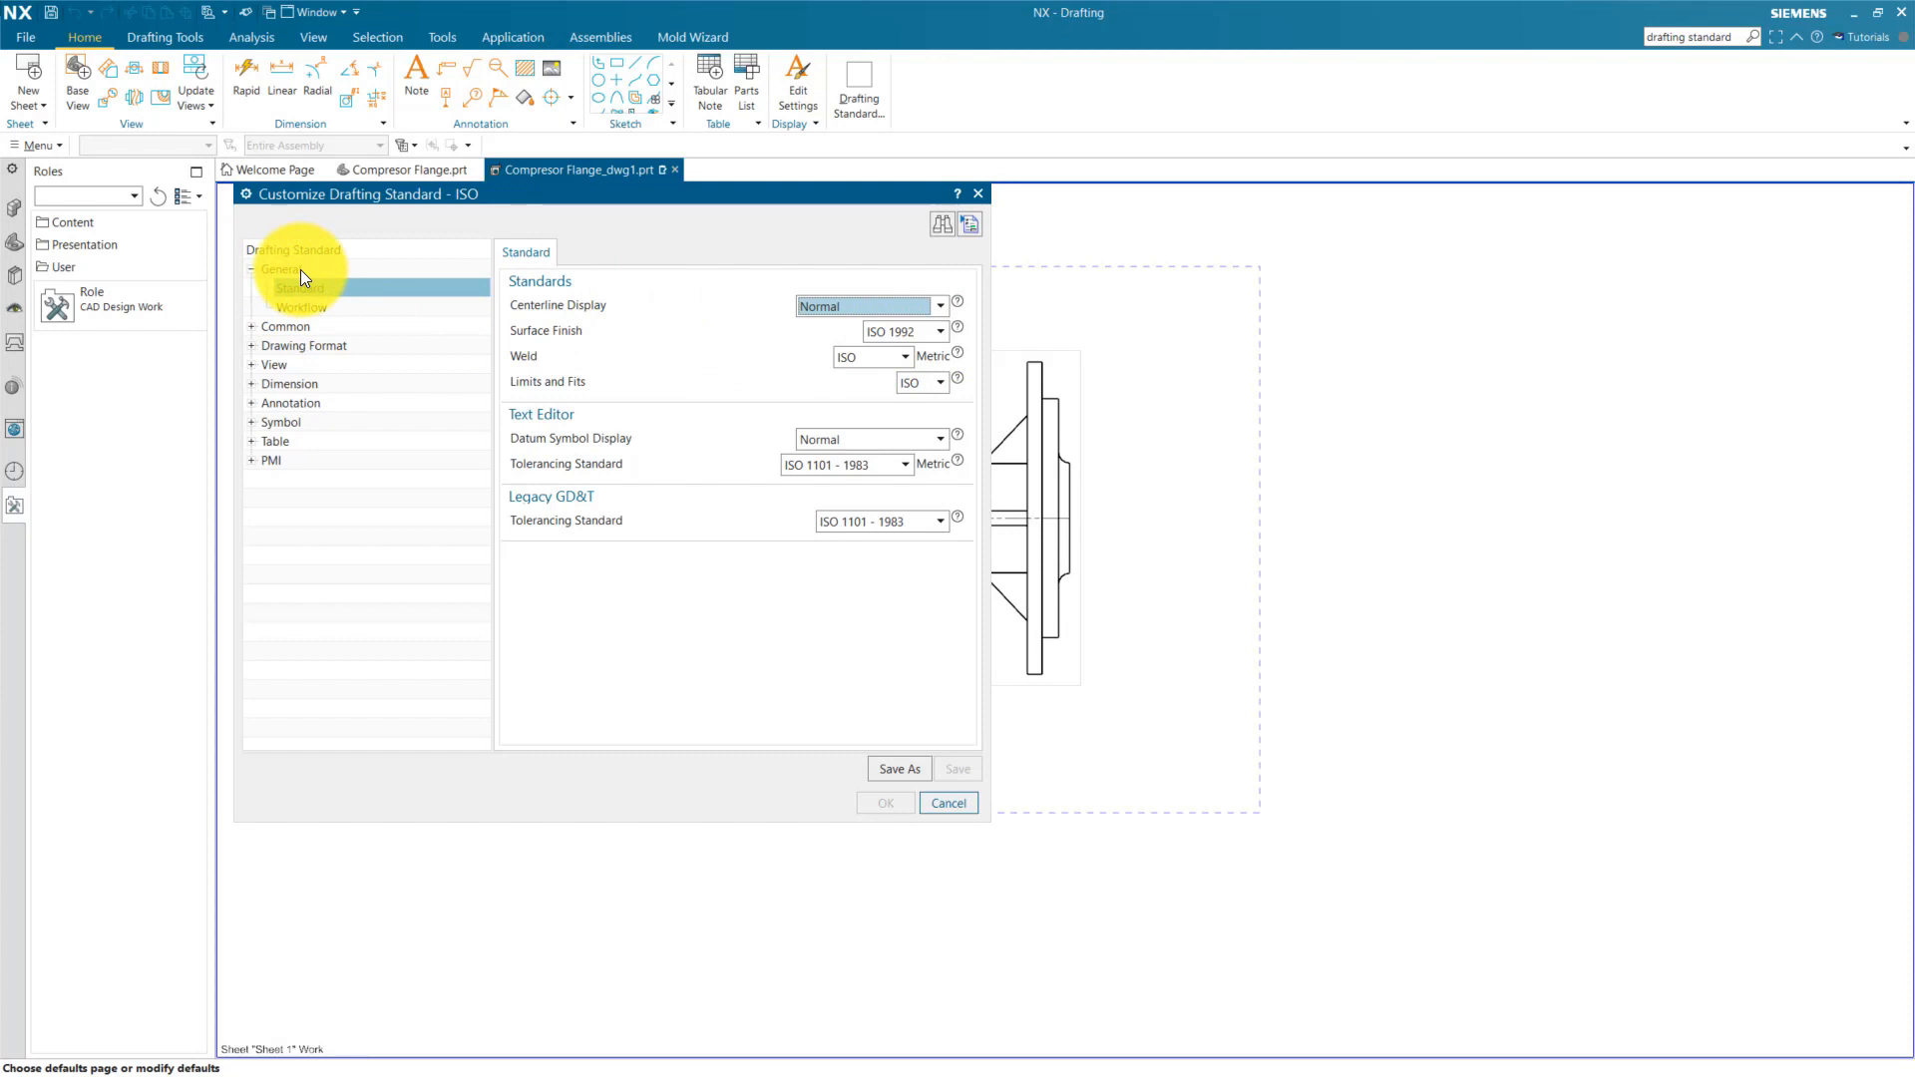
Step: Browse to Common > Lettering and copy the ideas_greek font name for the font setting
{"action": "left_click", "coordinate": [301, 288]}
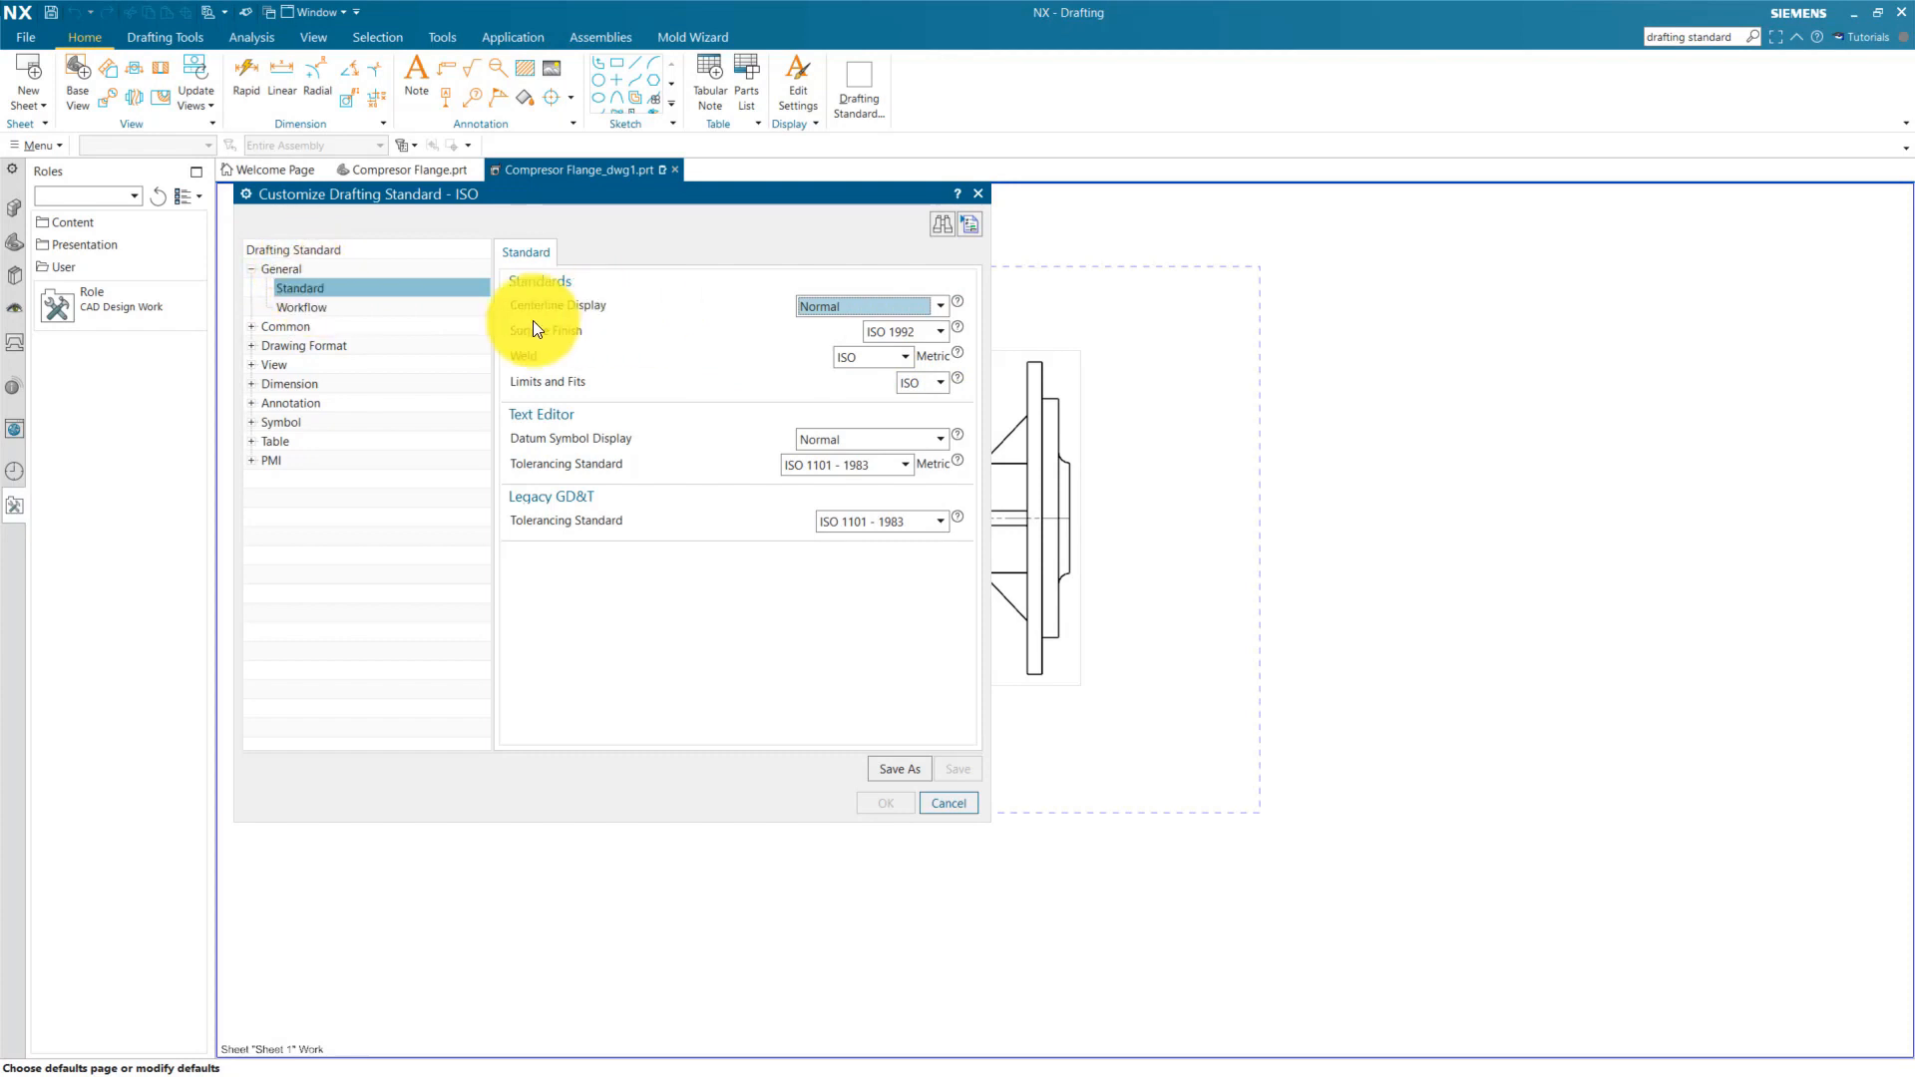
{"action": "left_click", "coordinate": [302, 306]}
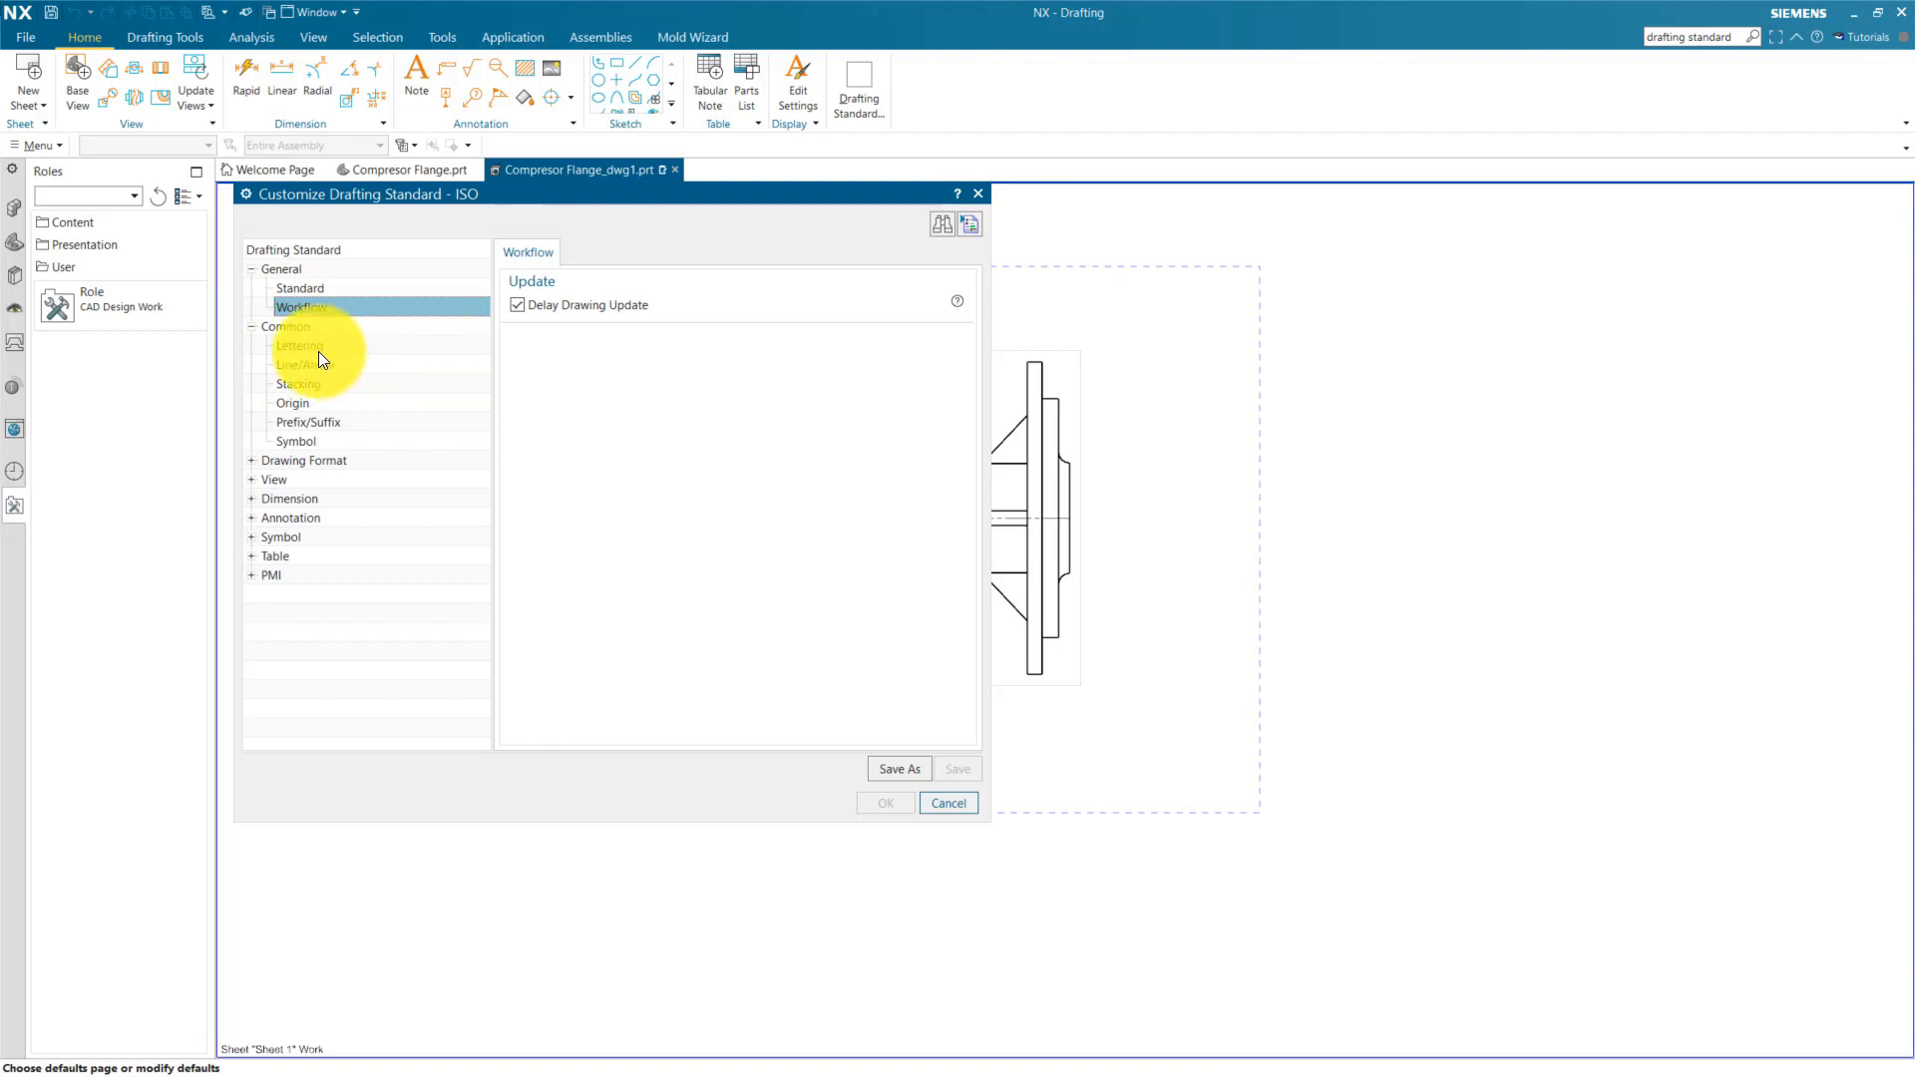
{"action": "left_click", "coordinate": [300, 306]}
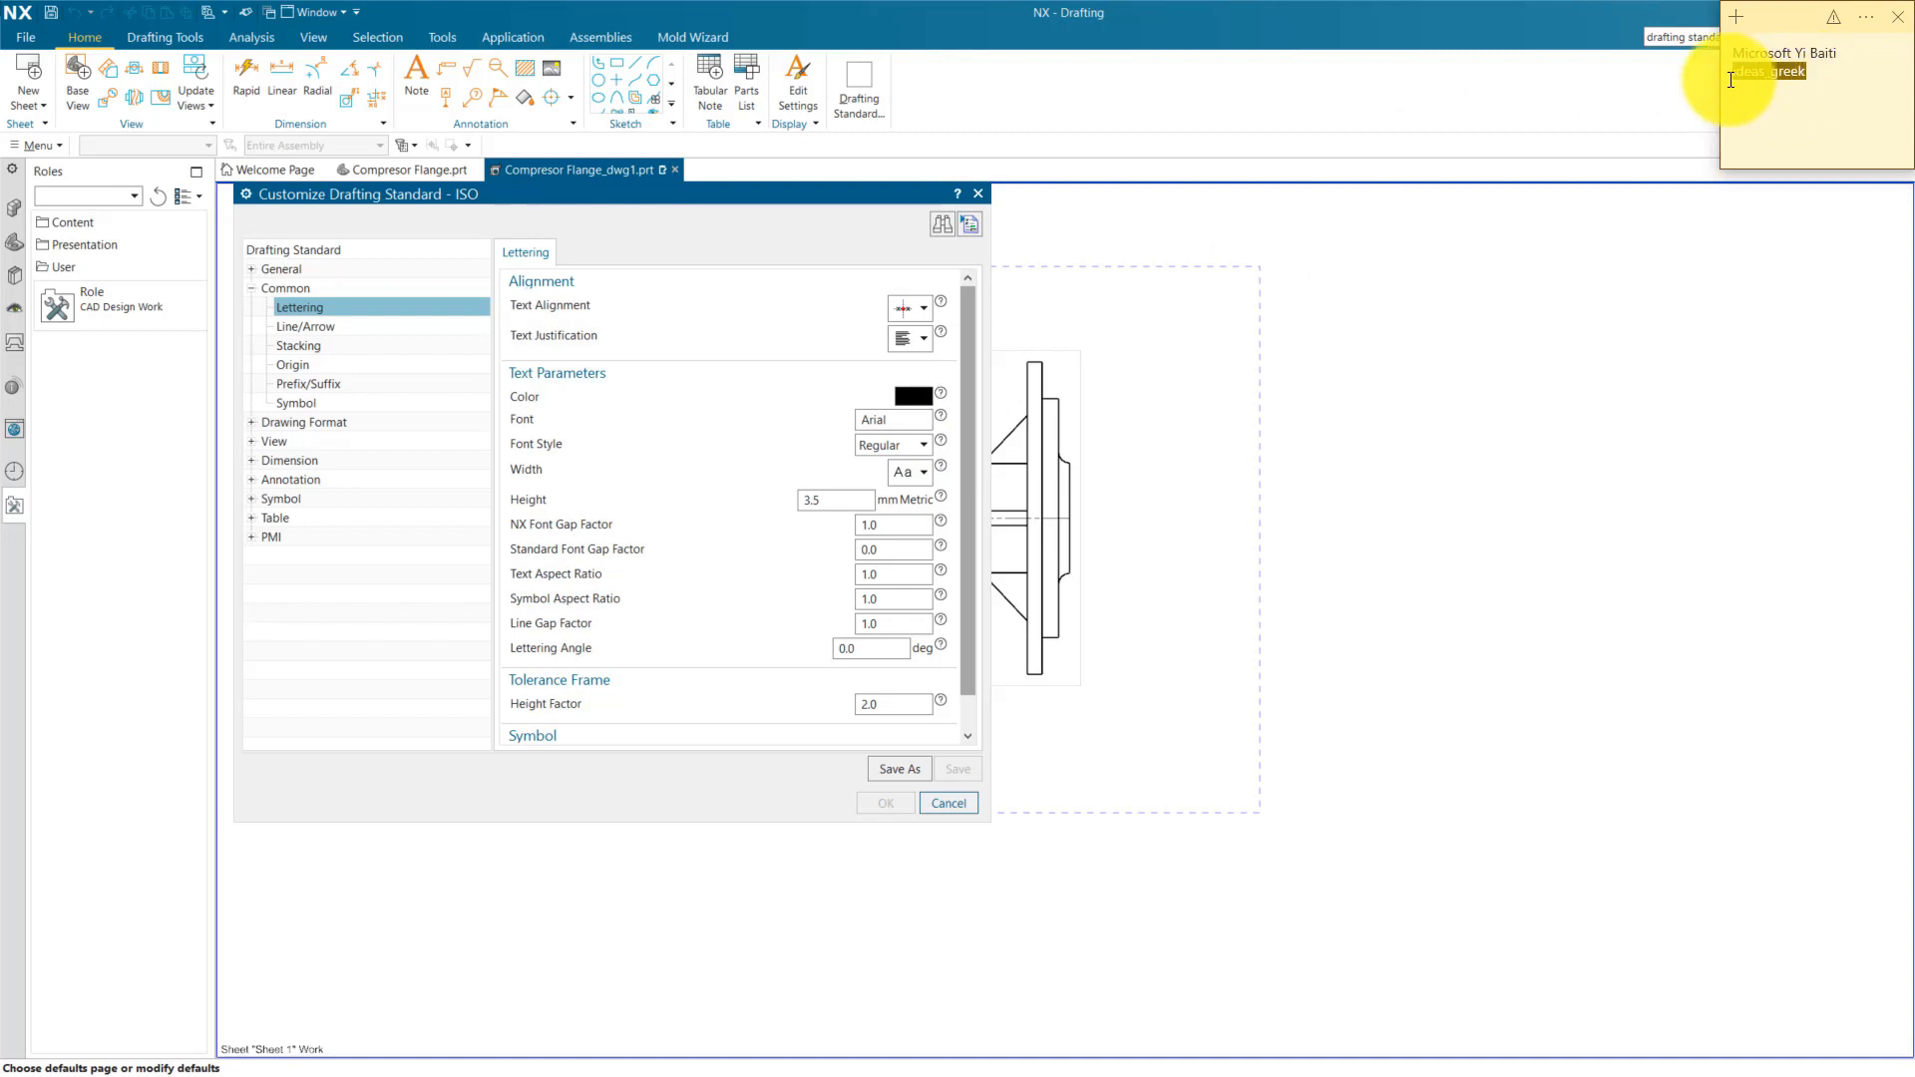
{"action": "right_click", "coordinate": [1771, 71]}
{"action": "type", "text": "0.2"}
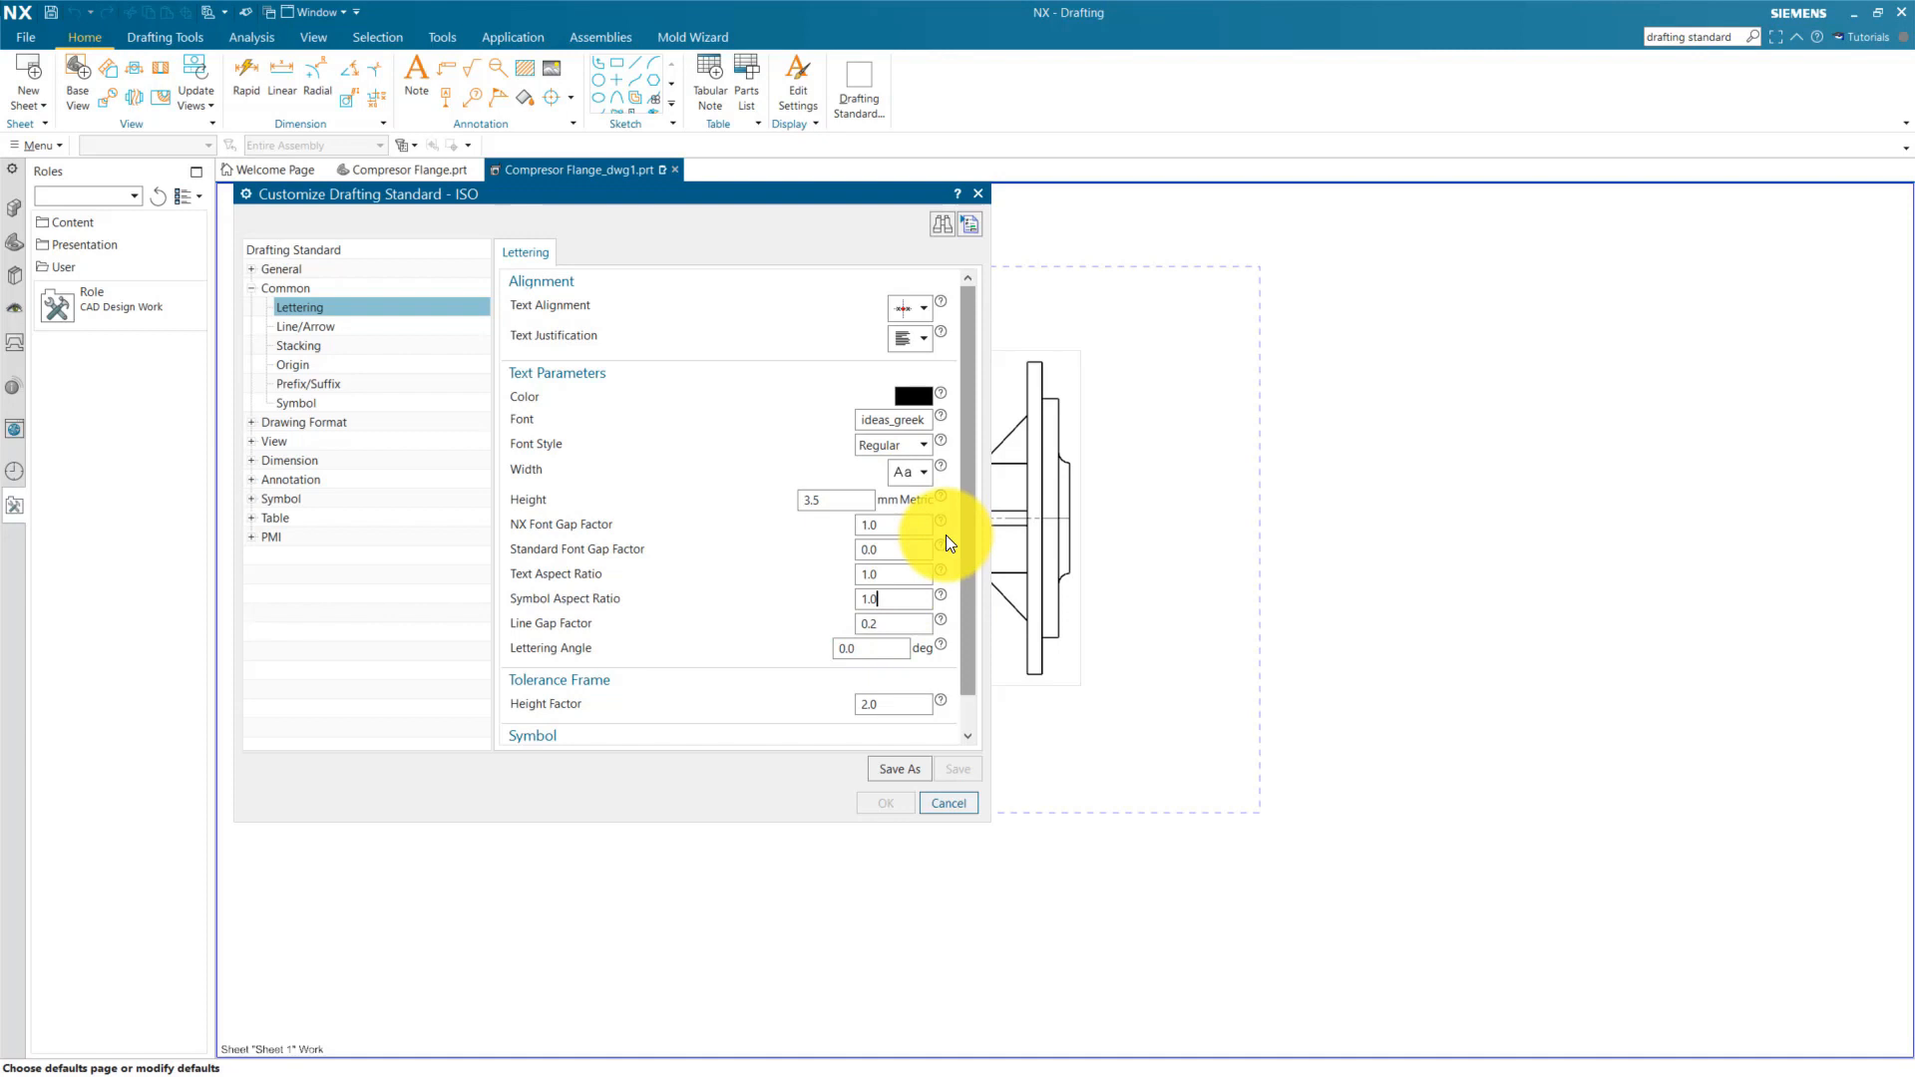
{"action": "mouse_move", "coordinate": [336, 336]}
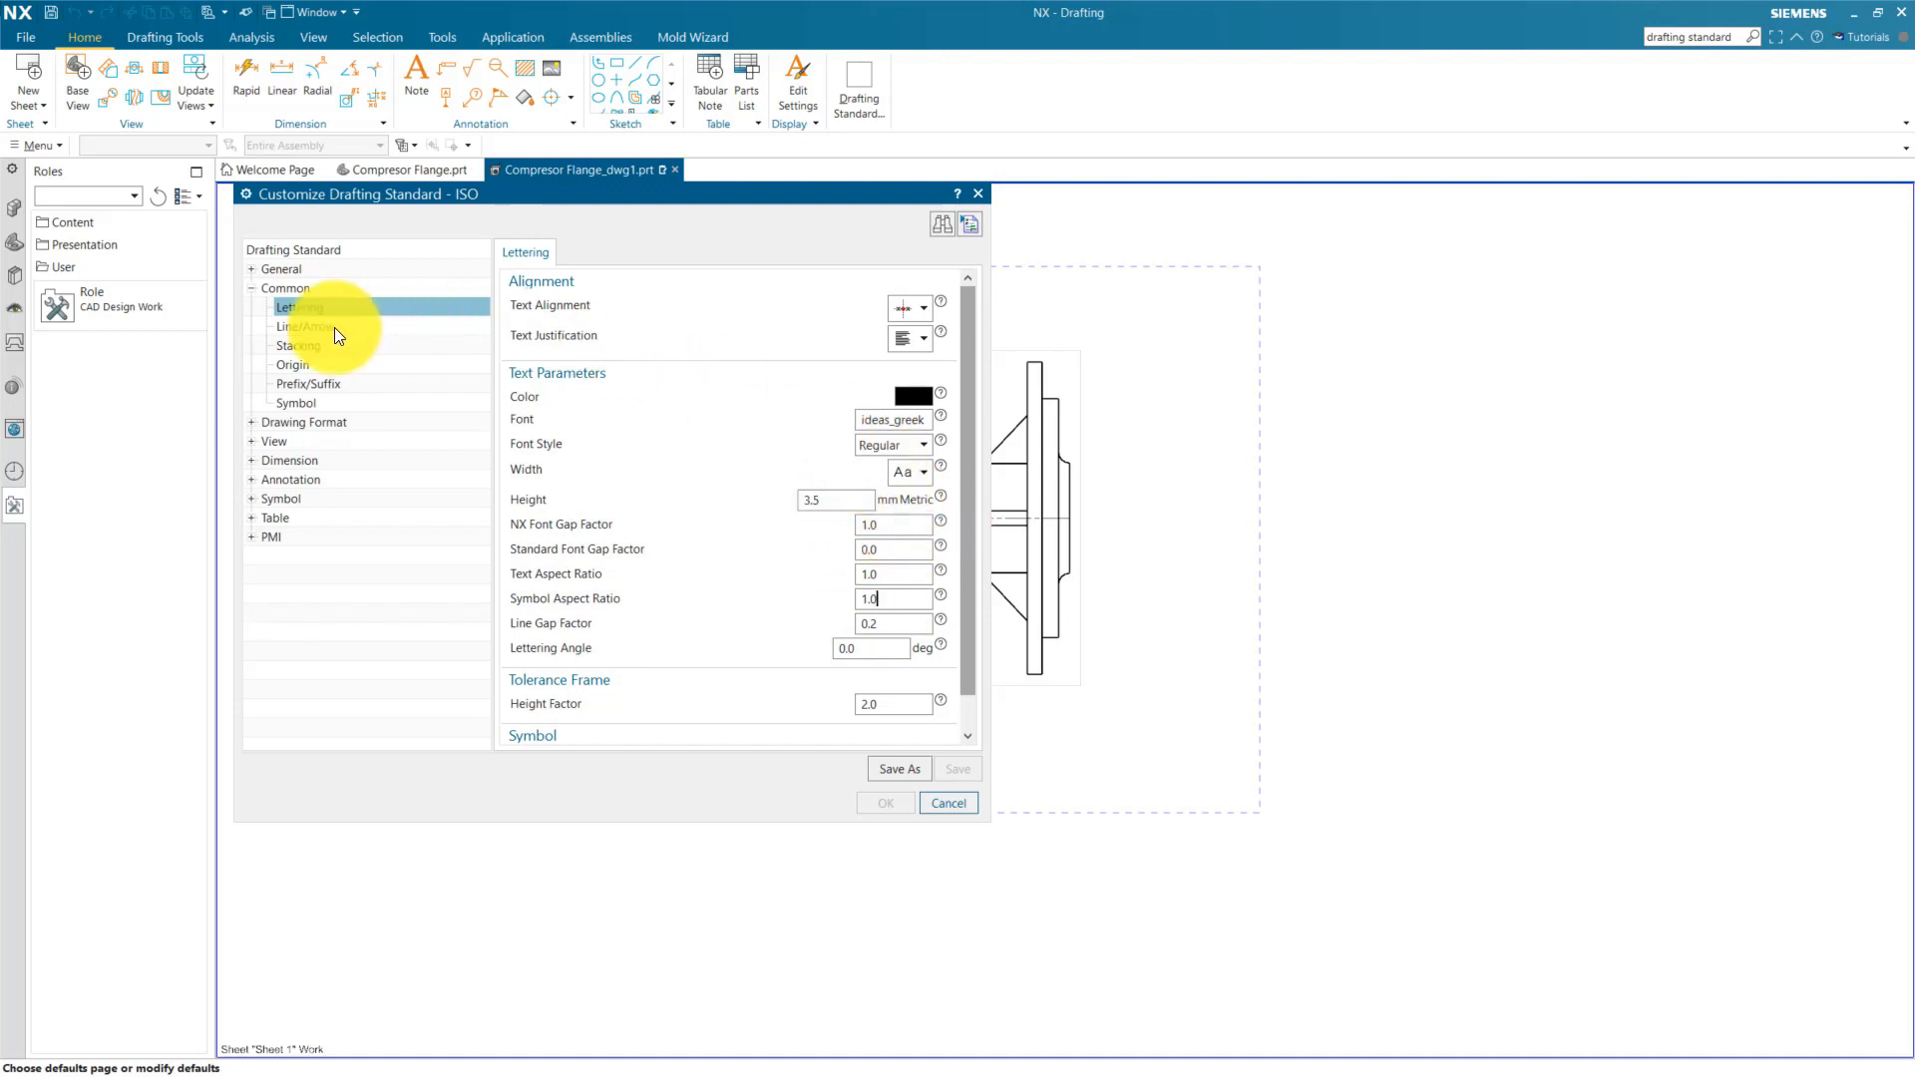
Step: Set the side 1 and side 2 arrowhead widths to 0.13 mm
{"action": "left_click", "coordinate": [304, 326]}
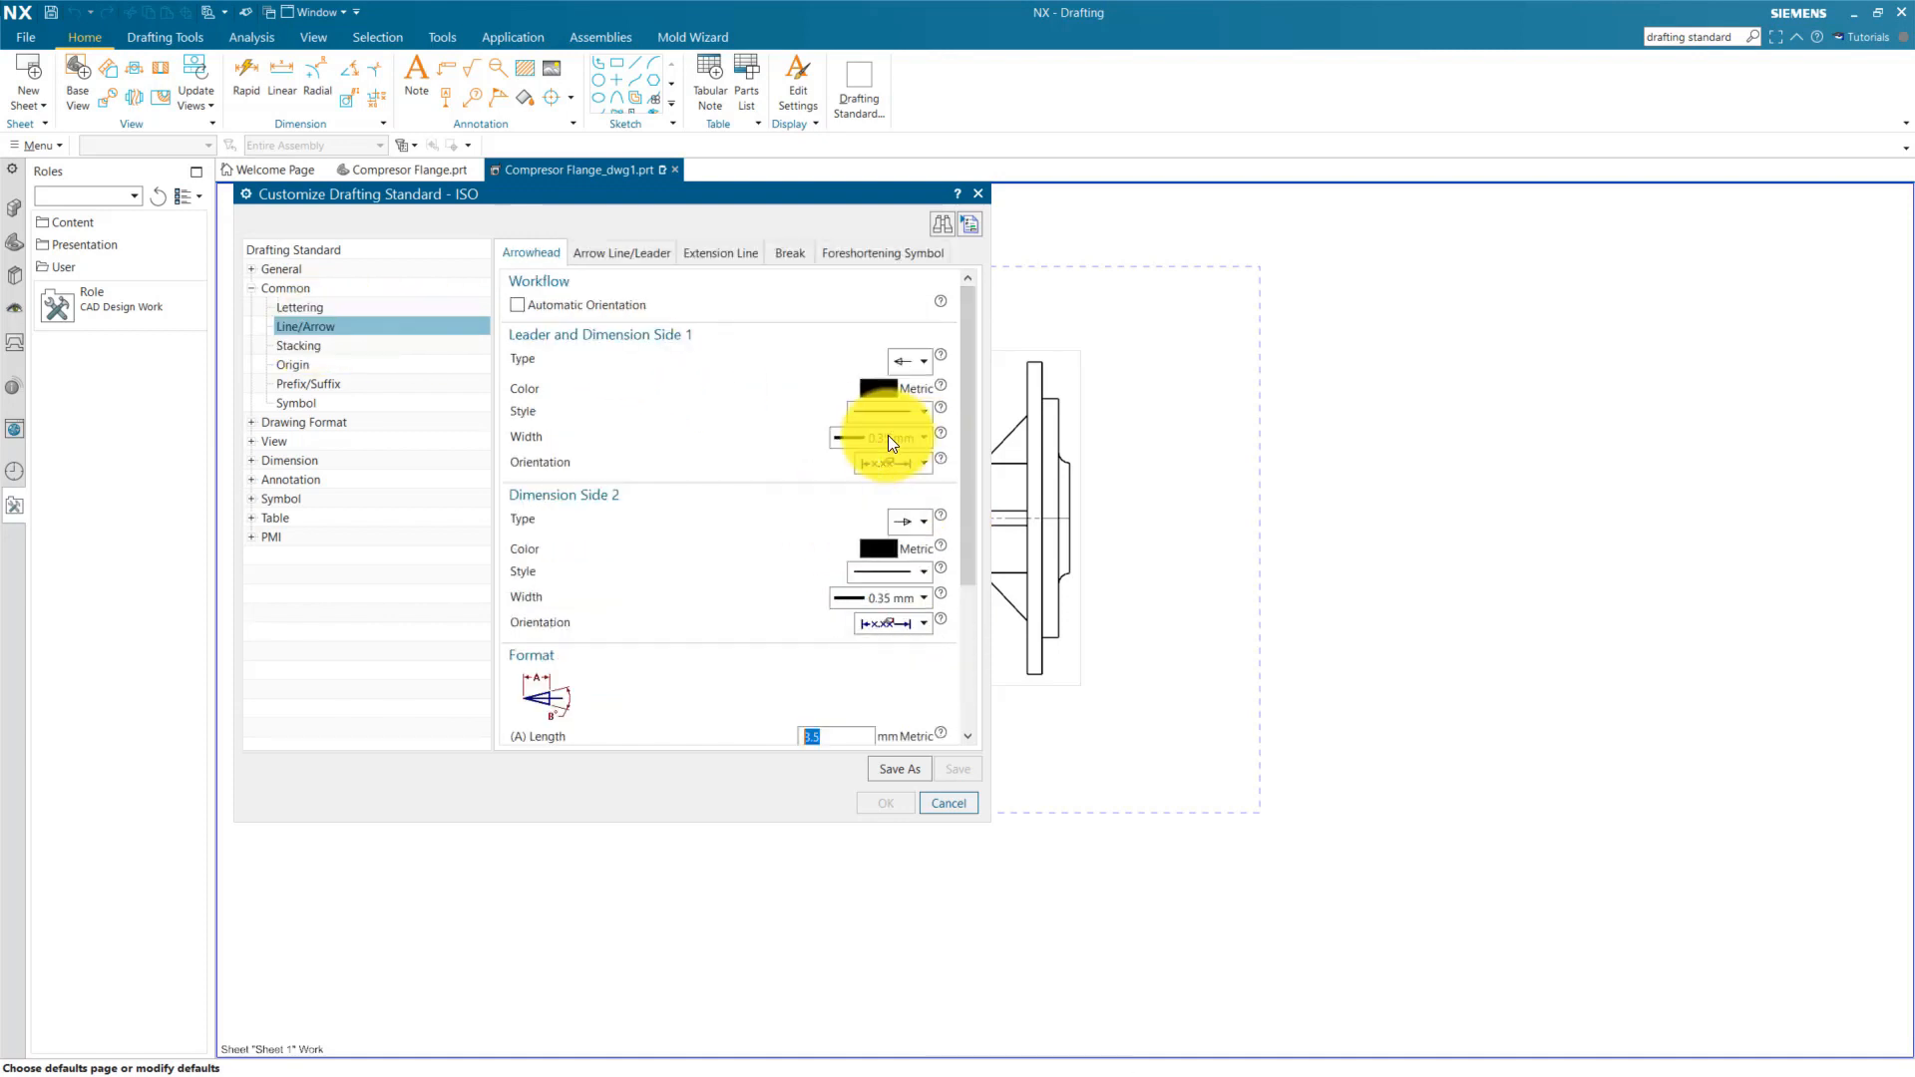
{"action": "left_click", "coordinate": [922, 597]}
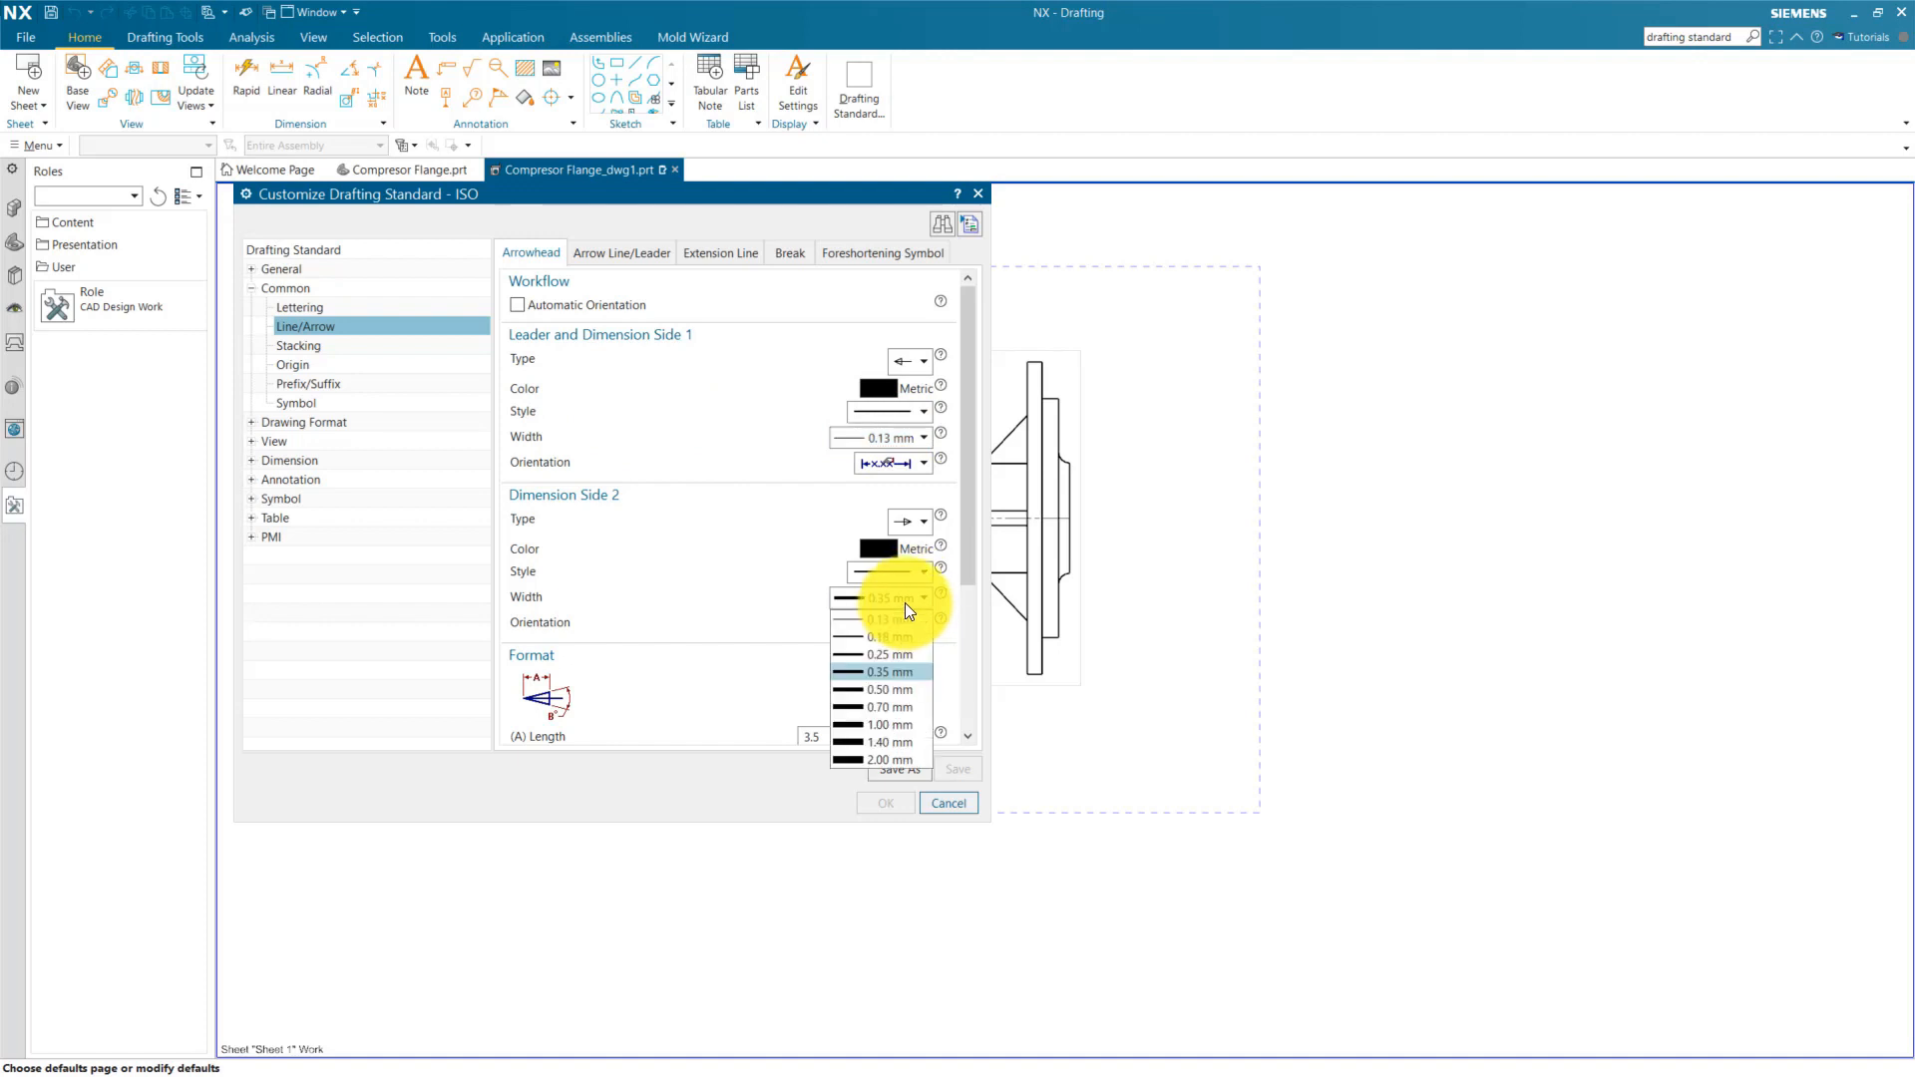
{"action": "left_click", "coordinate": [882, 636]}
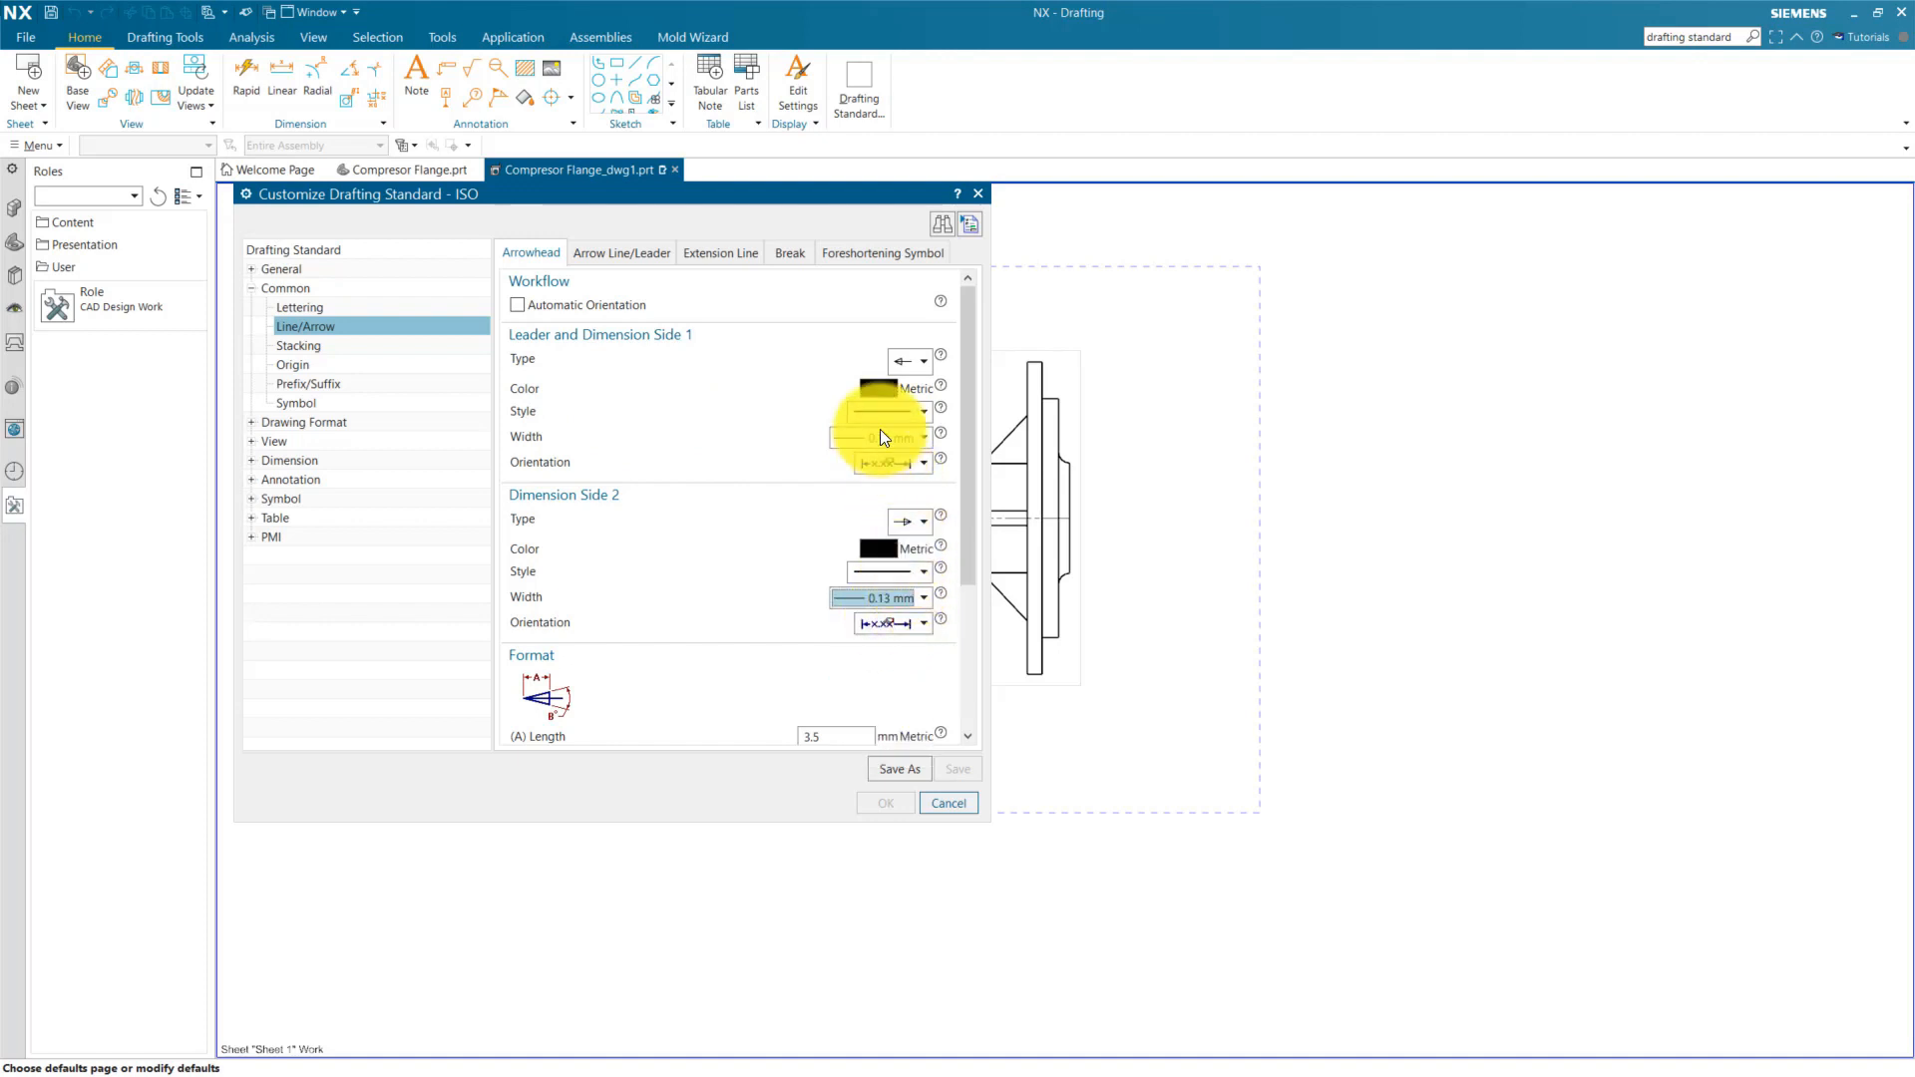
{"action": "left_click", "coordinate": [922, 360]}
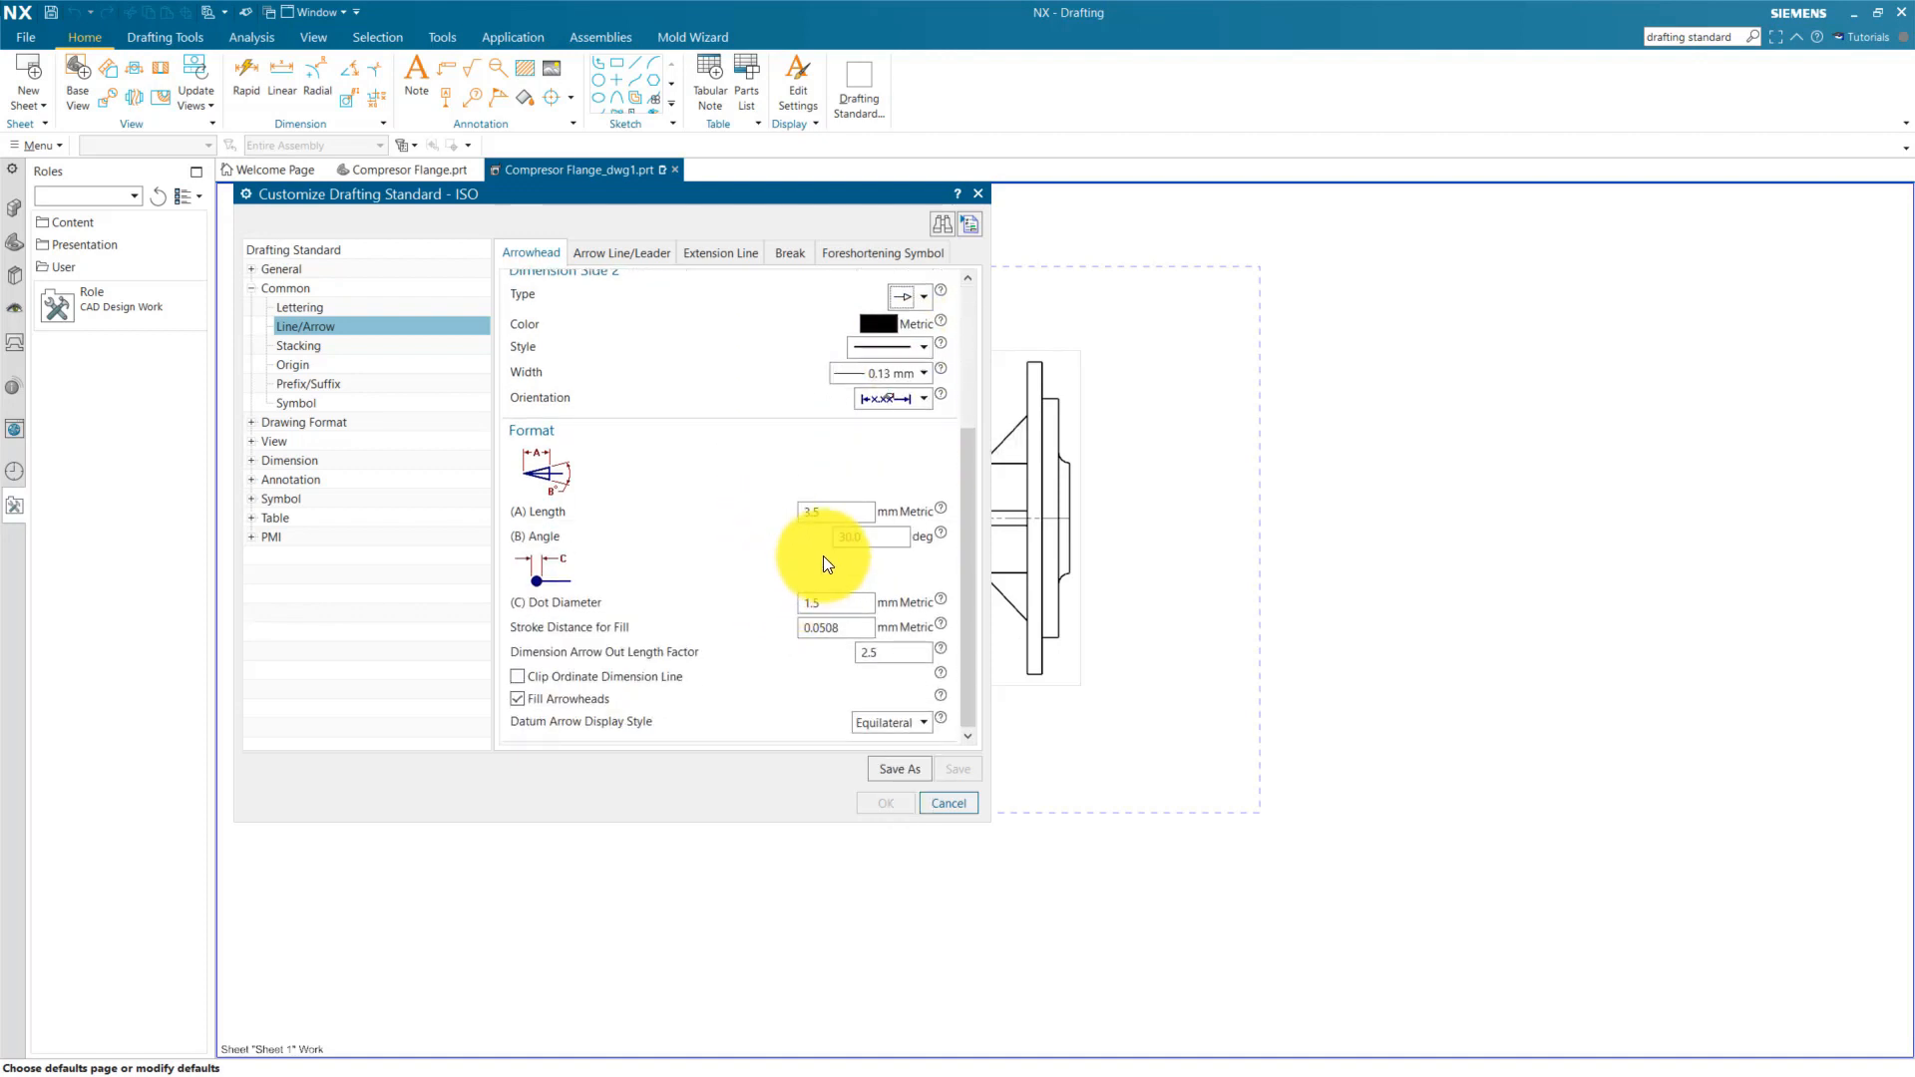
Step: Set arrow line and extension line widths to 0.13 mm with 0.1 mm extension gaps
{"action": "left_click", "coordinate": [621, 252]}
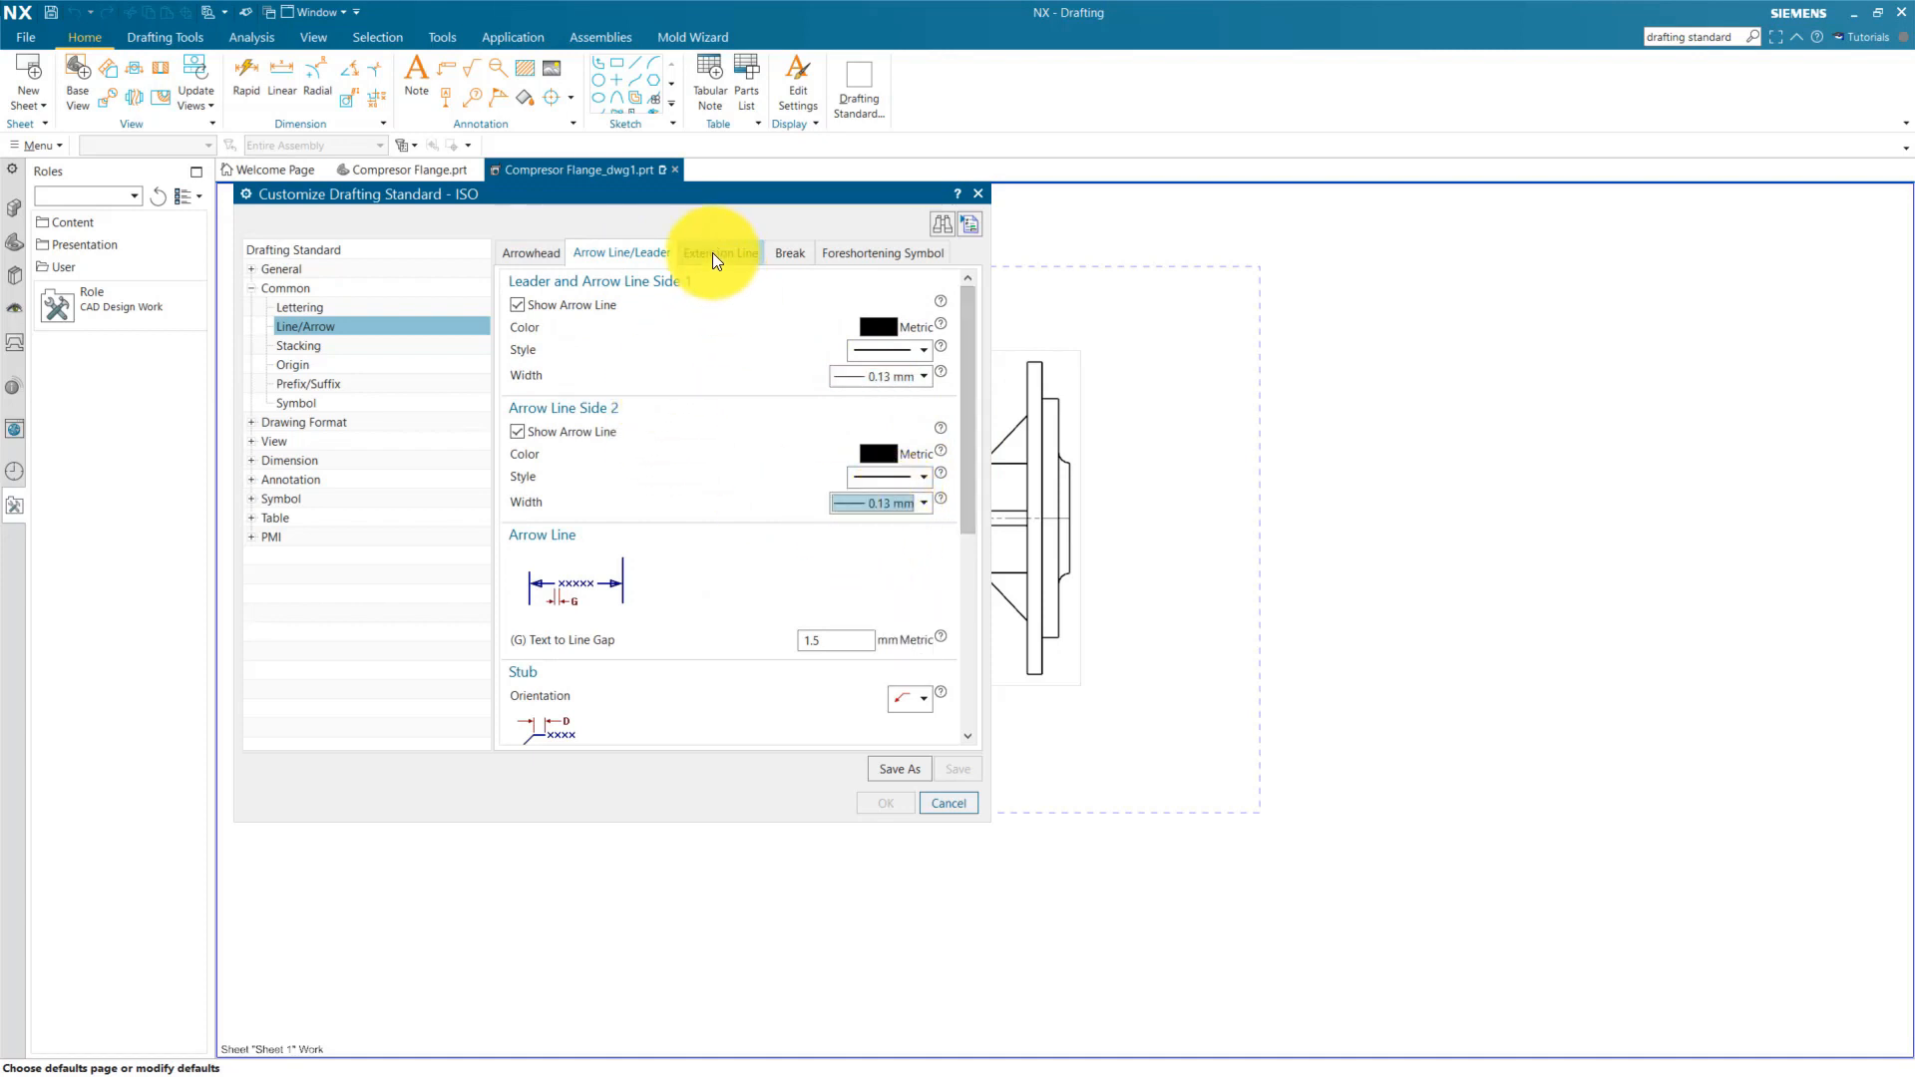
{"action": "scroll", "scroll_direction": "down", "scroll_amount": 3}
{"action": "type", "text": "1"}
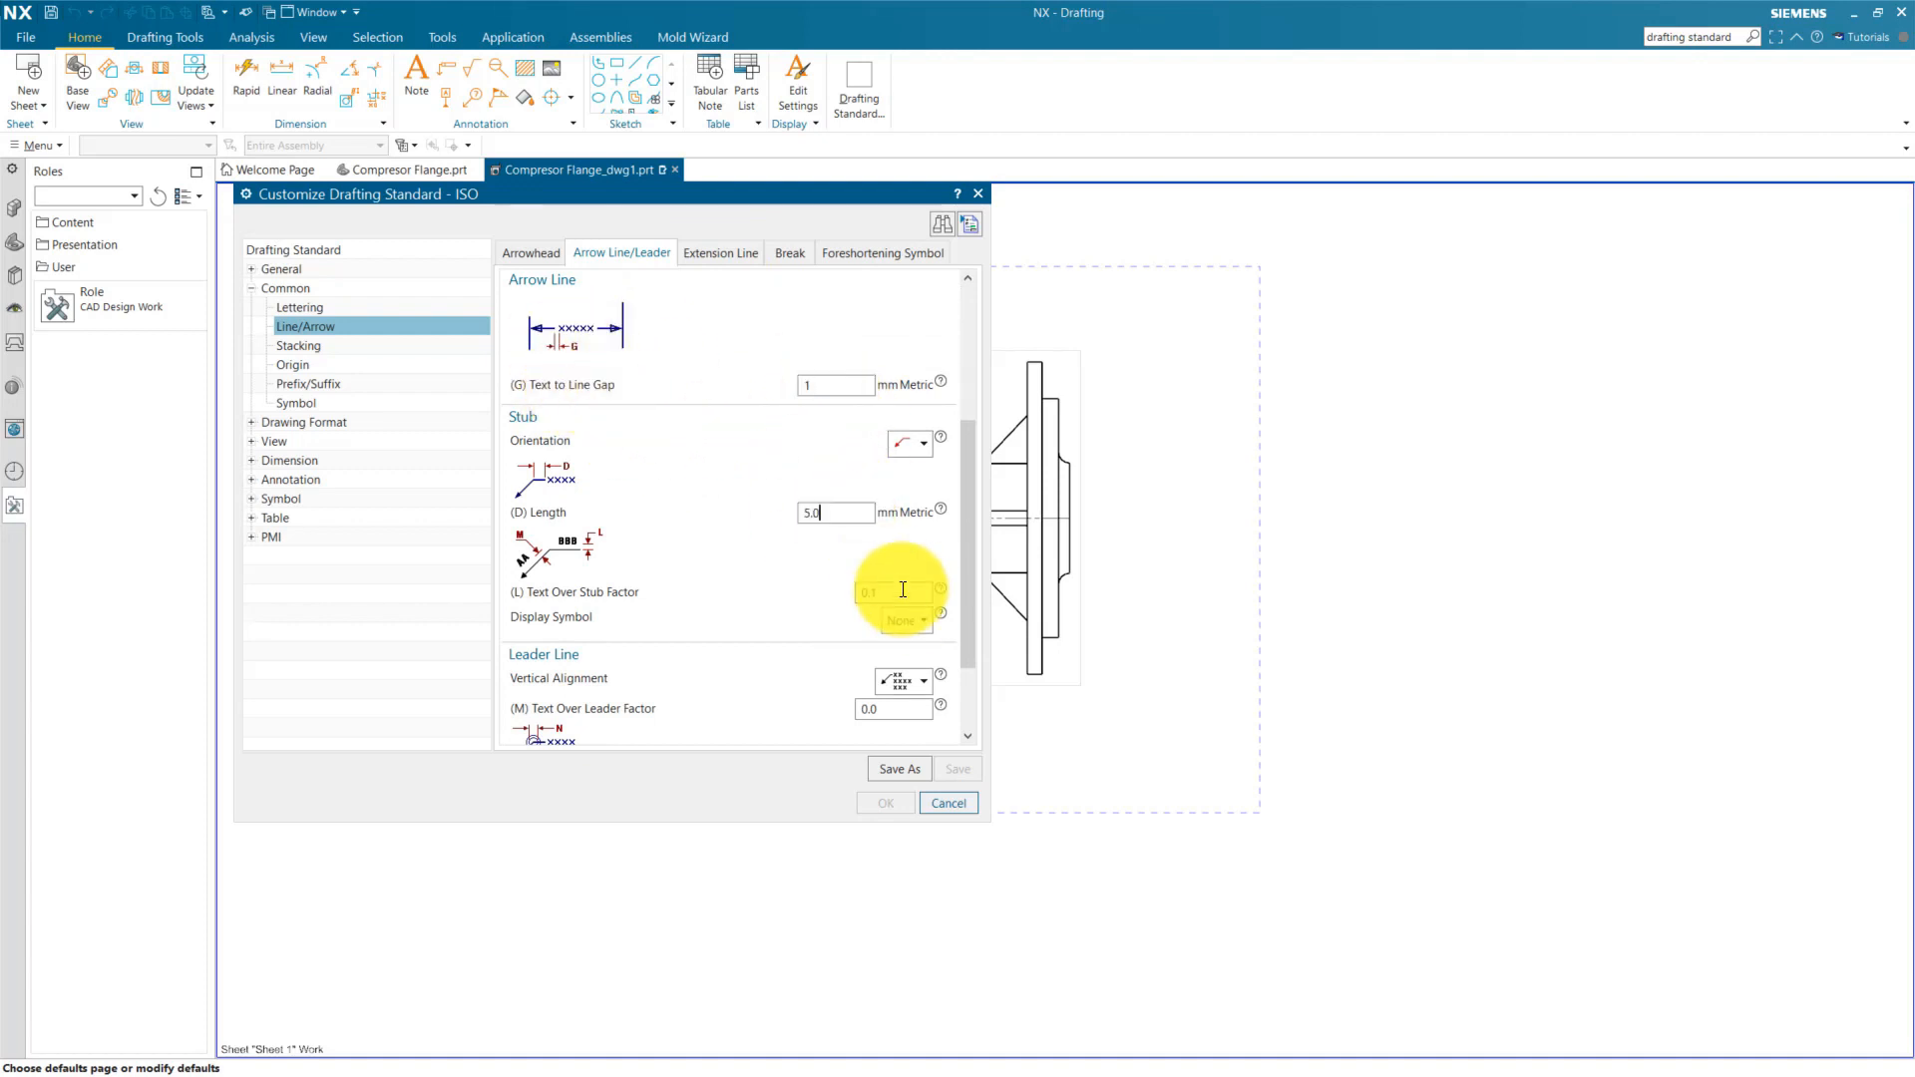
{"action": "left_click", "coordinate": [720, 253]}
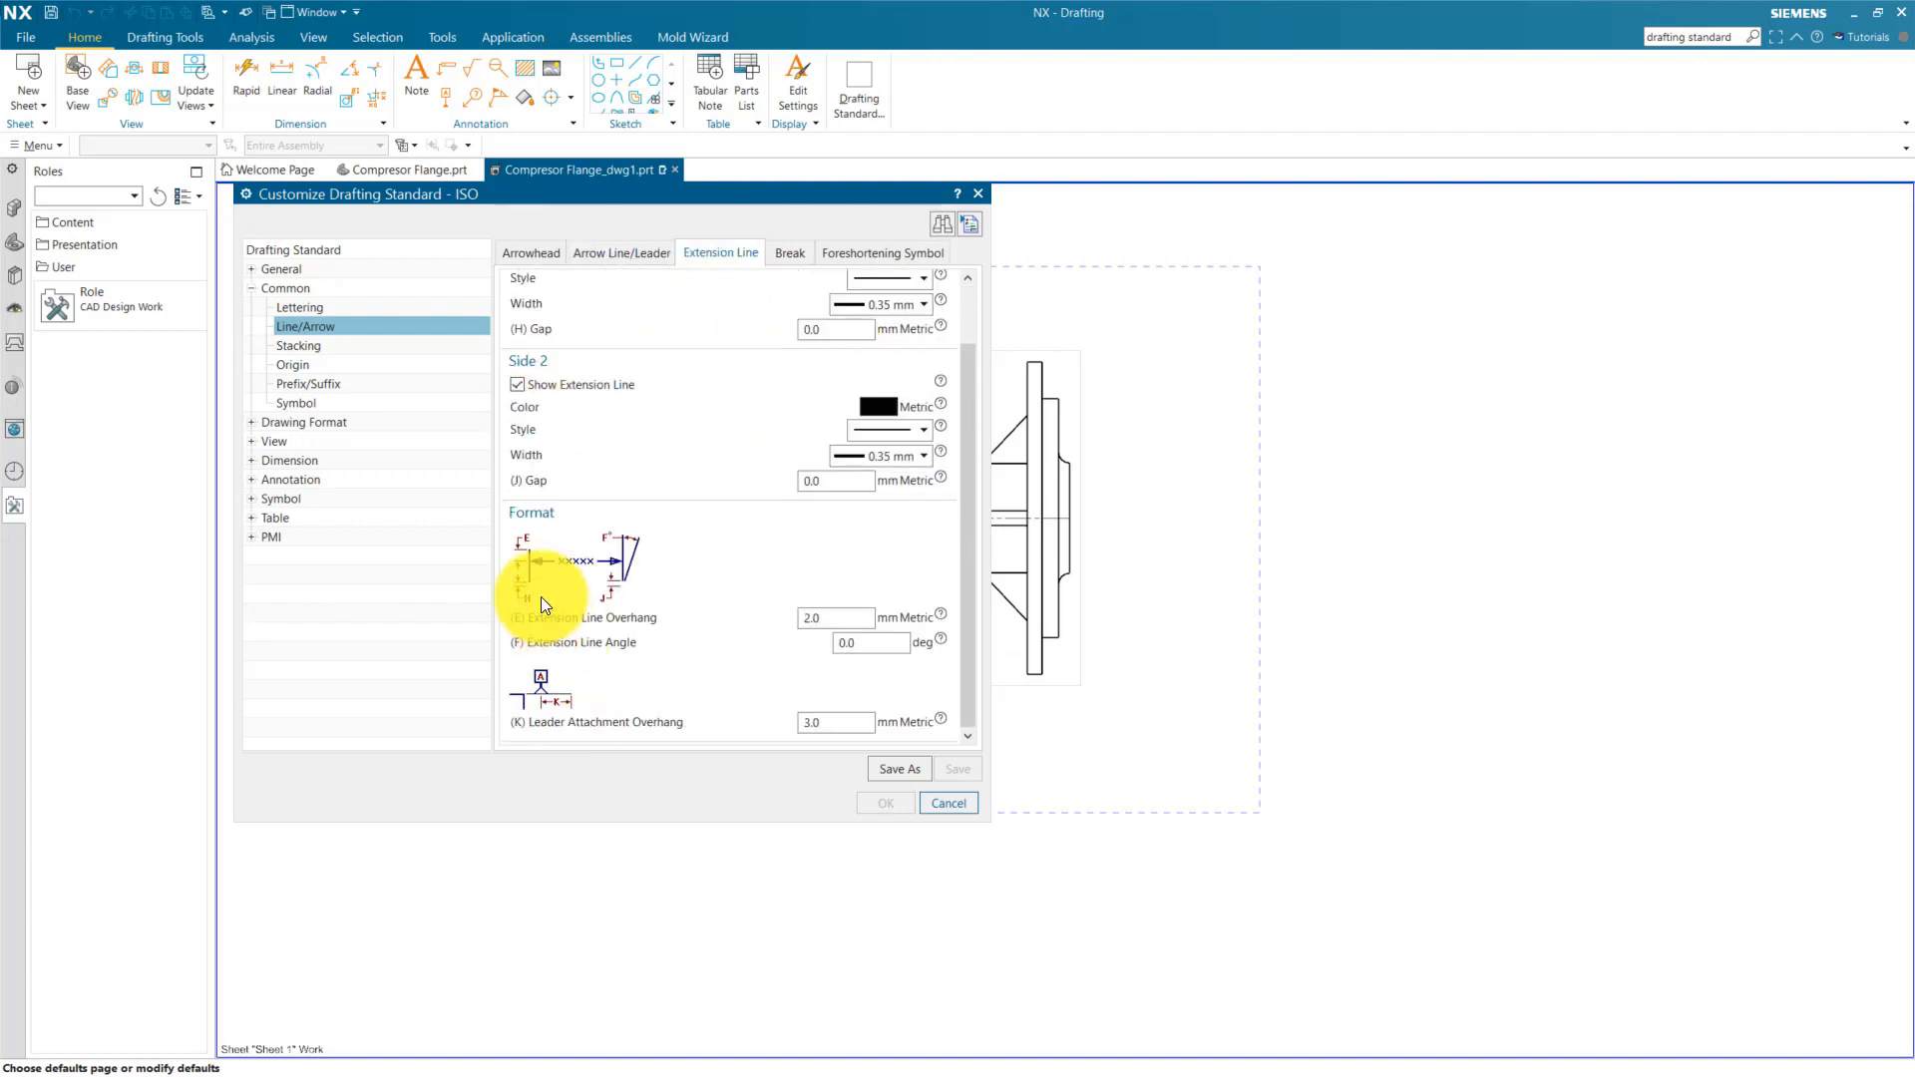
{"action": "left_click", "coordinate": [836, 328]}
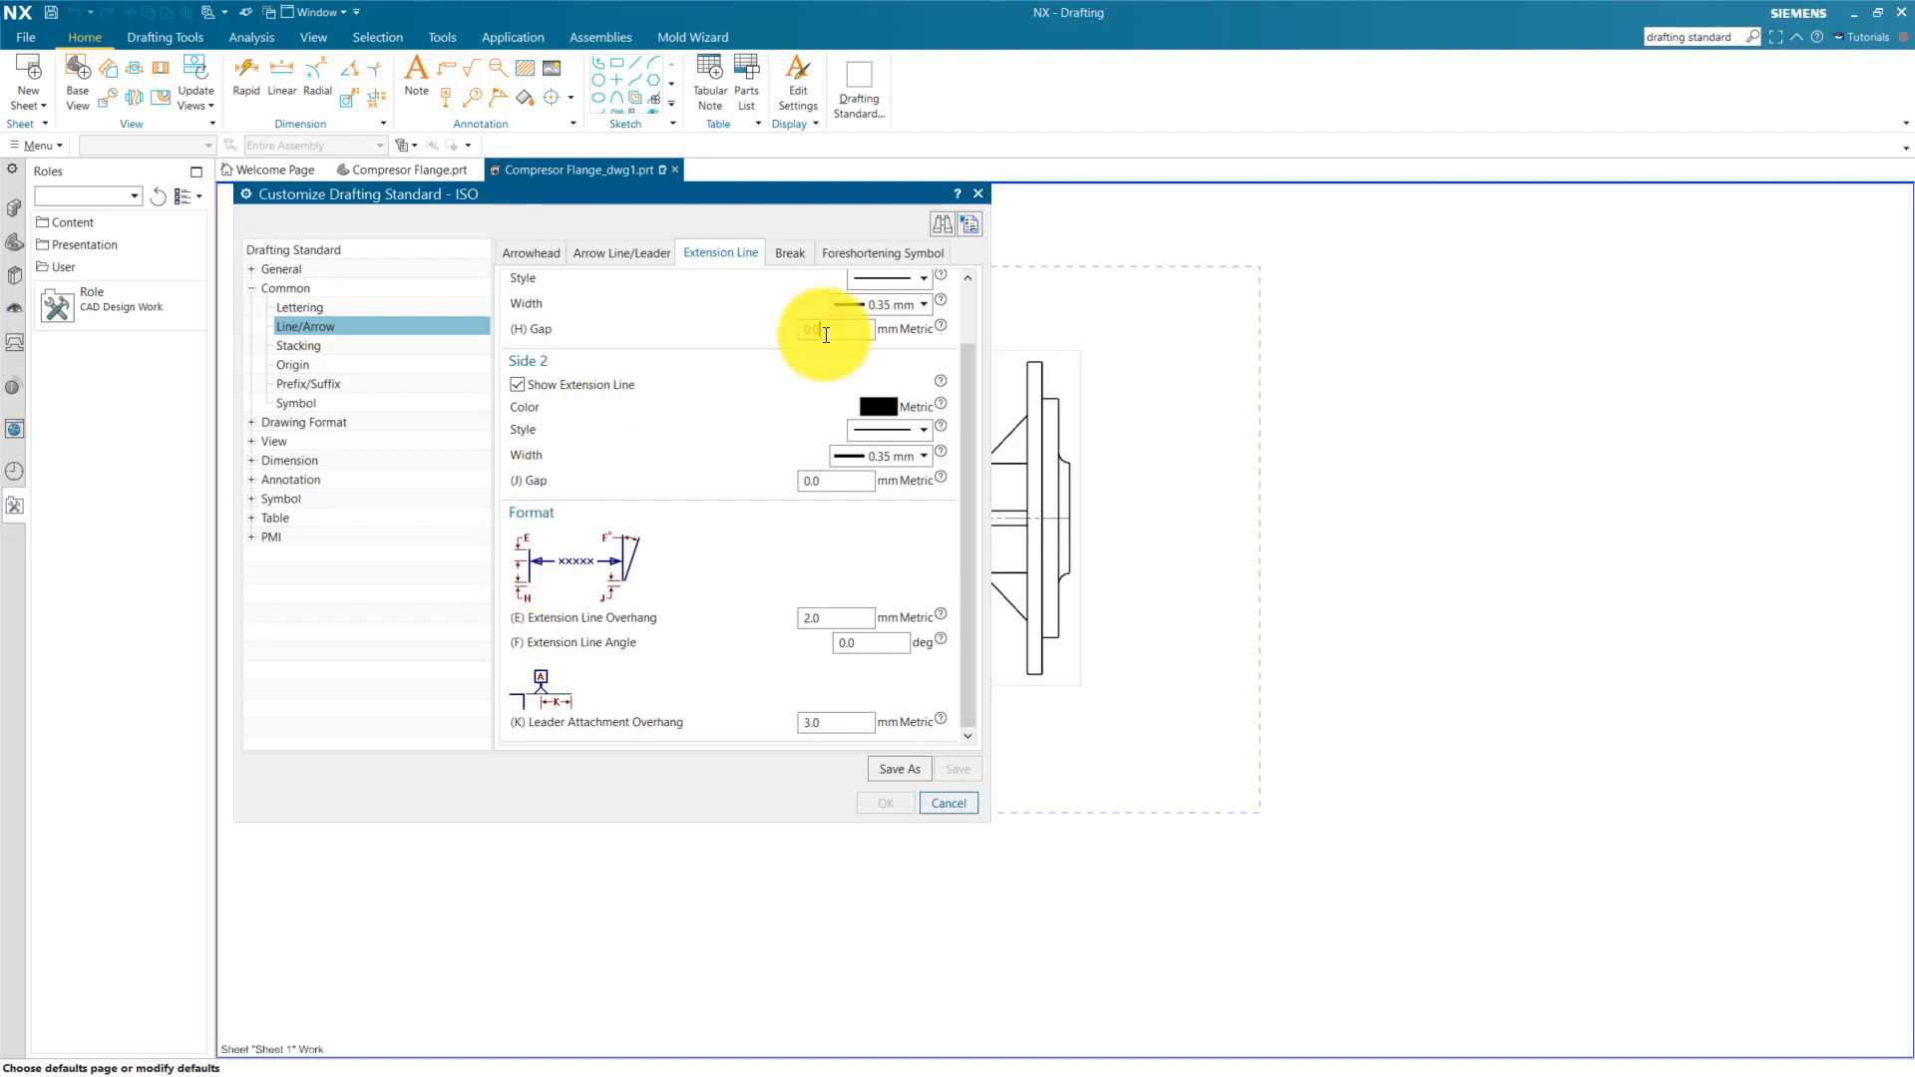
{"action": "left_click", "coordinate": [922, 304]}
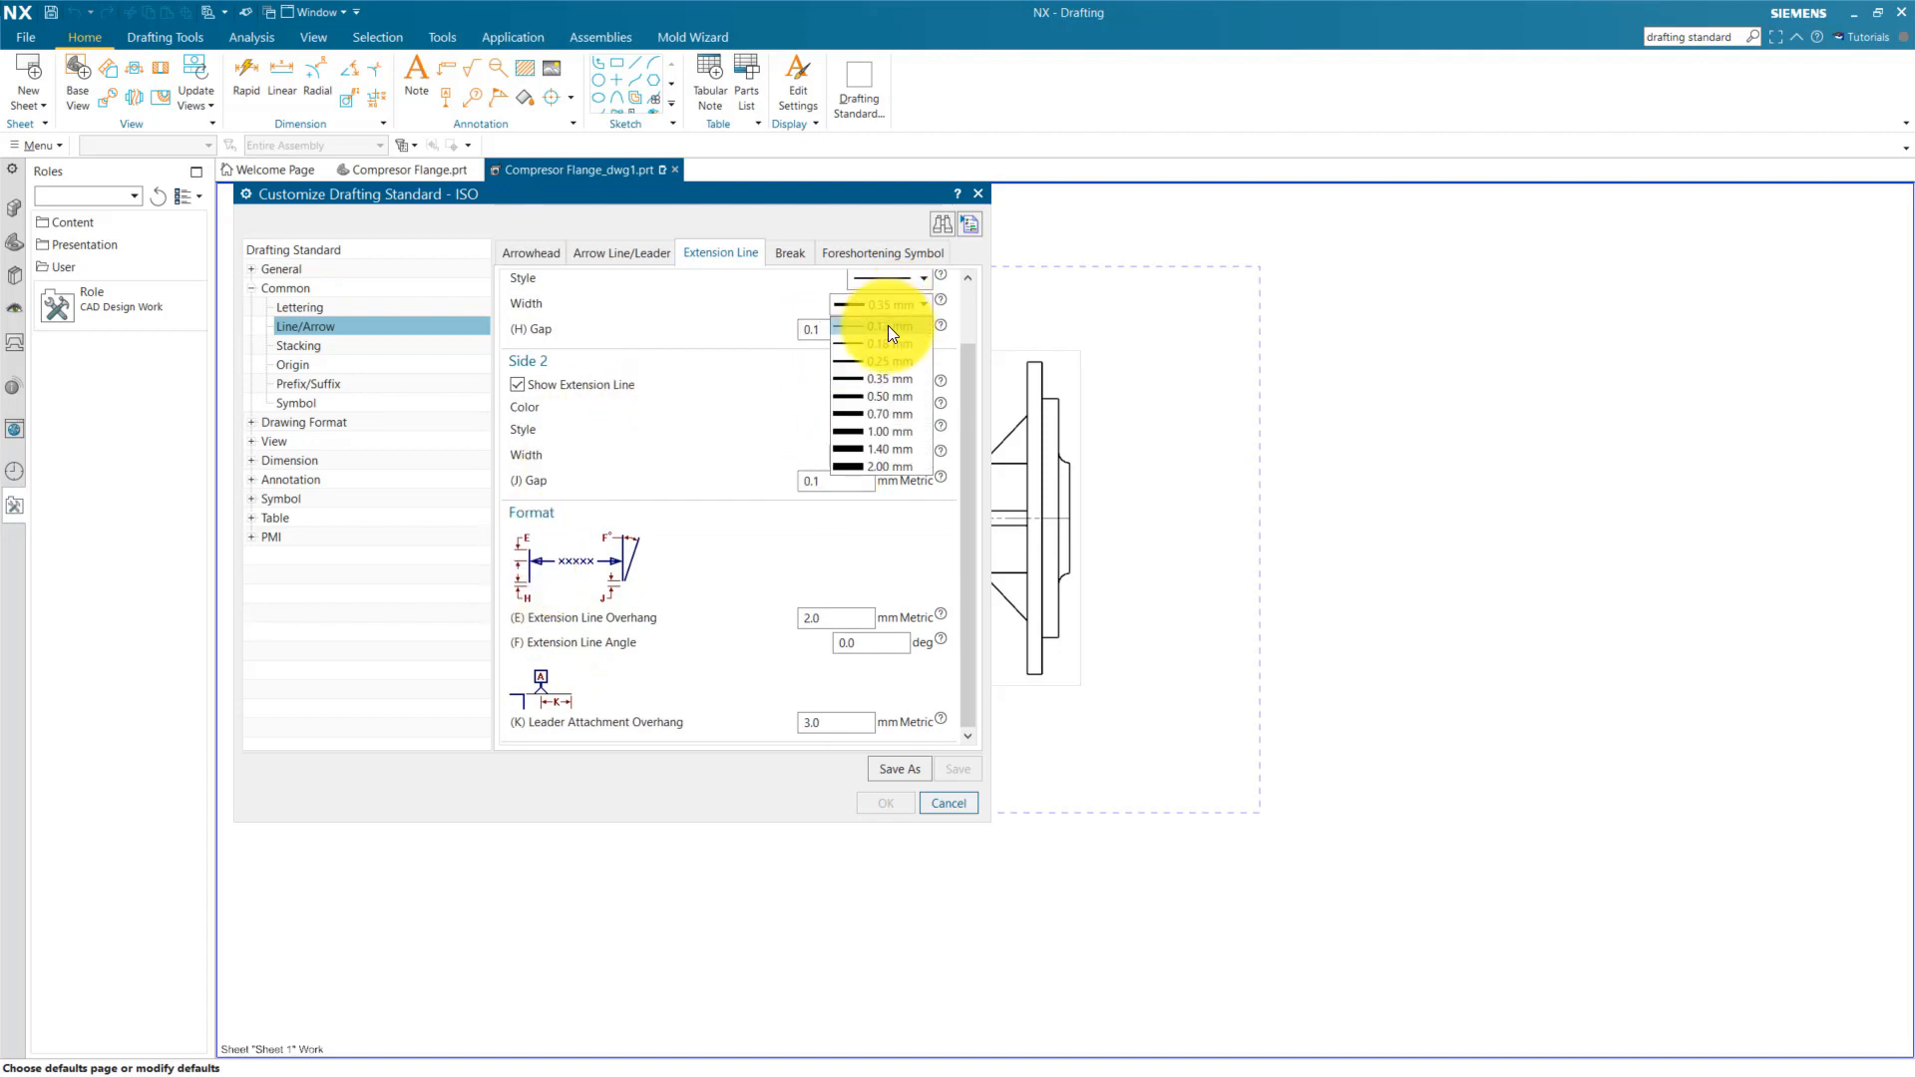
{"action": "left_click", "coordinate": [888, 304]}
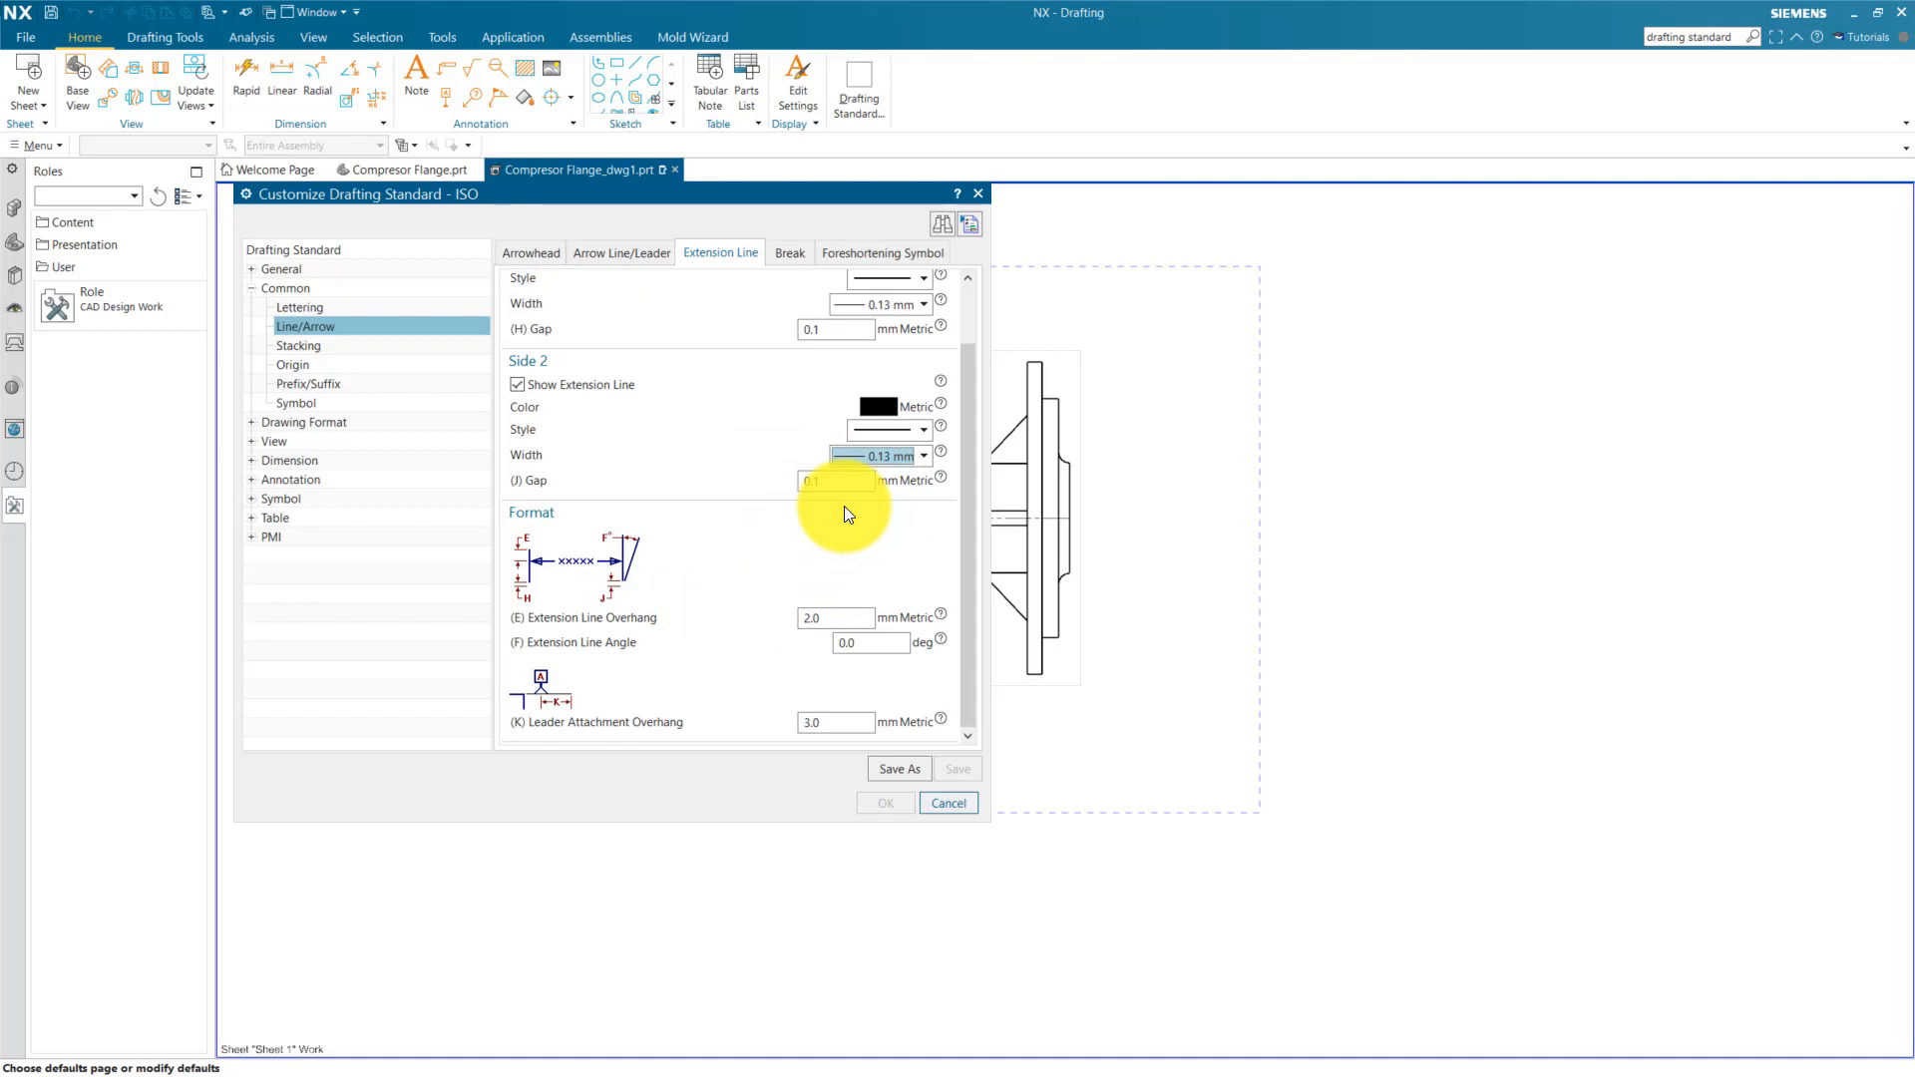
Step: Browse the Origin margin and View workflow settings pages
{"action": "left_click", "coordinate": [292, 364]}
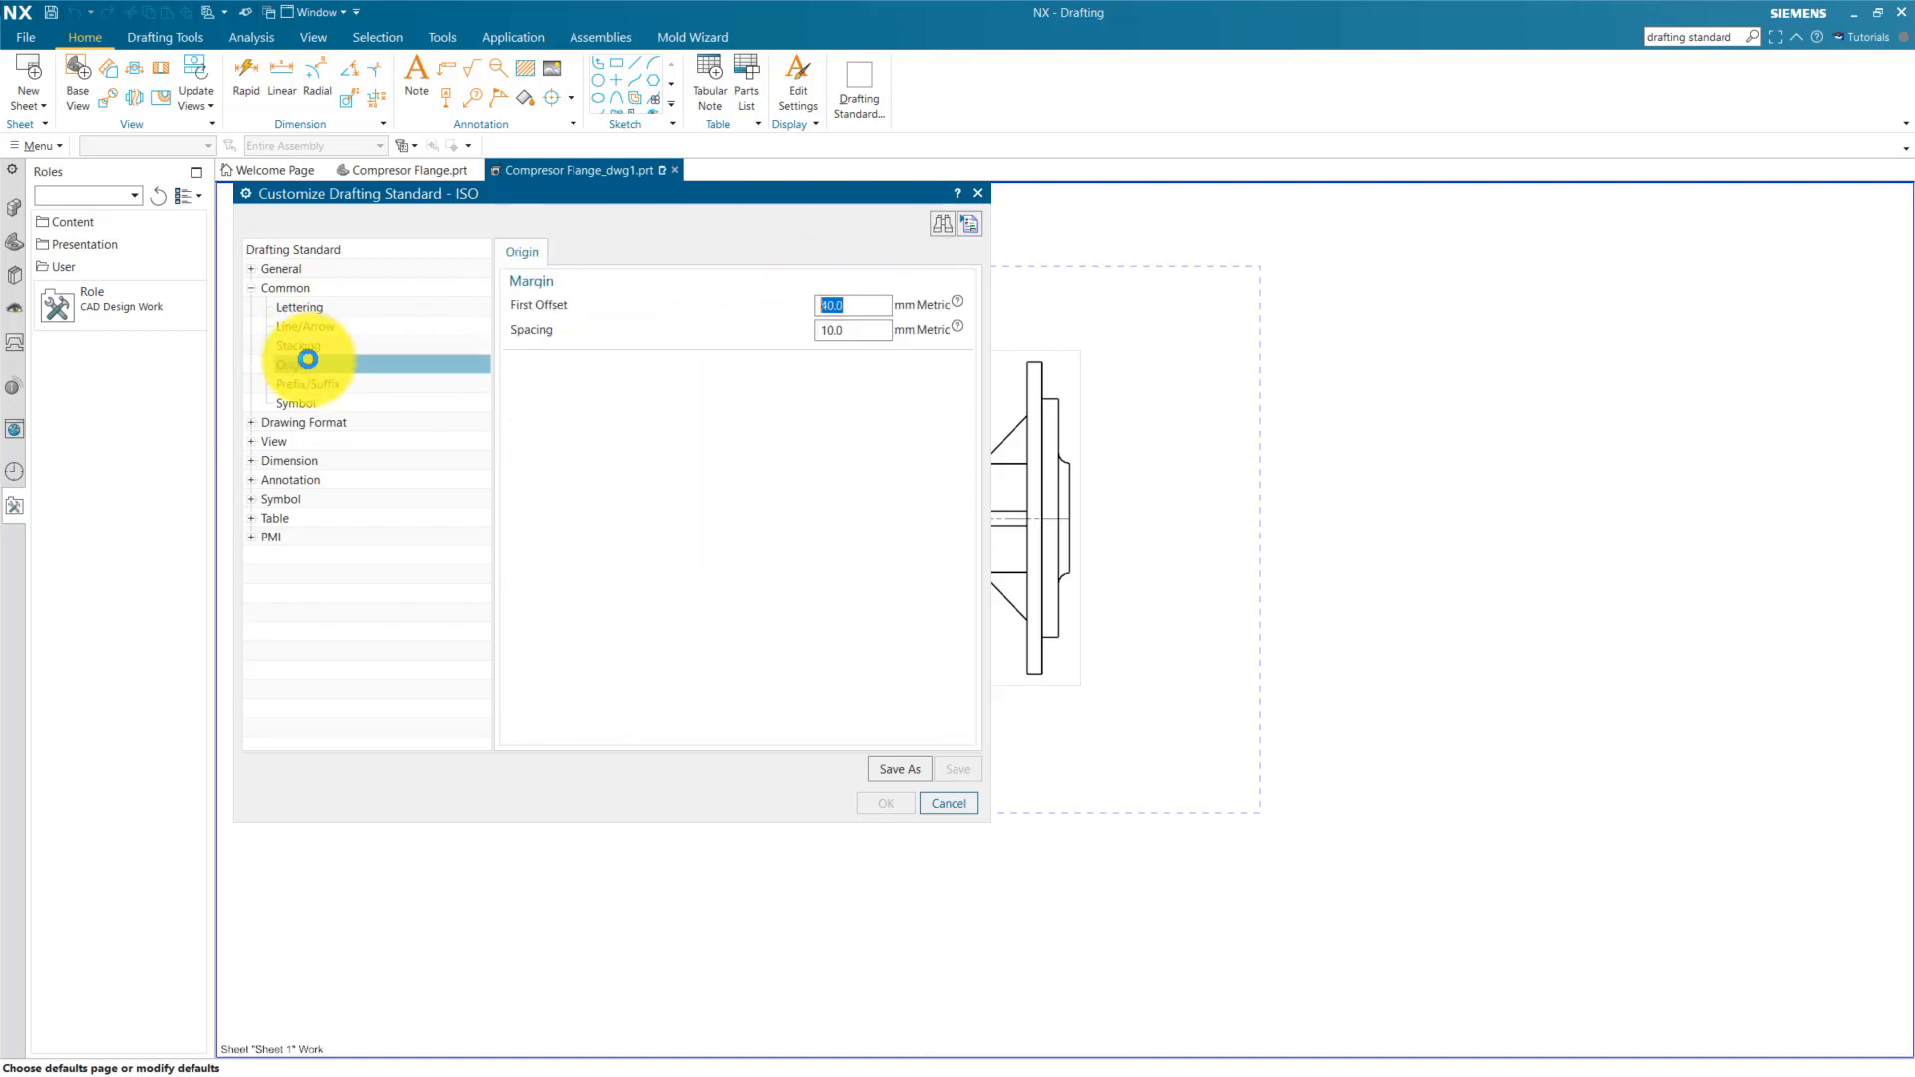
{"action": "left_click", "coordinate": [293, 402]}
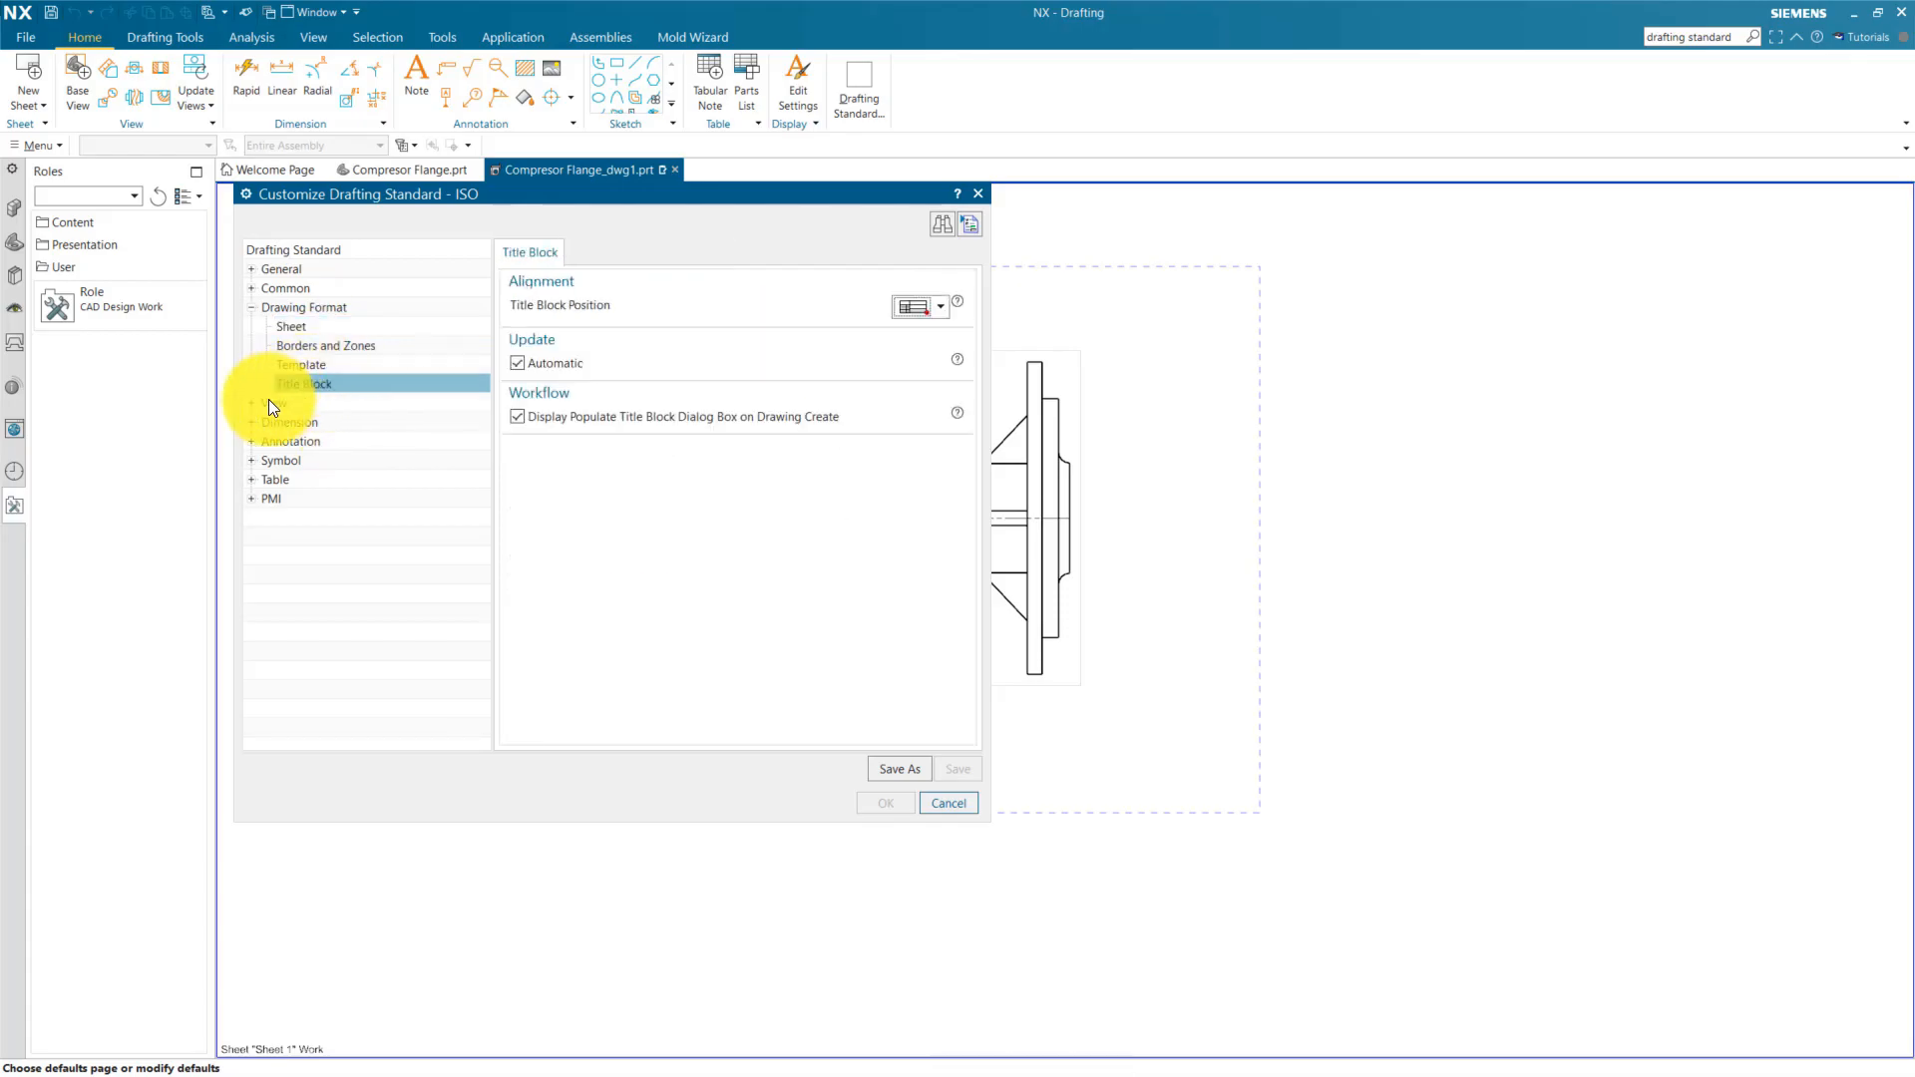
{"action": "left_click", "coordinate": [251, 327]}
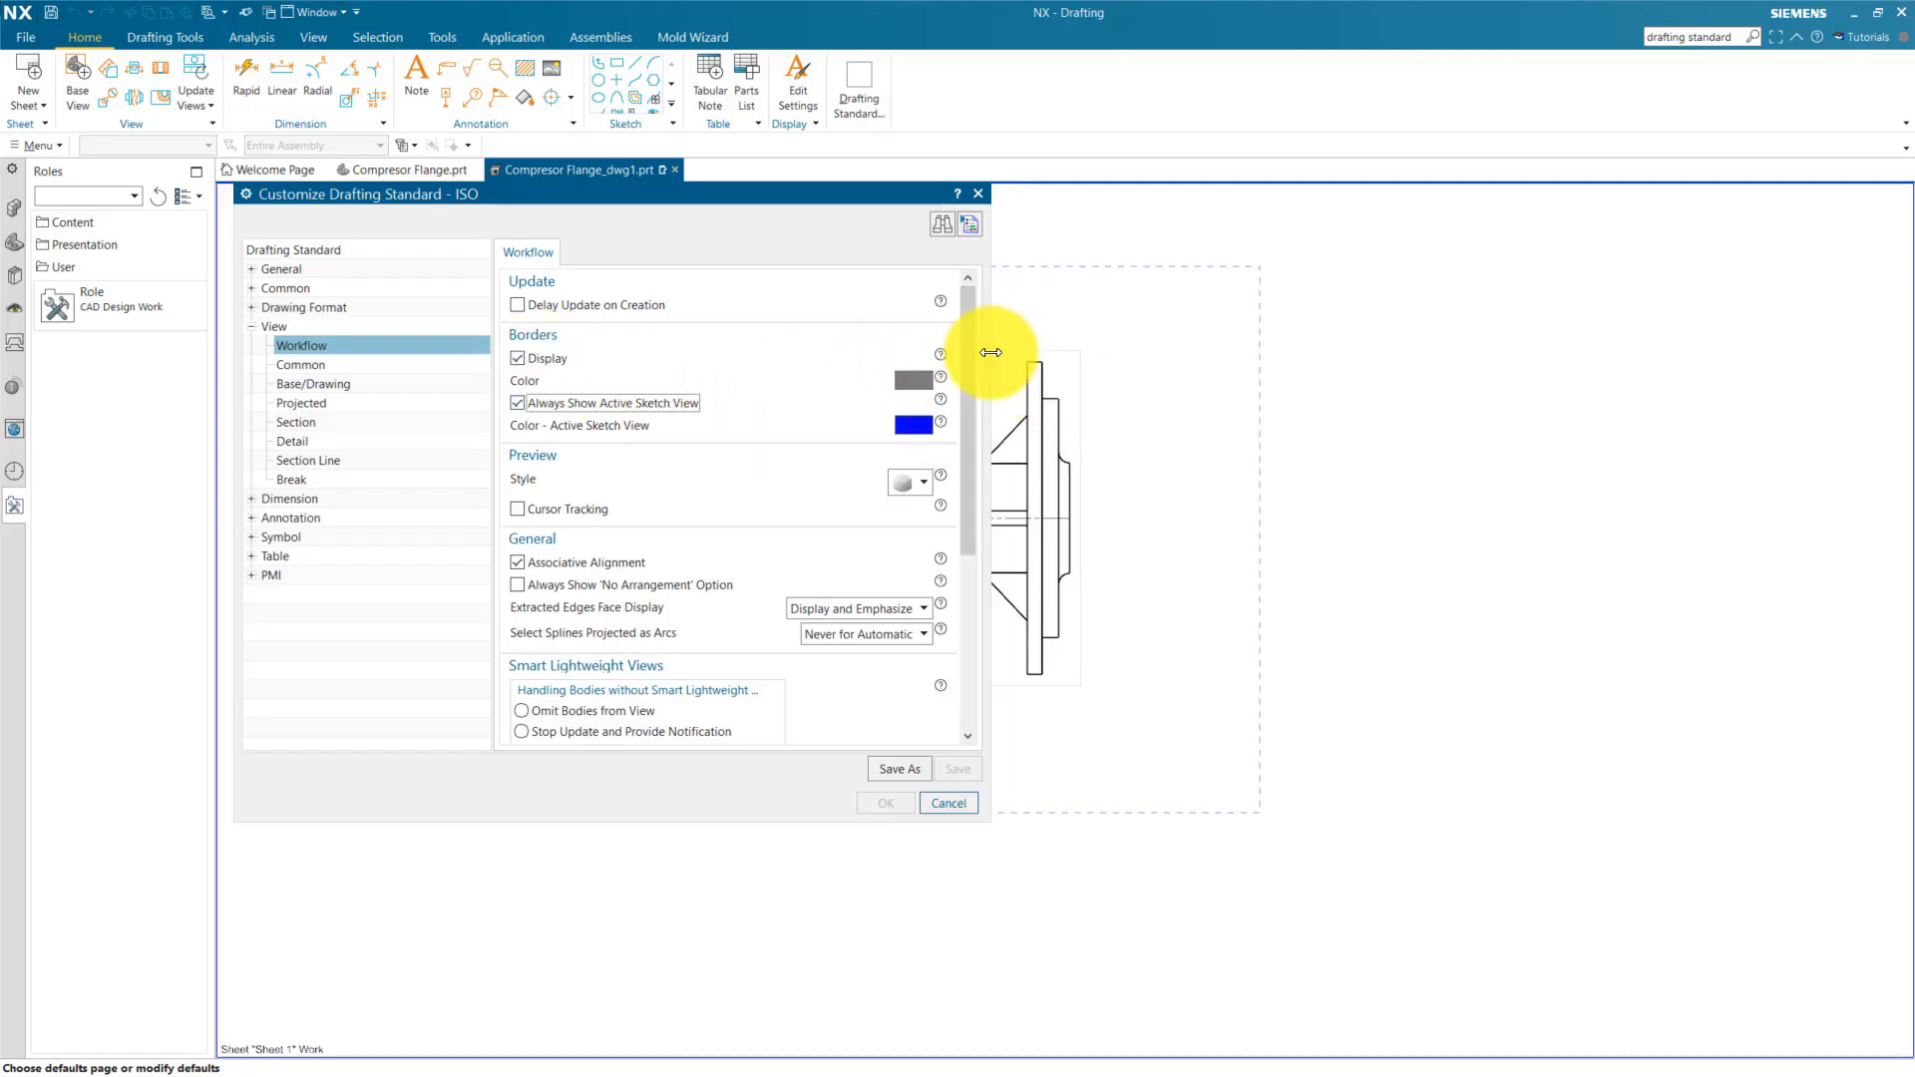
Step: Review view settings: hidden lines, base view label, section view, section line and view break
{"action": "left_click", "coordinate": [301, 364]}
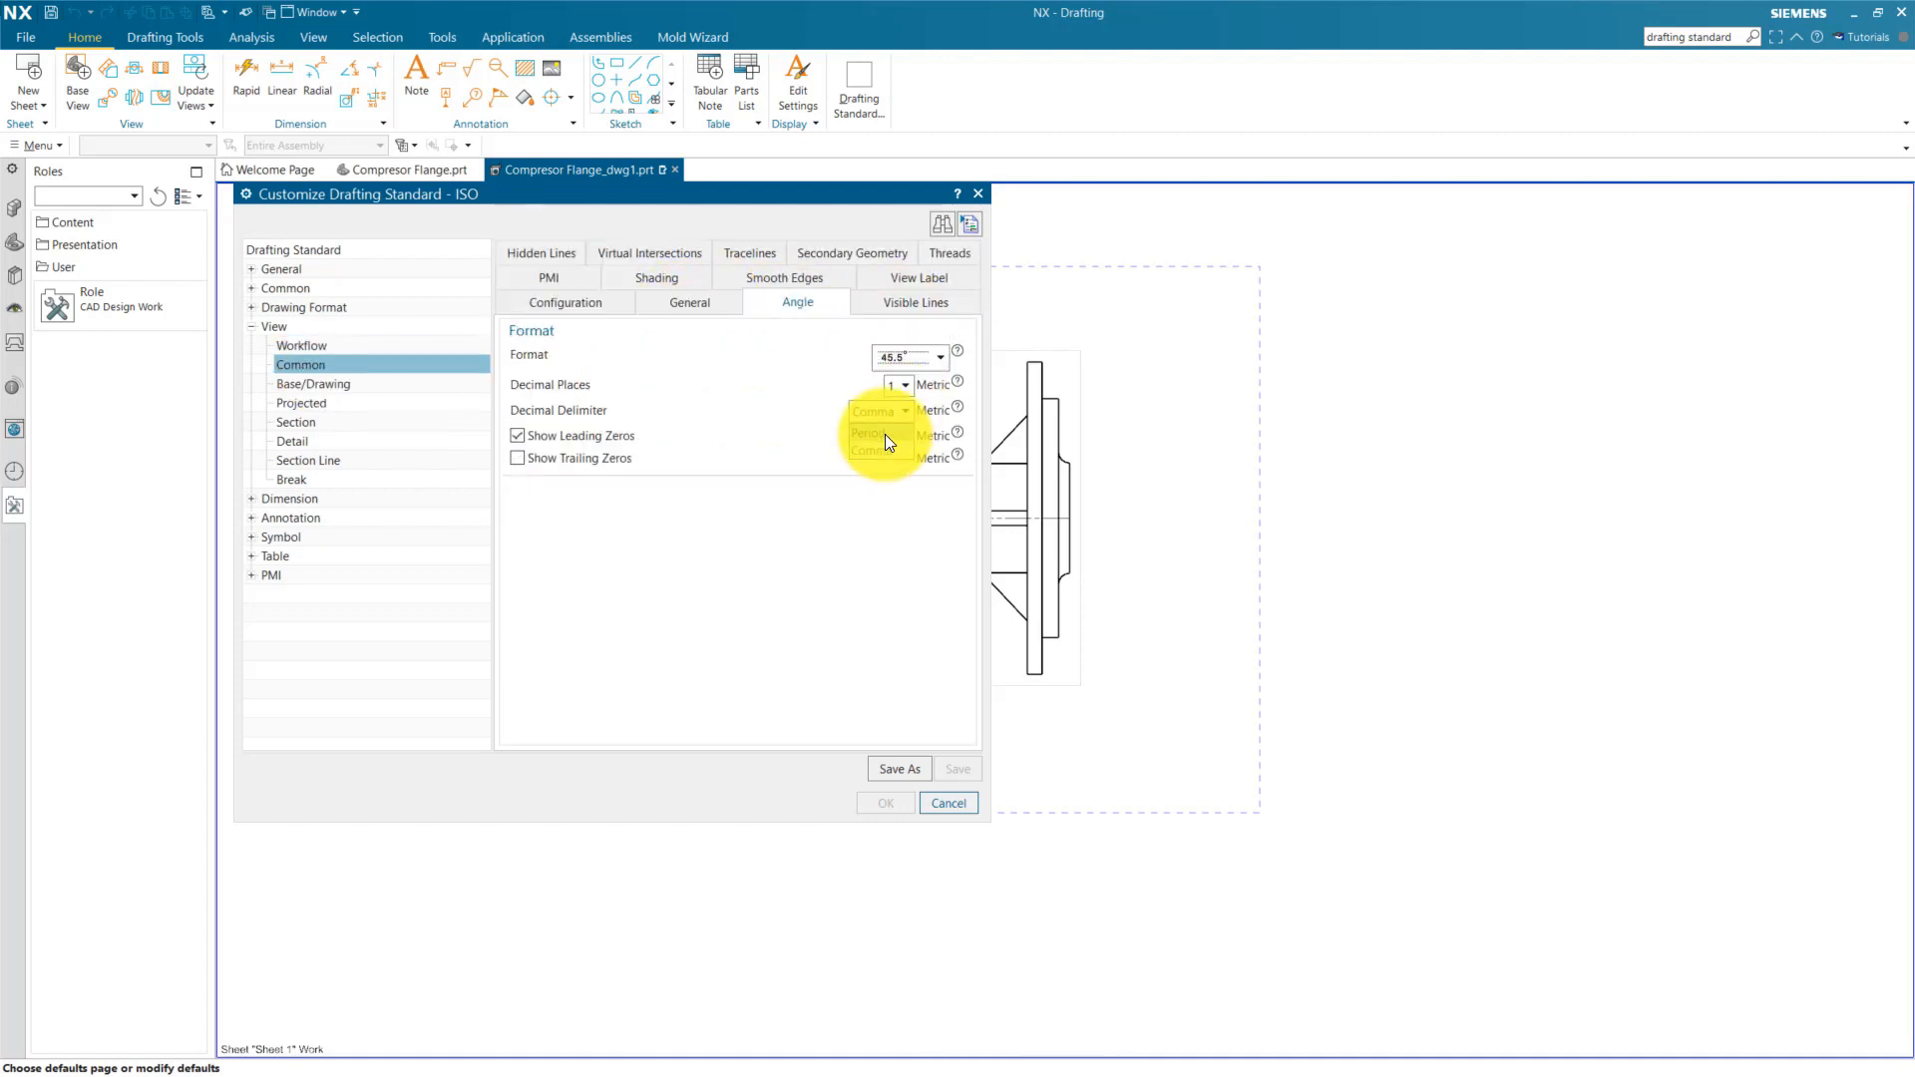
{"action": "left_click", "coordinate": [914, 301]}
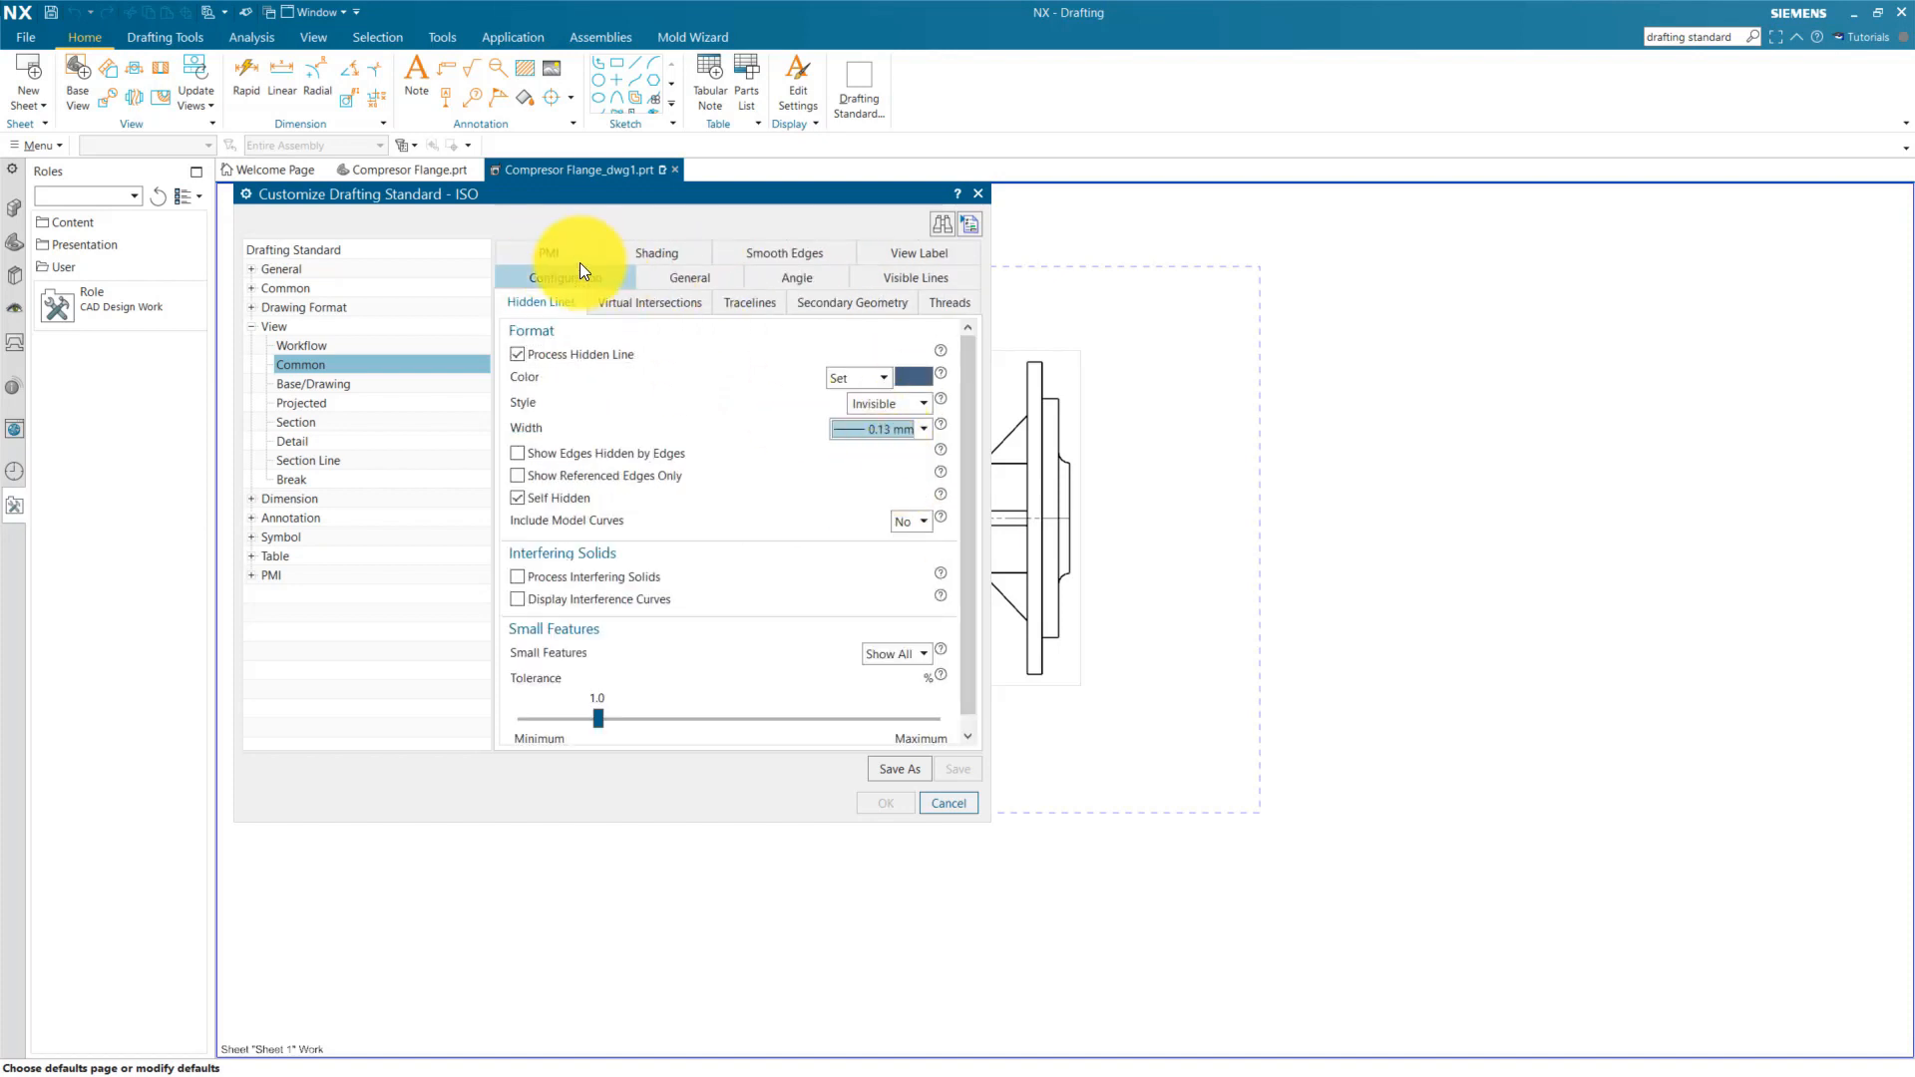
{"action": "left_click", "coordinate": [312, 383]}
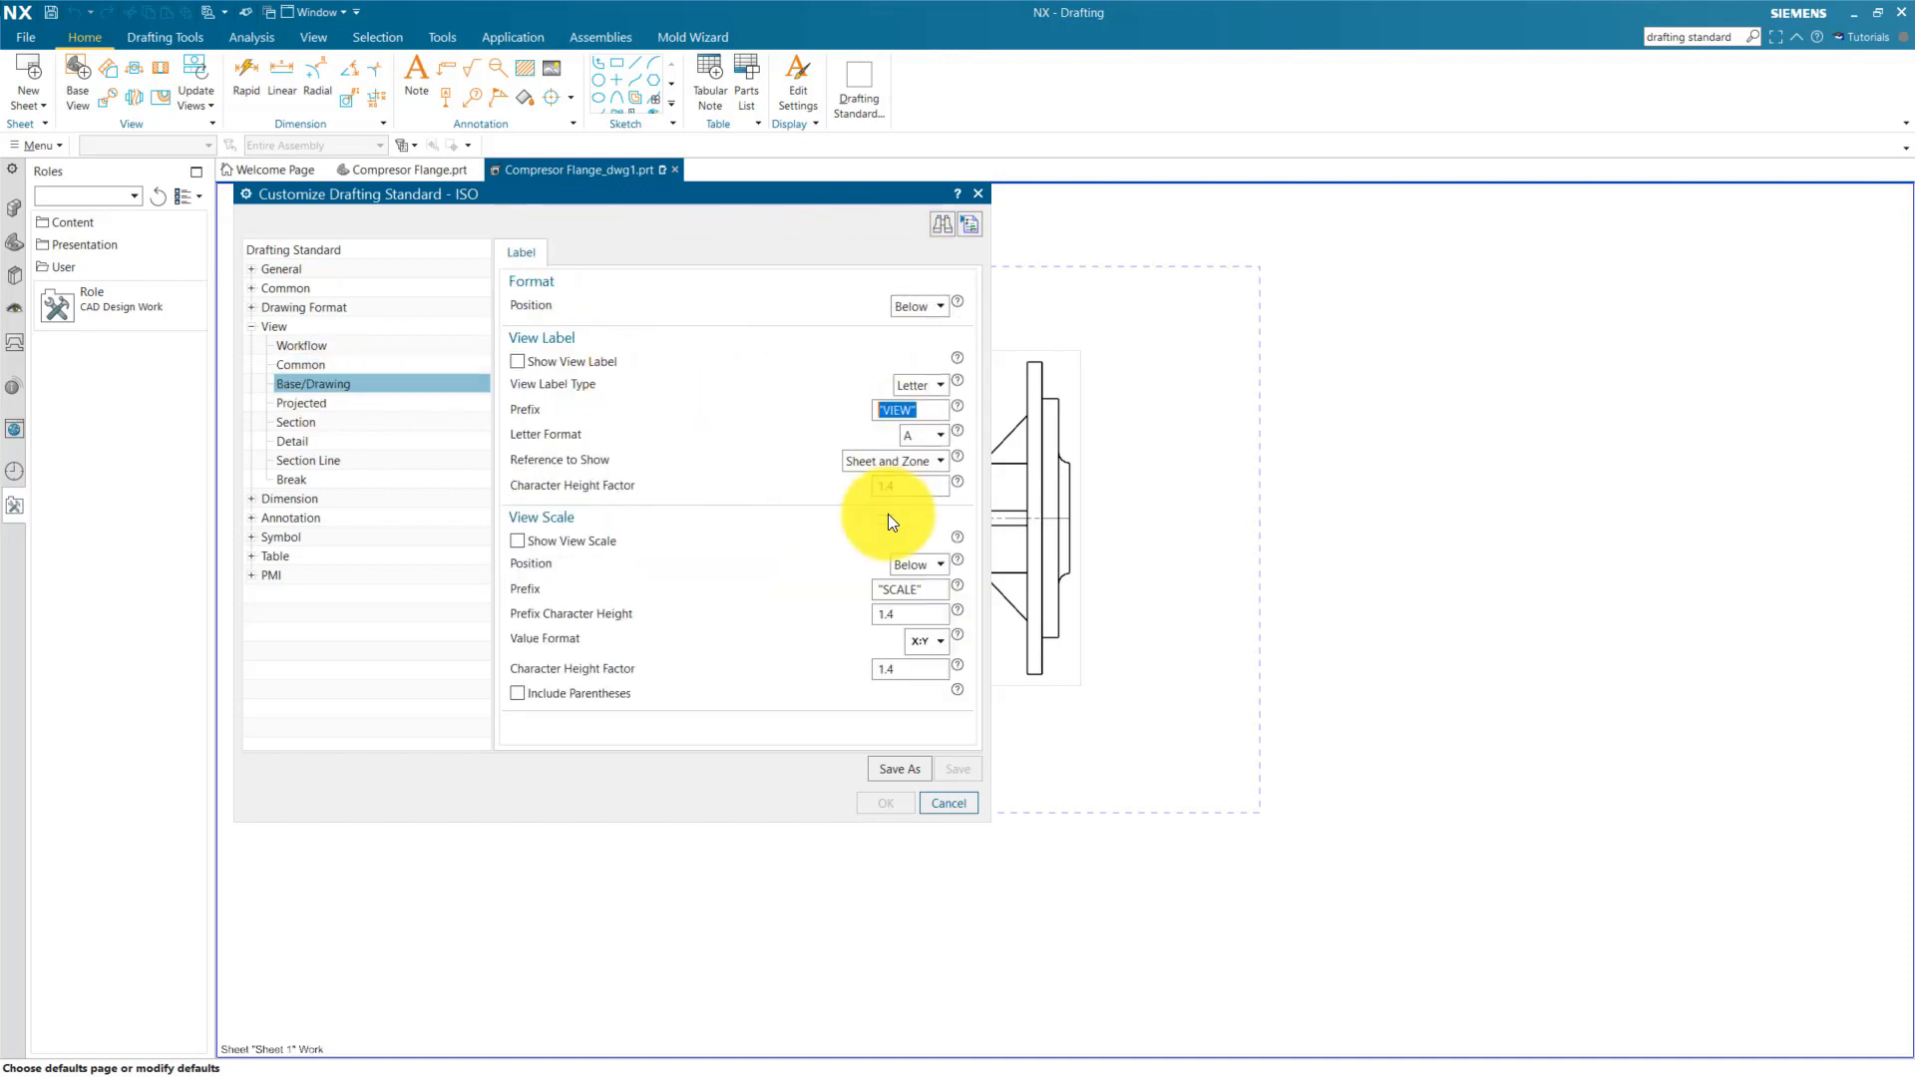
{"action": "left_click", "coordinate": [295, 421]}
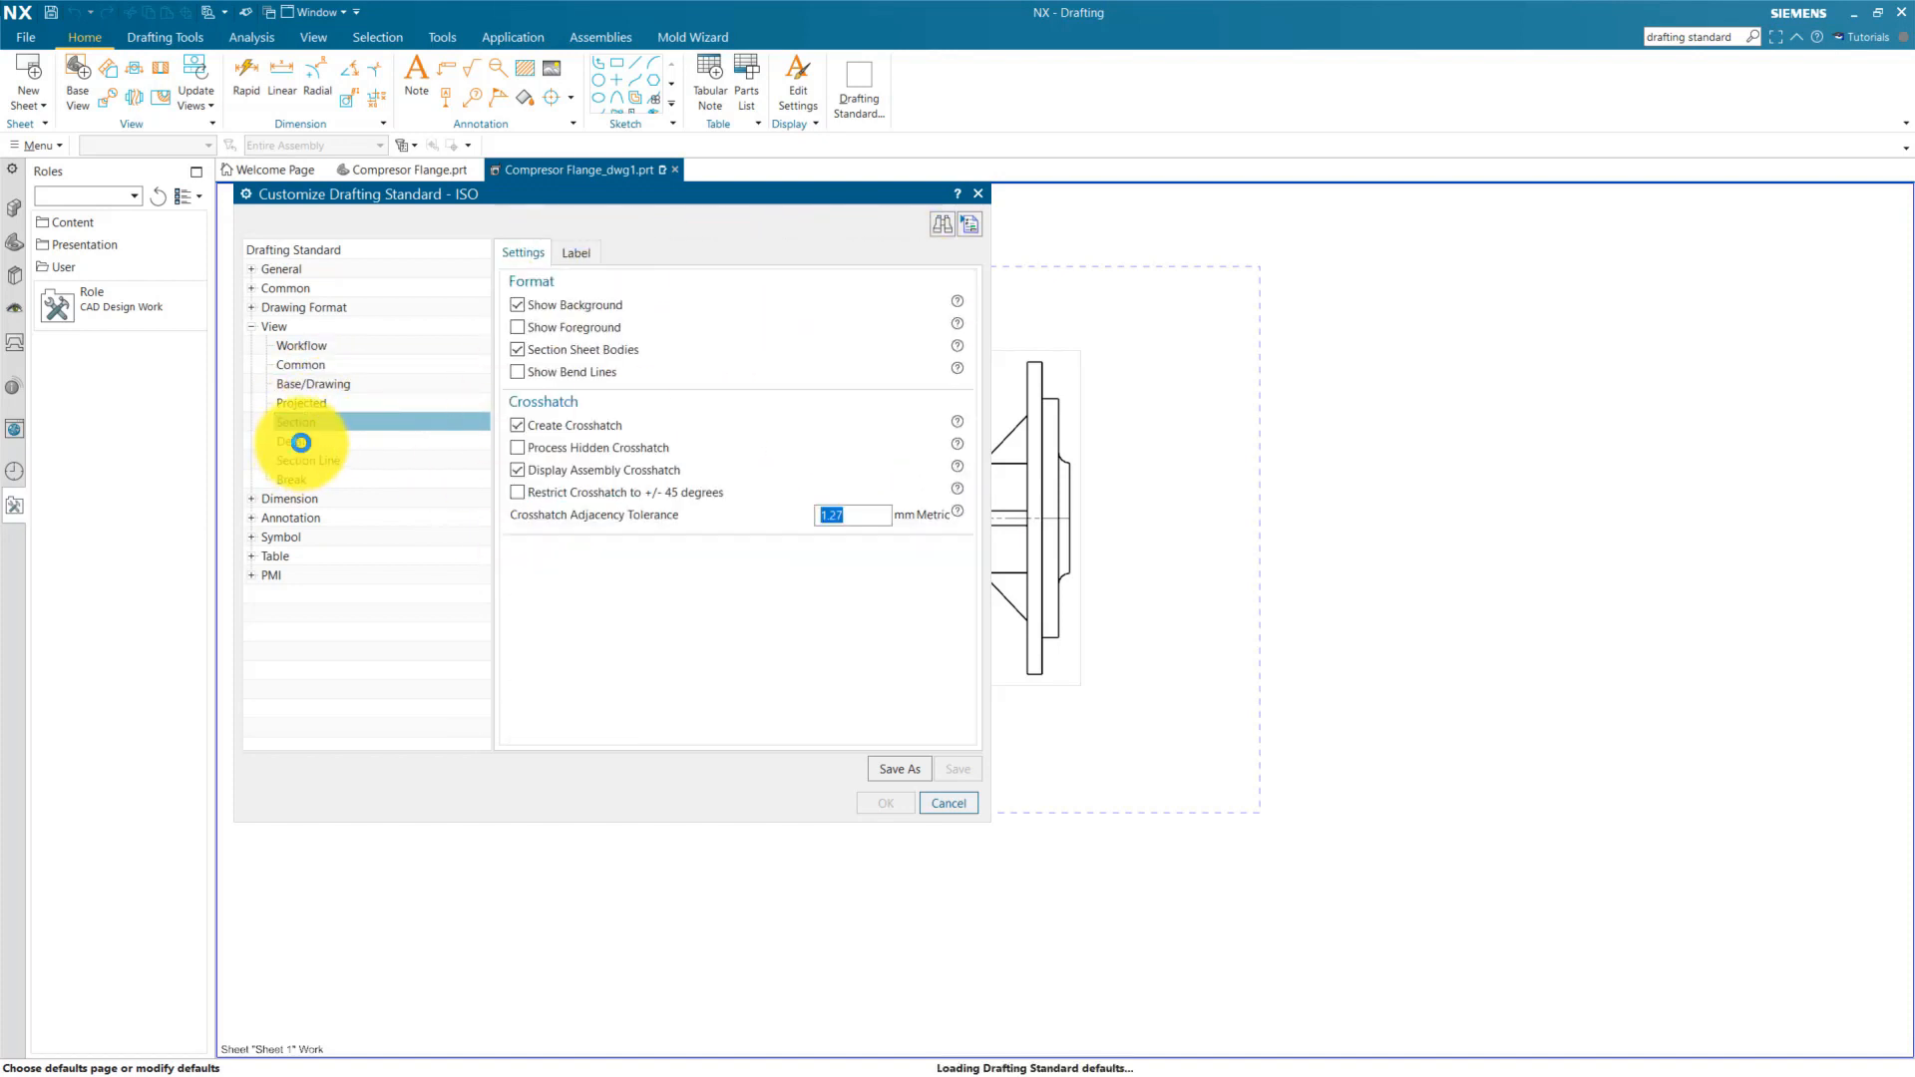
{"action": "left_click", "coordinate": [308, 461]}
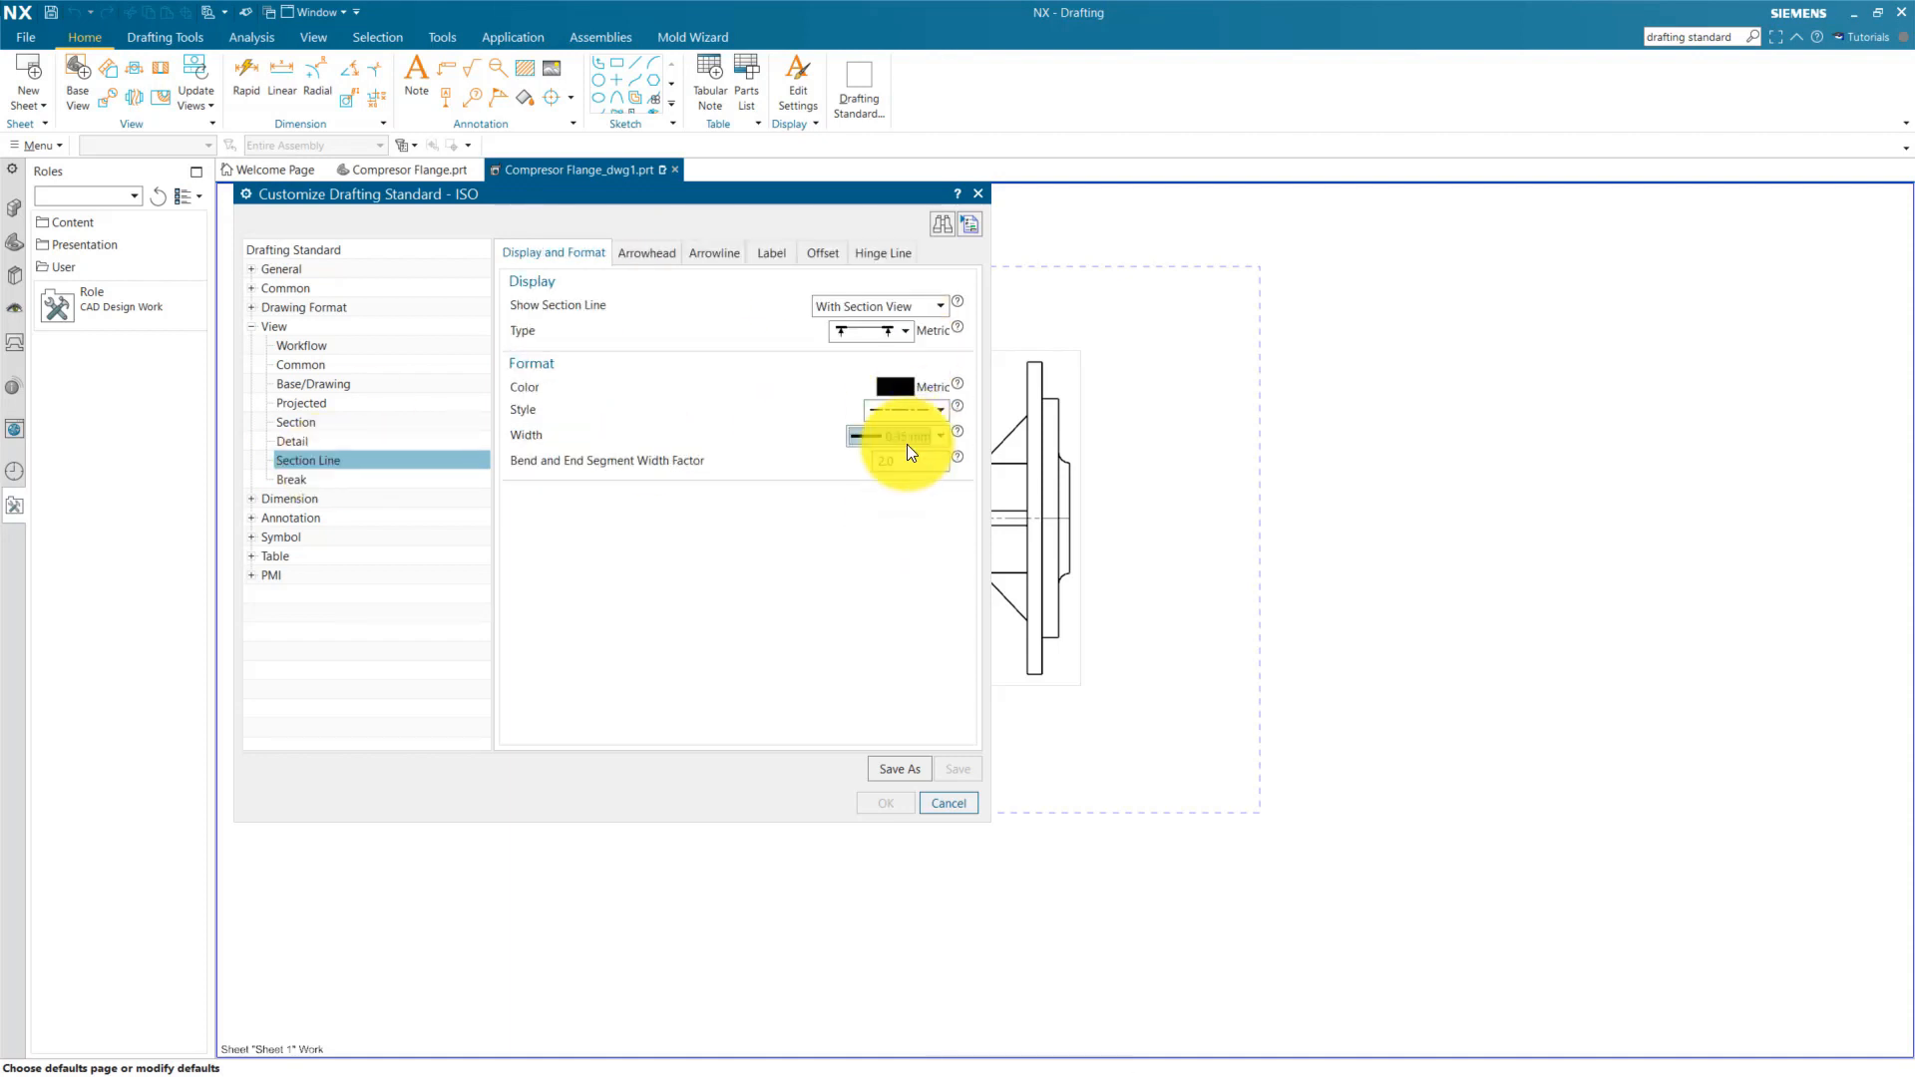
{"action": "left_click", "coordinate": [713, 252]}
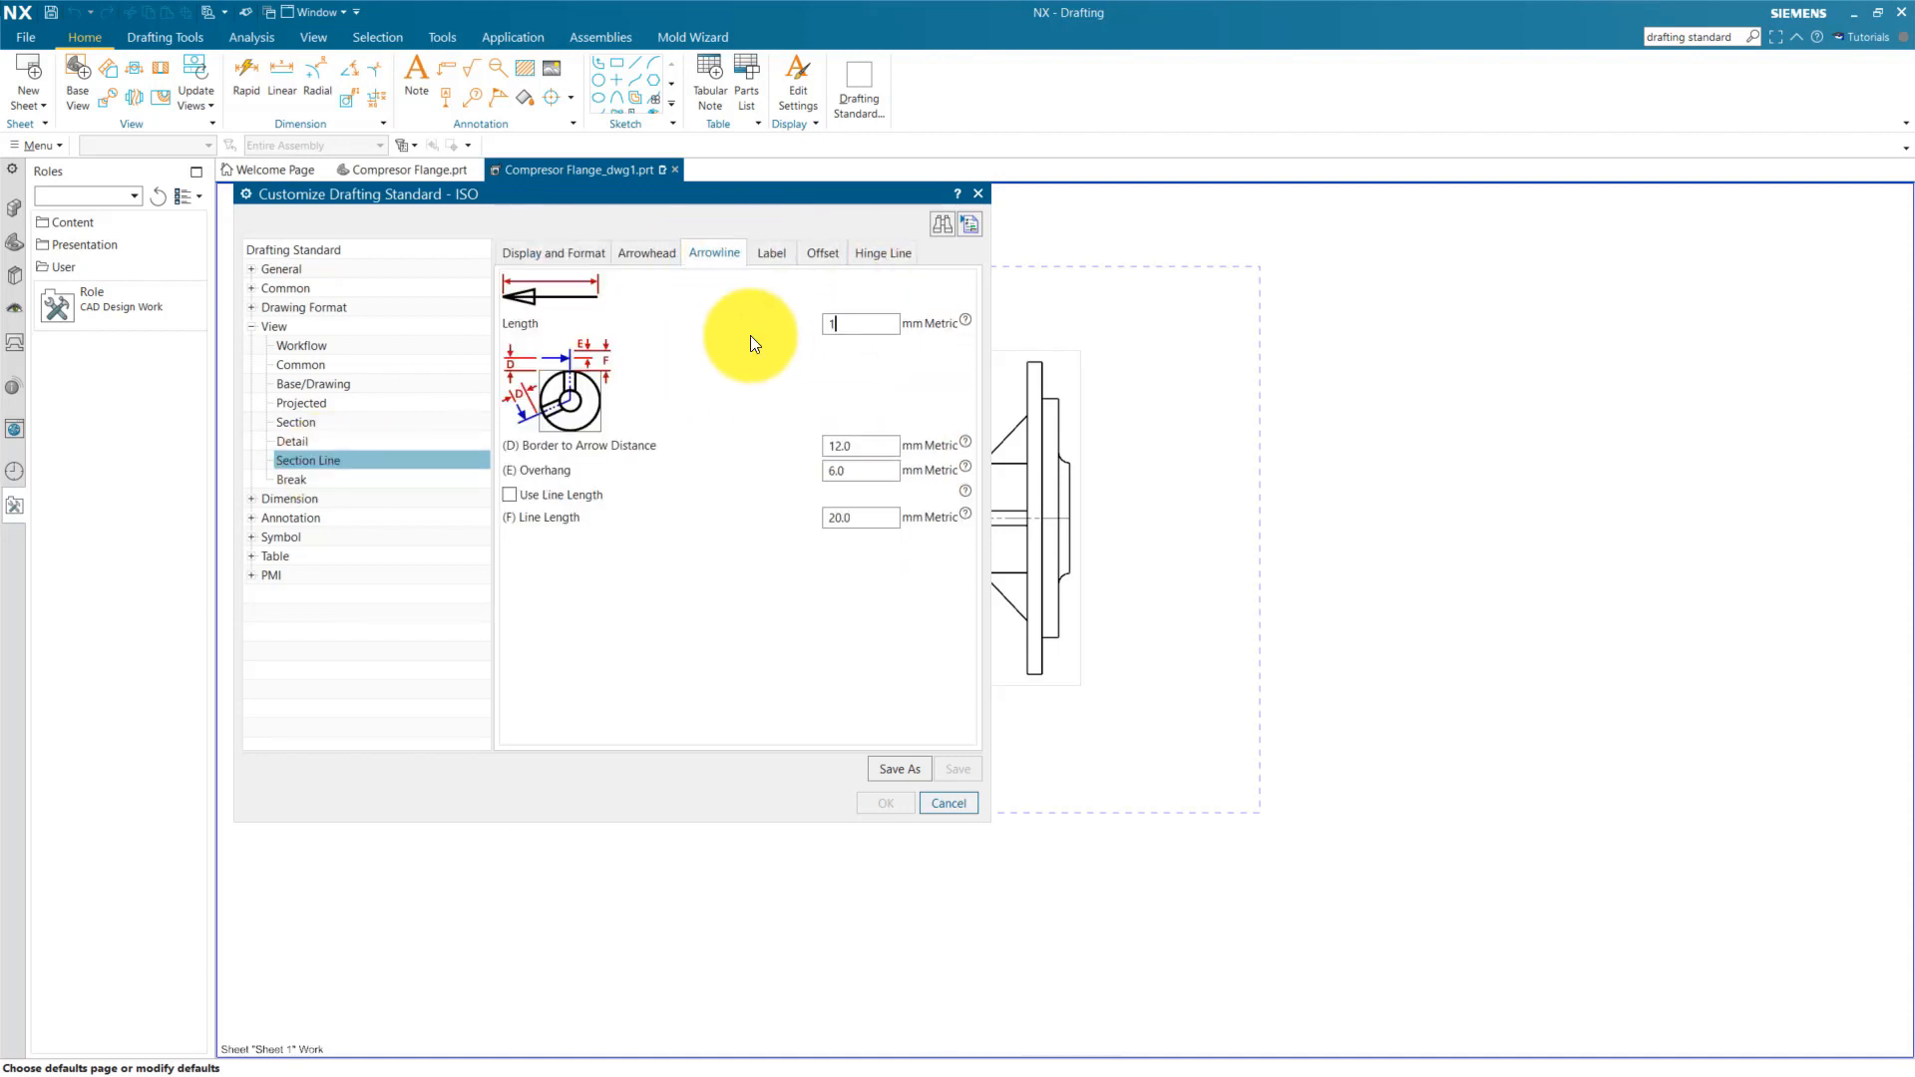
{"action": "left_click", "coordinate": [292, 479]}
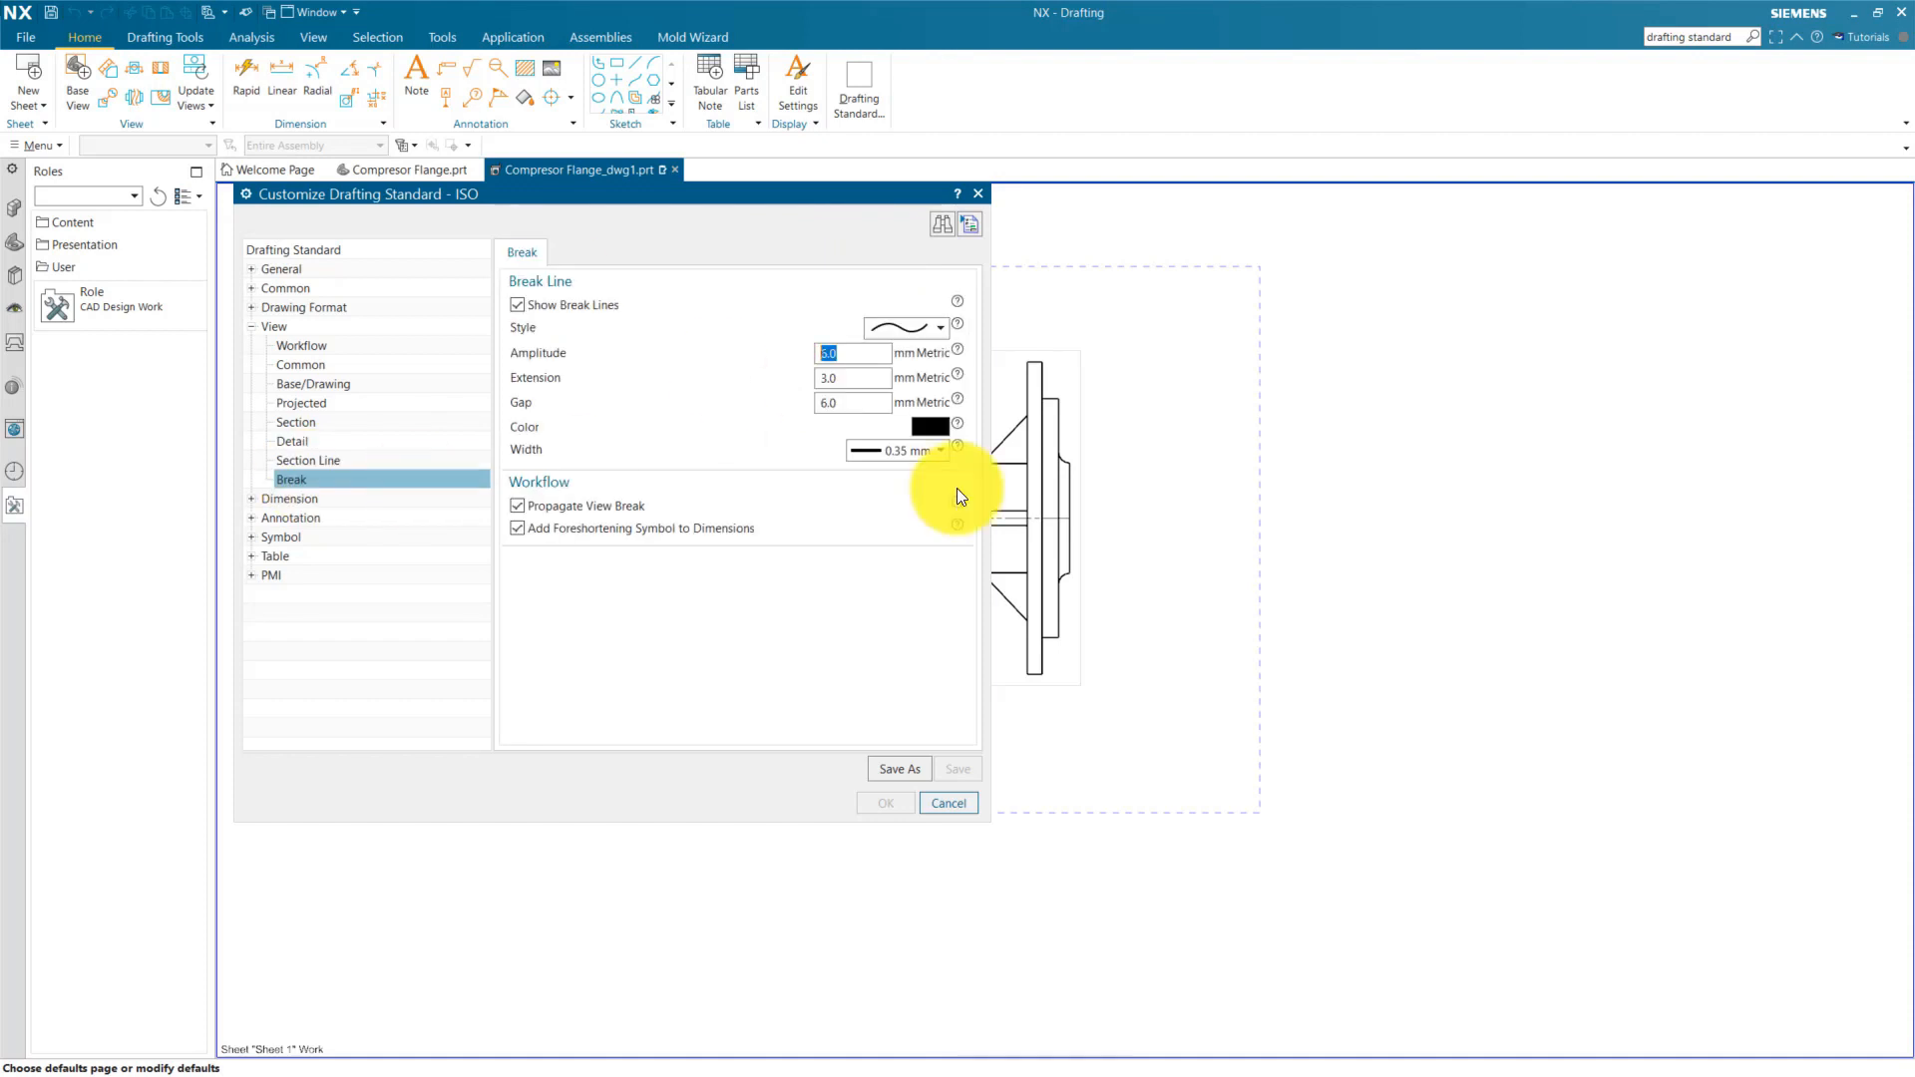
Step: Review dimension tolerance, narrow, chamfer, ordinate and text pages, then centerline, symbol and GD&T
{"action": "left_click", "coordinate": [301, 383]}
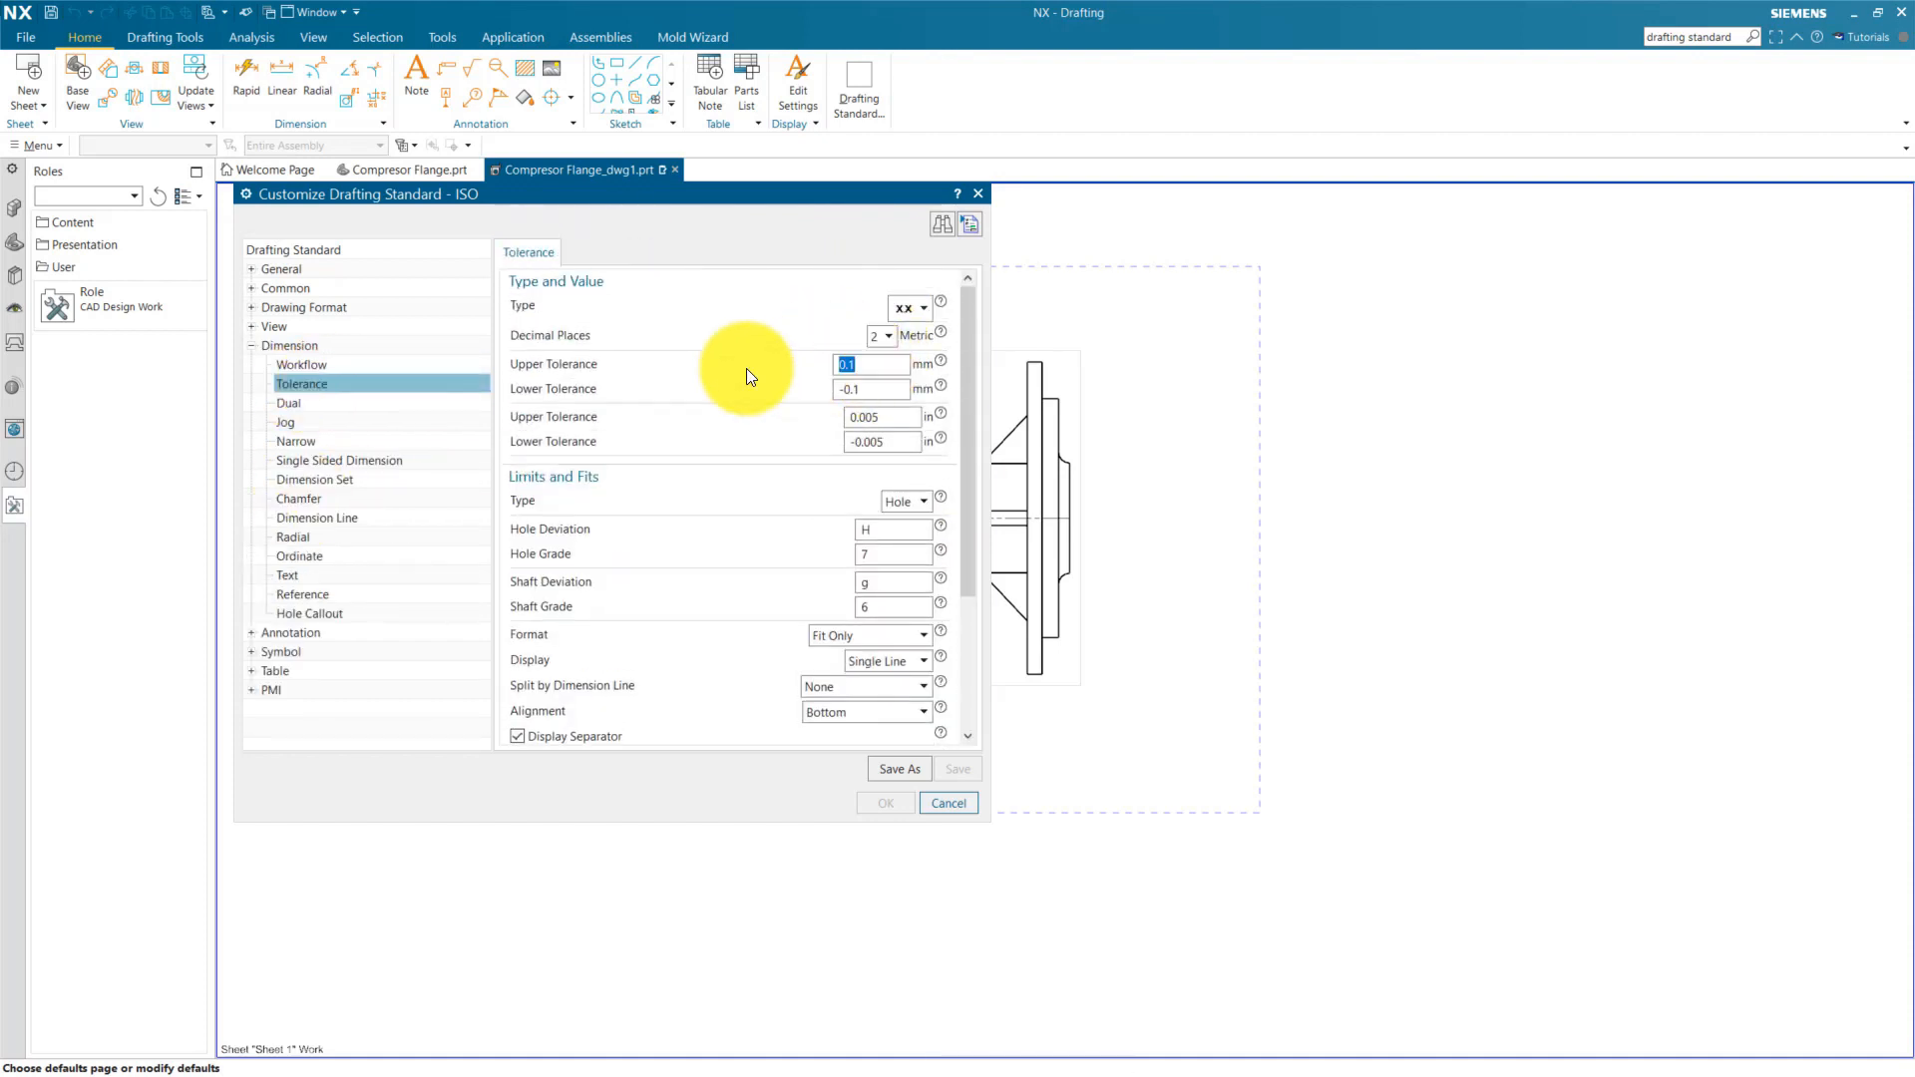
{"action": "left_click", "coordinate": [295, 441]}
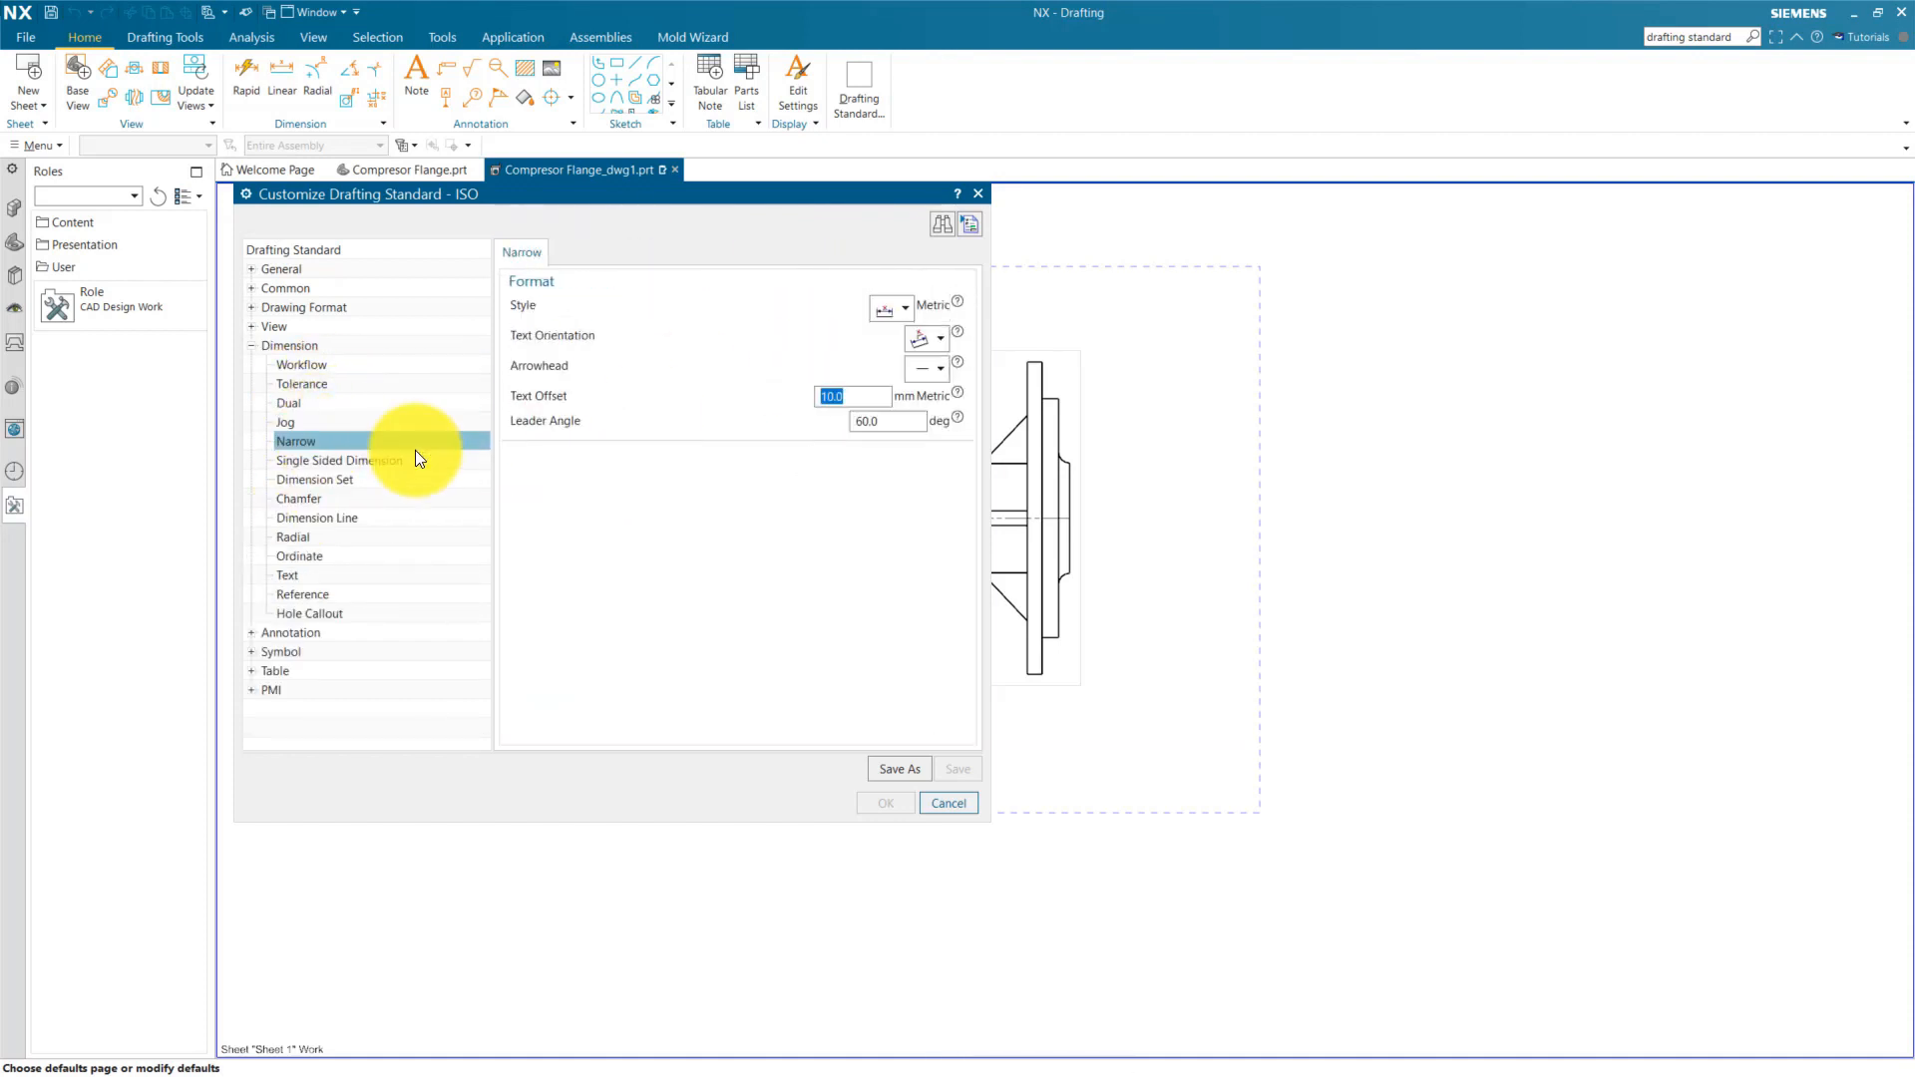
{"action": "left_click", "coordinate": [300, 499]}
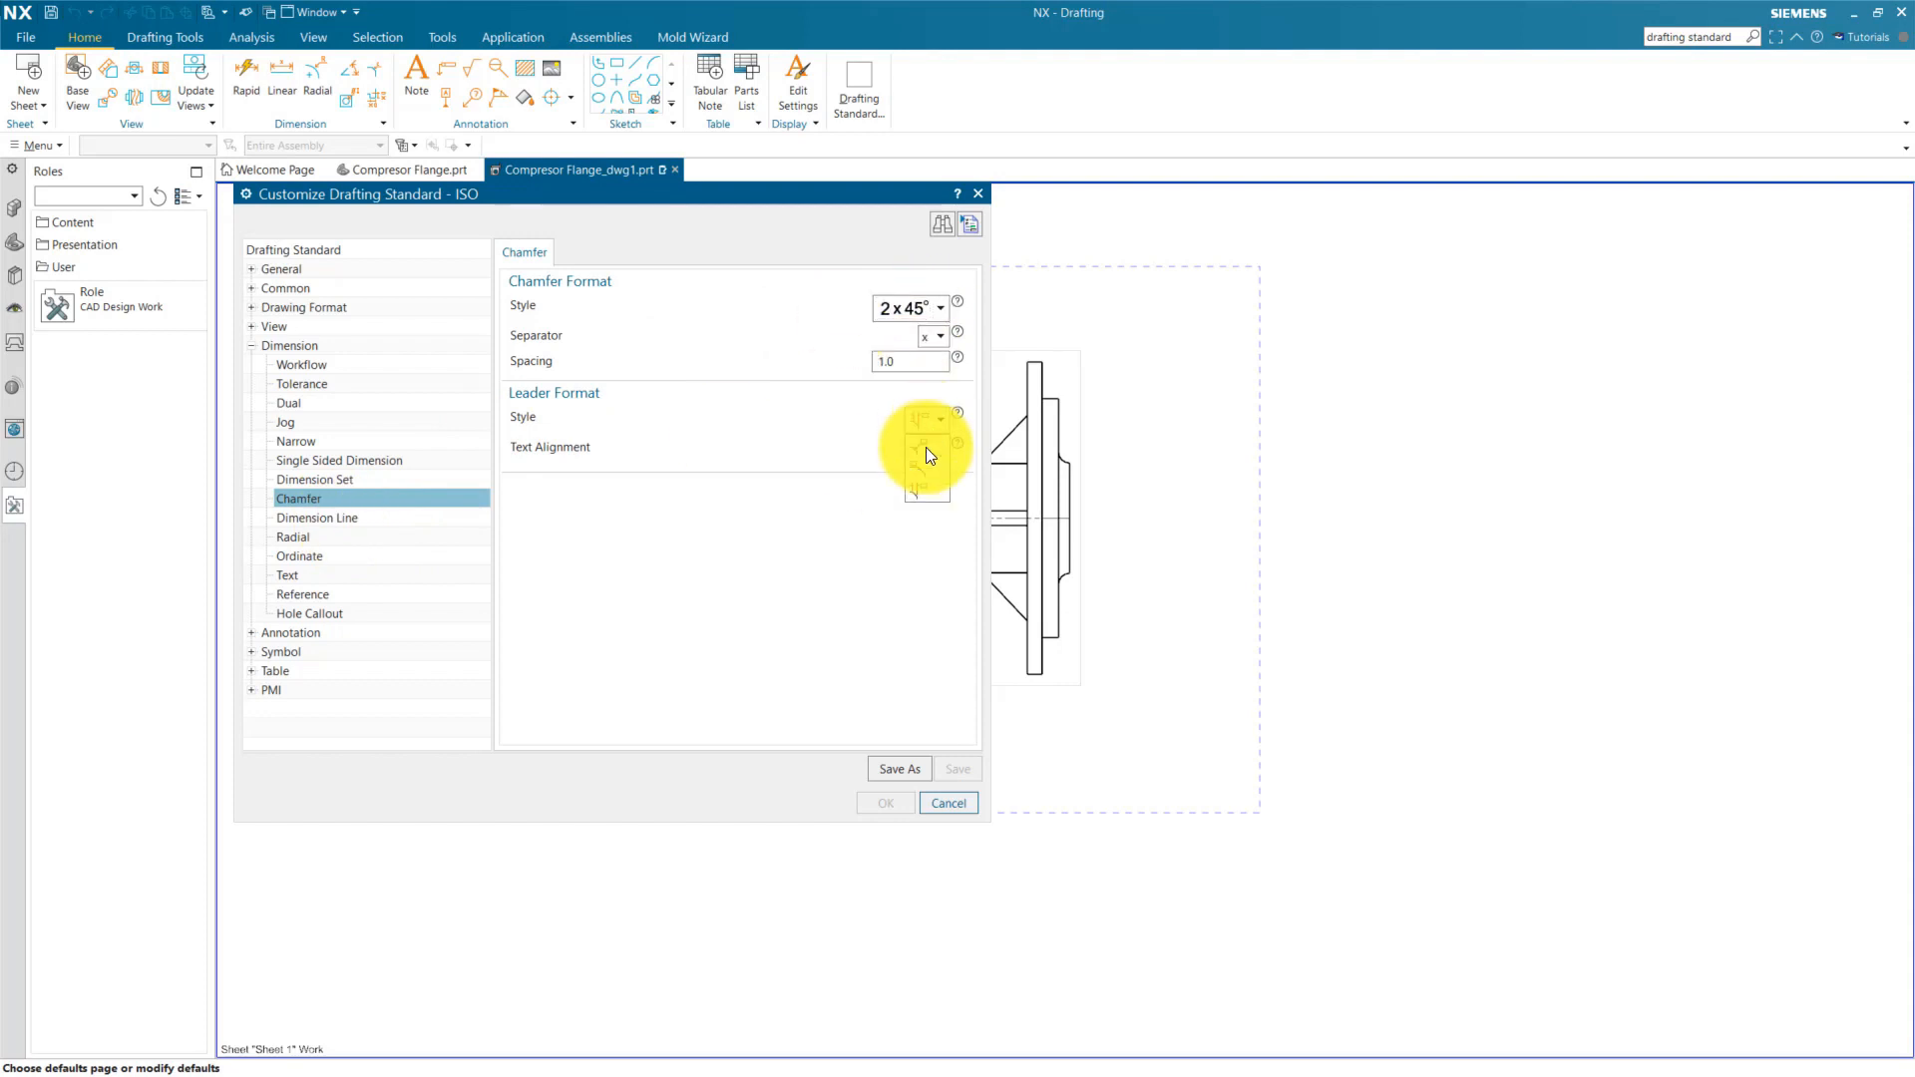
{"action": "left_click", "coordinate": [299, 556]}
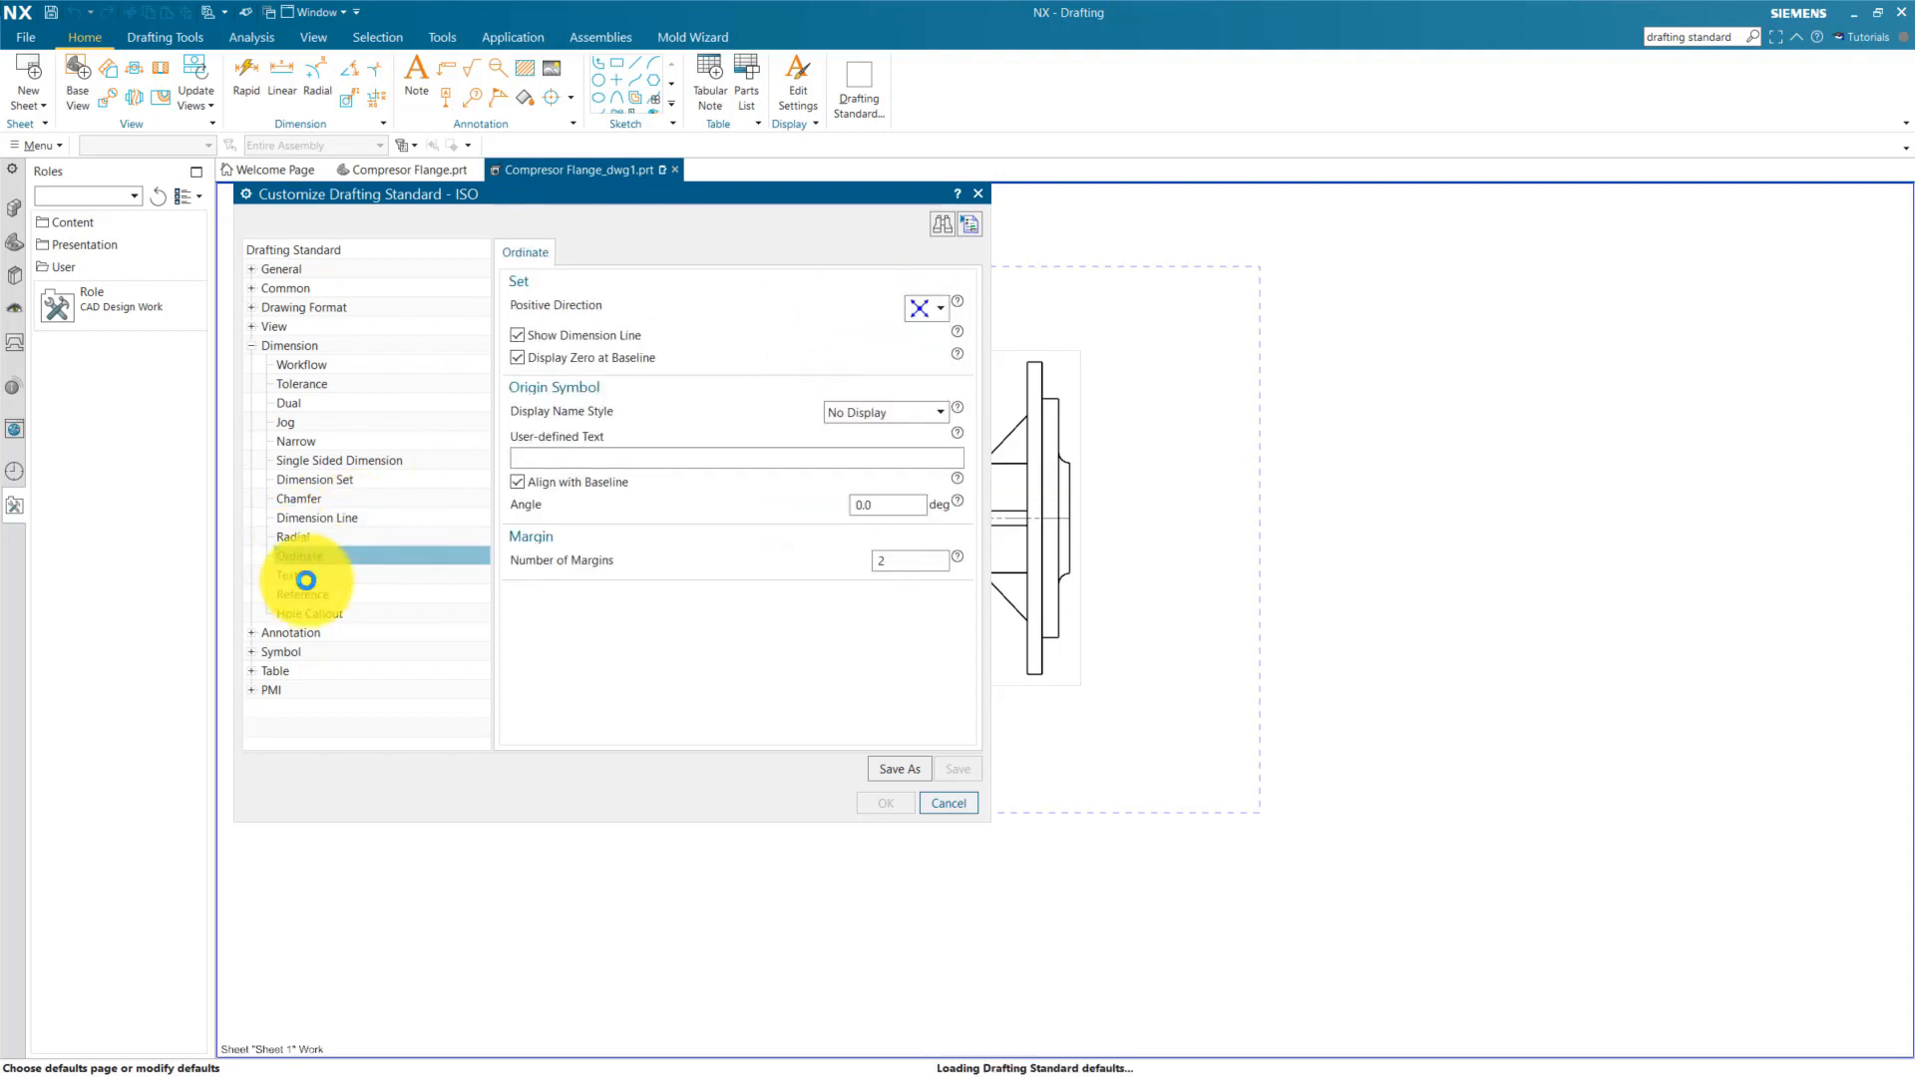
{"action": "left_click", "coordinate": [288, 574]}
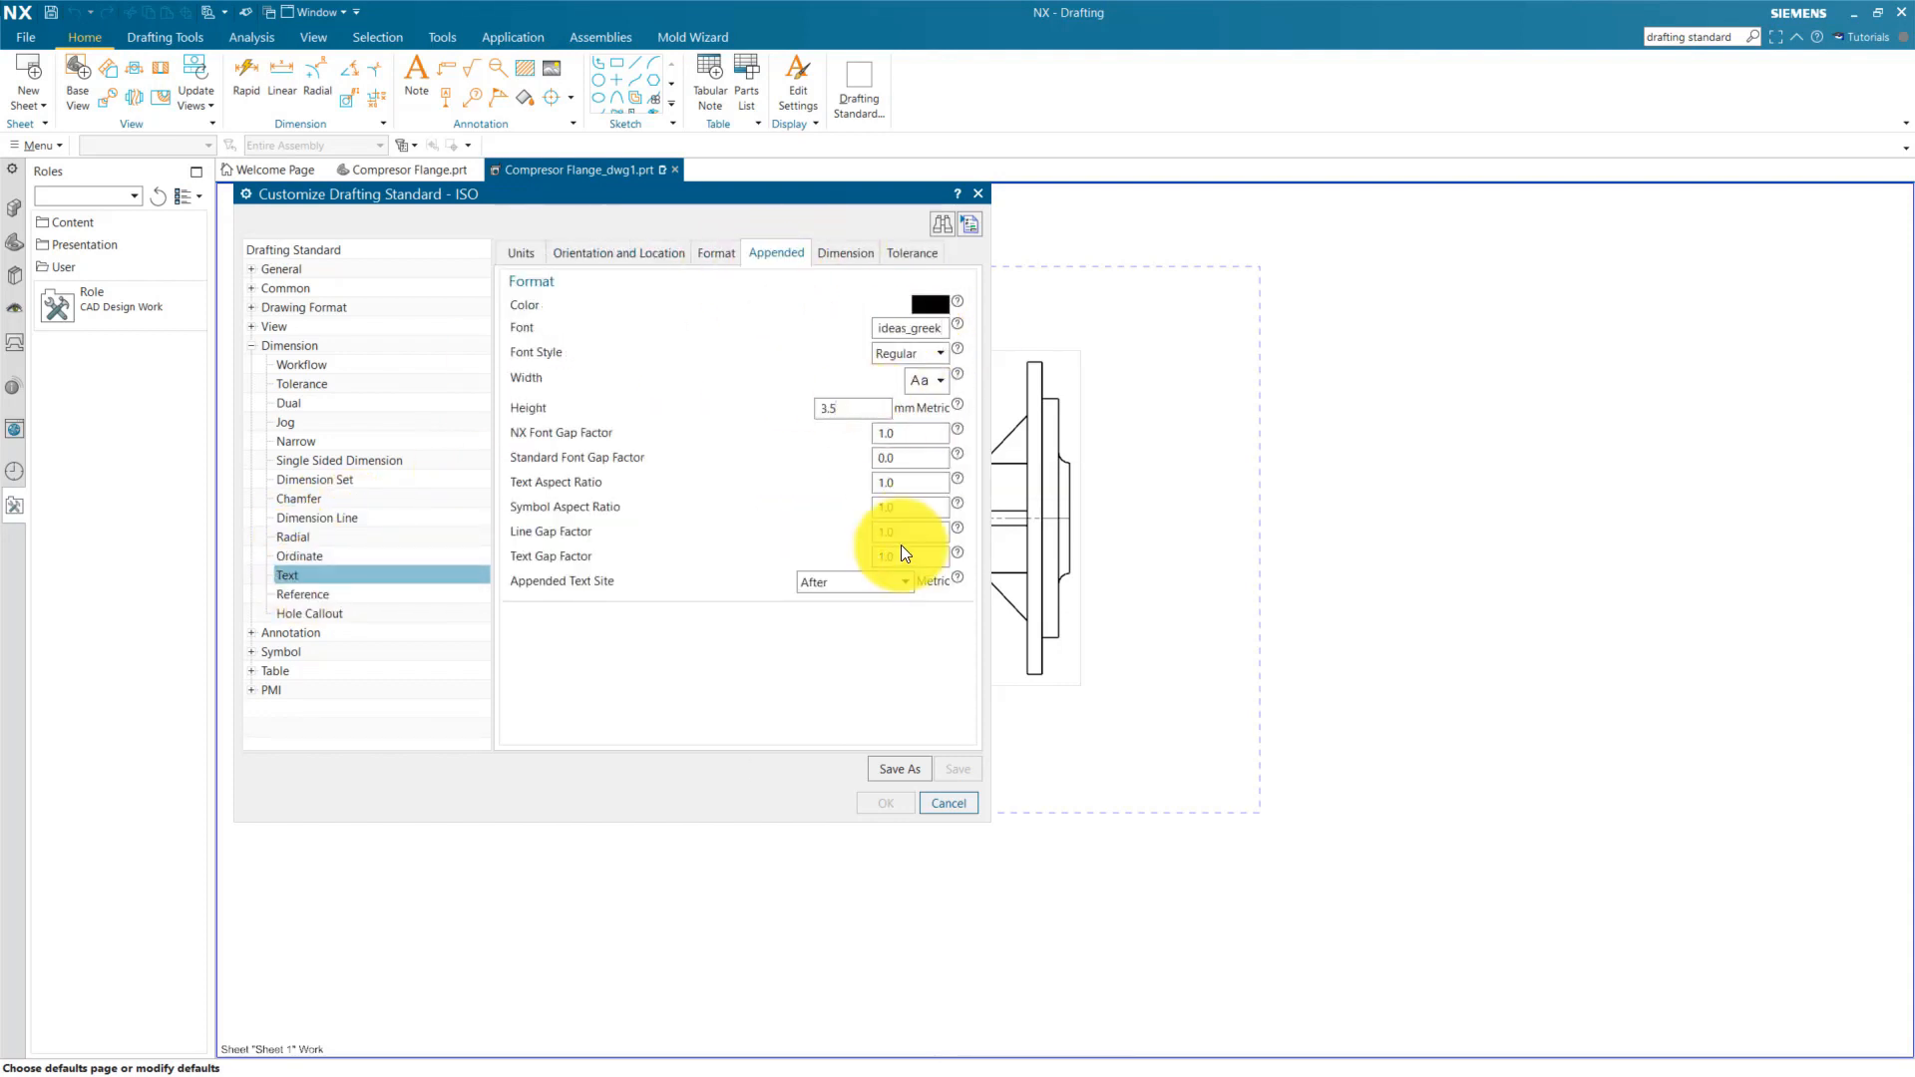
{"action": "left_click", "coordinate": [843, 252]}
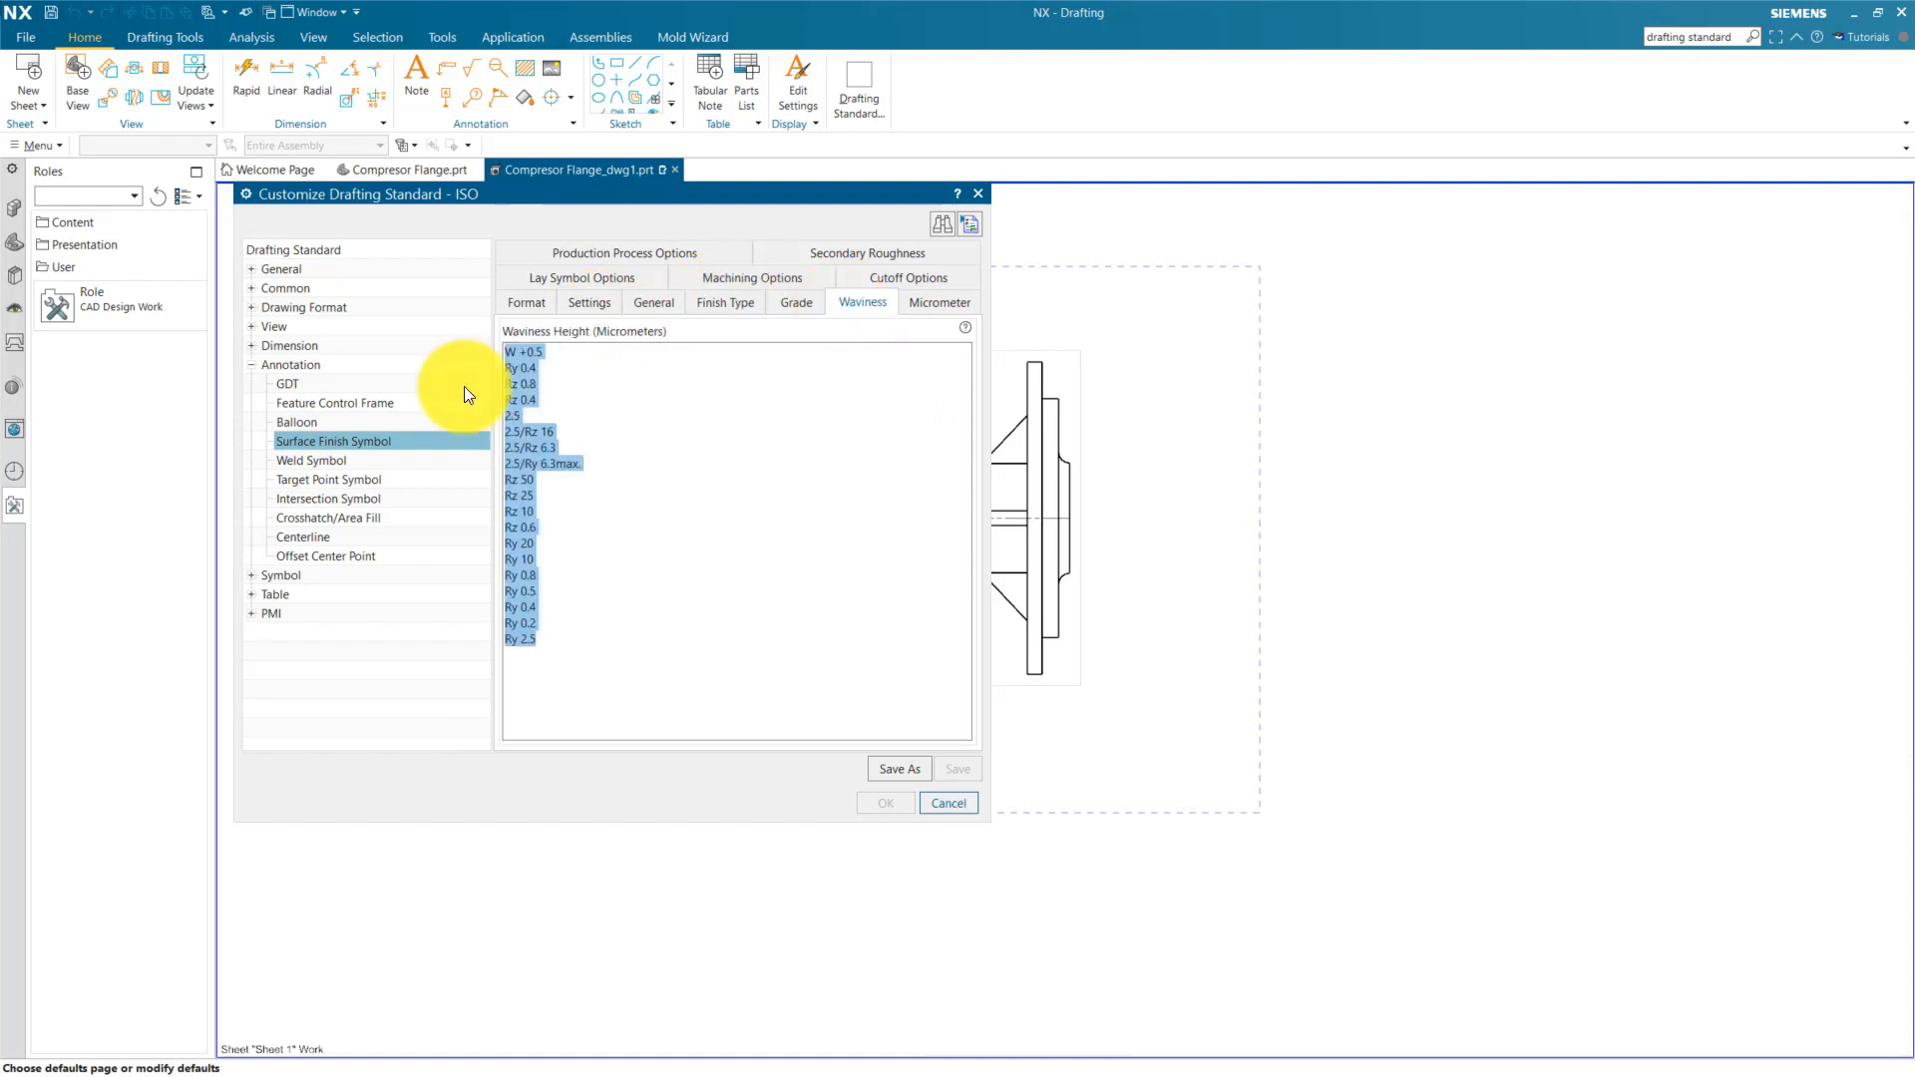
{"action": "left_click", "coordinate": [301, 536]}
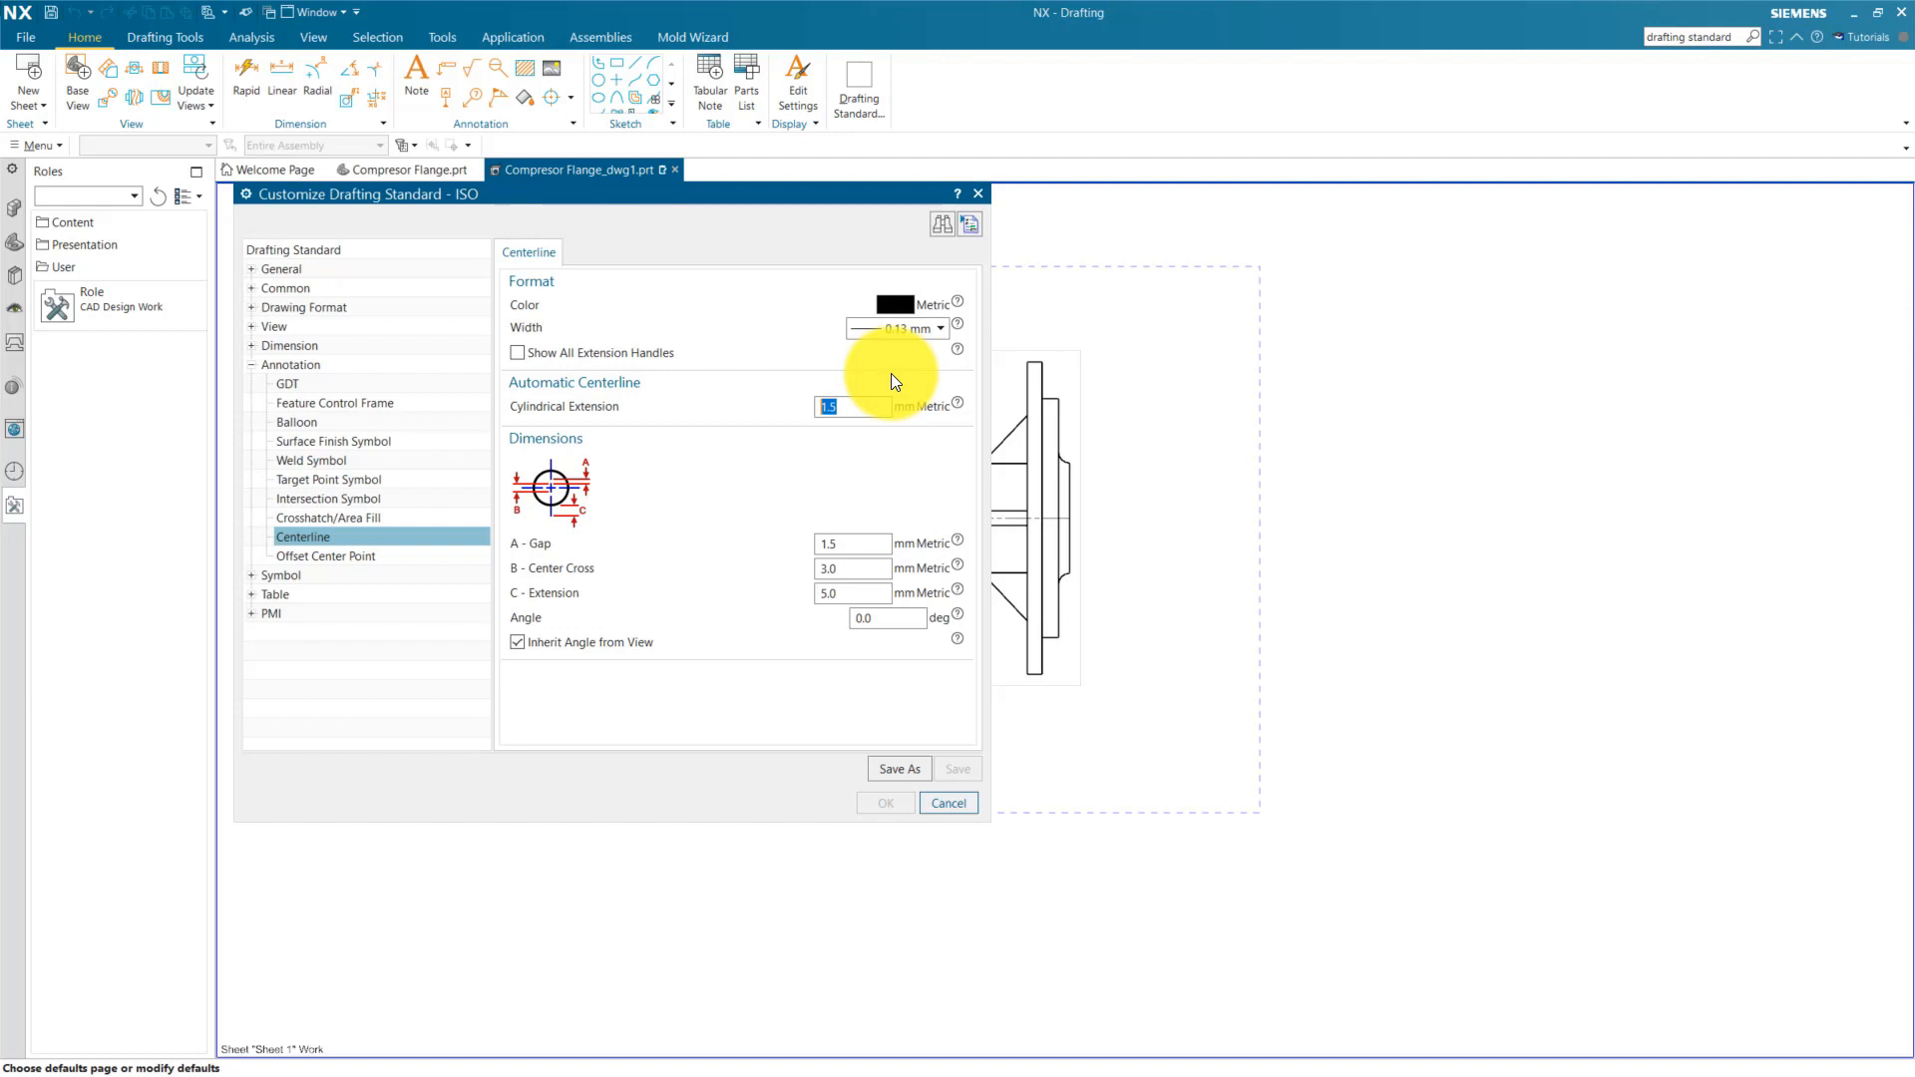
{"action": "left_click", "coordinate": [326, 555]}
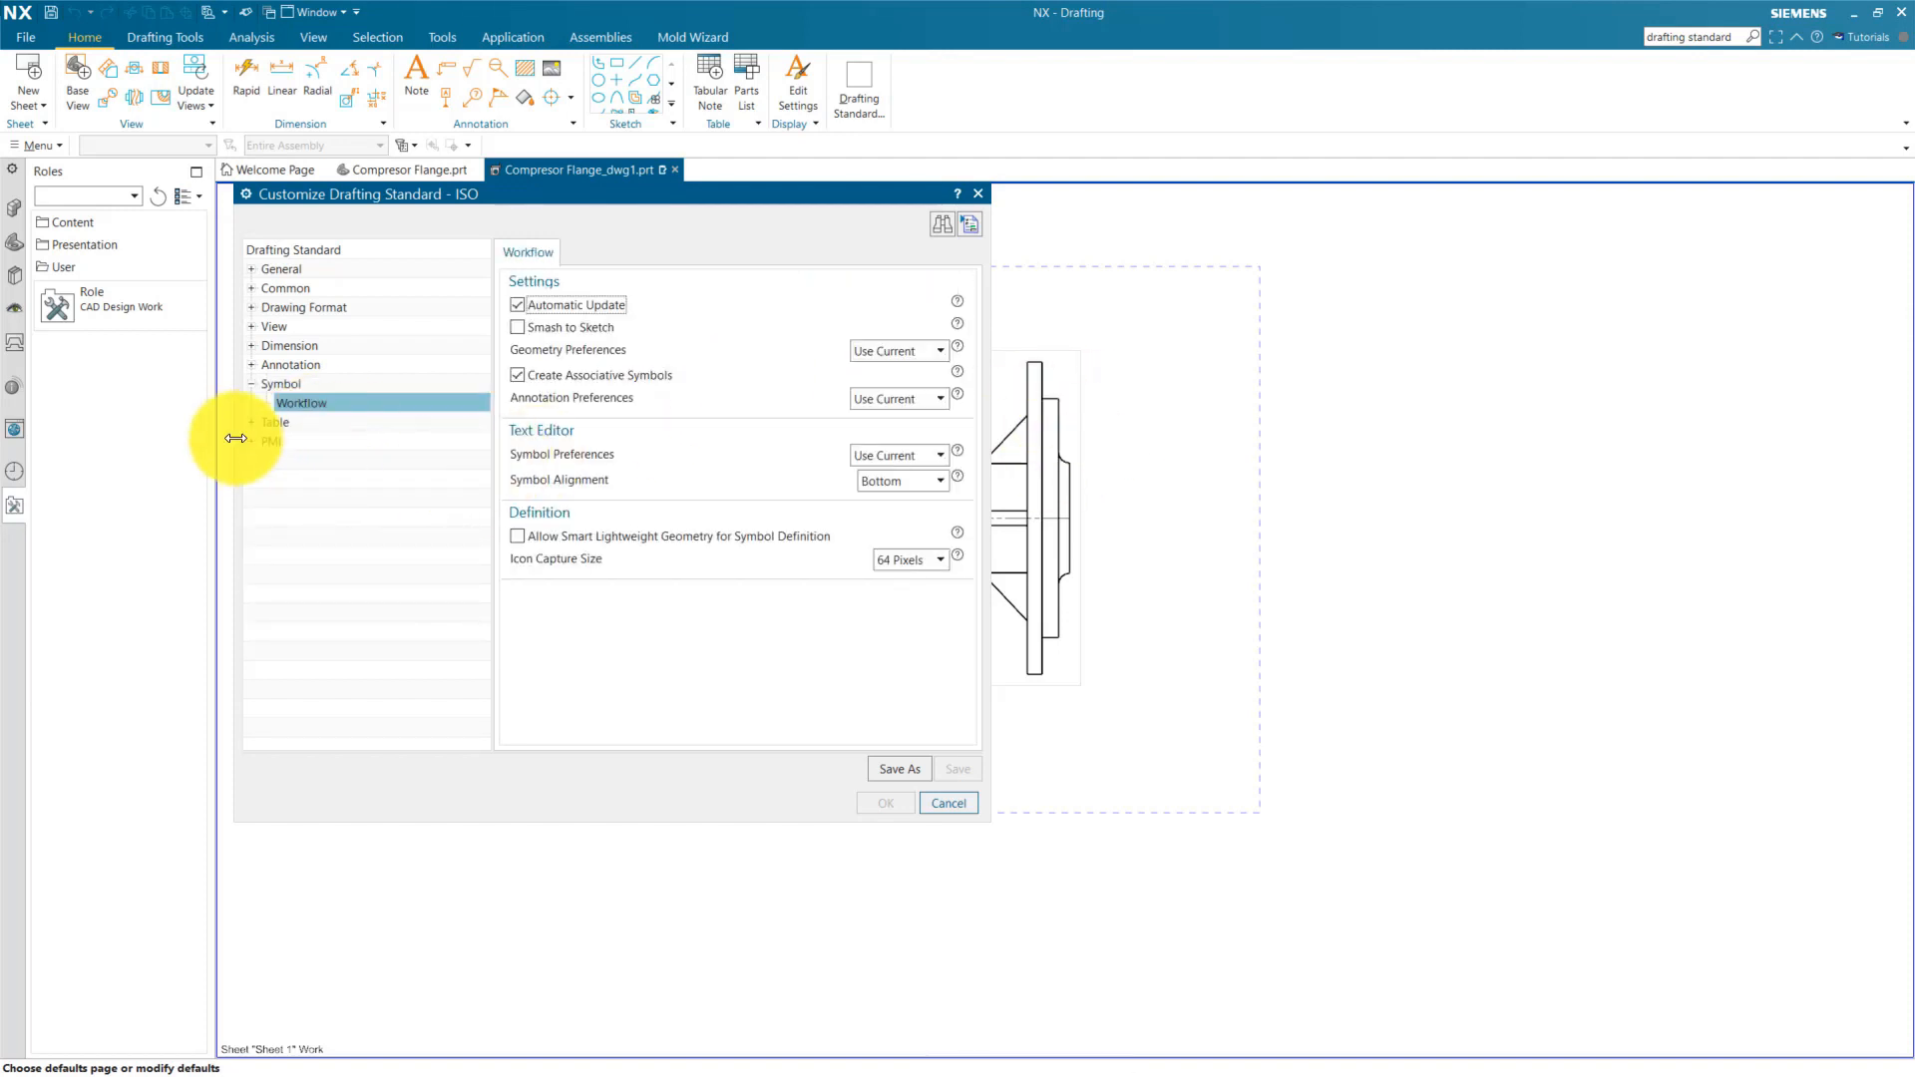
{"action": "left_click", "coordinate": [312, 441]}
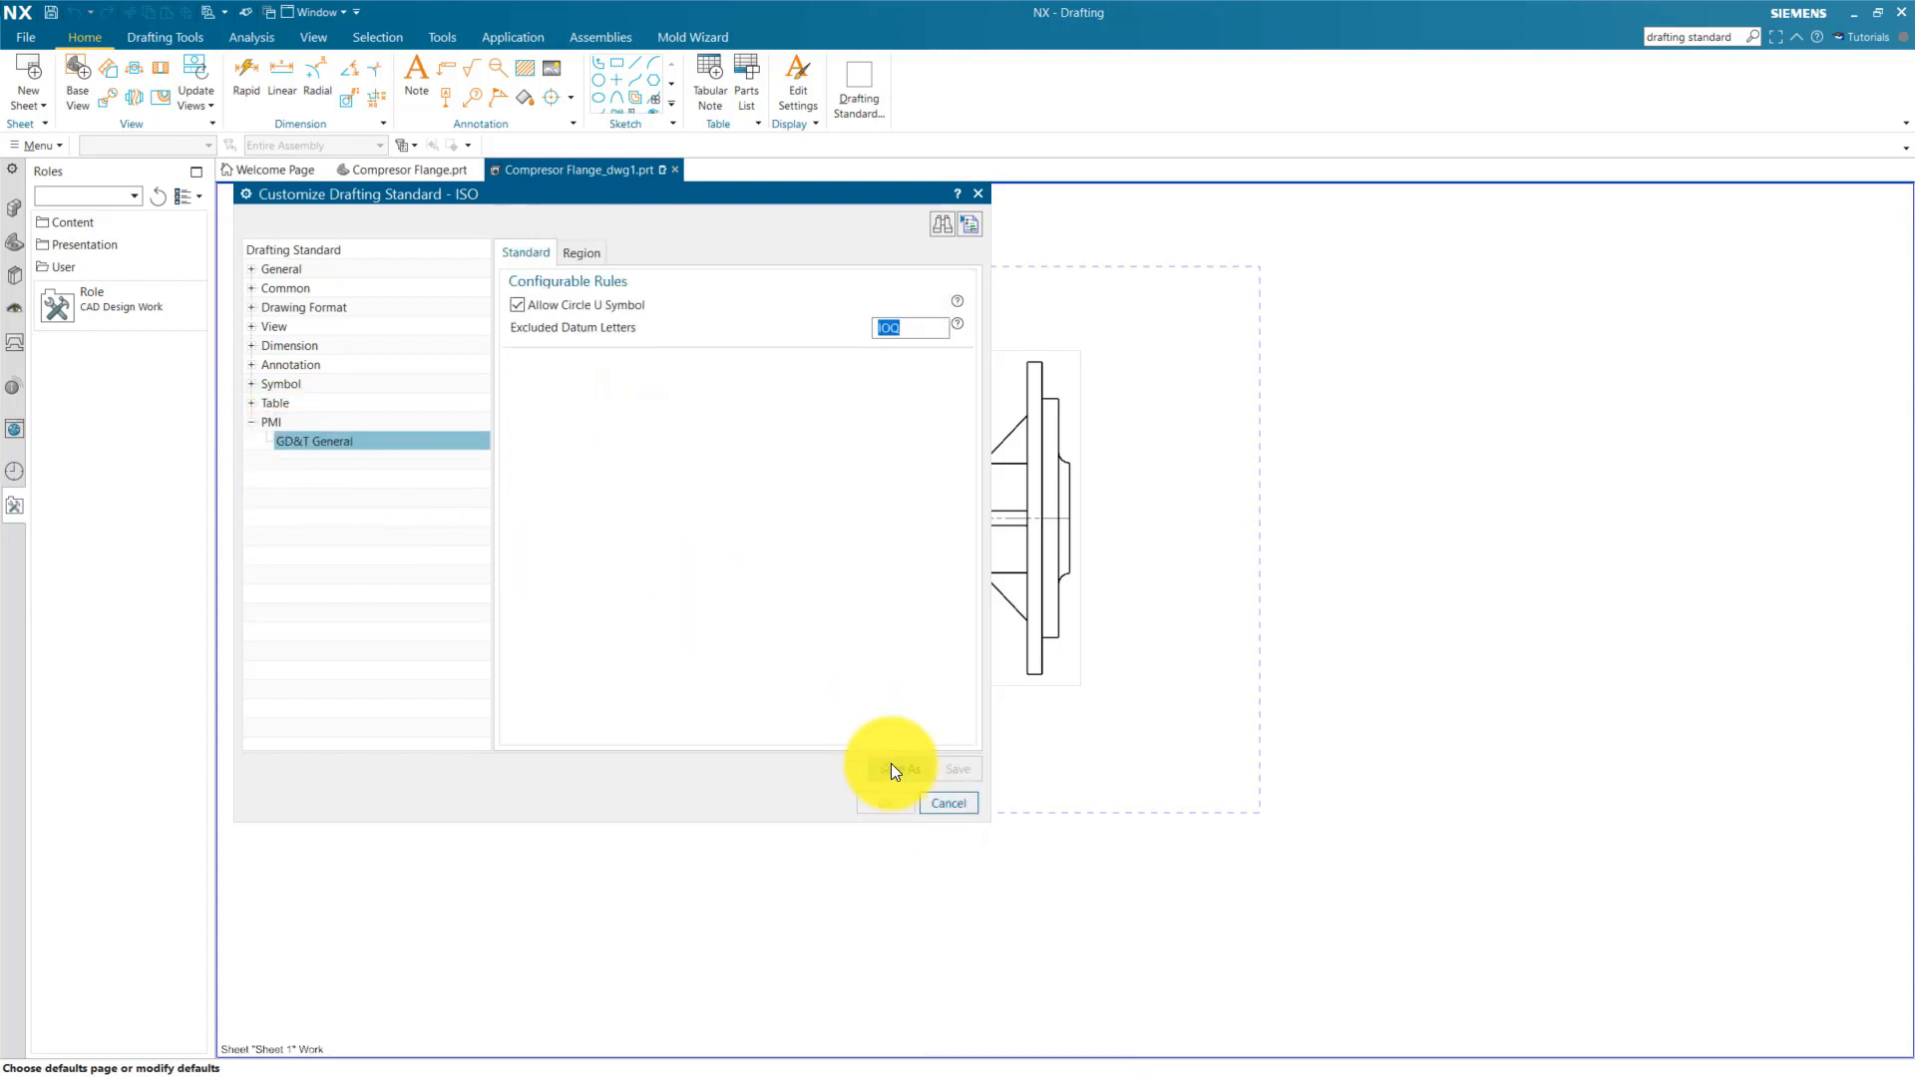
Step: Save the settings as new standard TOOLING and apply a user-level standard to the drawing
{"action": "left_click", "coordinate": [894, 769]}
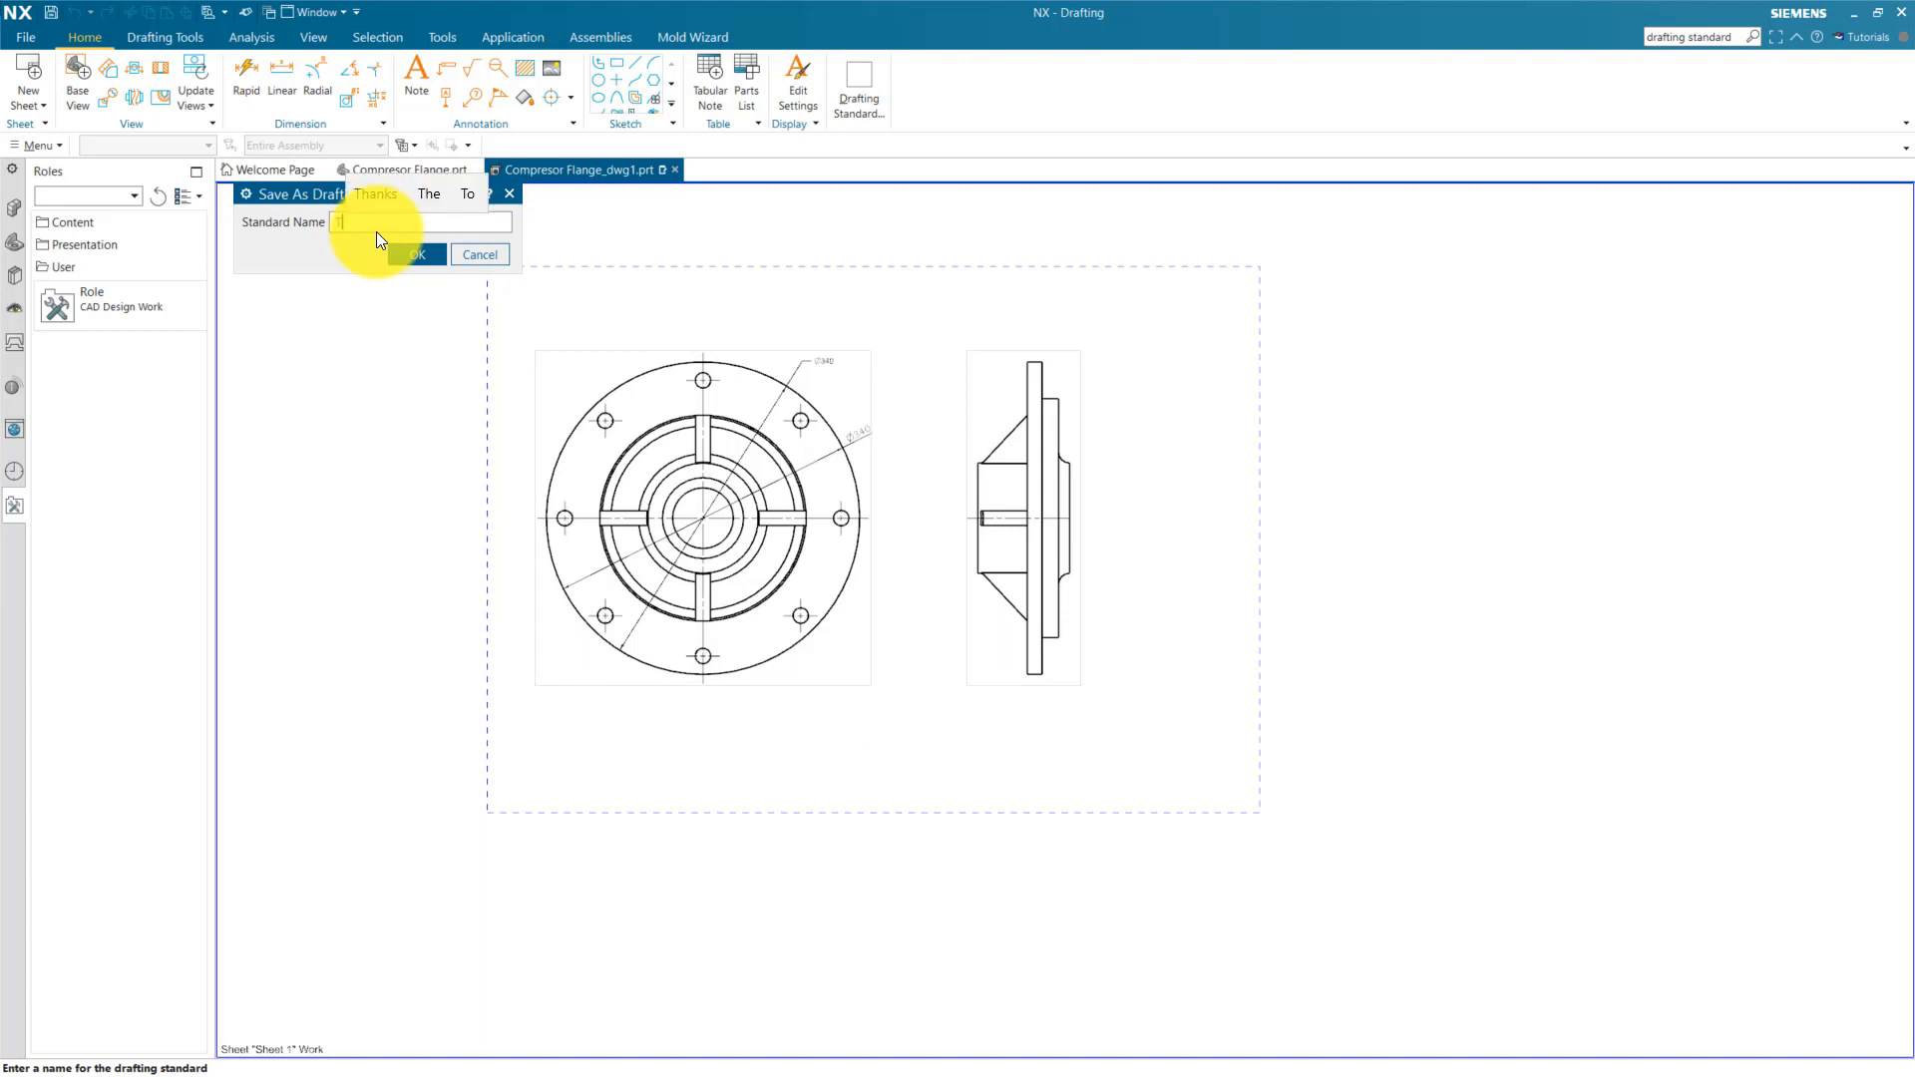
{"action": "type", "text": "TOOLING"}
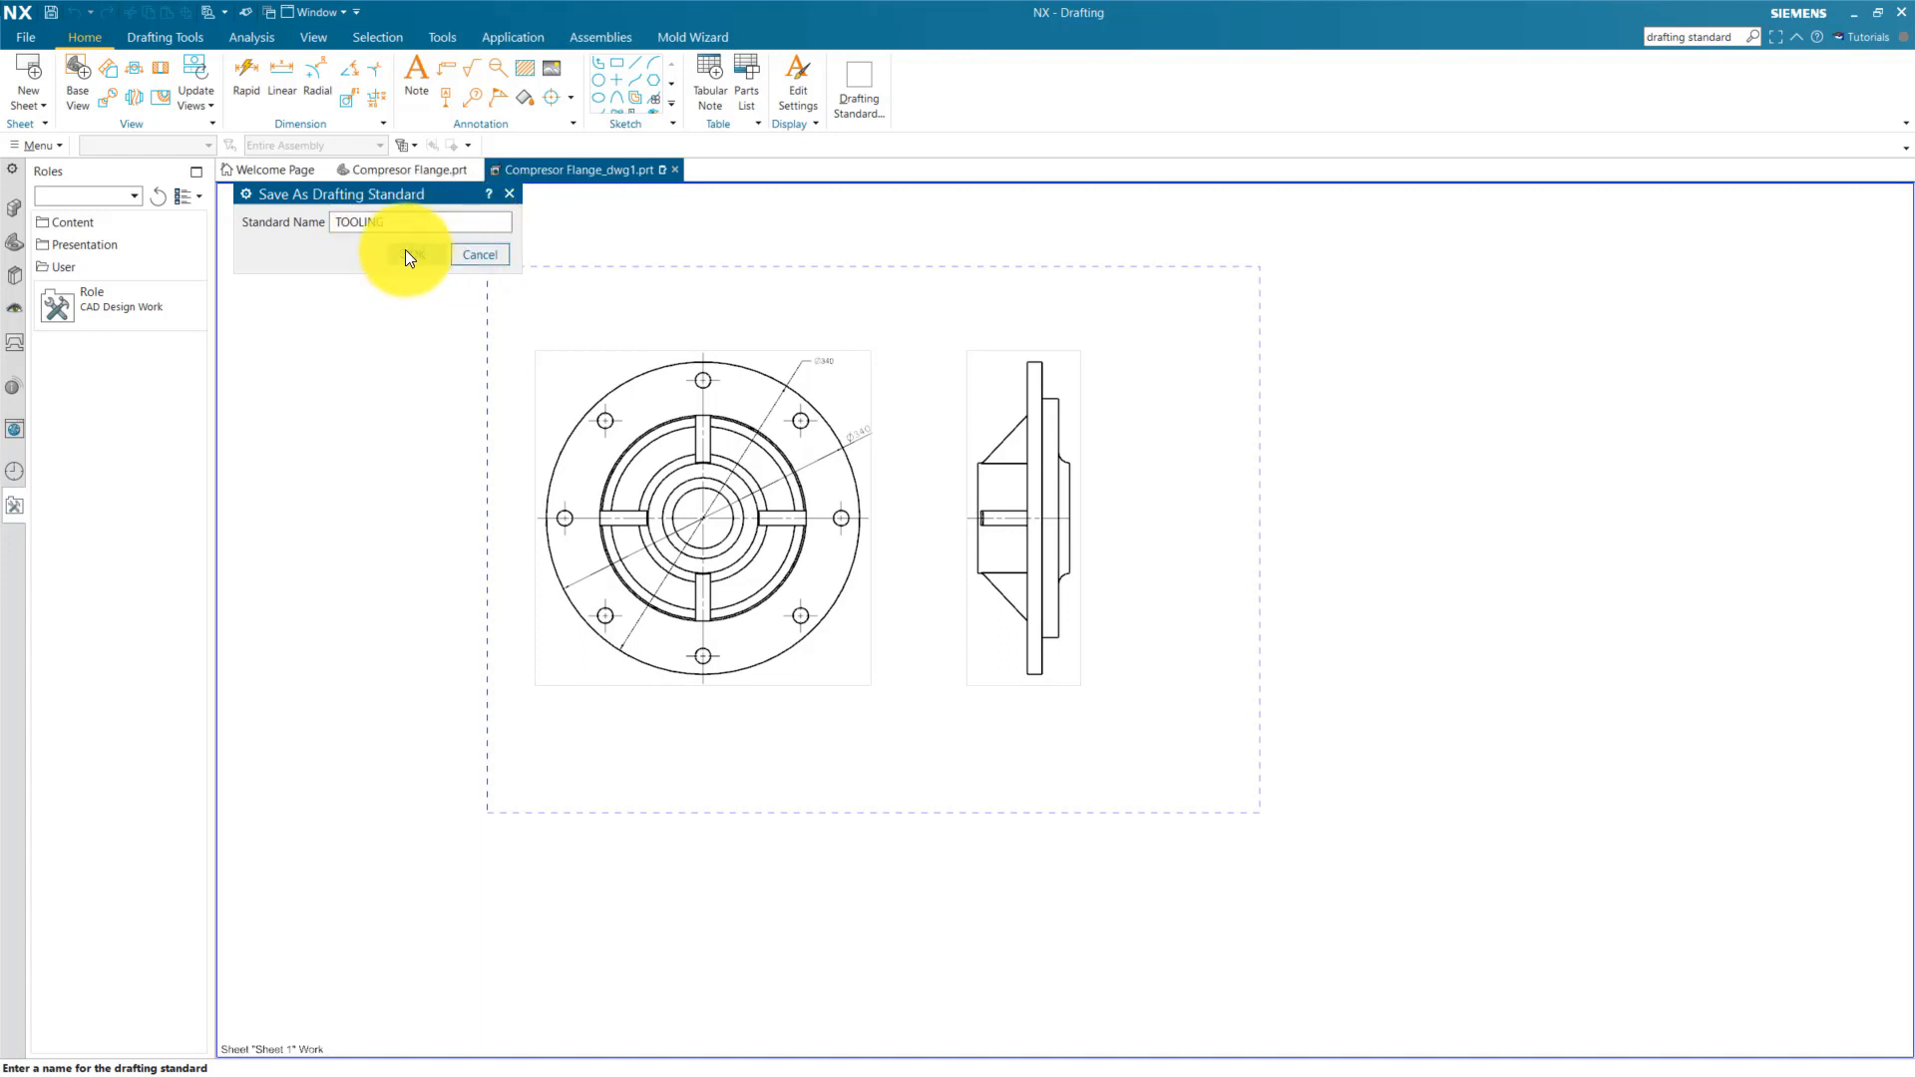
{"action": "left_click", "coordinate": [419, 255]}
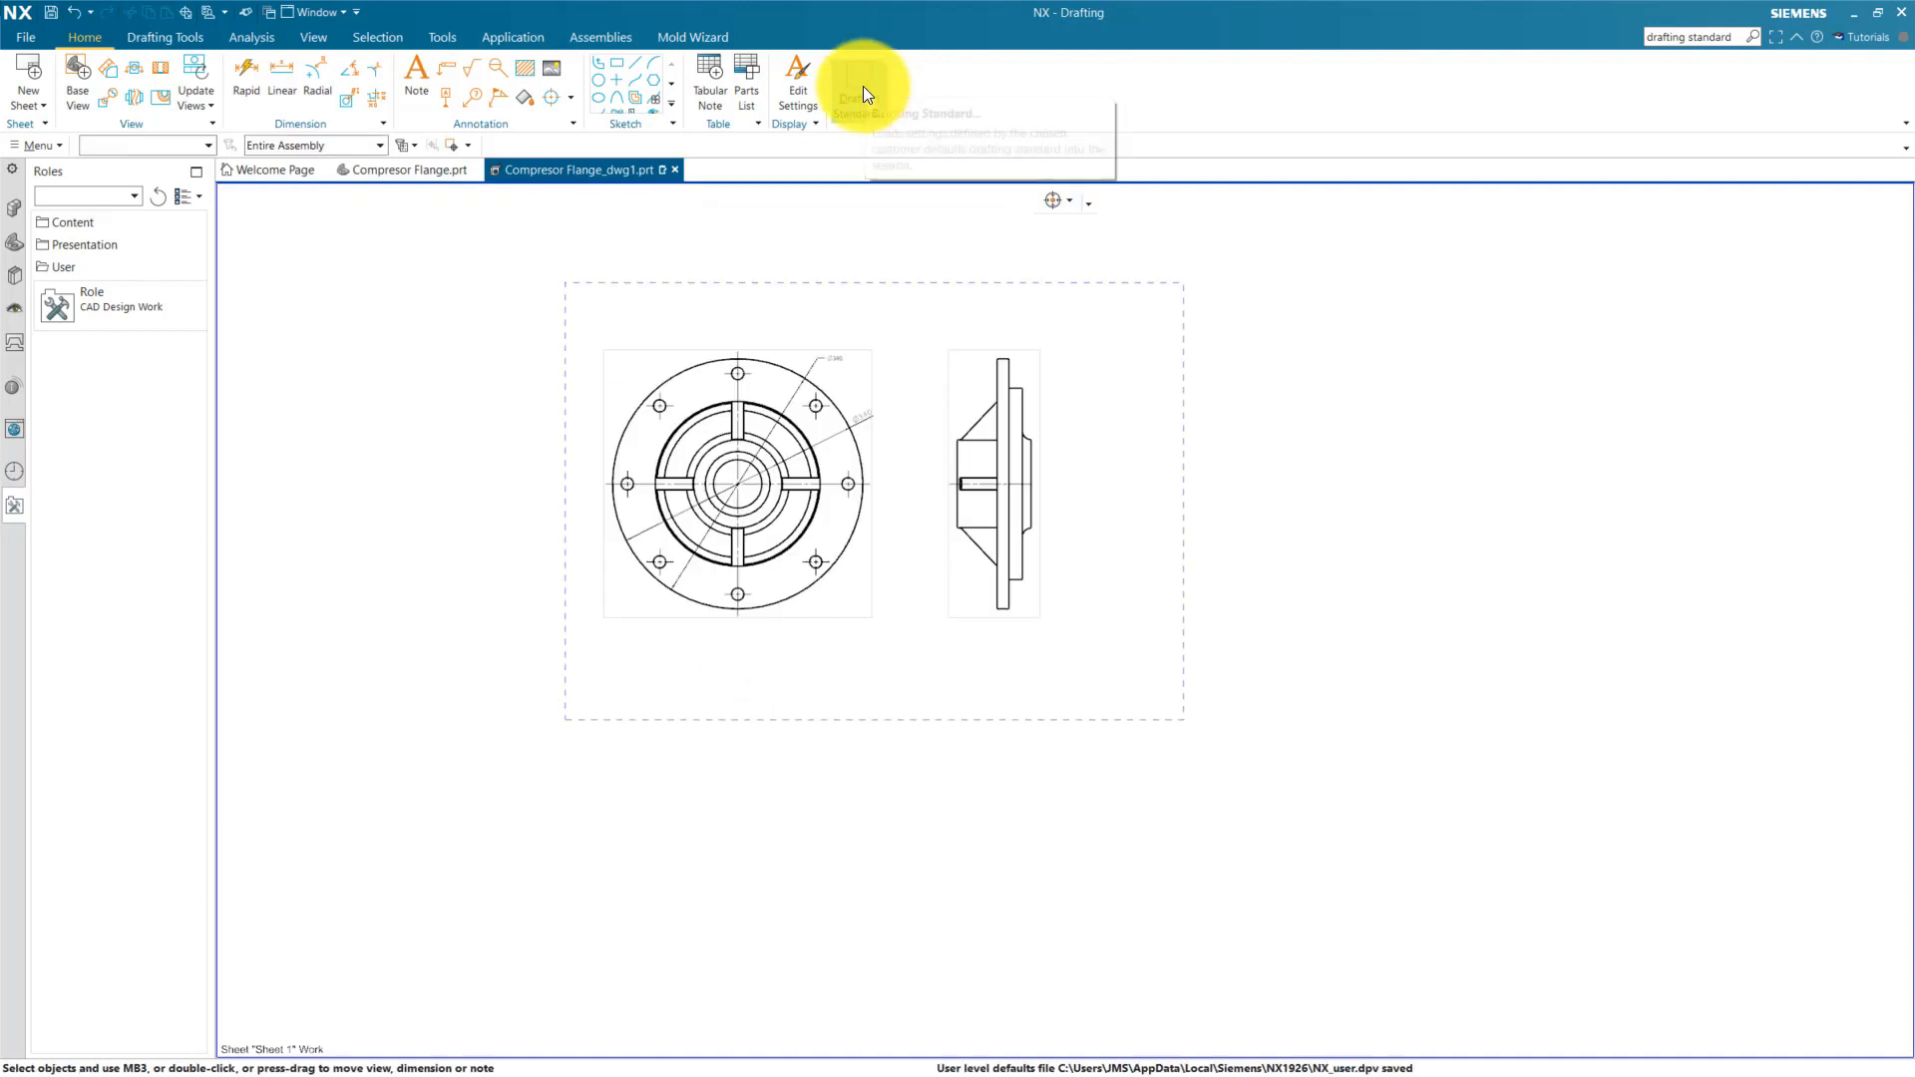
{"action": "left_click", "coordinate": [859, 86]}
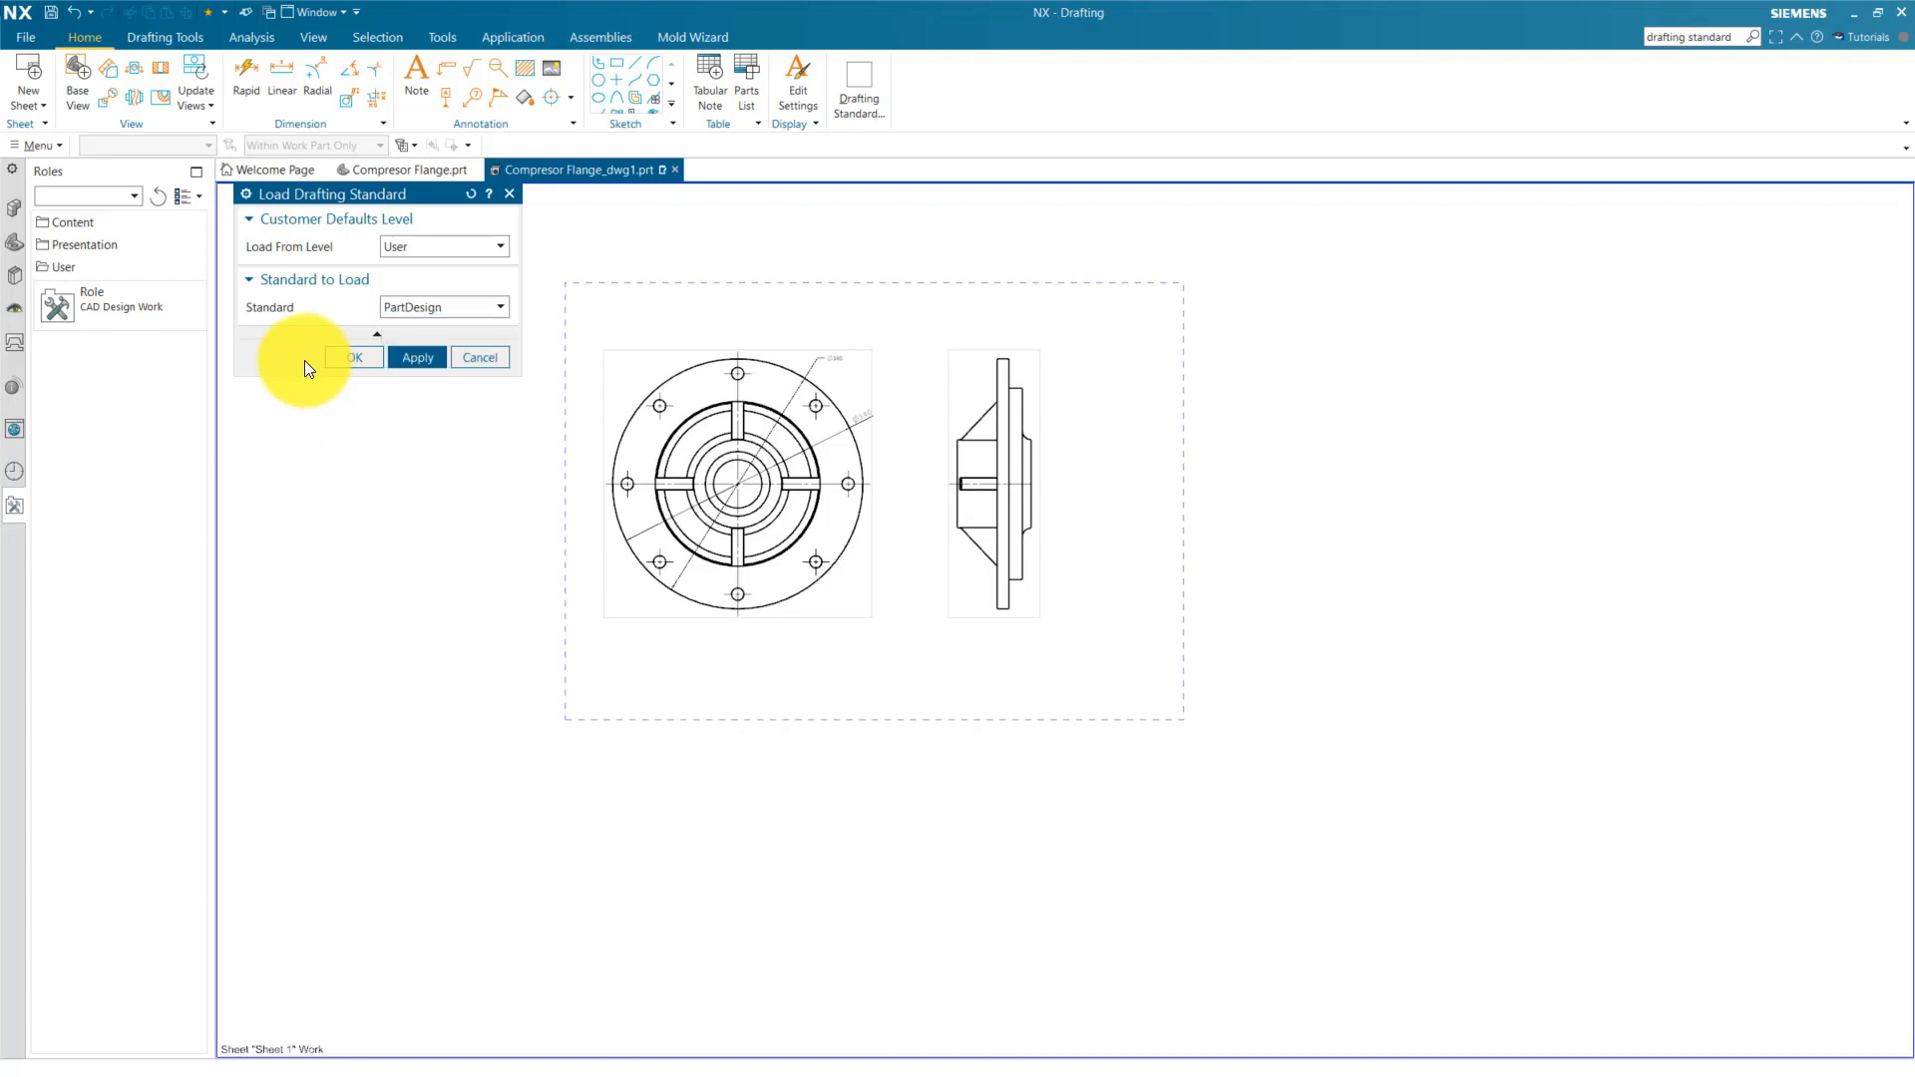
{"action": "left_click", "coordinate": [440, 307]}
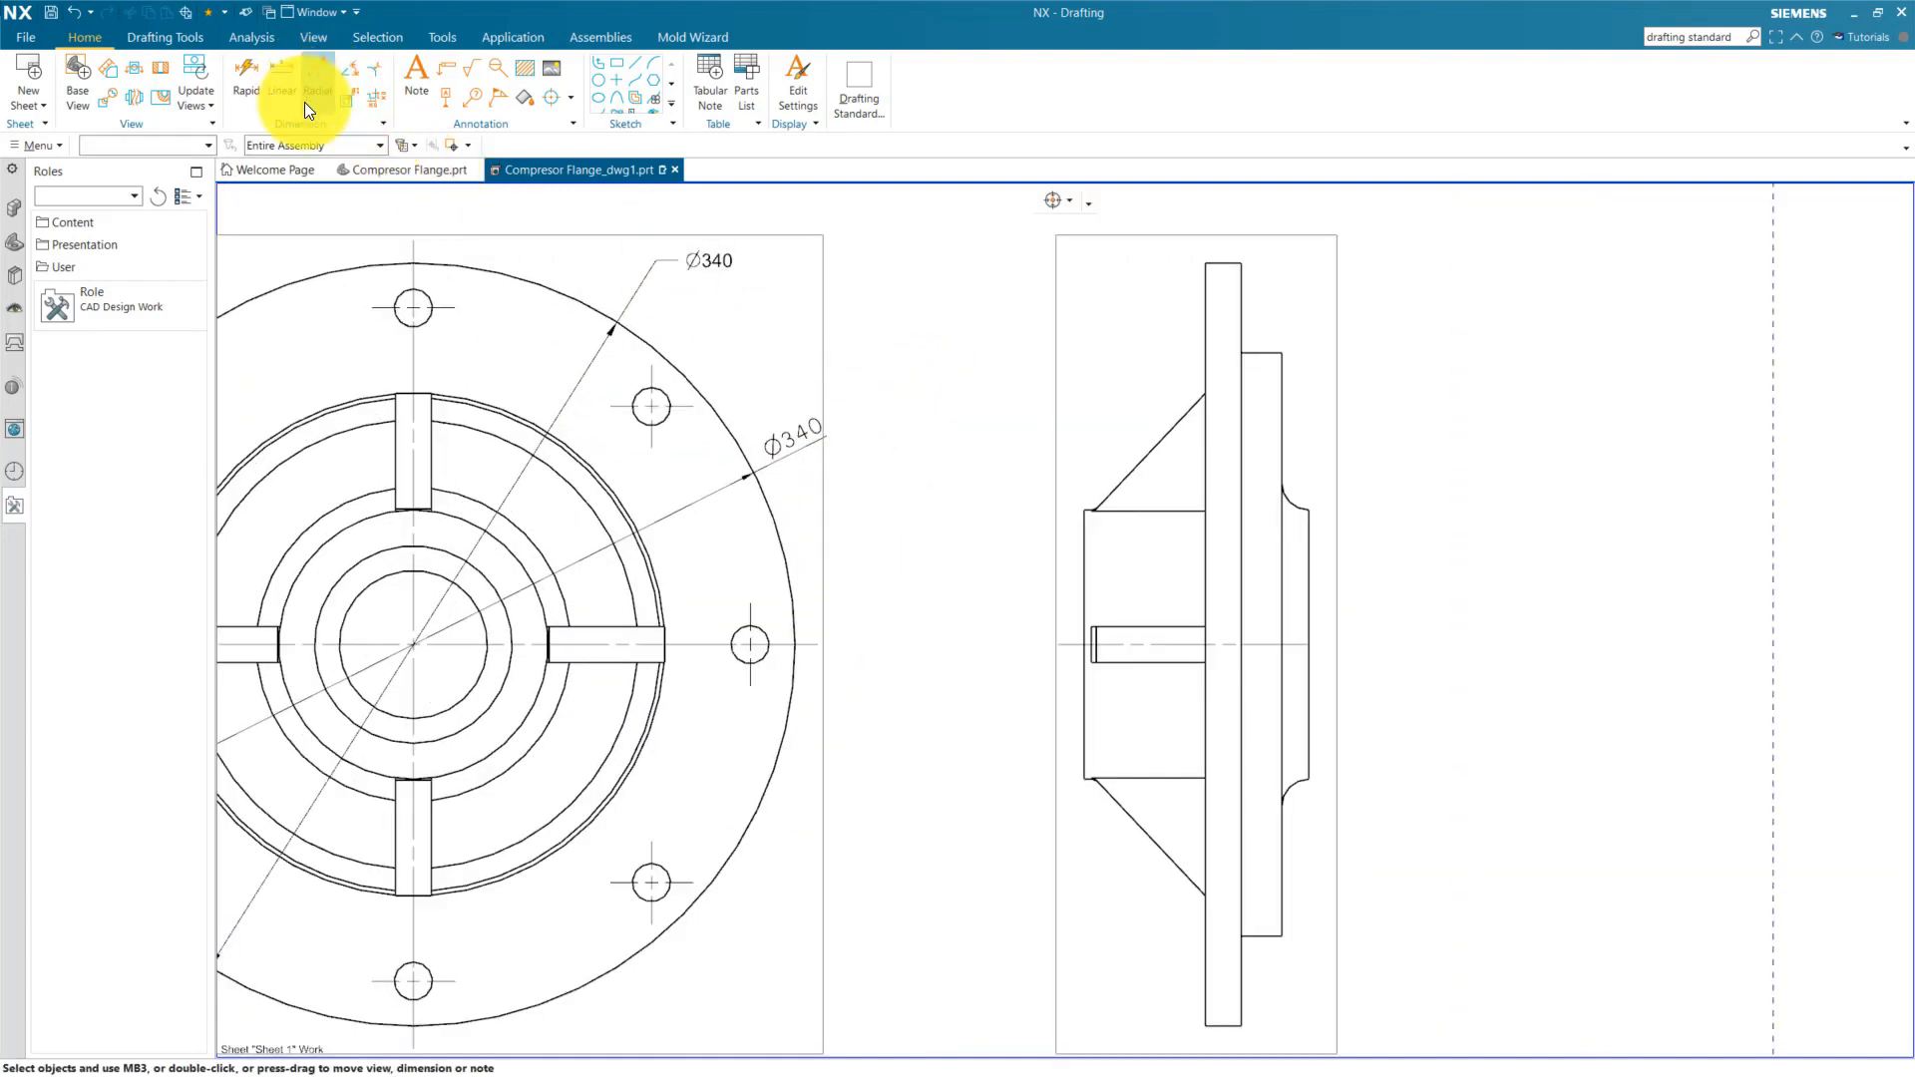
Step: Start a diameter dimension on the flange's outer circle
{"action": "left_click", "coordinate": [316, 89]}
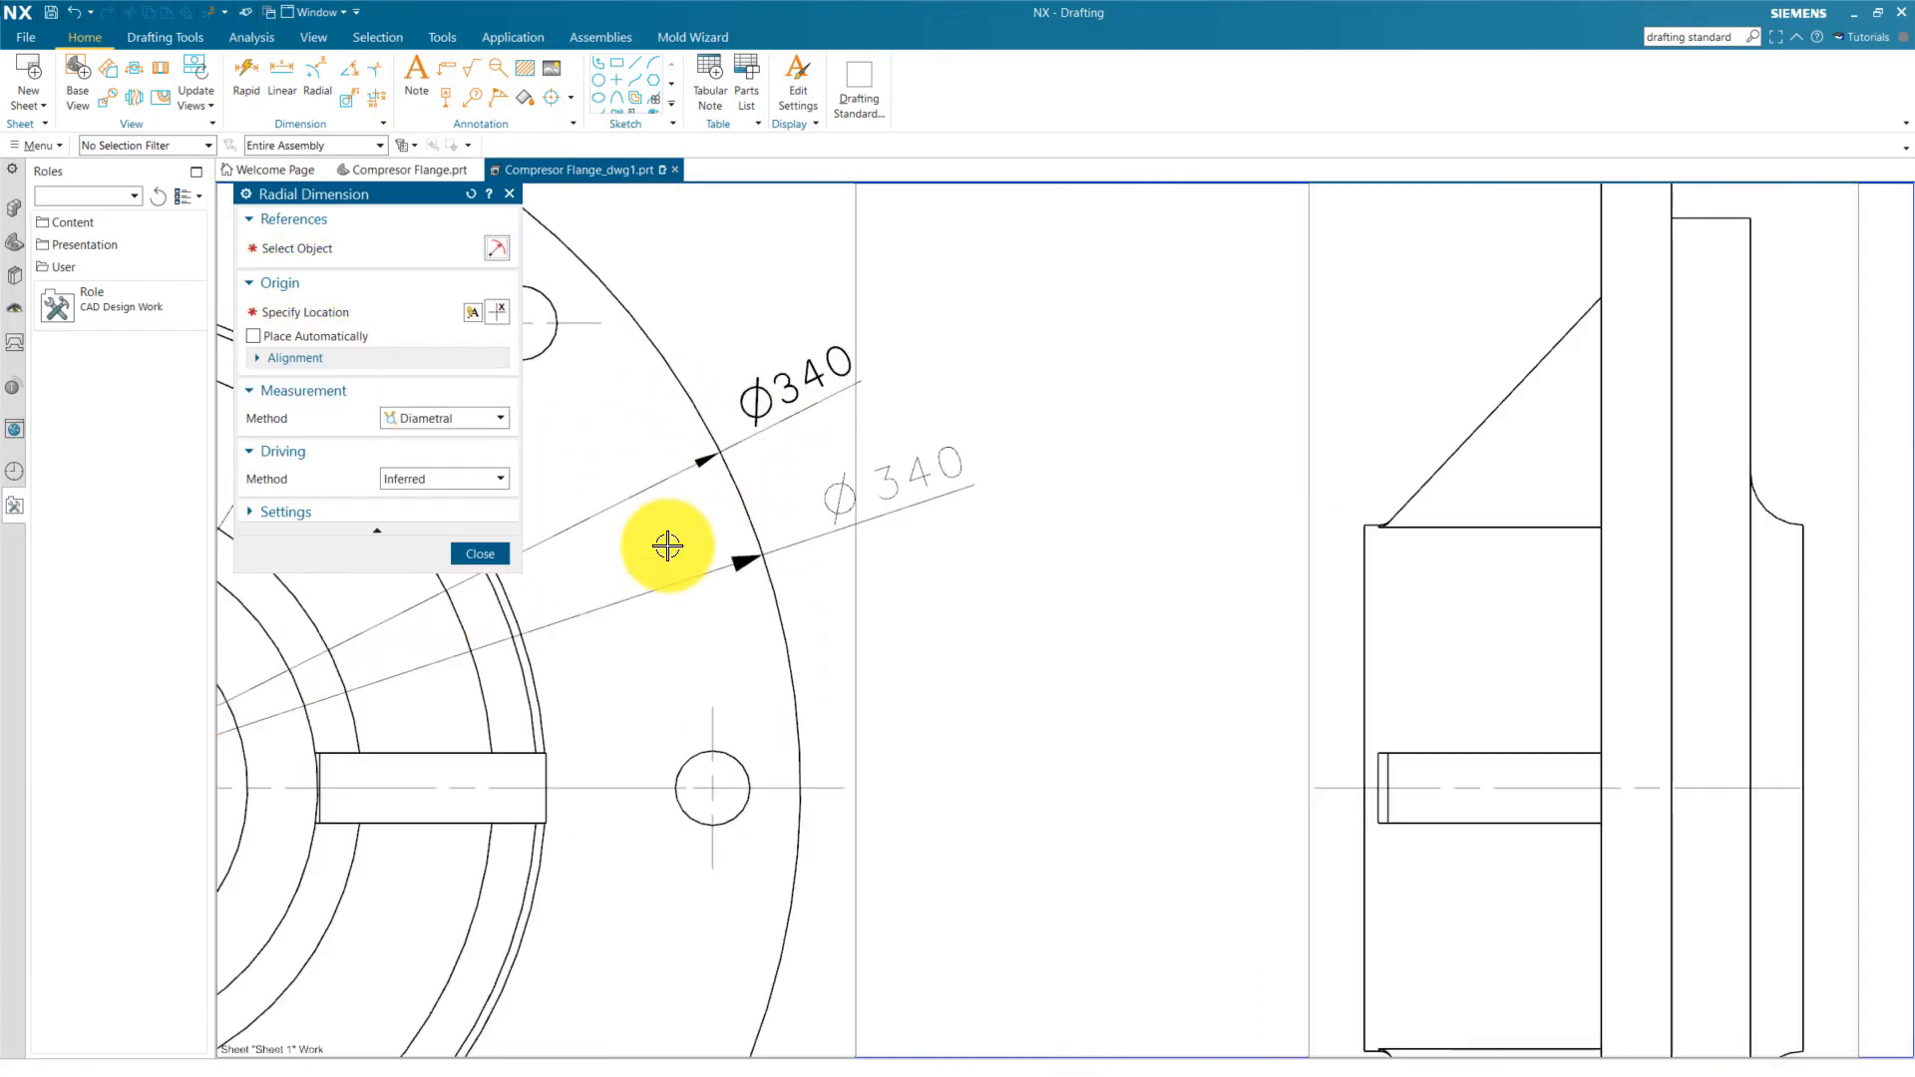
{"action": "left_click", "coordinate": [478, 554]}
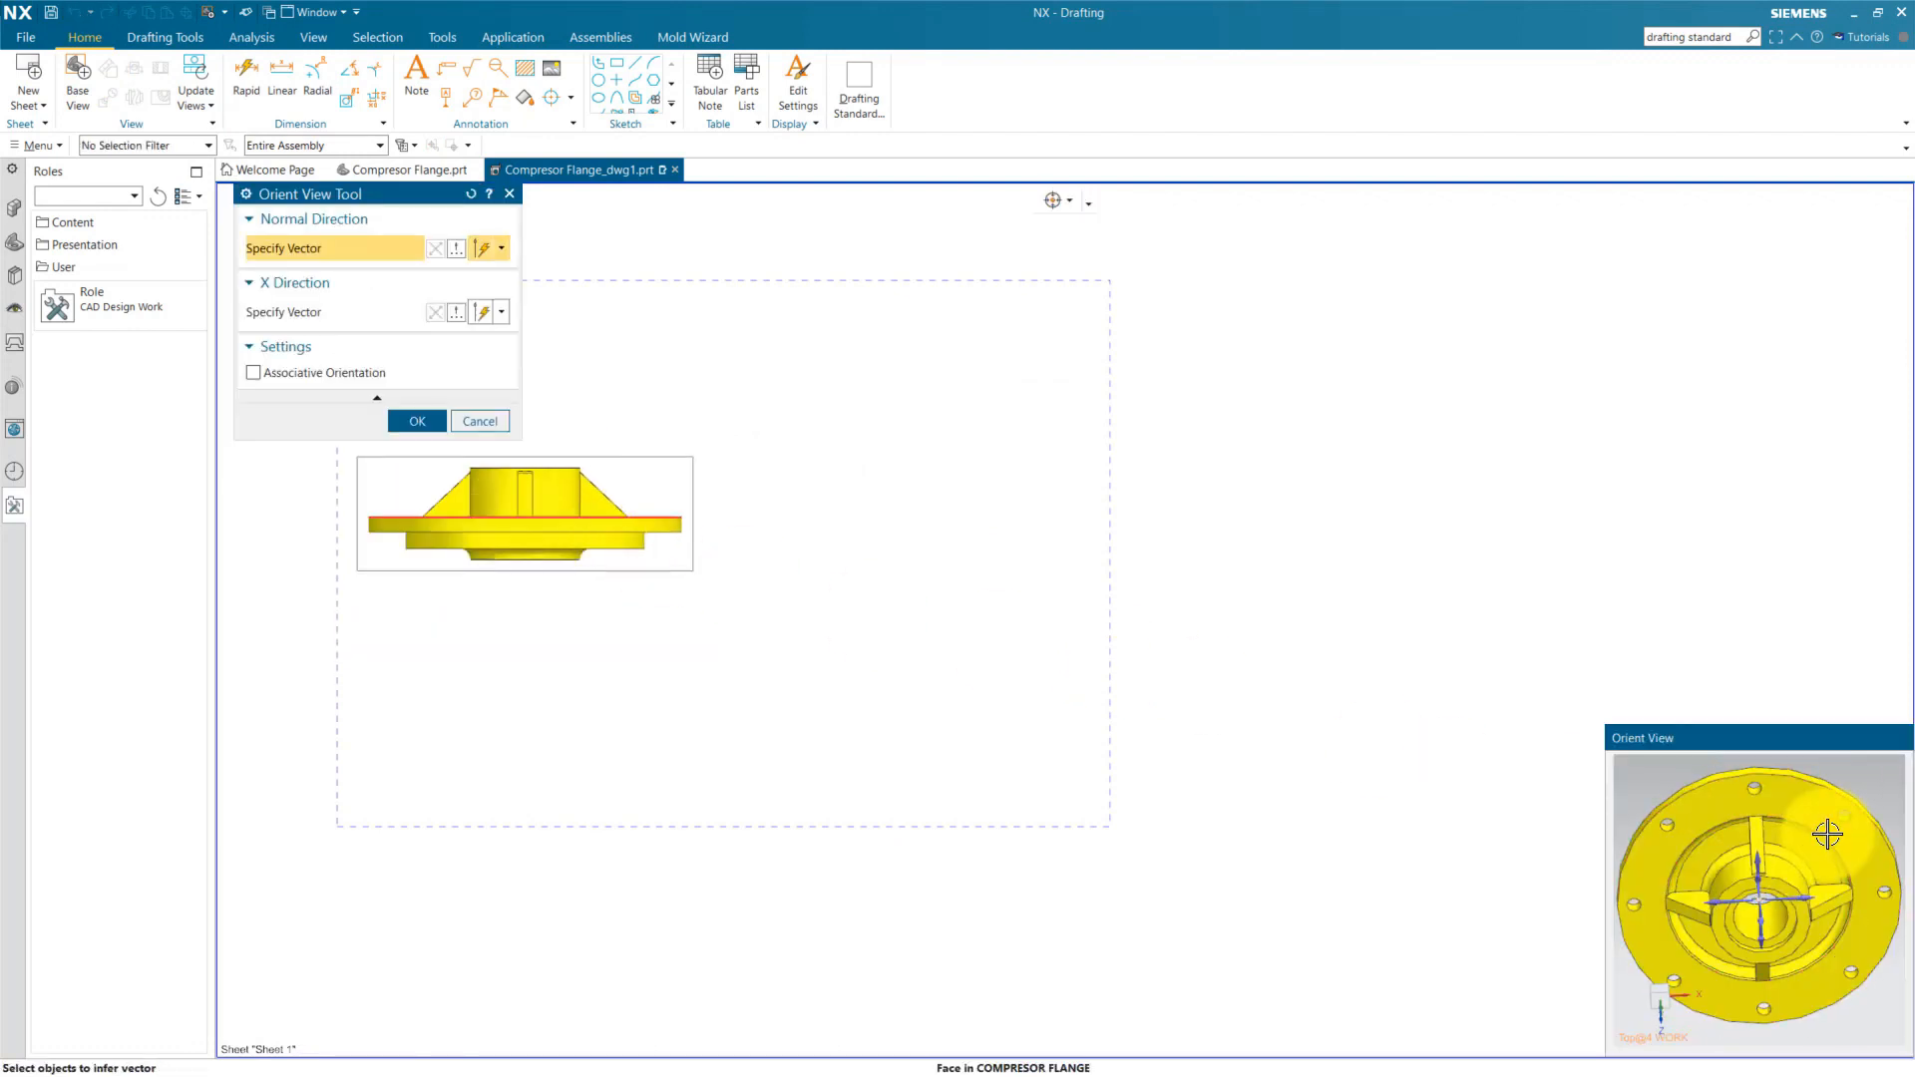
Step: Orient the new view, place the projected side view, and apply dashed hidden-line display
{"action": "left_click", "coordinate": [417, 420]}
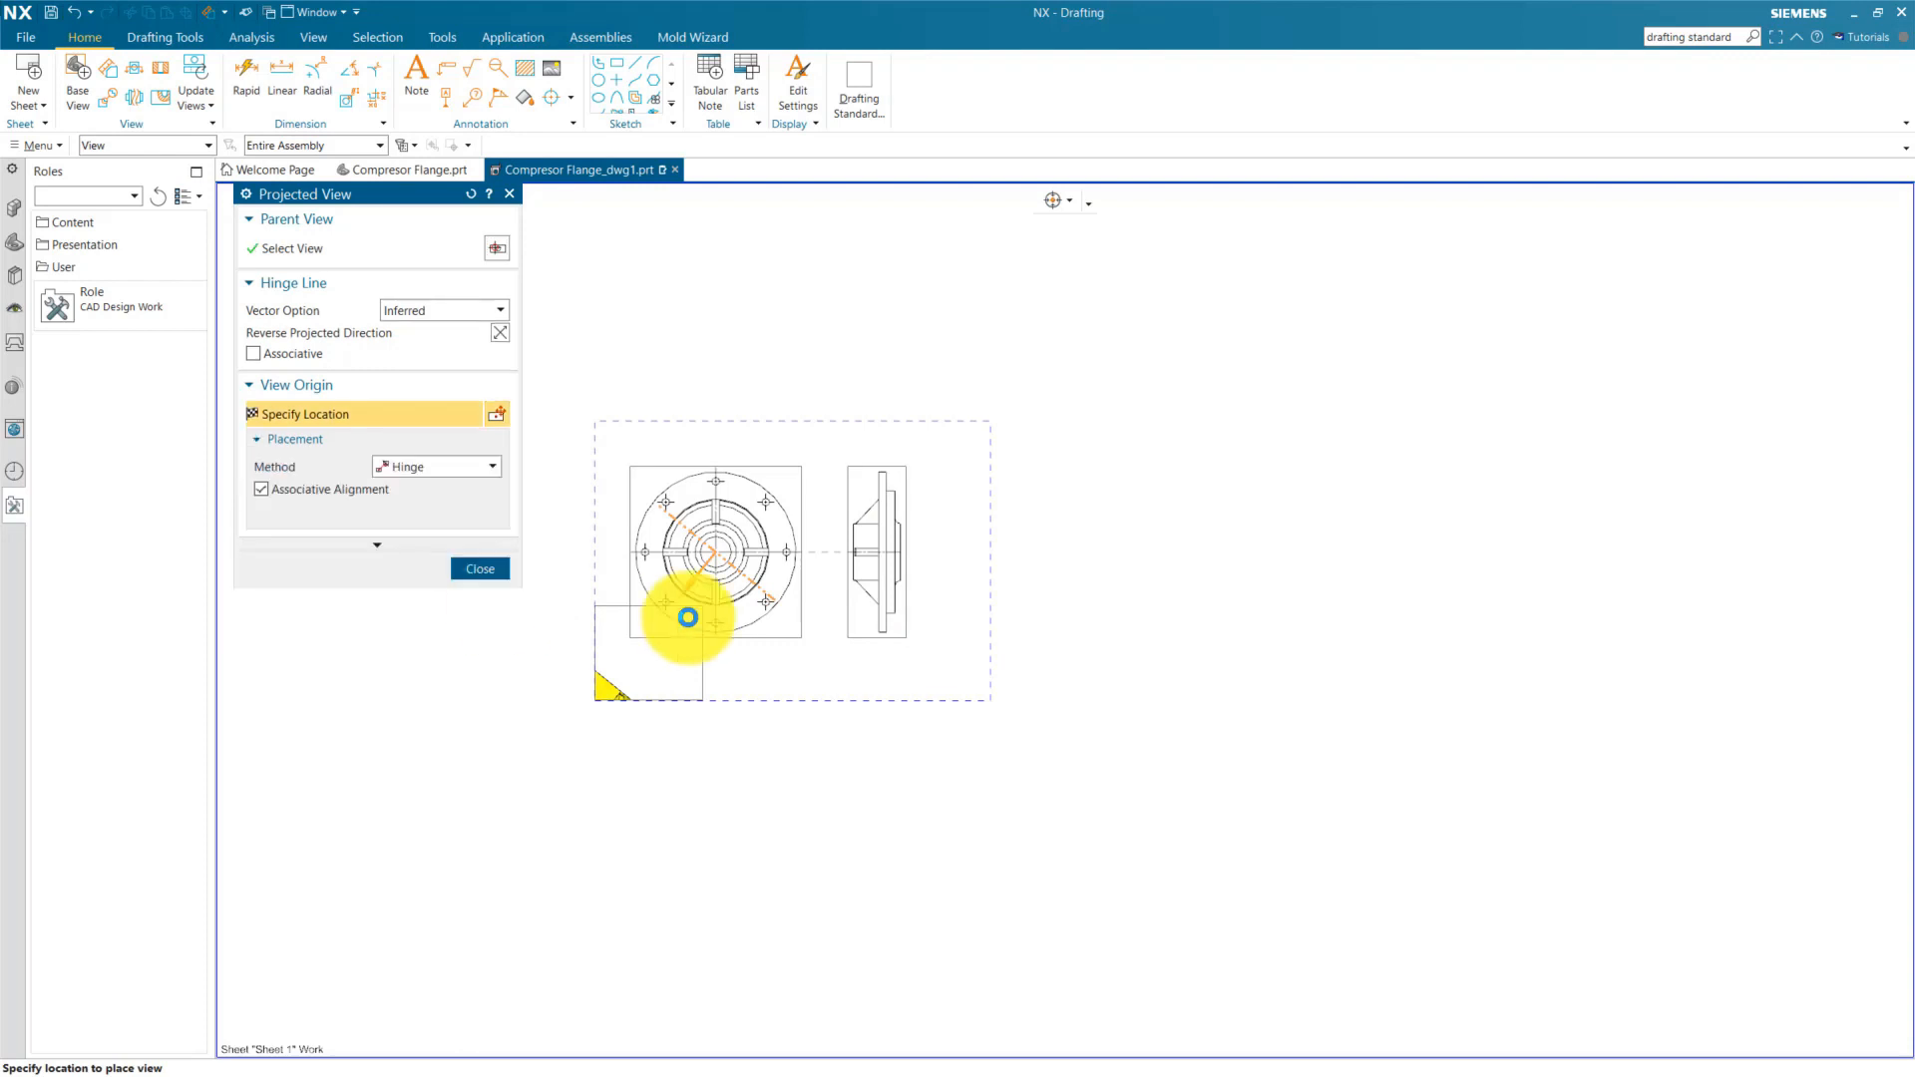
{"action": "left_click", "coordinate": [479, 568]}
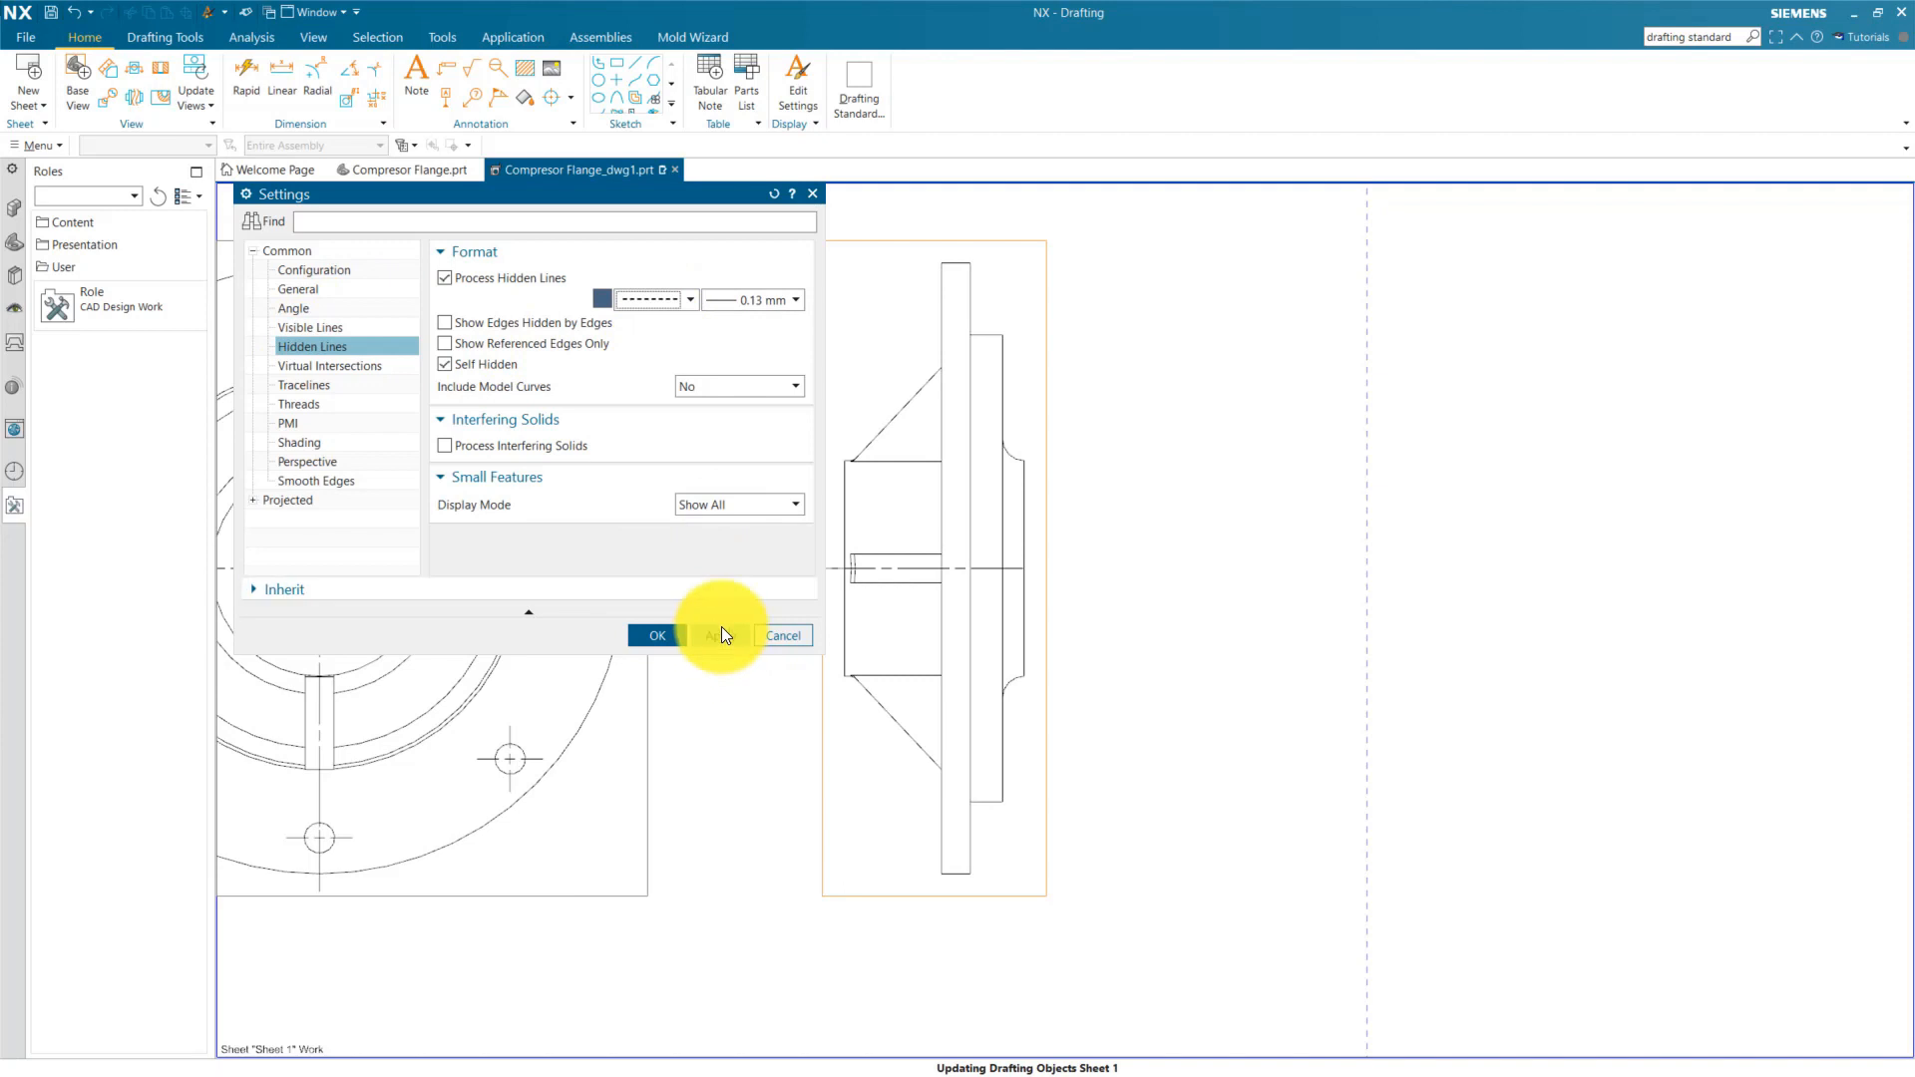
{"action": "left_click", "coordinate": [657, 635]}
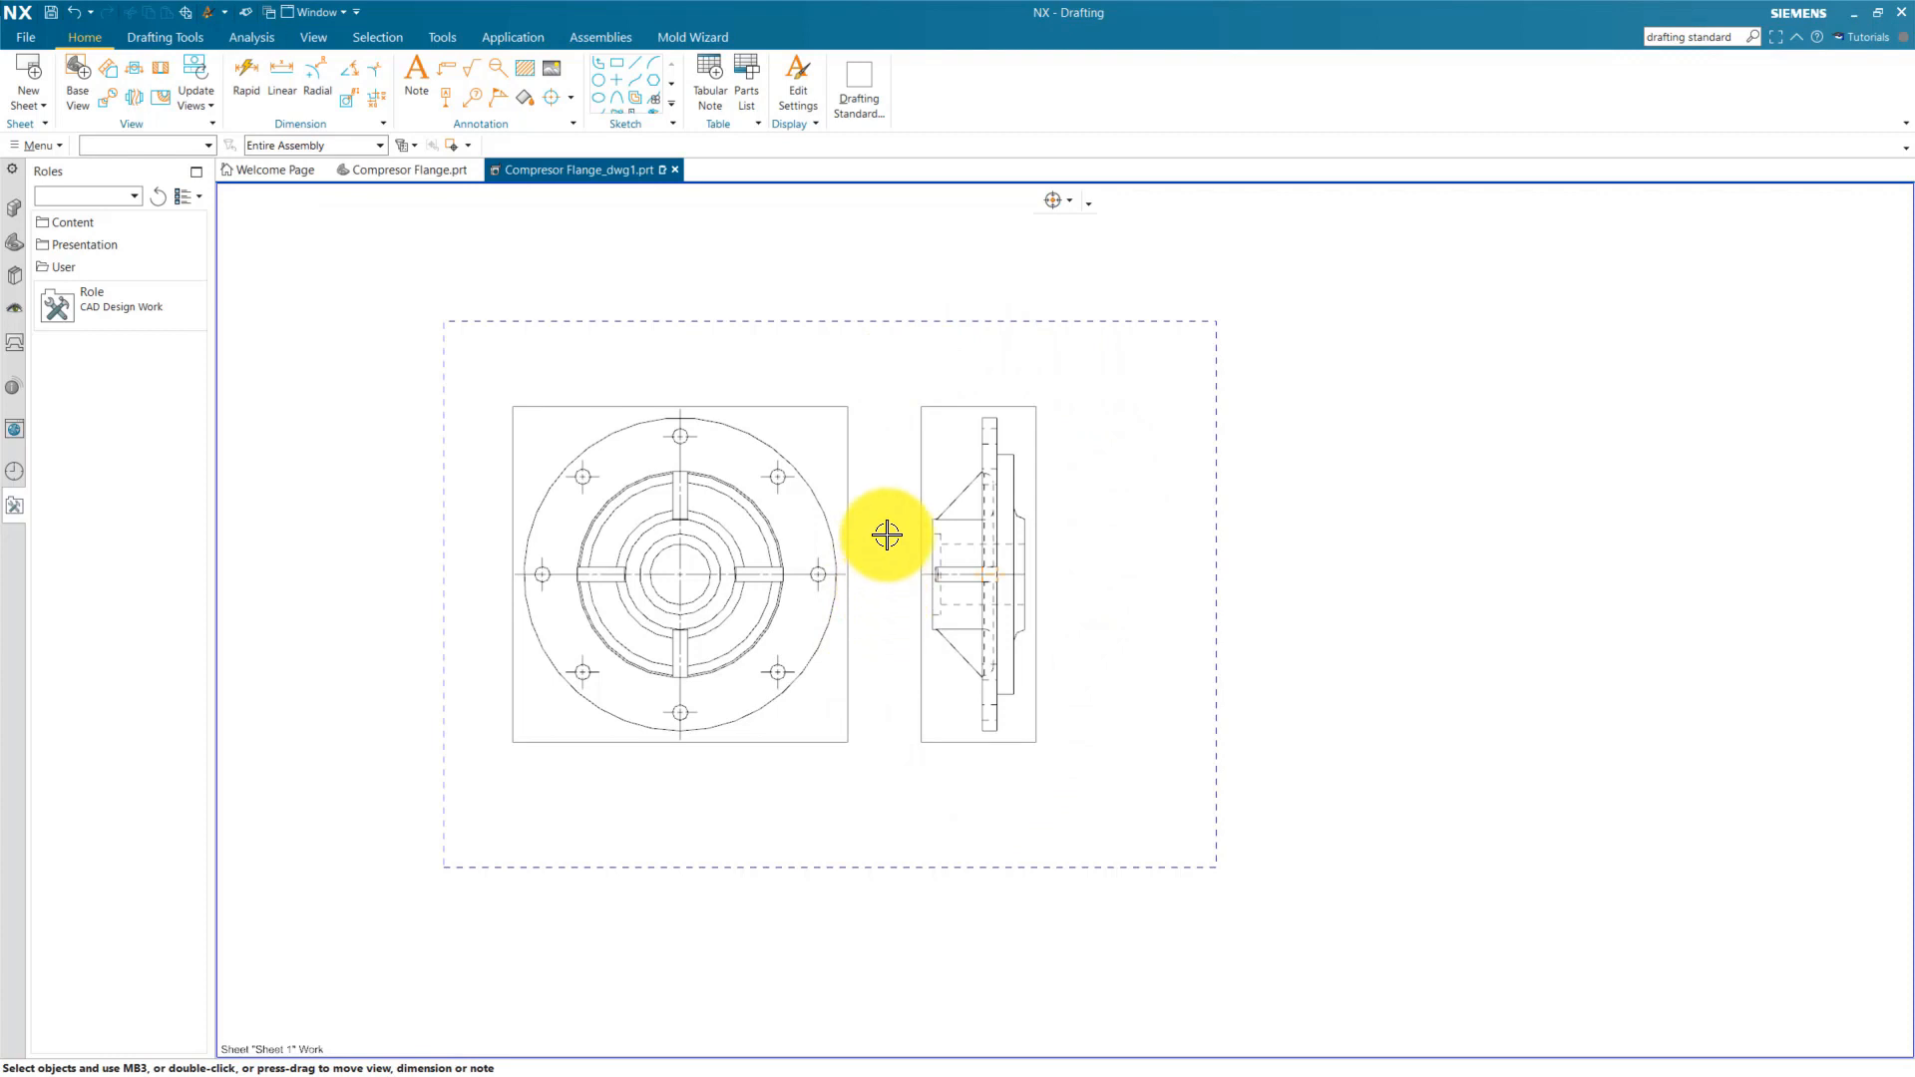
{"action": "mouse_move", "coordinate": [888, 513]}
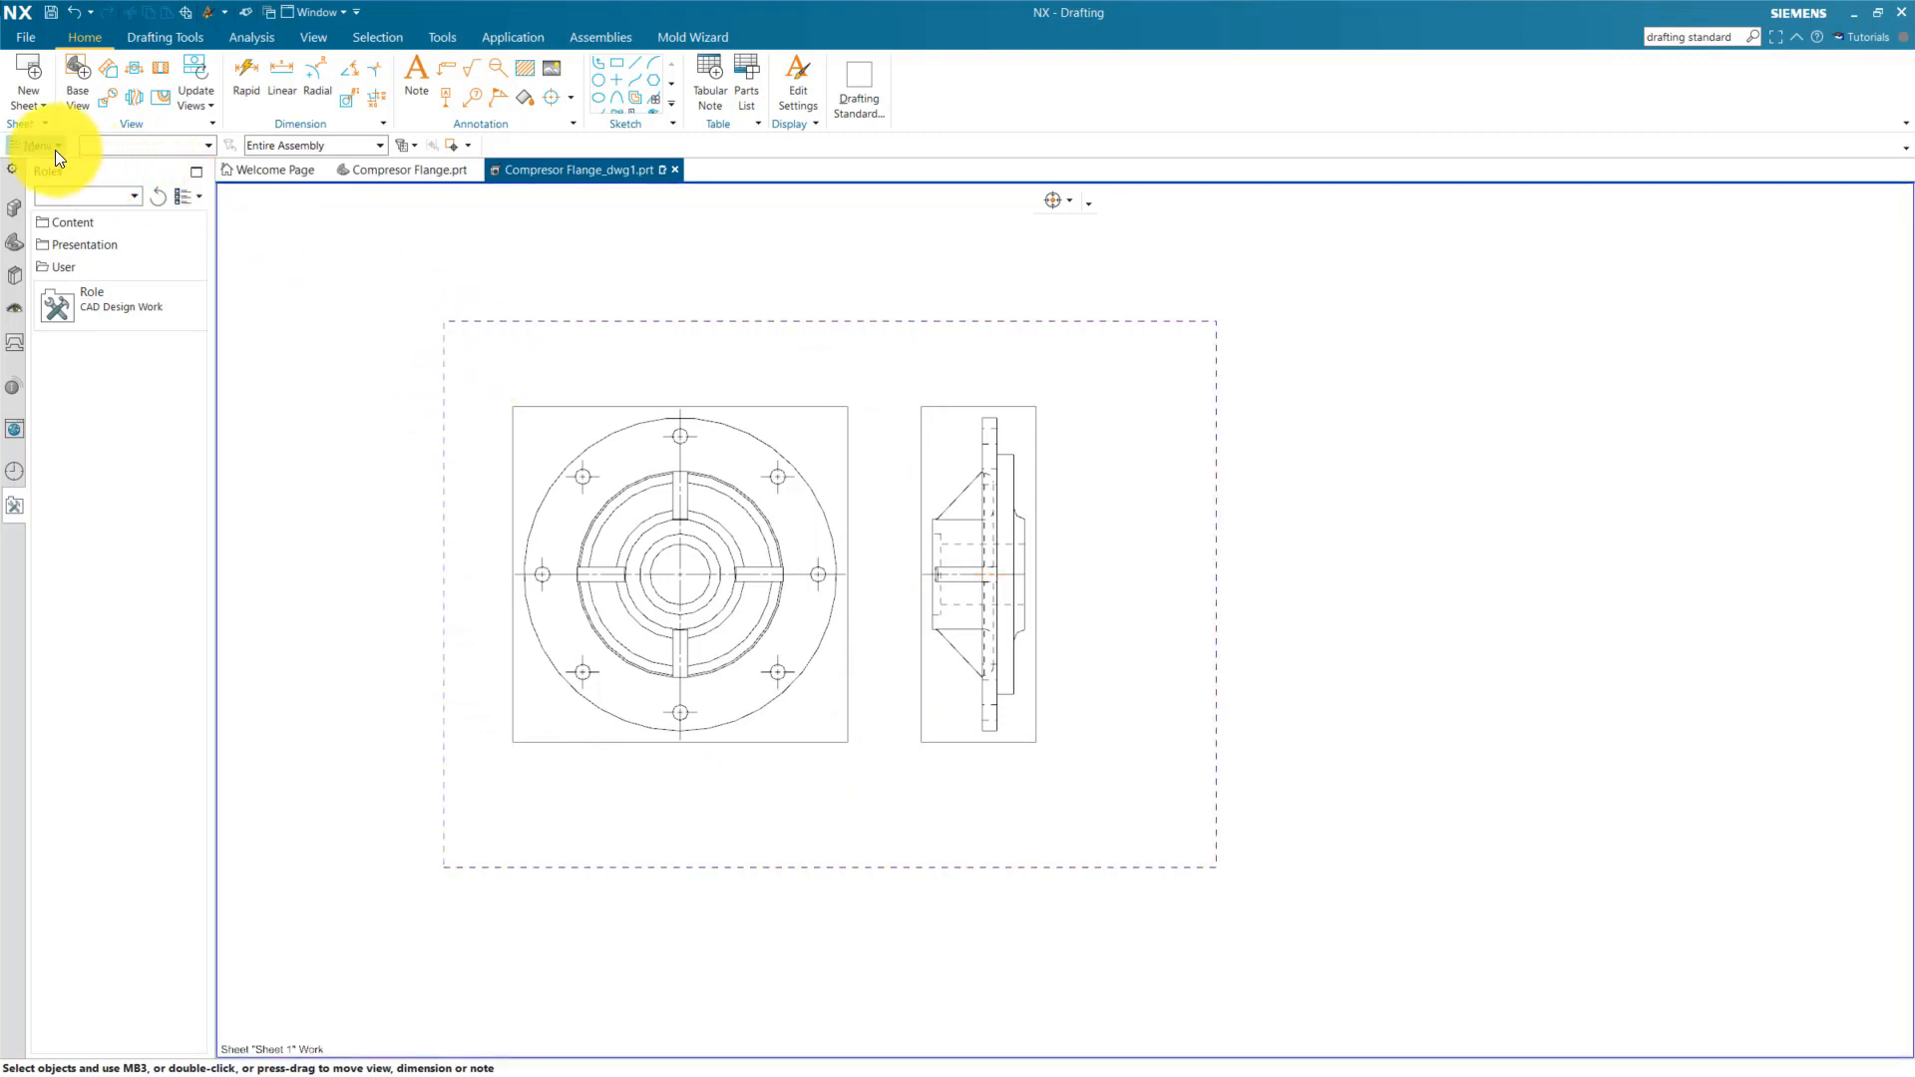
Step: Choose TOOLING as the Customer Defaults drafting standard and open its customization and export options
{"action": "left_click", "coordinate": [40, 146]}
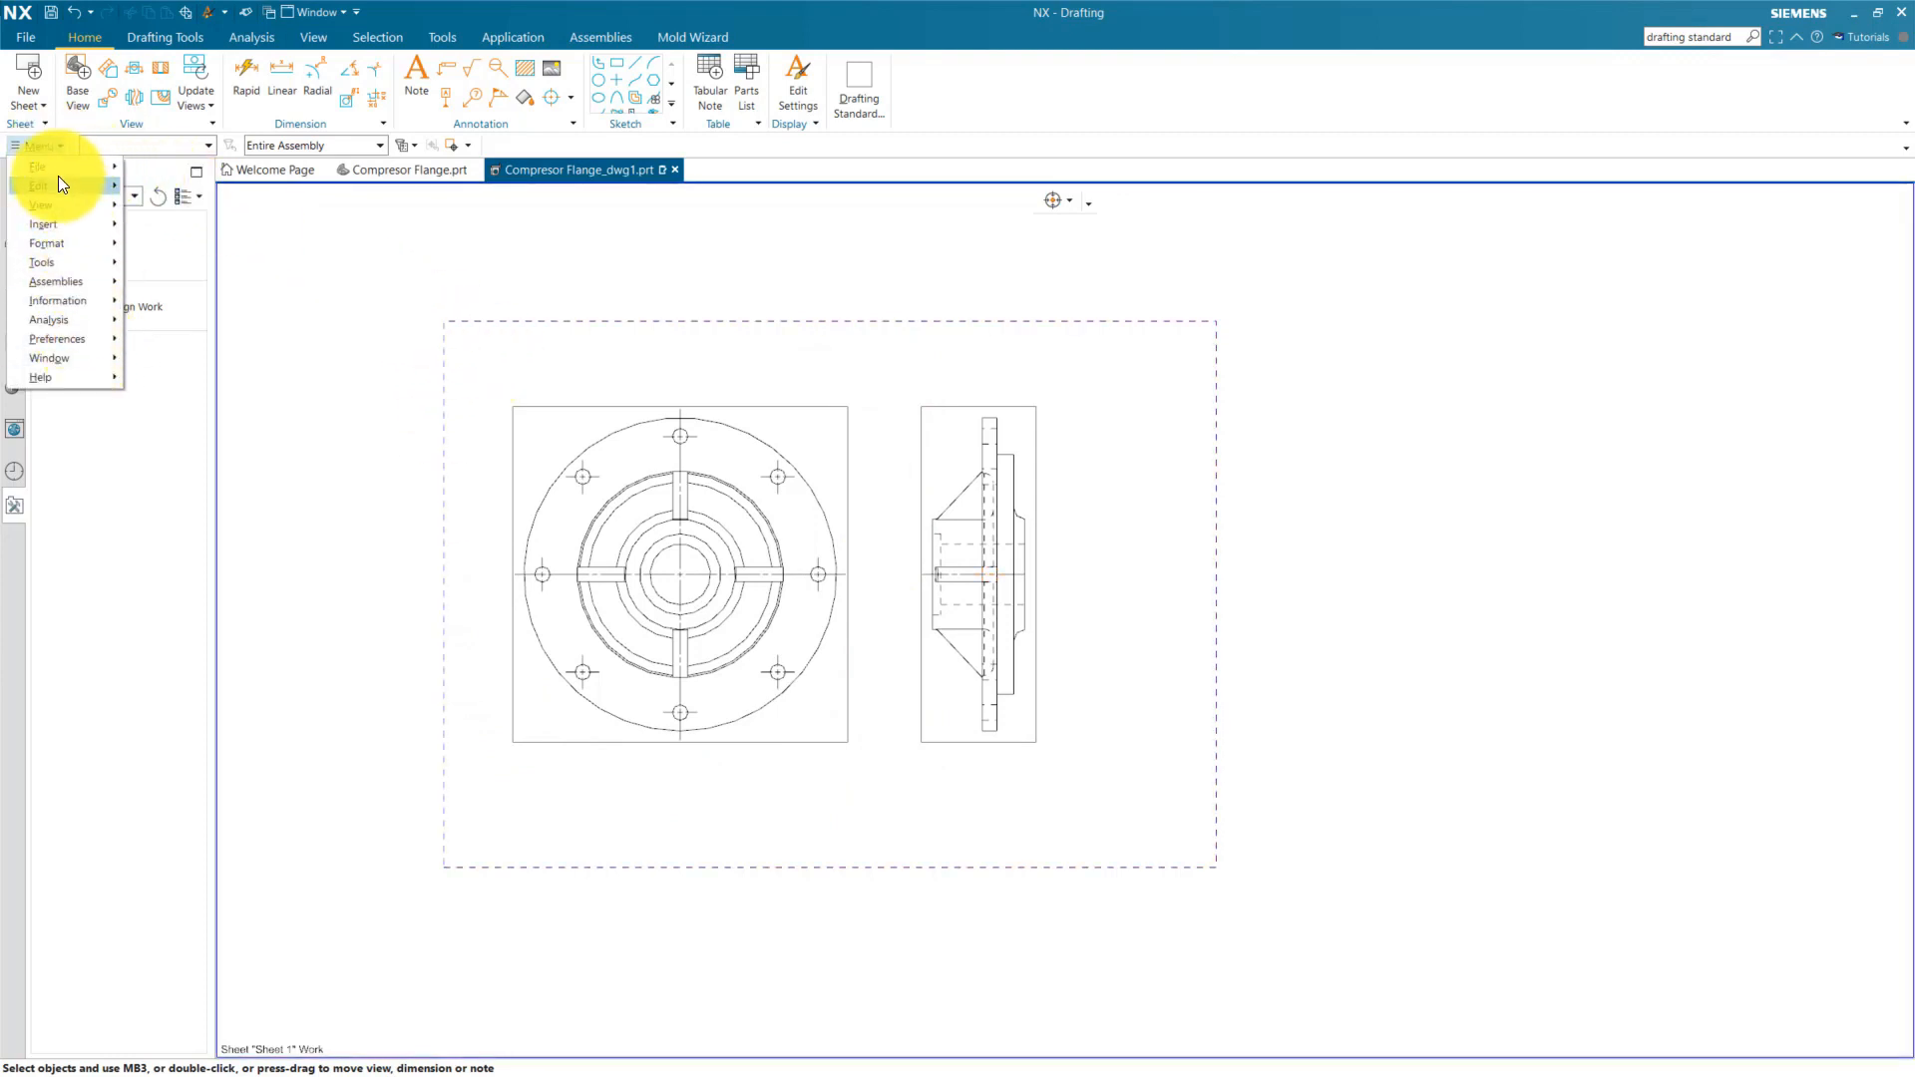
{"action": "left_click", "coordinate": [38, 166]}
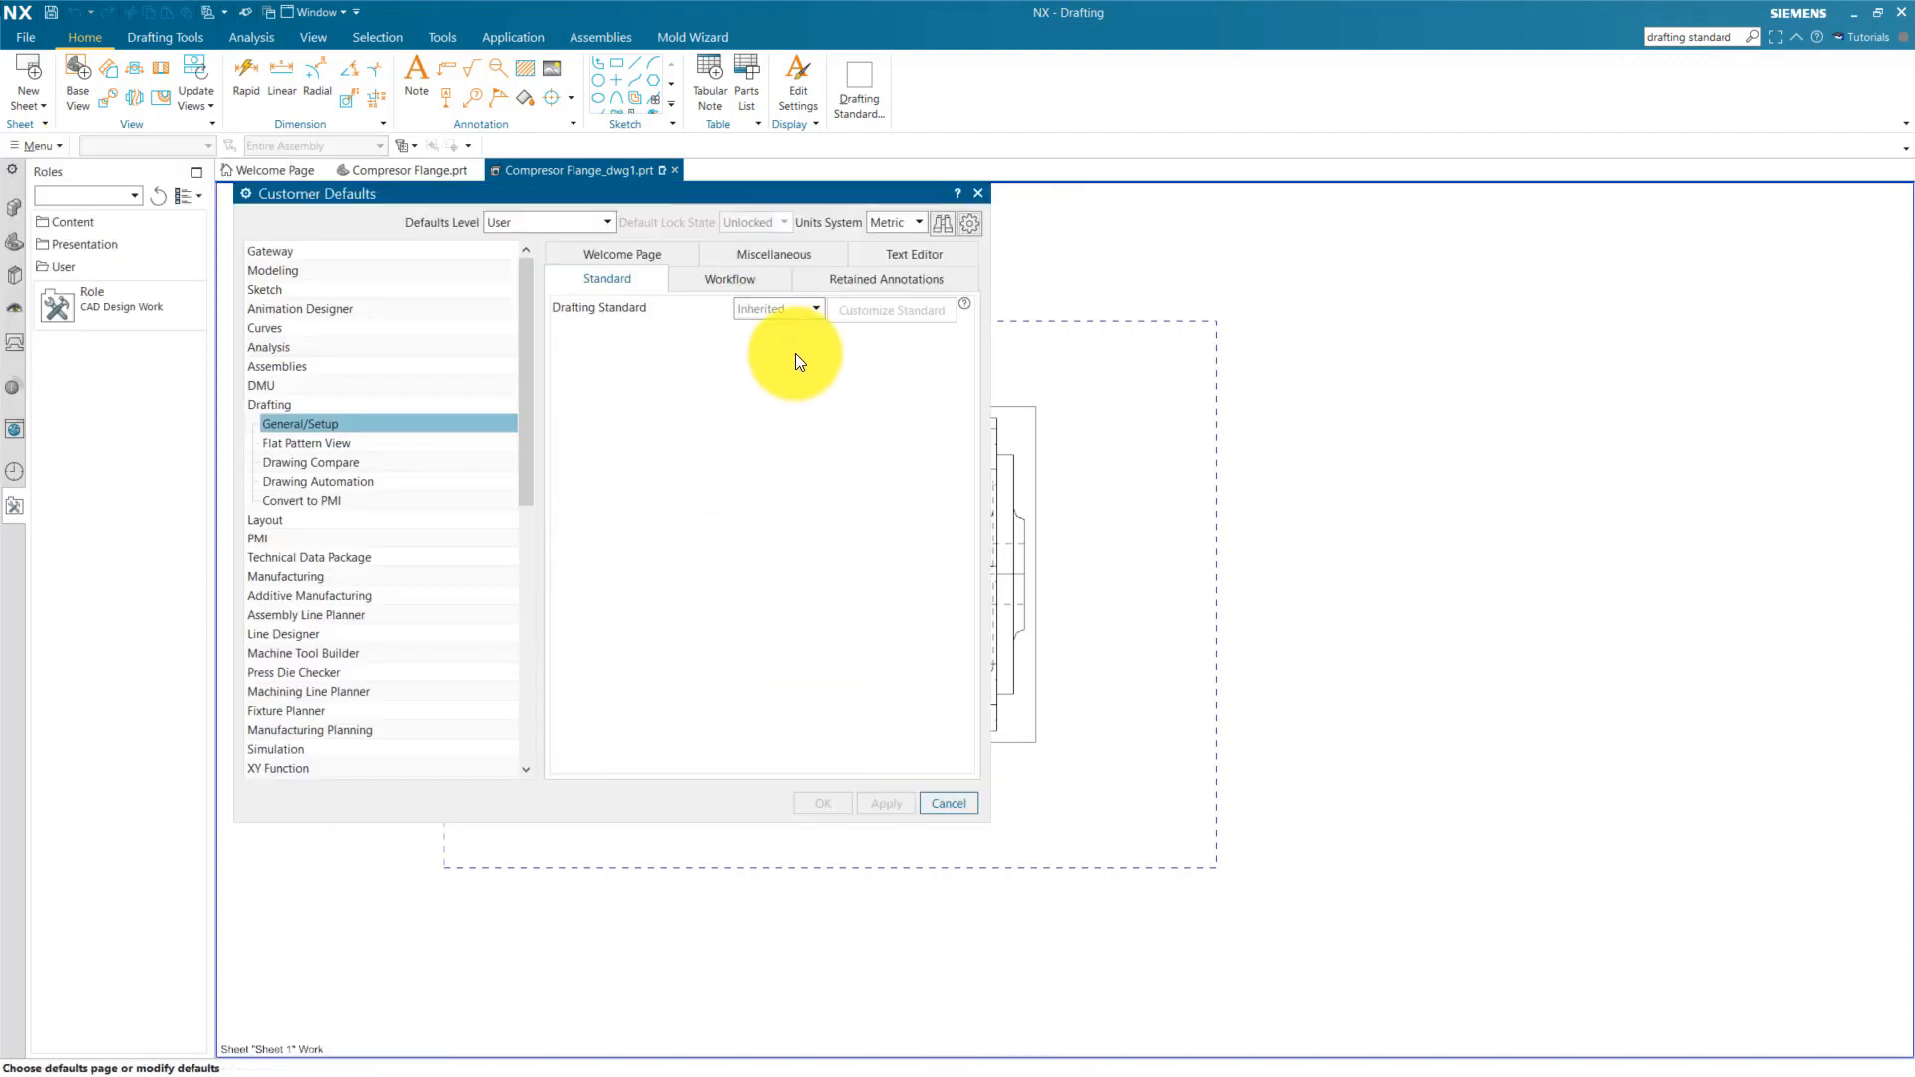
{"action": "left_click", "coordinate": [815, 309]}
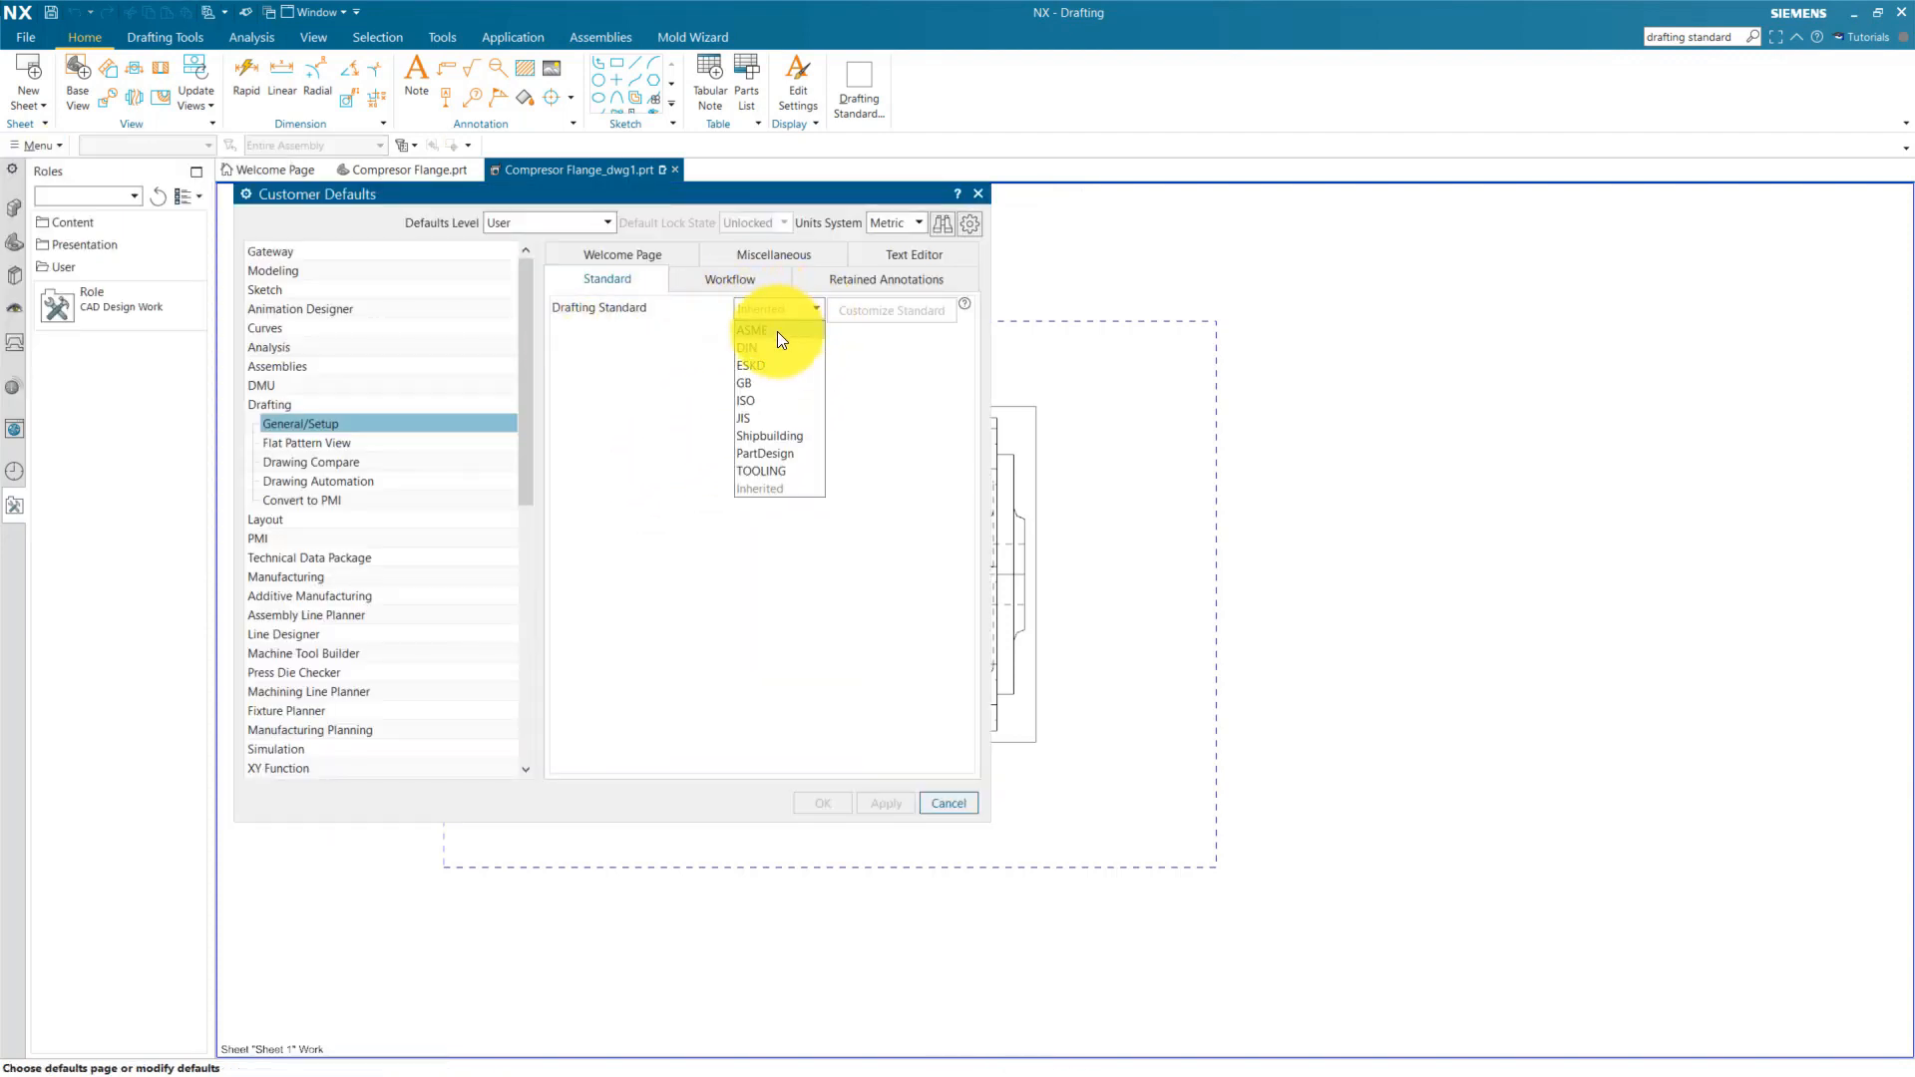
{"action": "left_click", "coordinate": [751, 330]}
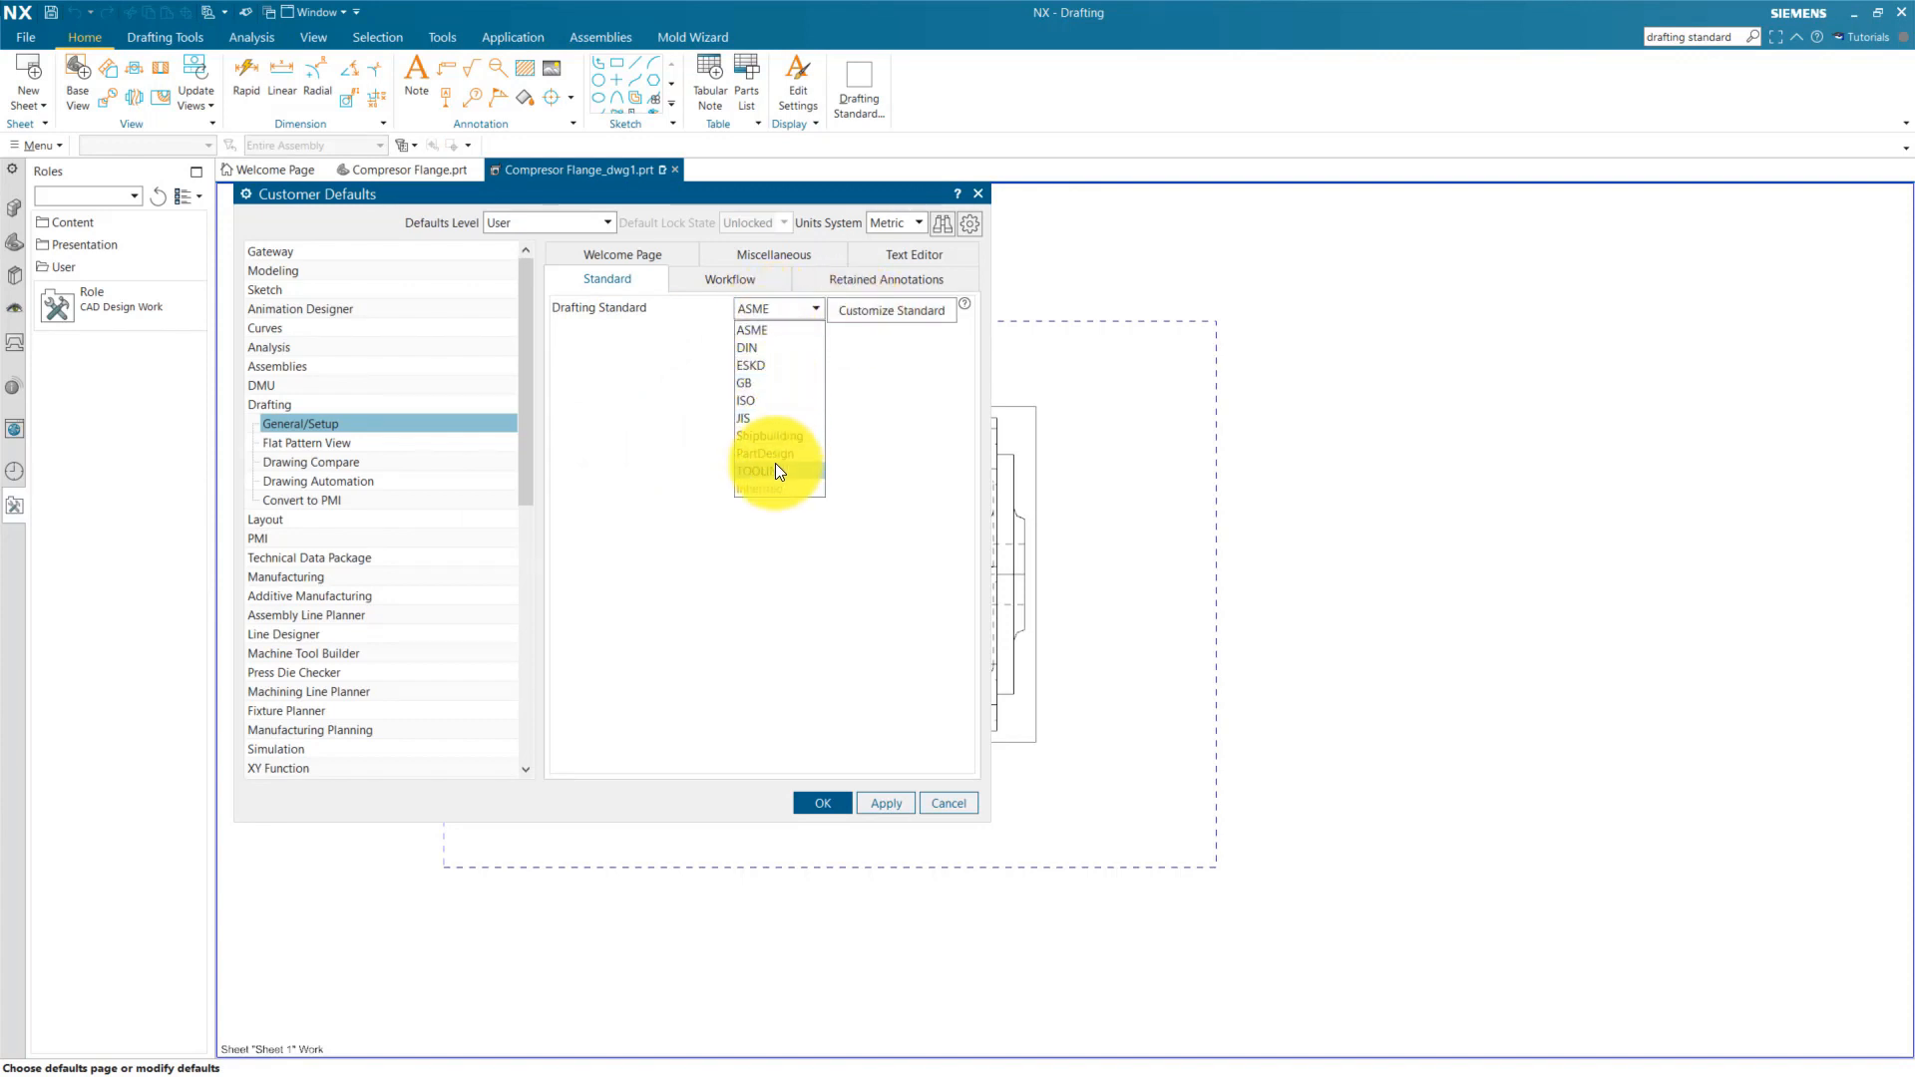
{"action": "left_click", "coordinate": [757, 469]}
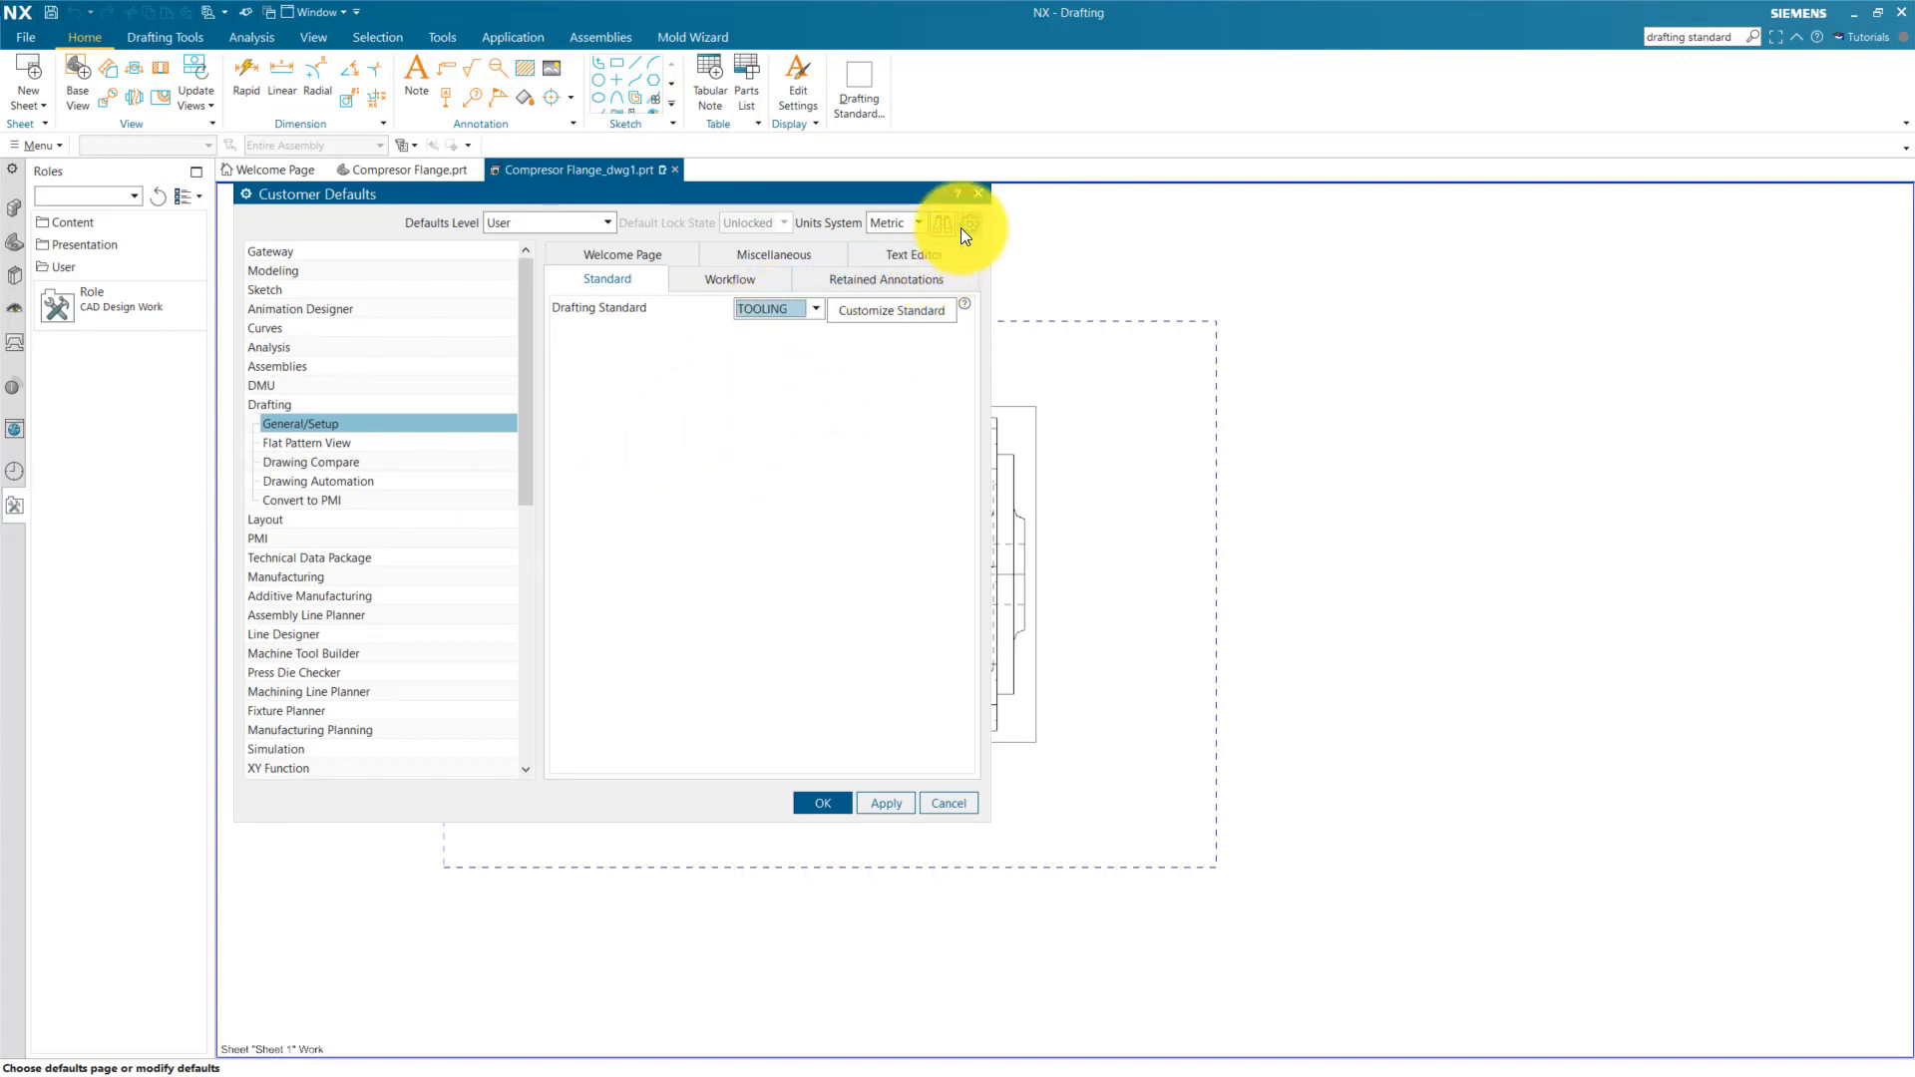
{"action": "left_click", "coordinate": [891, 309]}
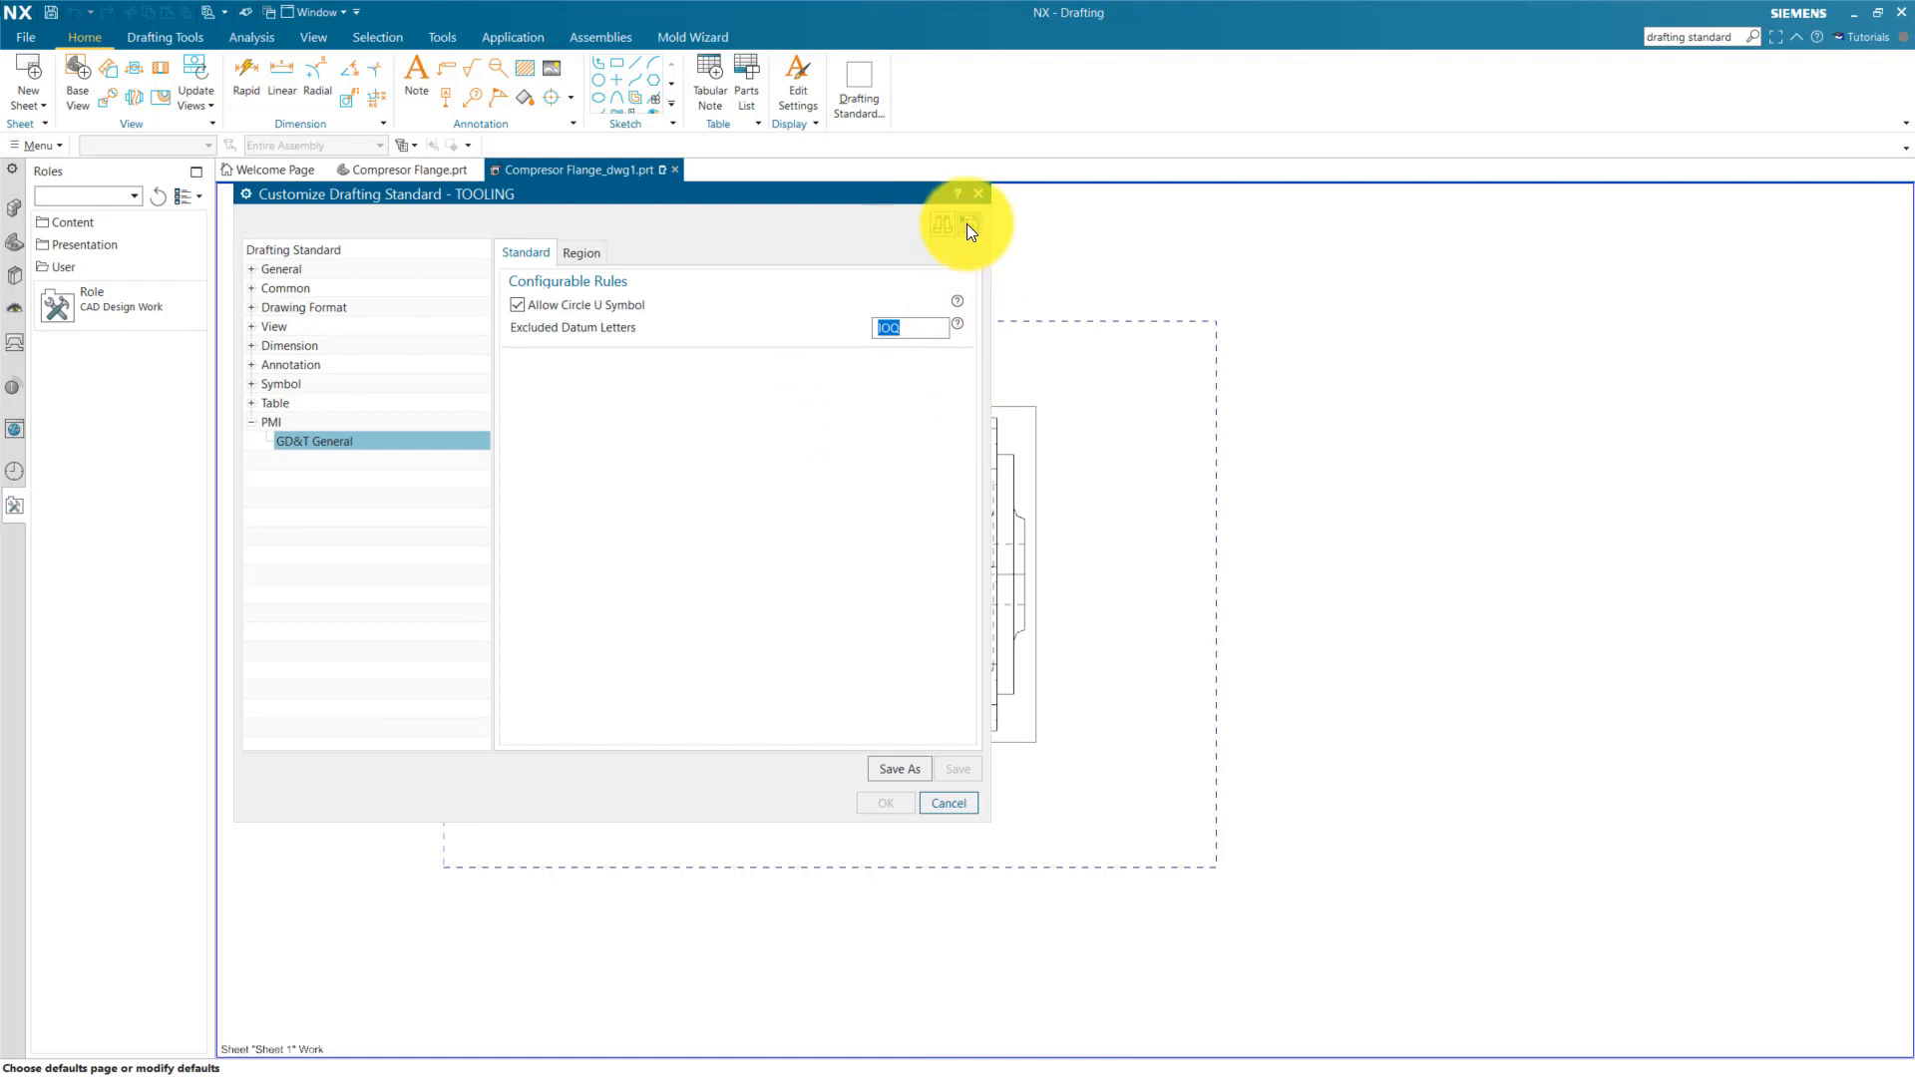
{"action": "mouse_move", "coordinate": [969, 224]}
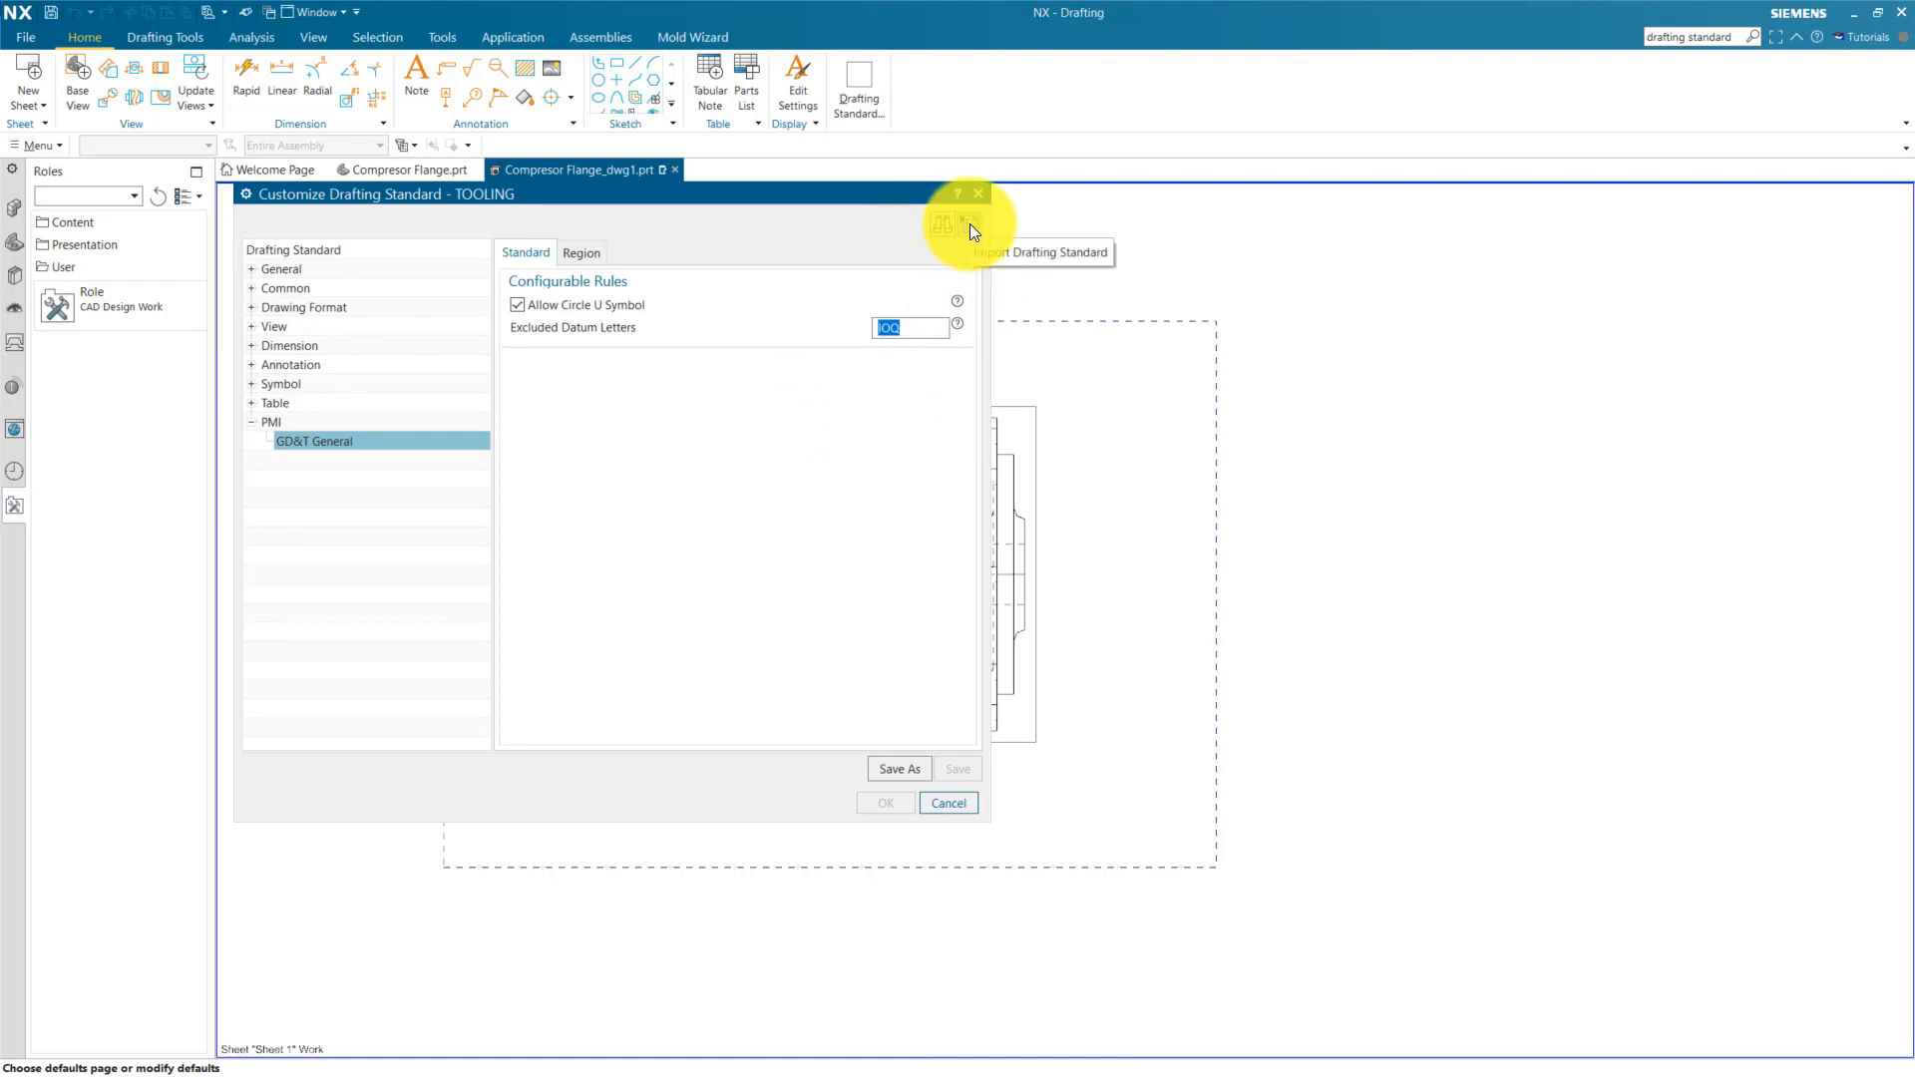
{"action": "left_click", "coordinate": [968, 227]}
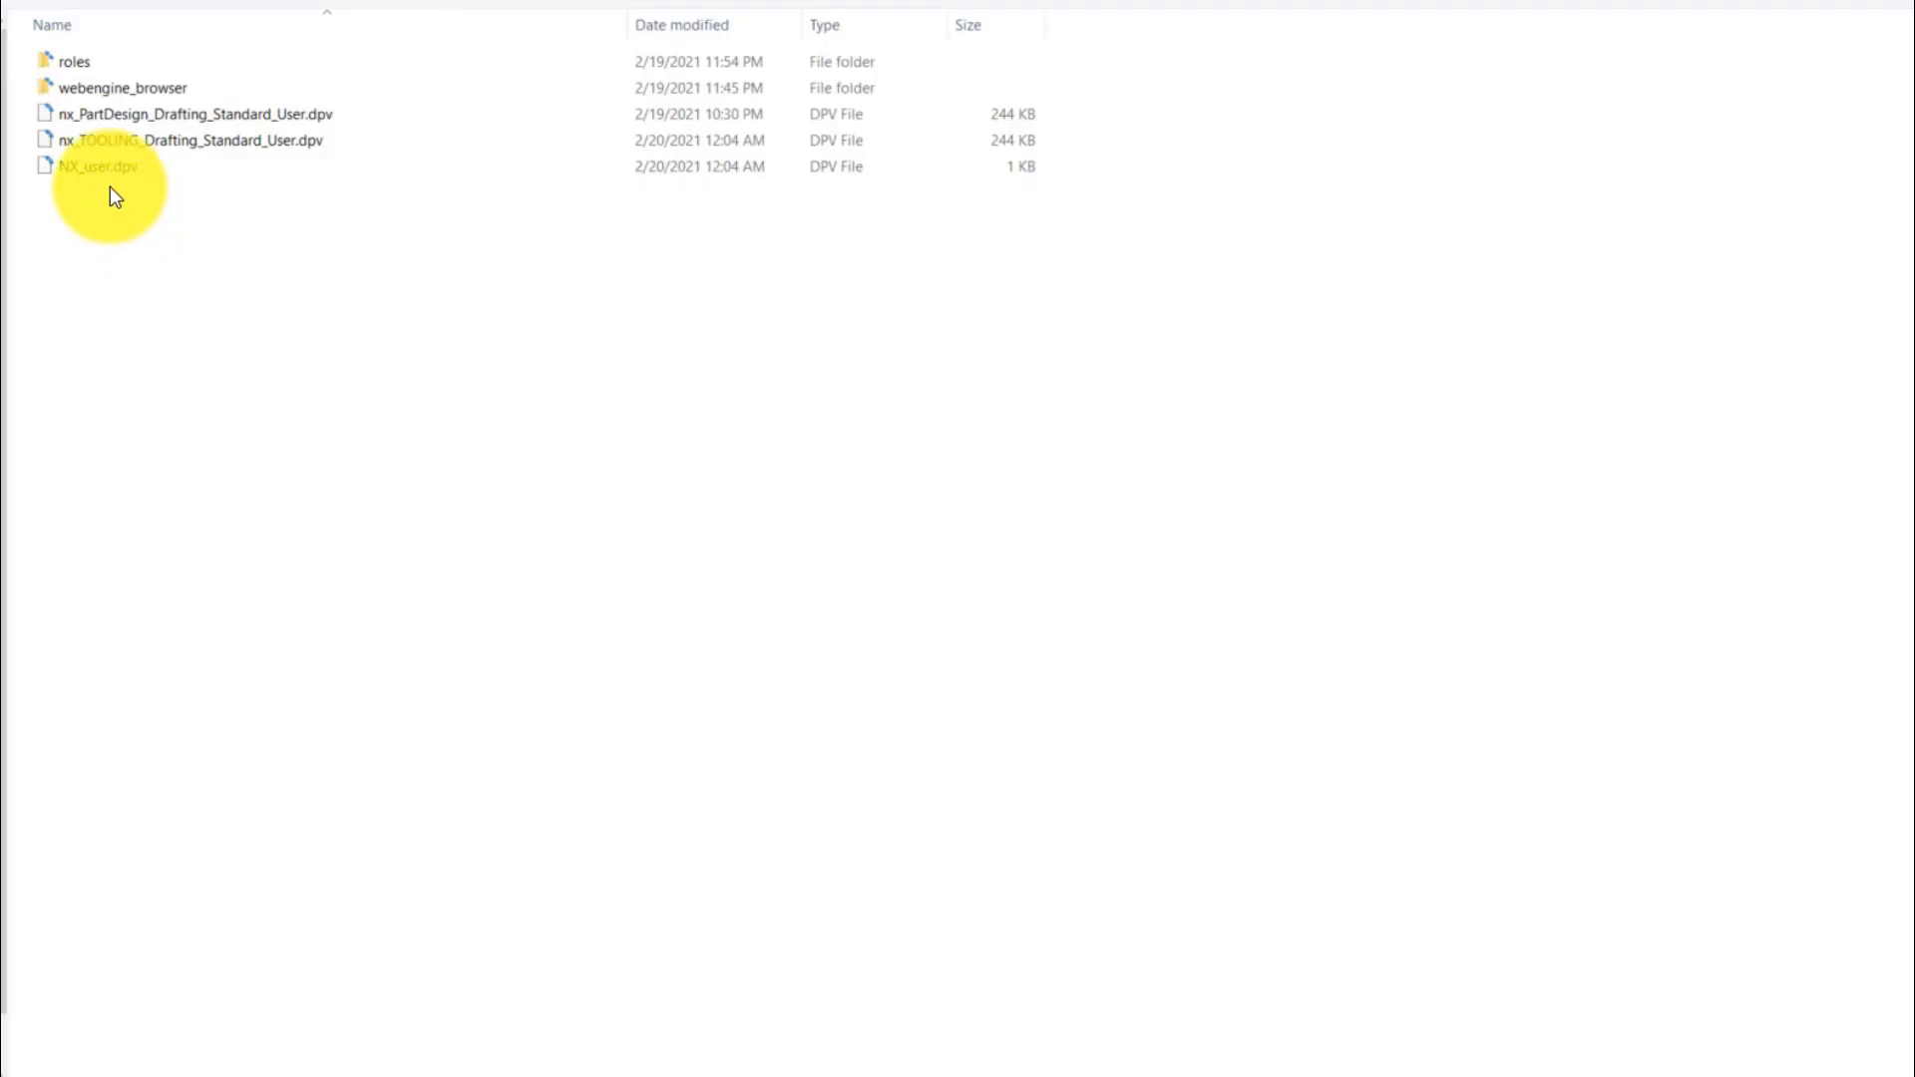
Step: Locate nx_TOOLING_Drafting_Standard_User.dpv among the user defaults files, then return to NX
{"action": "left_click", "coordinate": [96, 173]}
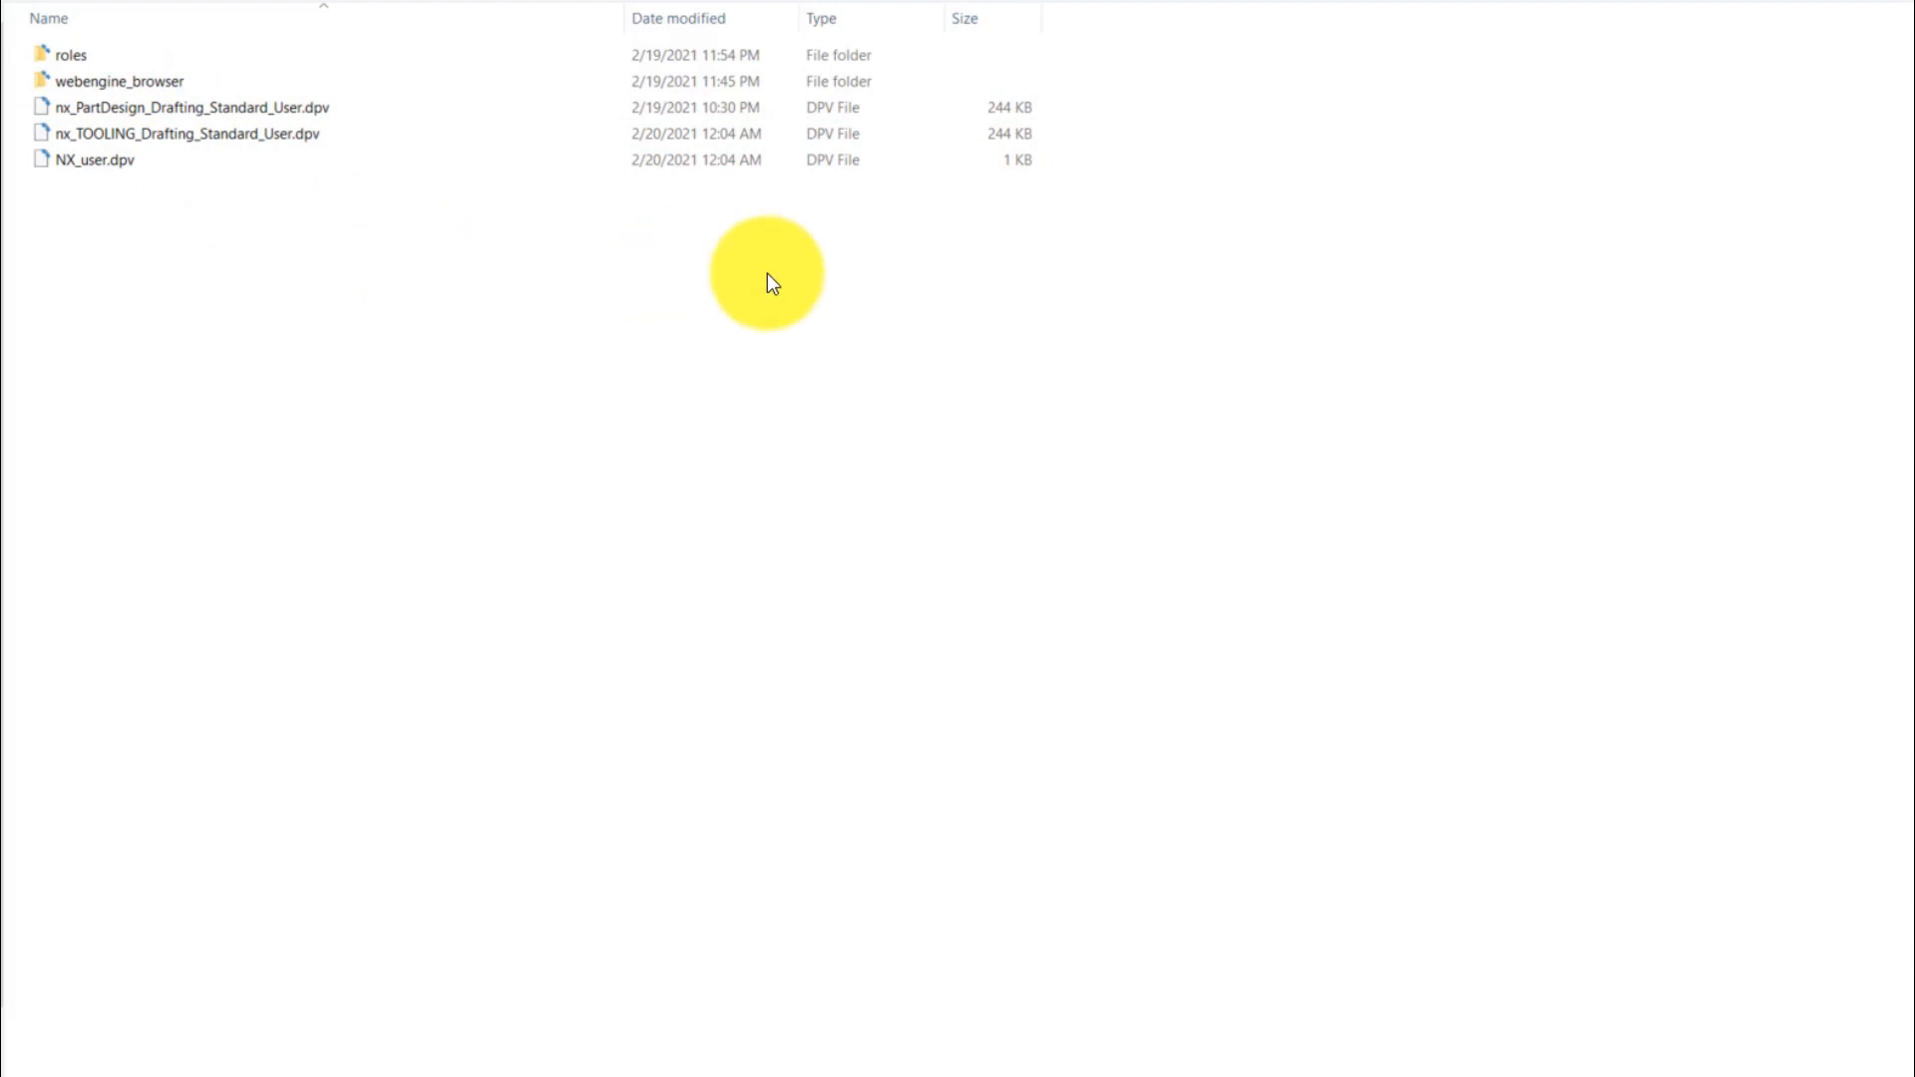
{"action": "left_click", "coordinate": [184, 135]}
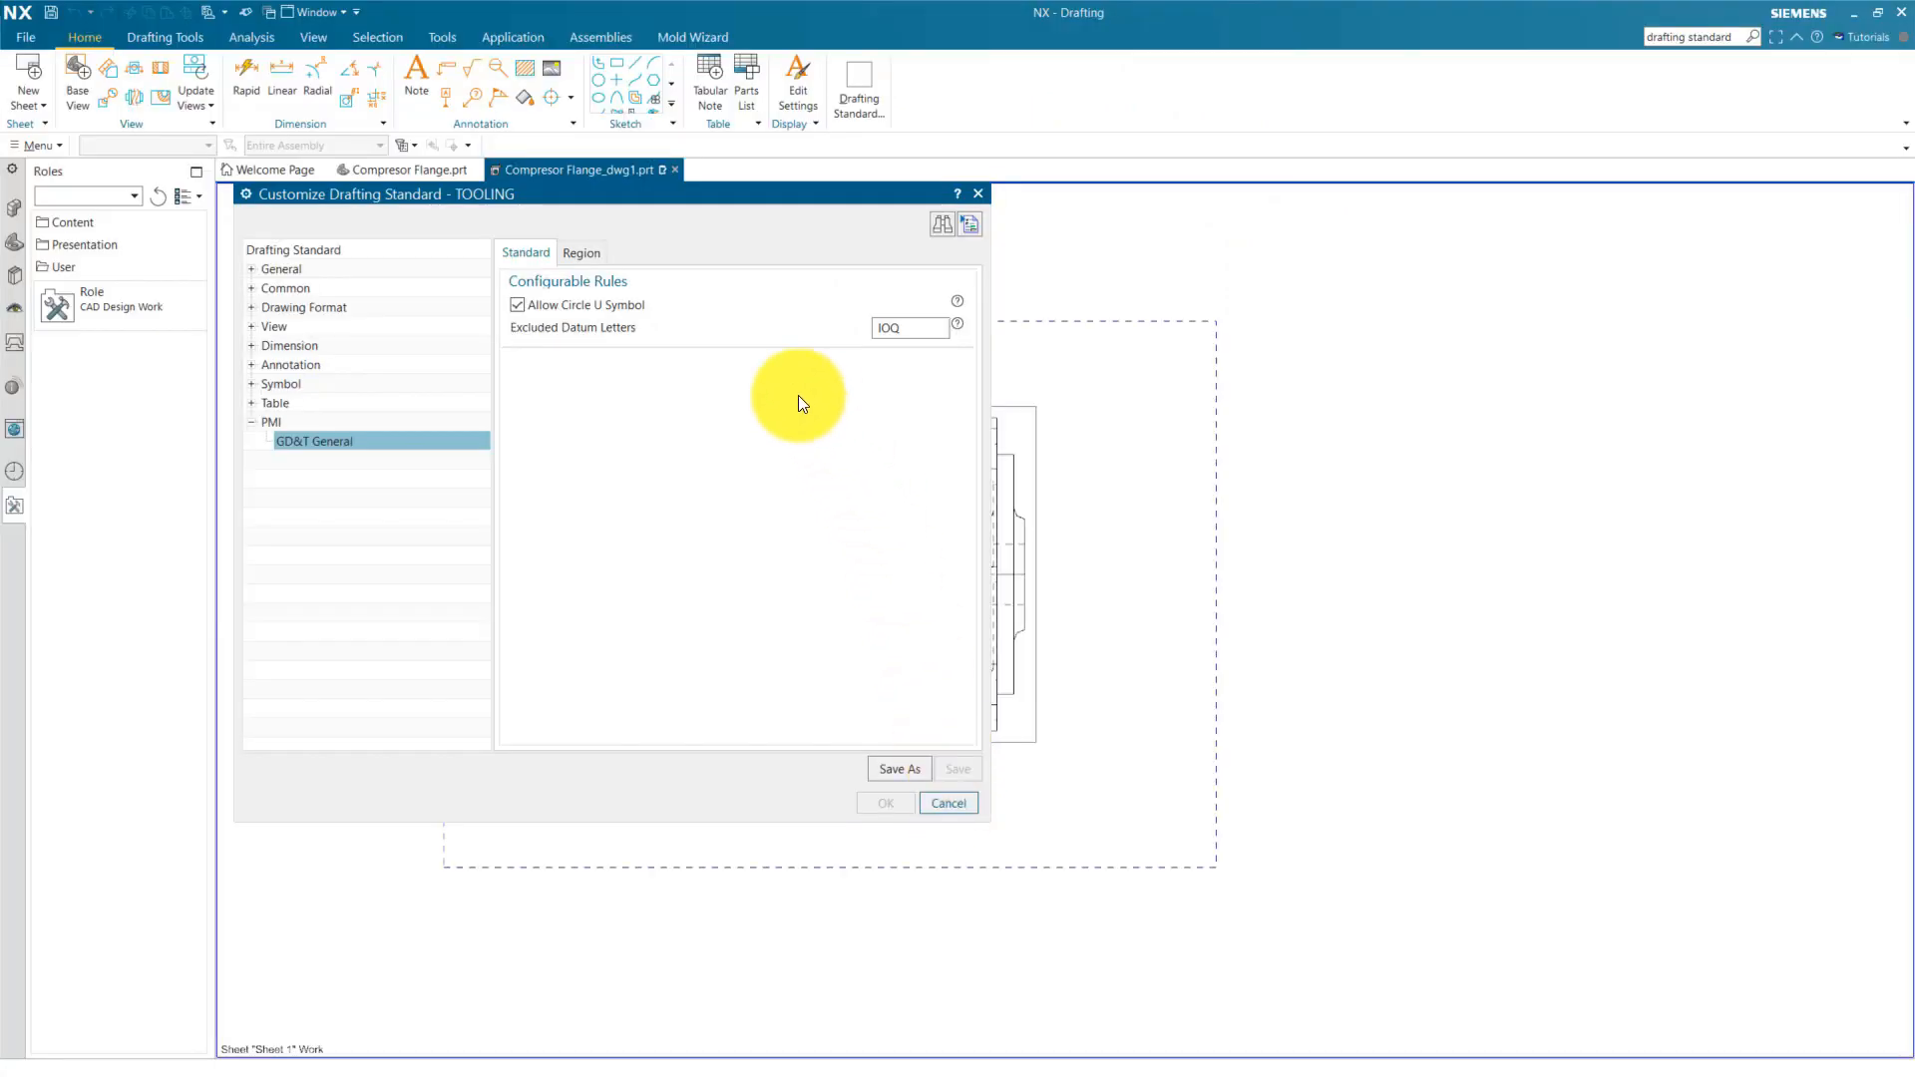
{"action": "left_click", "coordinate": [948, 802]}
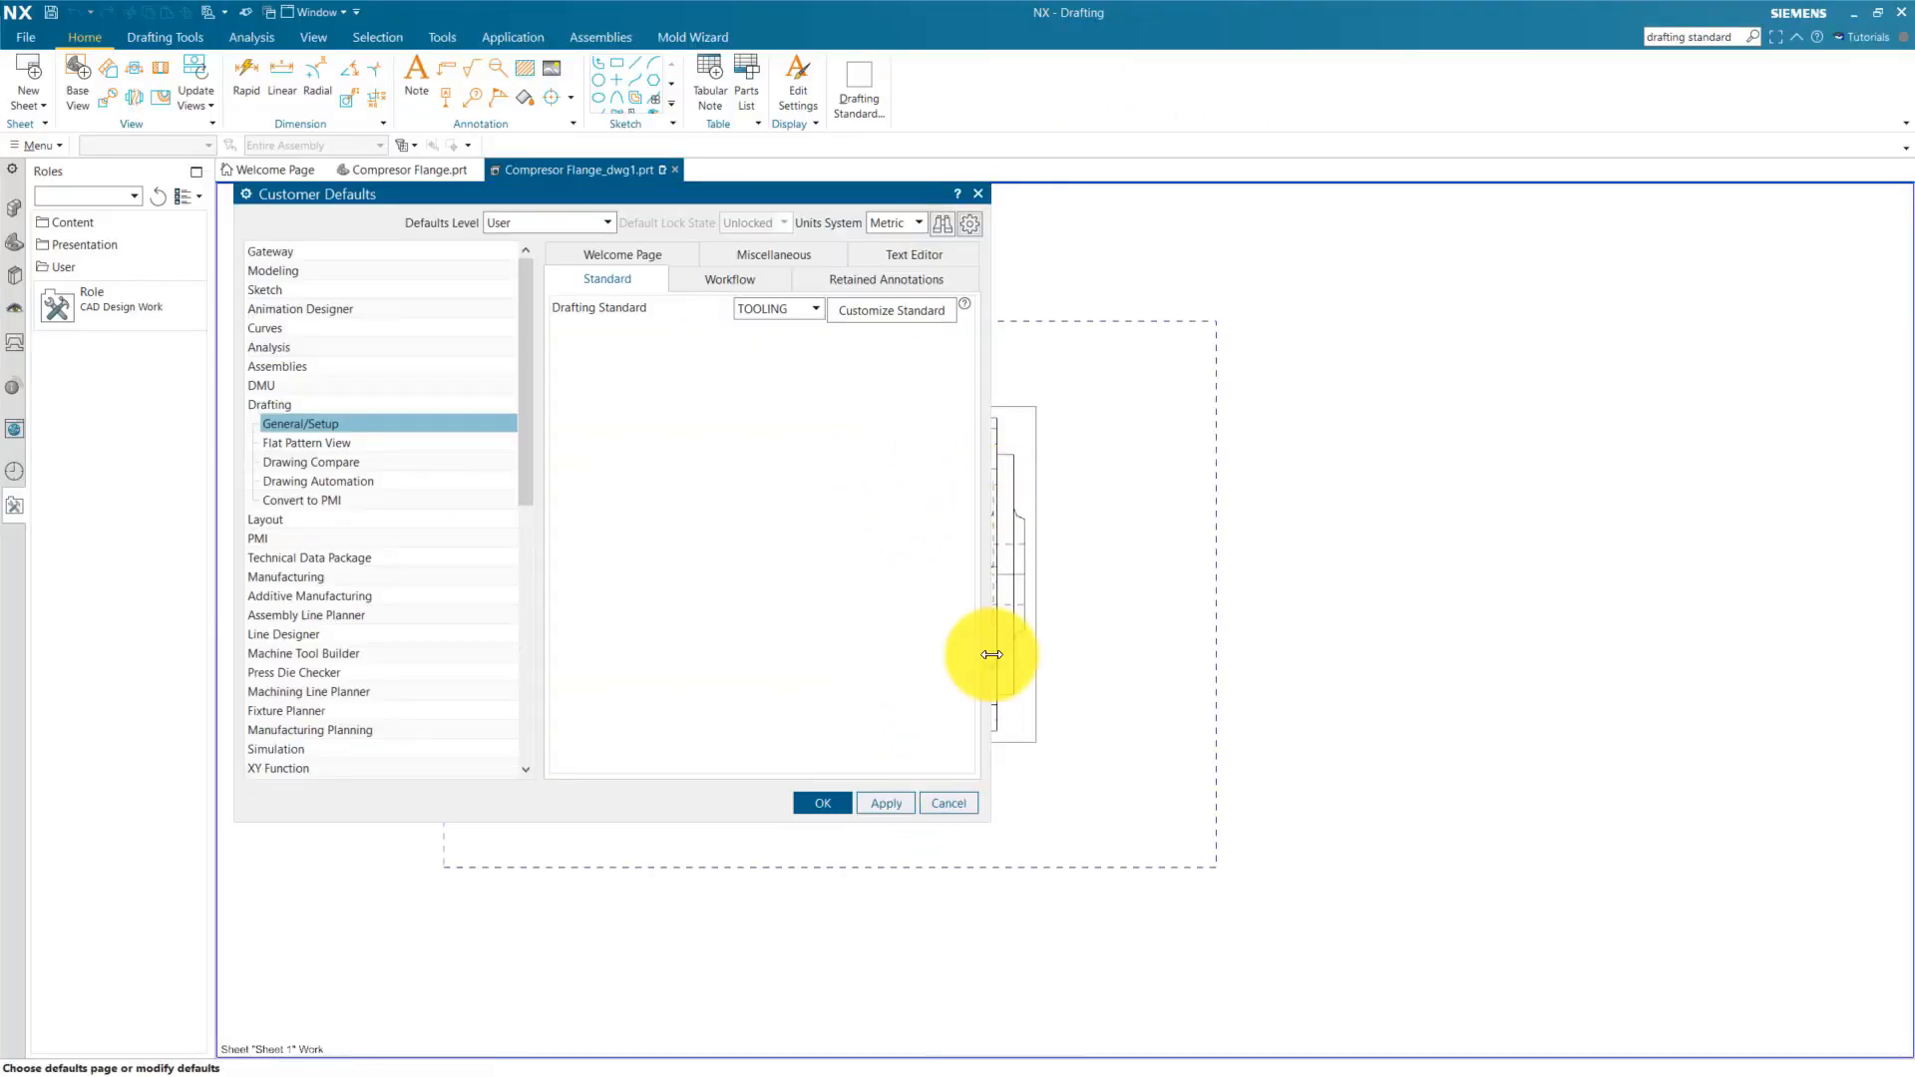